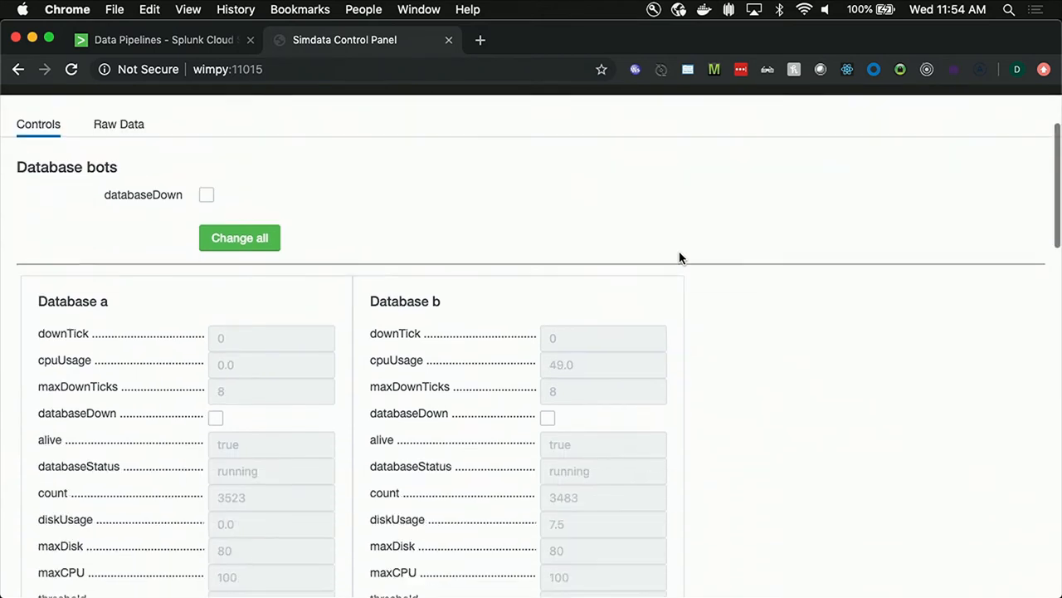
# Step: Lower WebServer c's maxPendingRequests slider from 100 to 0, leaving the other servers at 100
pyautogui.scroll(-3)
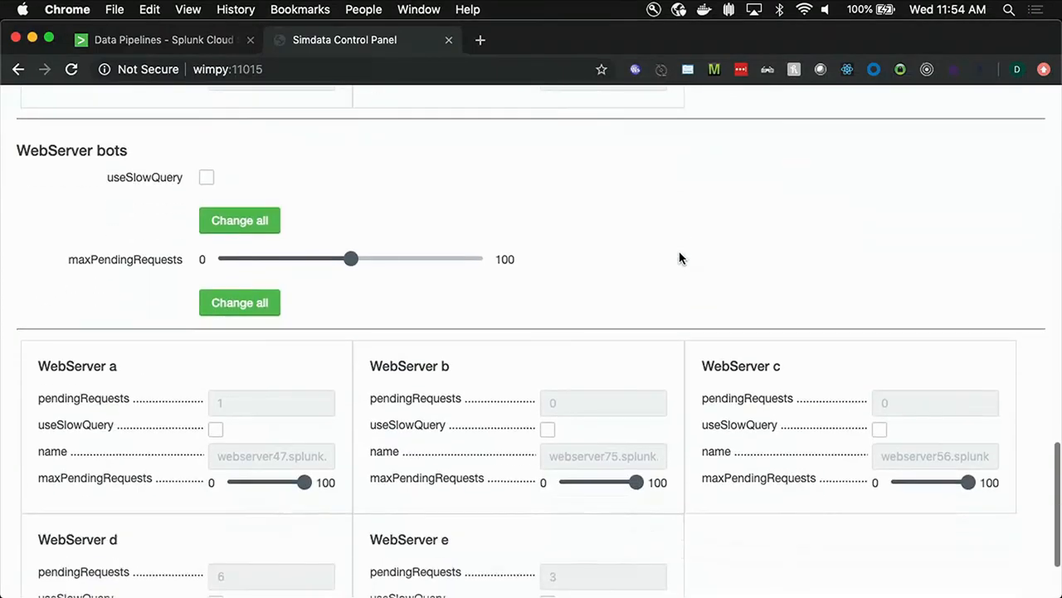
pyautogui.scroll(-3)
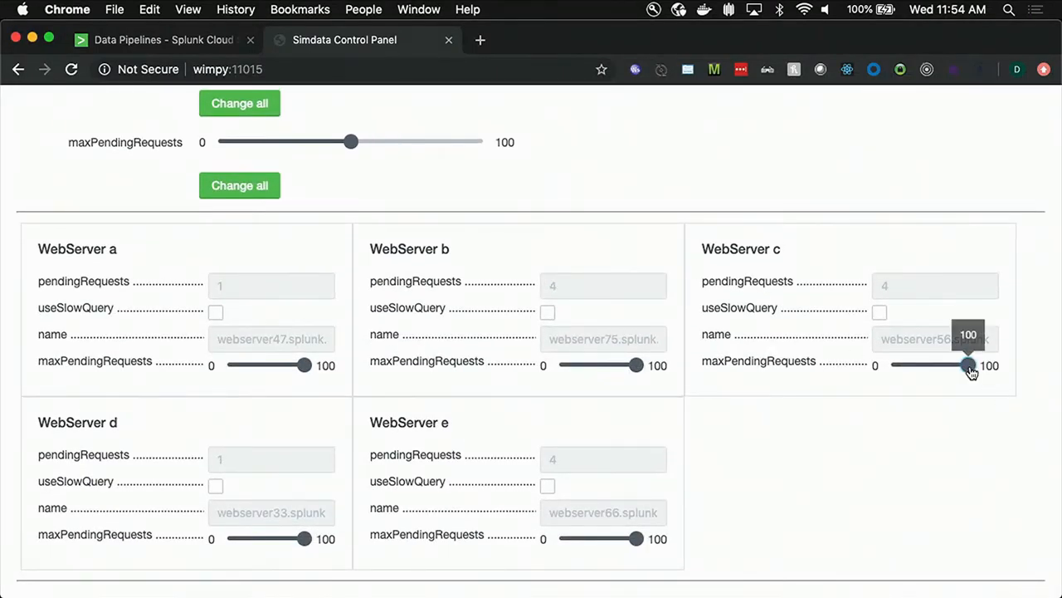
pyautogui.moveTo(966, 365); pyautogui.dragTo(890, 365)
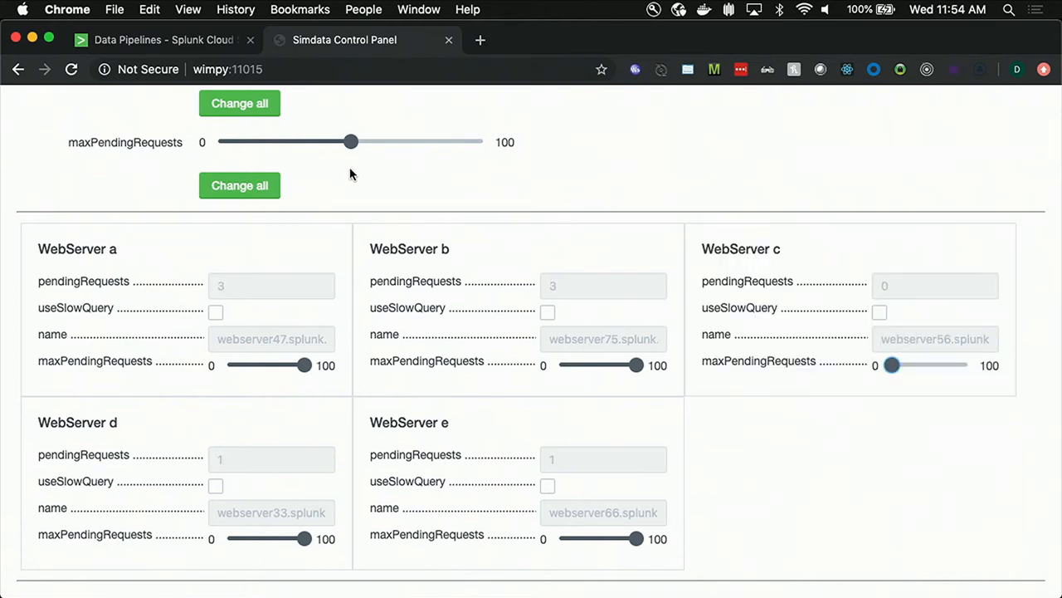
# Step: Cancel the Select a data source dialog and return to the Data Pipelines list with the http pipeline
pyautogui.click(162, 40)
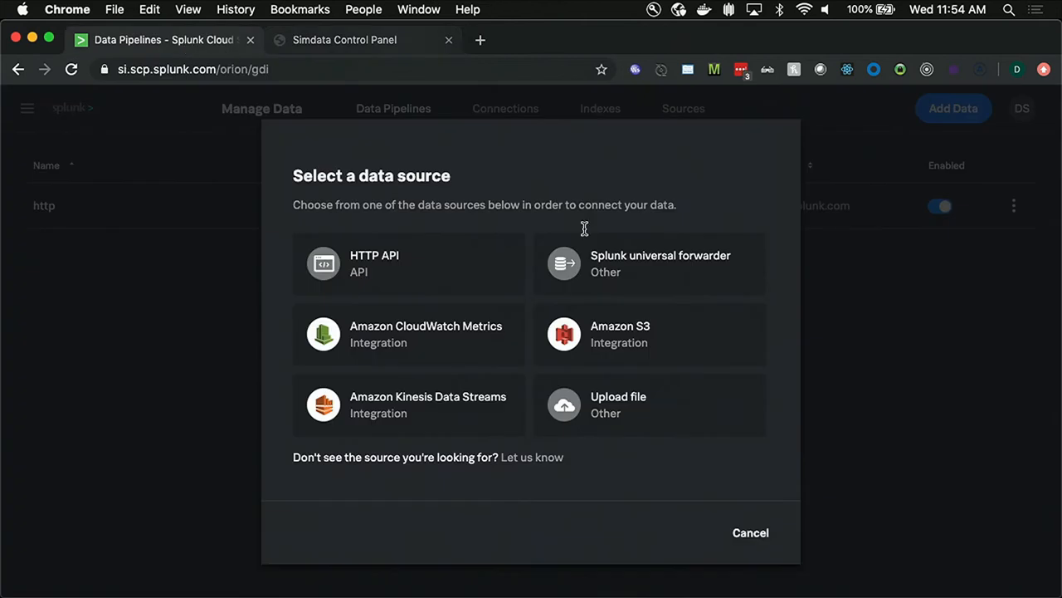
pyautogui.moveTo(684, 196)
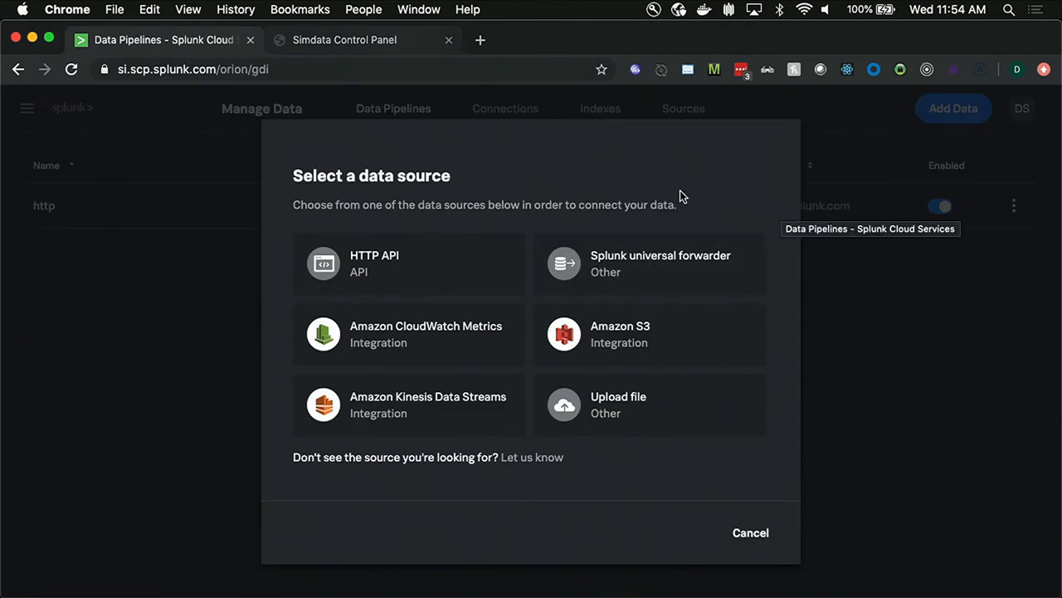
pyautogui.moveTo(378, 239)
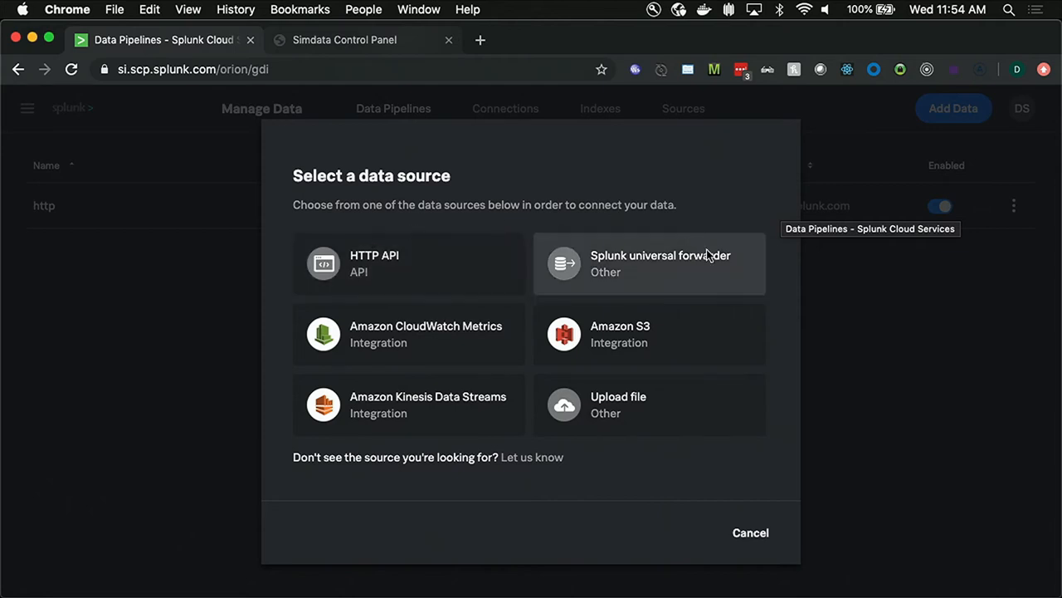
pyautogui.moveTo(418, 423)
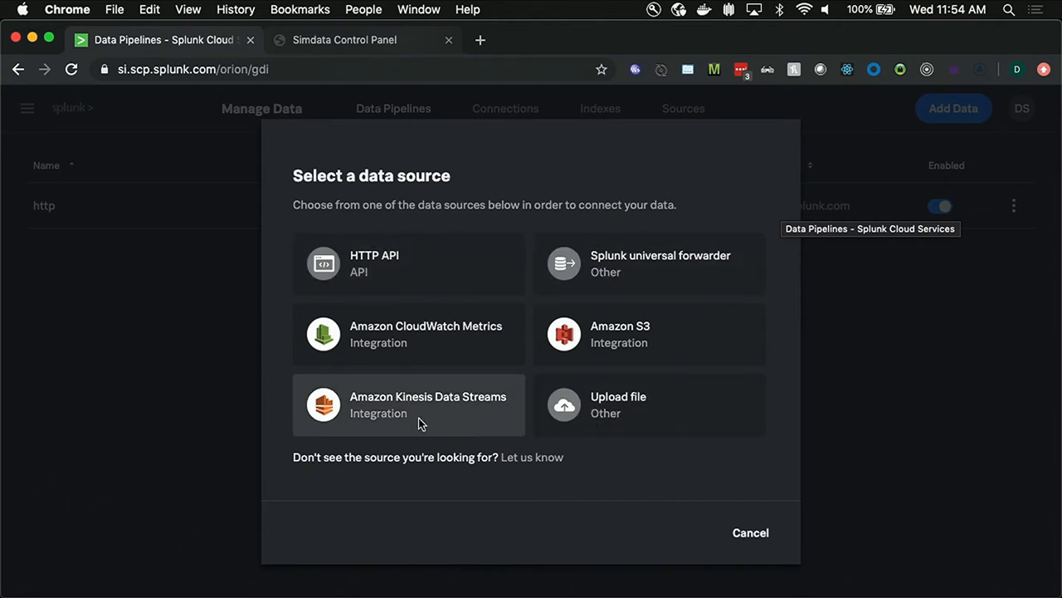
pyautogui.moveTo(673, 161)
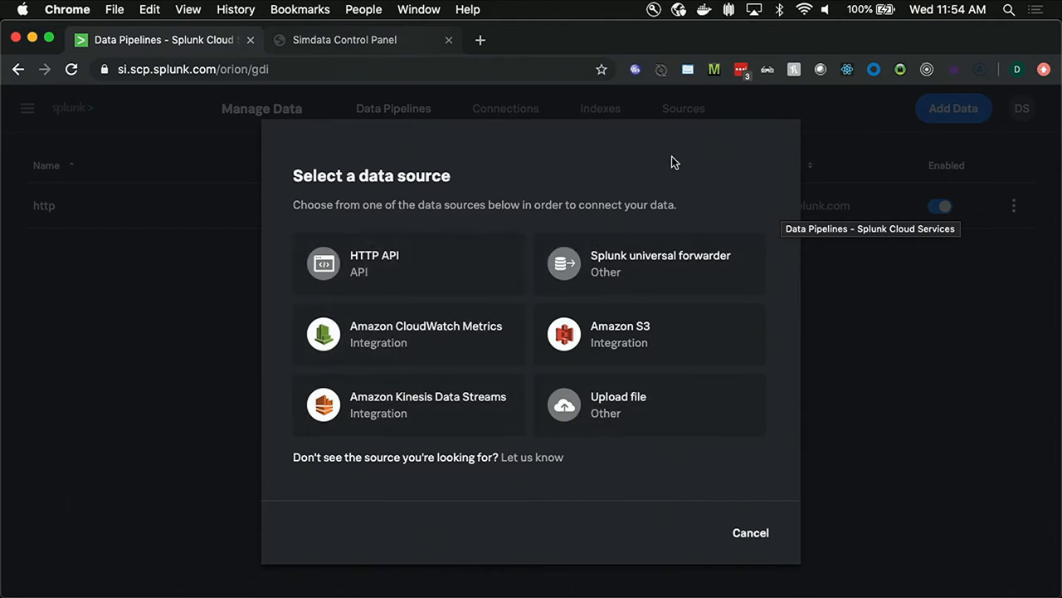
pyautogui.click(750, 531)
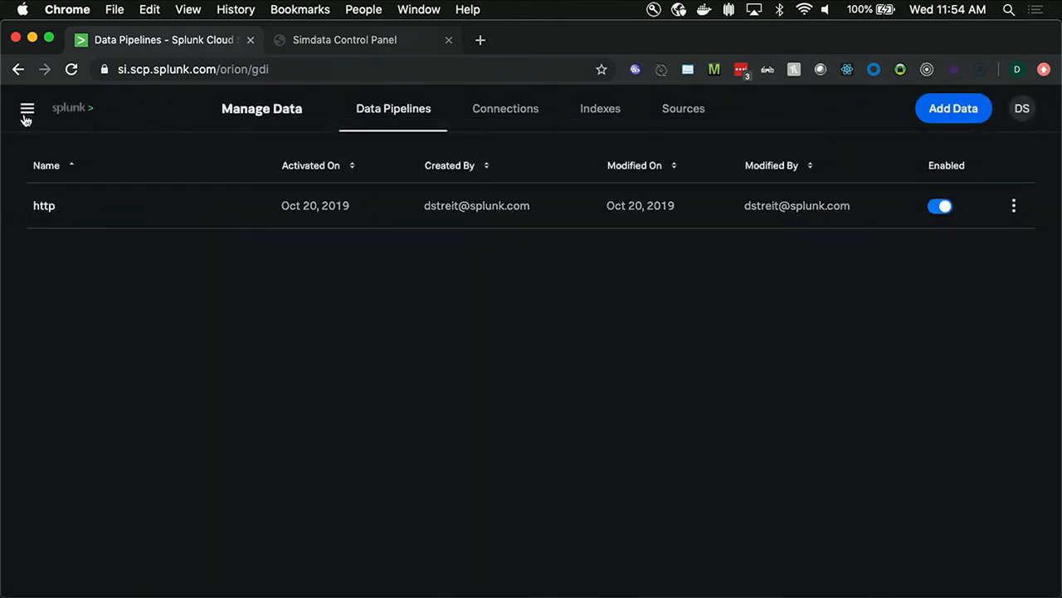
# Step: Go to the Investigate app's Data page listing saved views and the main, file and metrics indexes
pyautogui.click(27, 108)
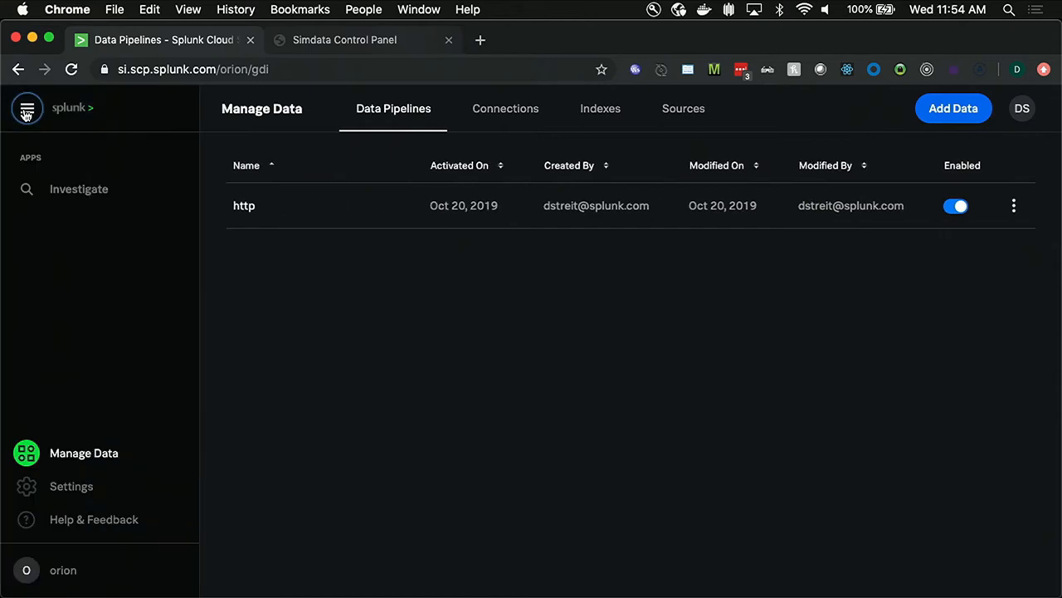
pyautogui.click(79, 189)
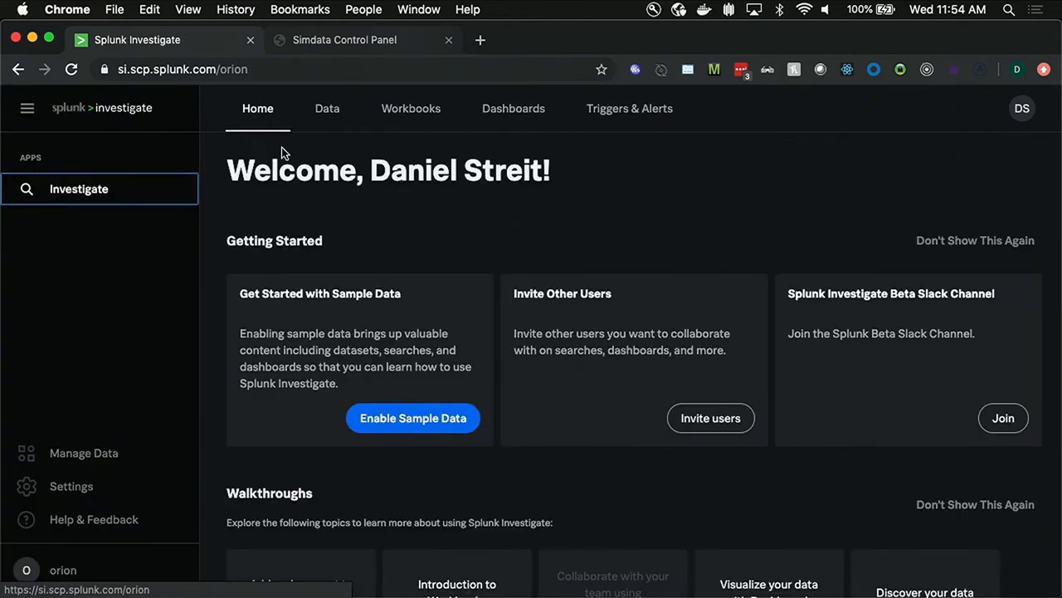
pyautogui.click(327, 108)
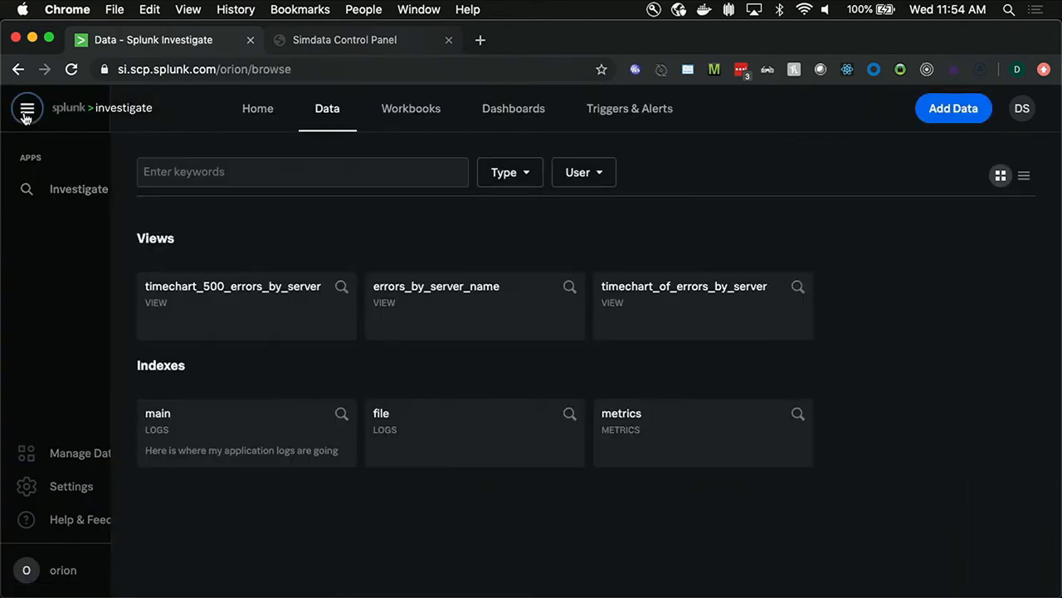
pyautogui.click(26, 108)
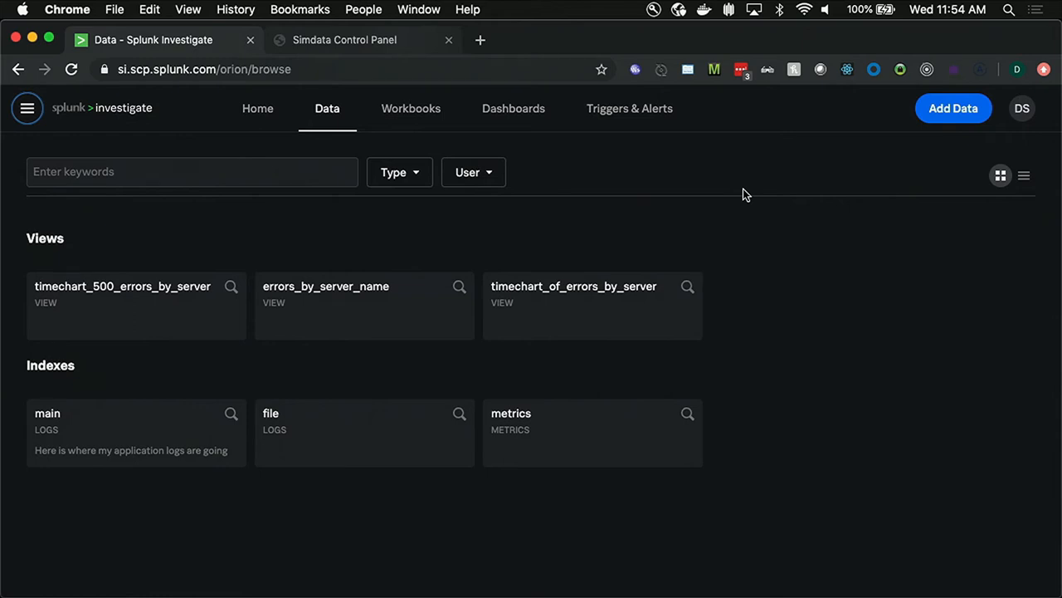
pyautogui.moveTo(787, 432)
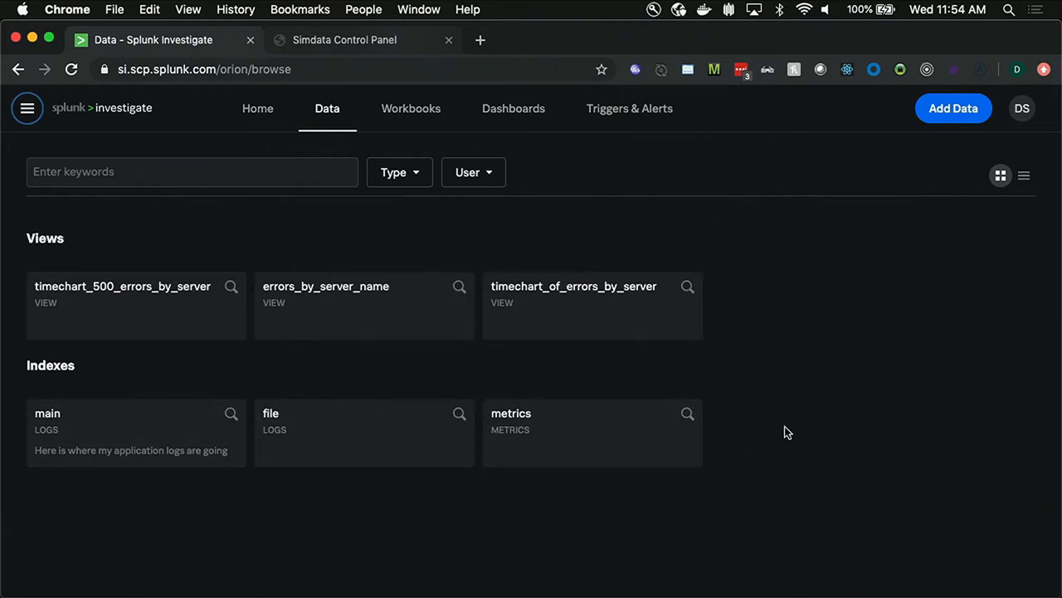
pyautogui.moveTo(787, 295)
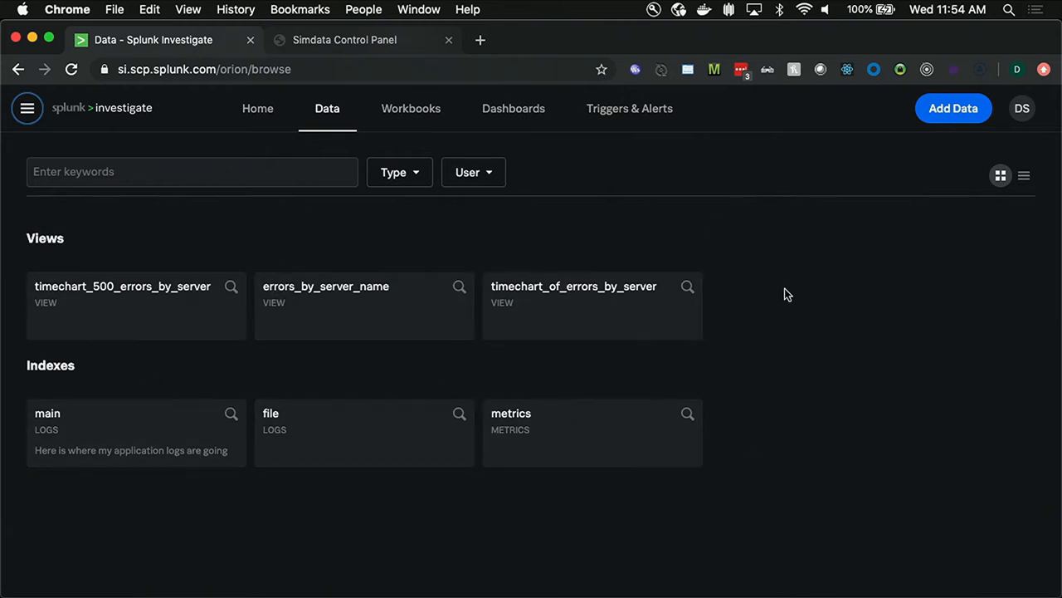
pyautogui.moveTo(835, 265)
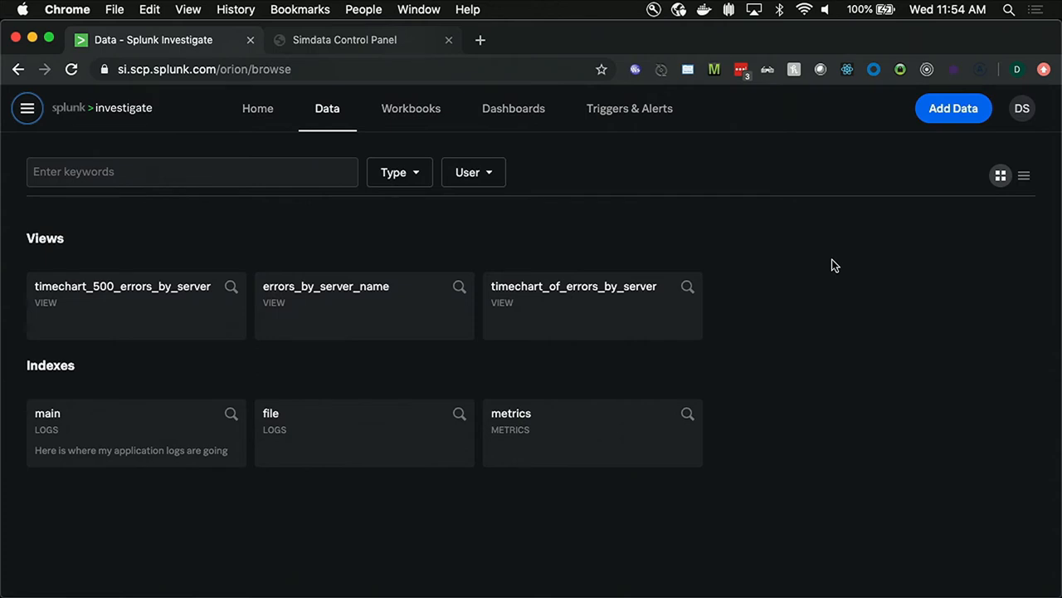
pyautogui.moveTo(407, 391)
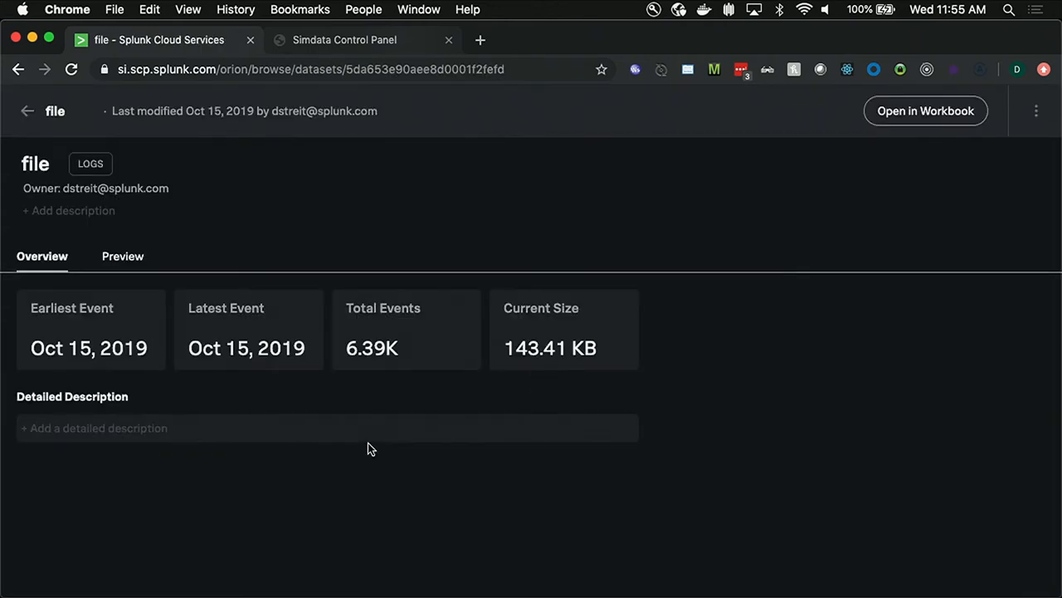
pyautogui.moveTo(266, 363)
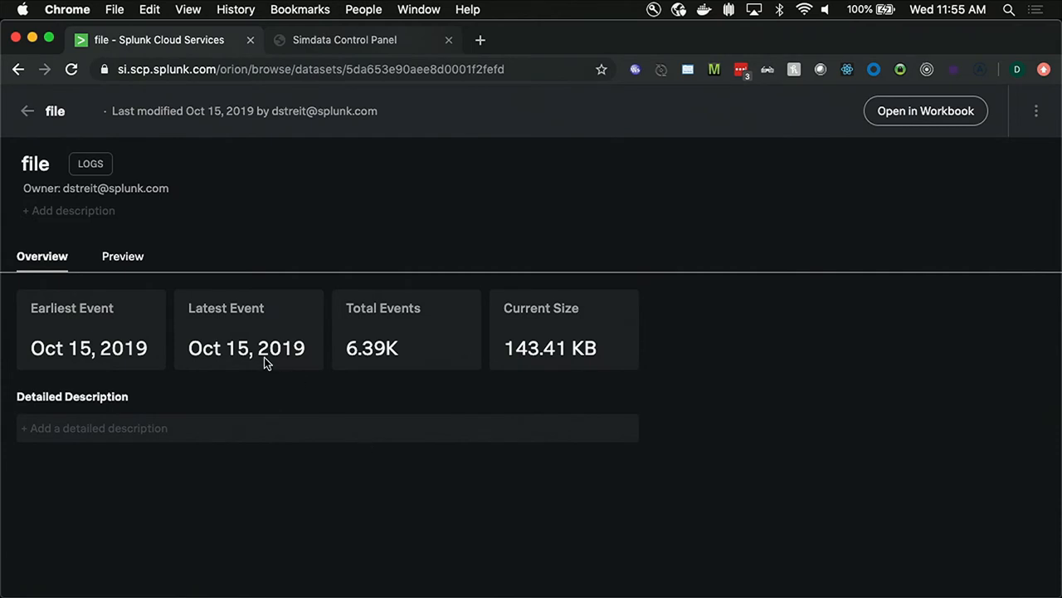
pyautogui.moveTo(268, 356)
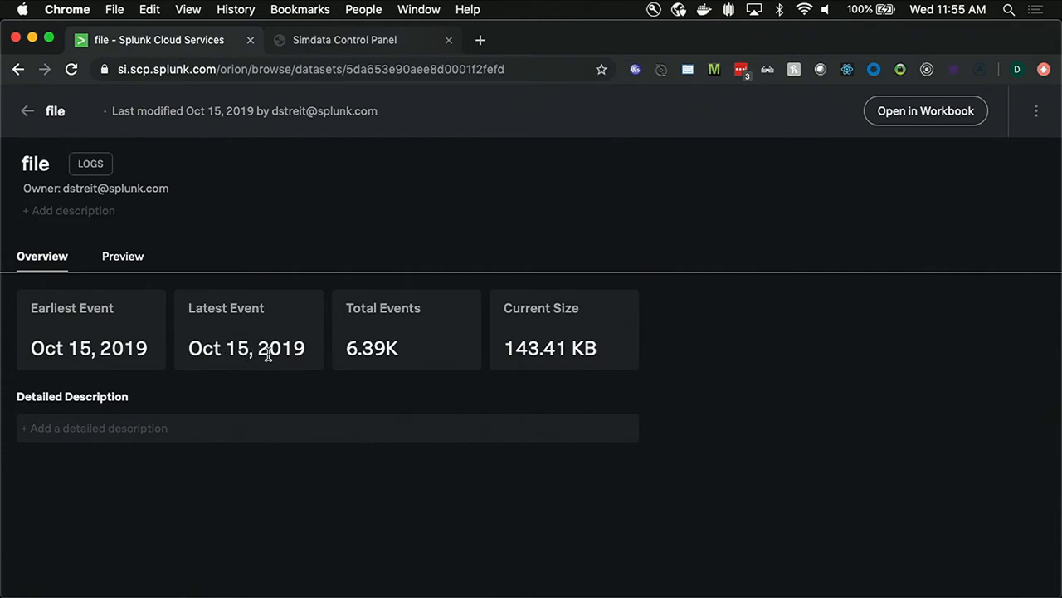
pyautogui.moveTo(302, 382)
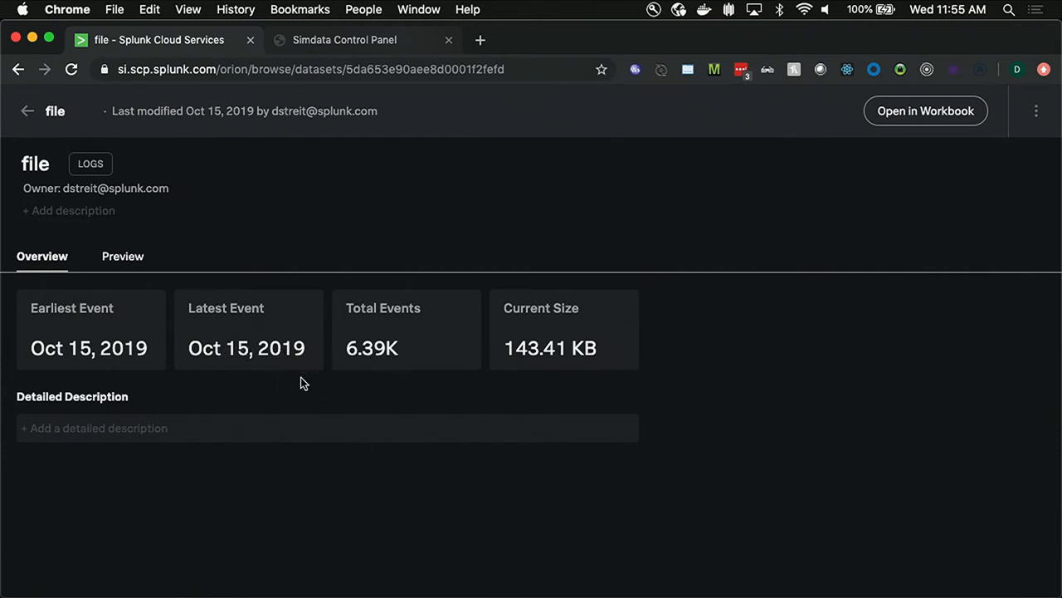
pyautogui.moveTo(27, 110)
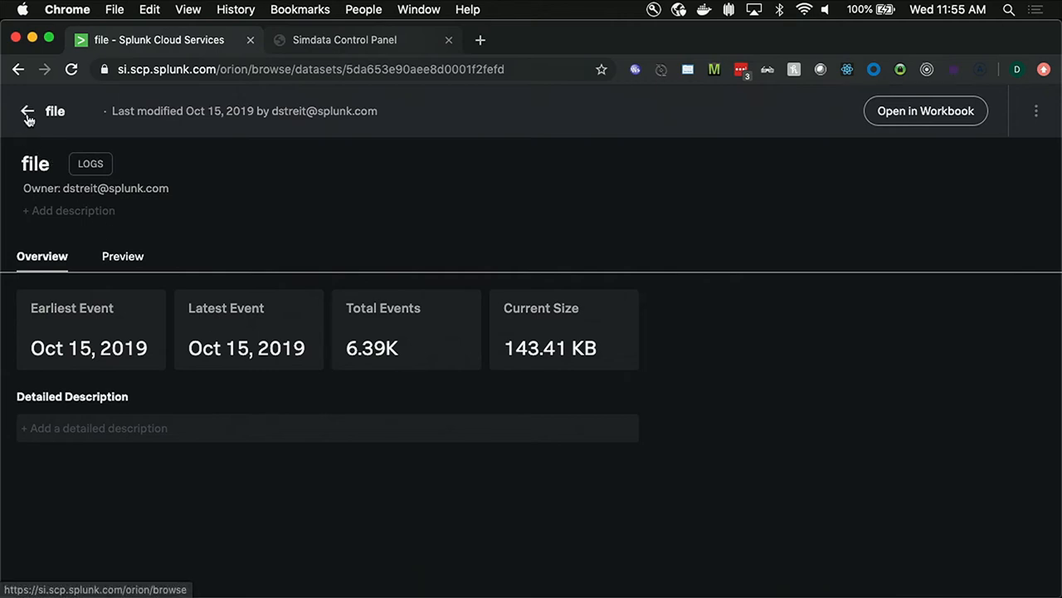
pyautogui.moveTo(26, 109)
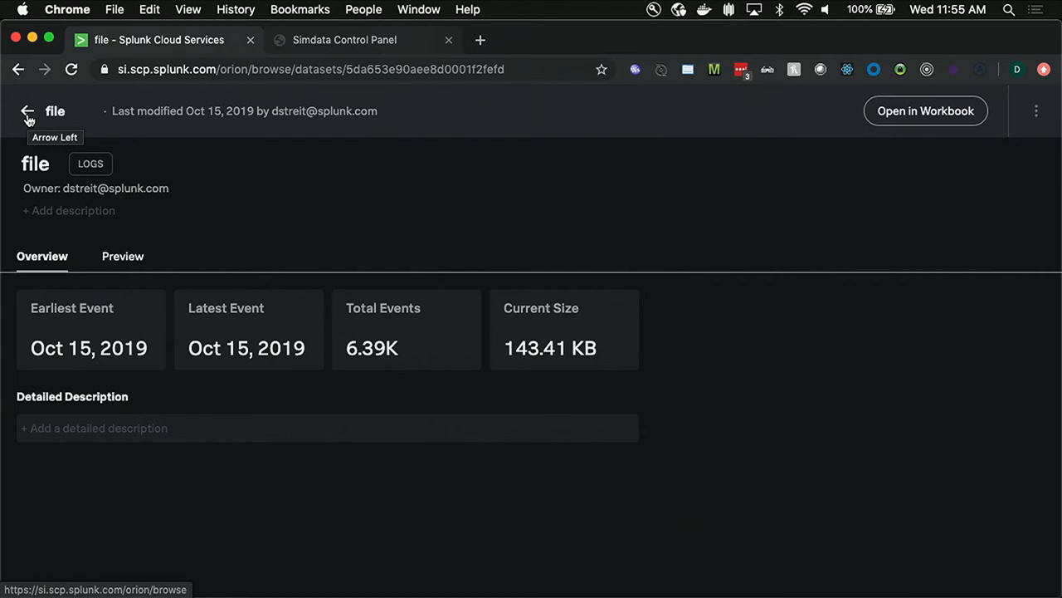
# Step: Return from the file index overview to the dataset list to reach the main index overview
pyautogui.click(27, 109)
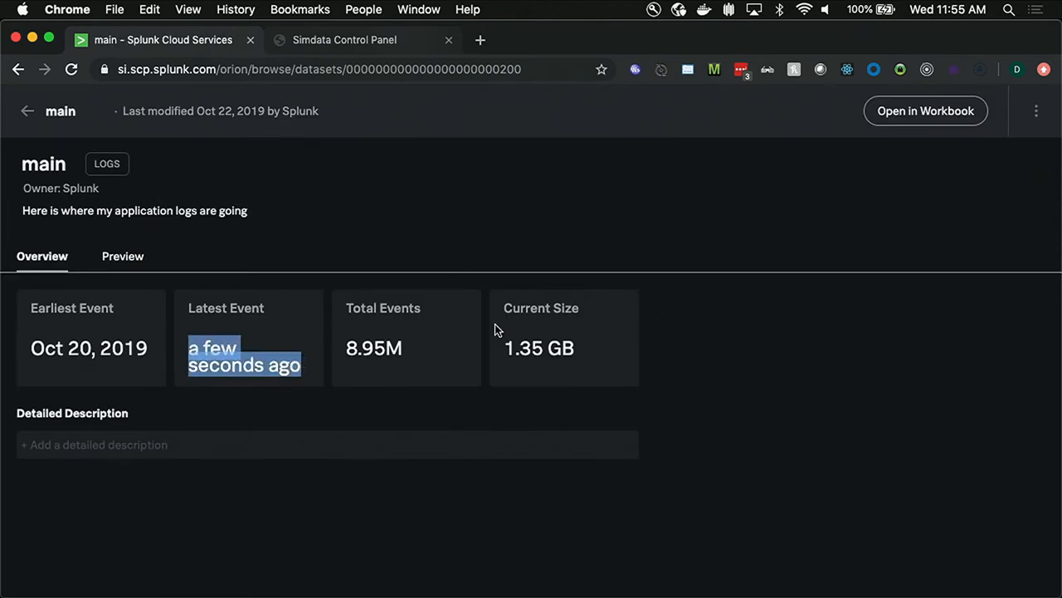
pyautogui.moveTo(663, 330)
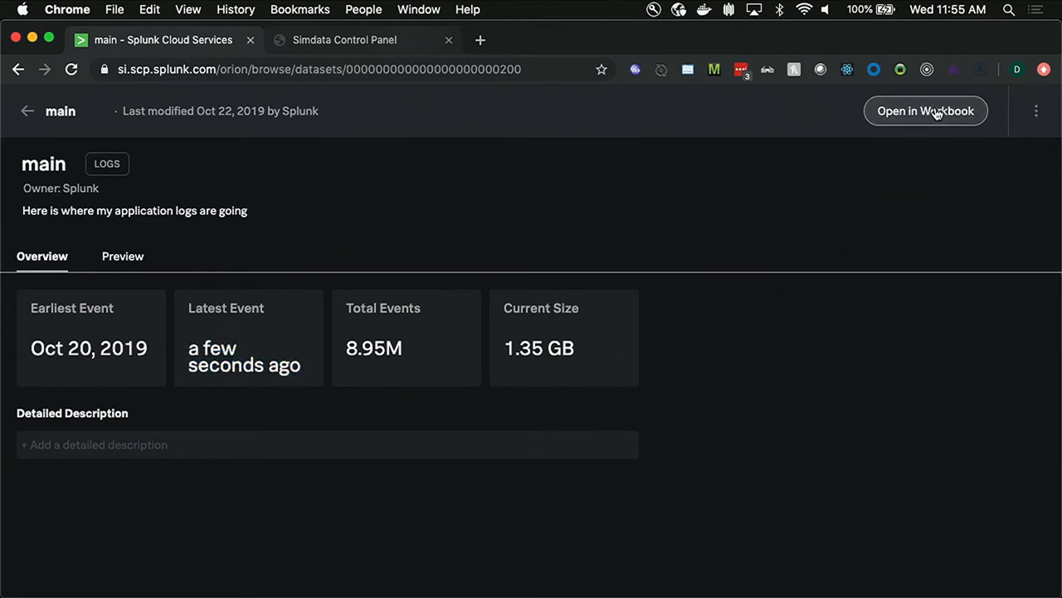
# Step: Start a new workbook on the main index and run 'from main' over the last 15 minutes
pyautogui.click(926, 109)
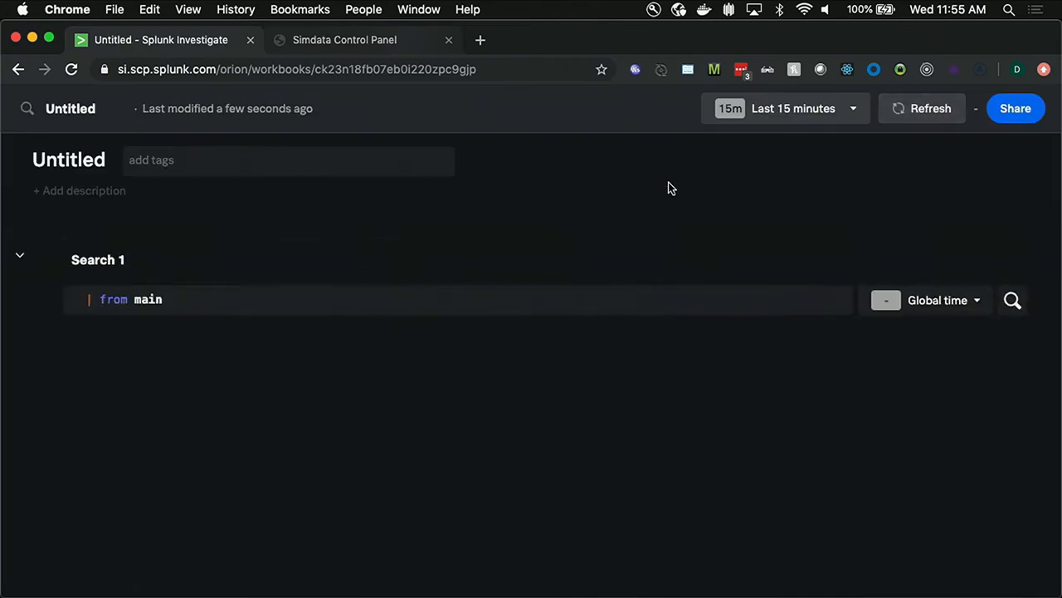
pyautogui.moveTo(611, 214)
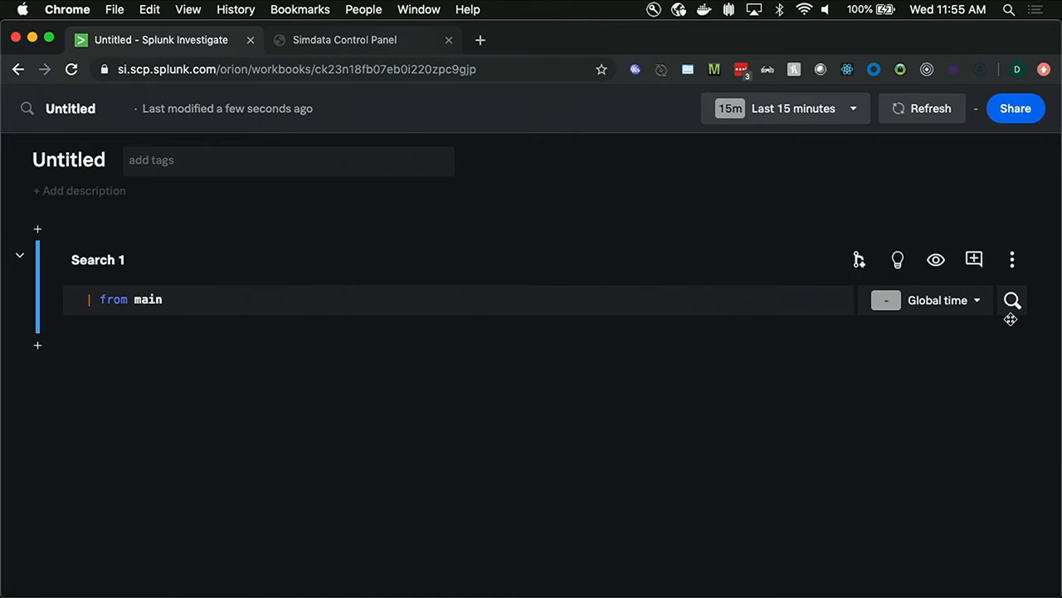
pyautogui.moveTo(650, 289)
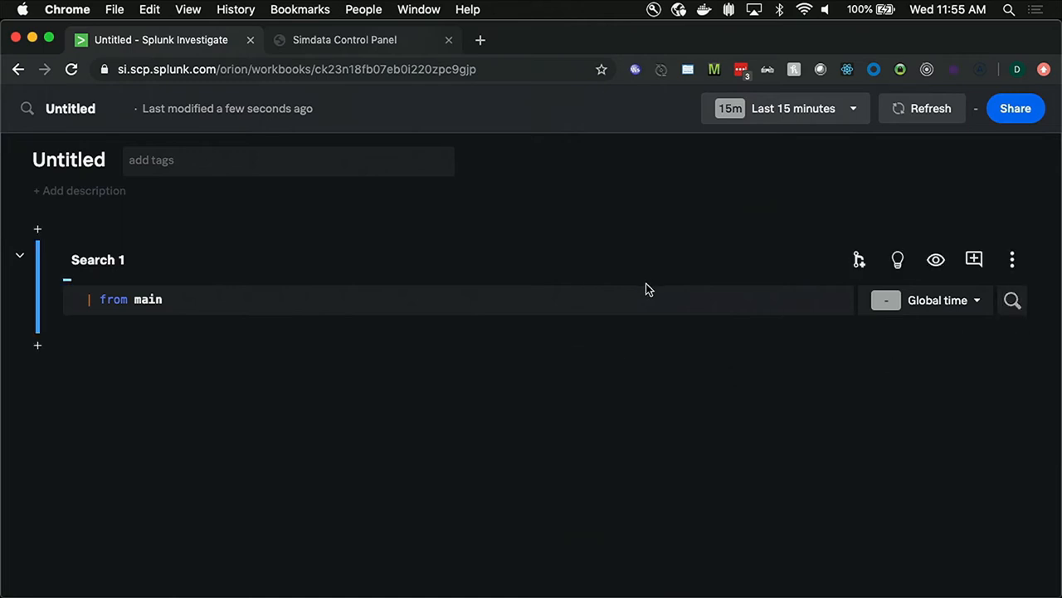
pyautogui.click(1013, 299)
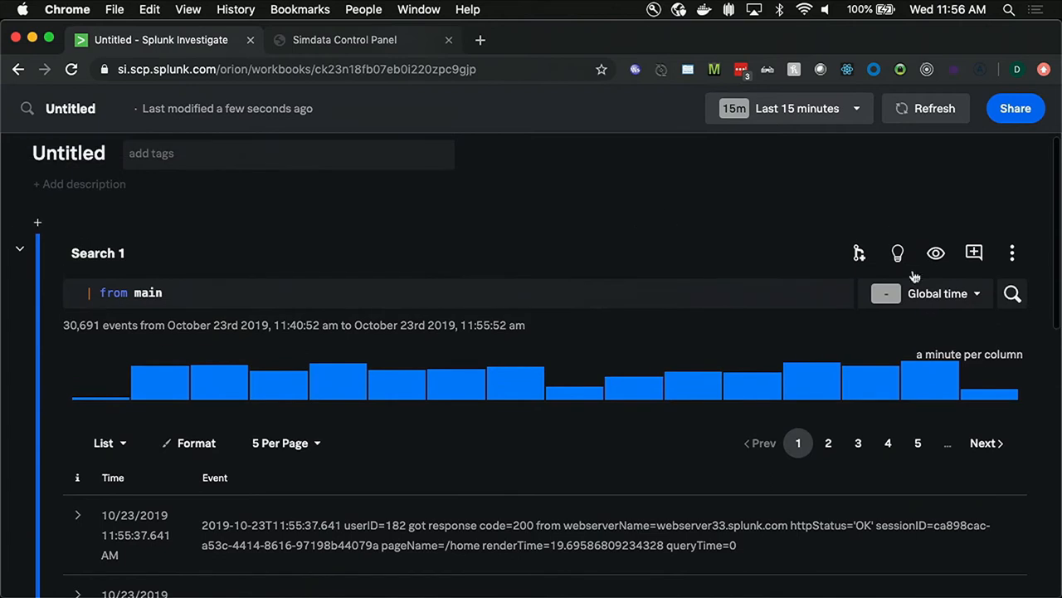
# Step: Enable Extract all fields in Fields Summary and rerun the main index search
pyautogui.click(896, 253)
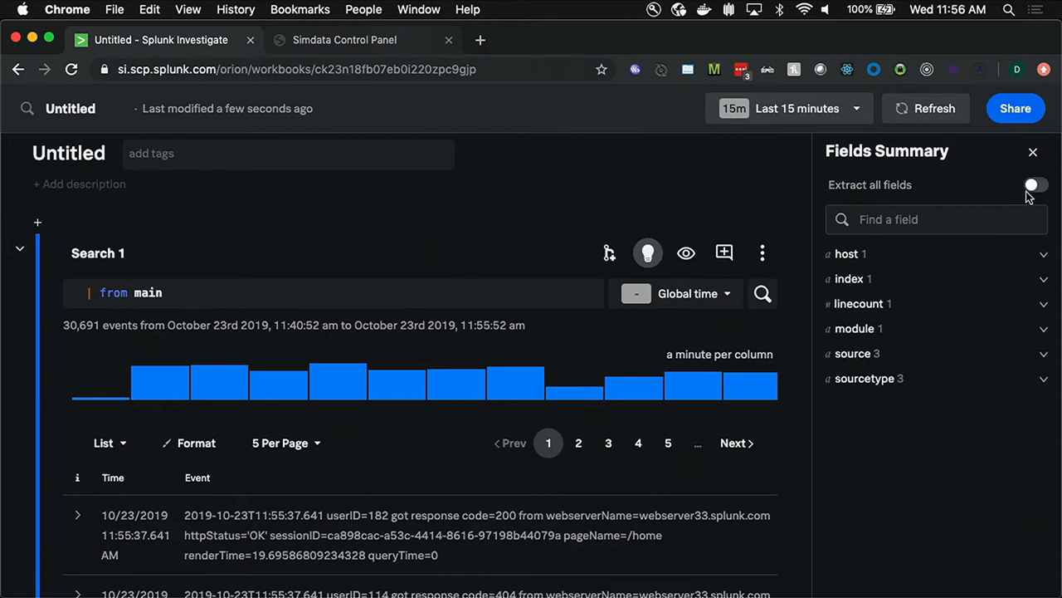
pyautogui.click(1036, 184)
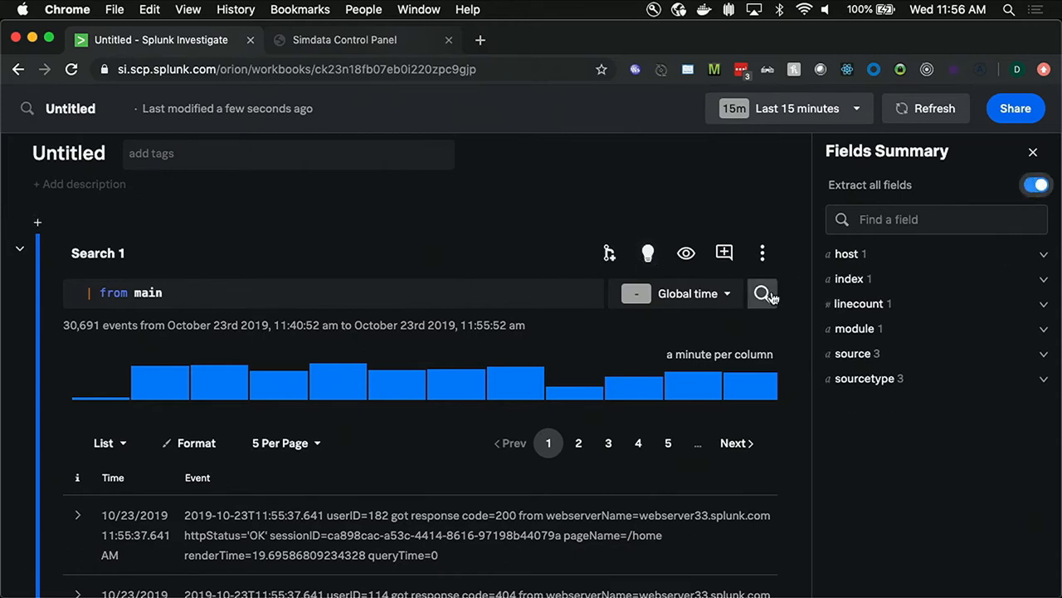
pyautogui.click(762, 292)
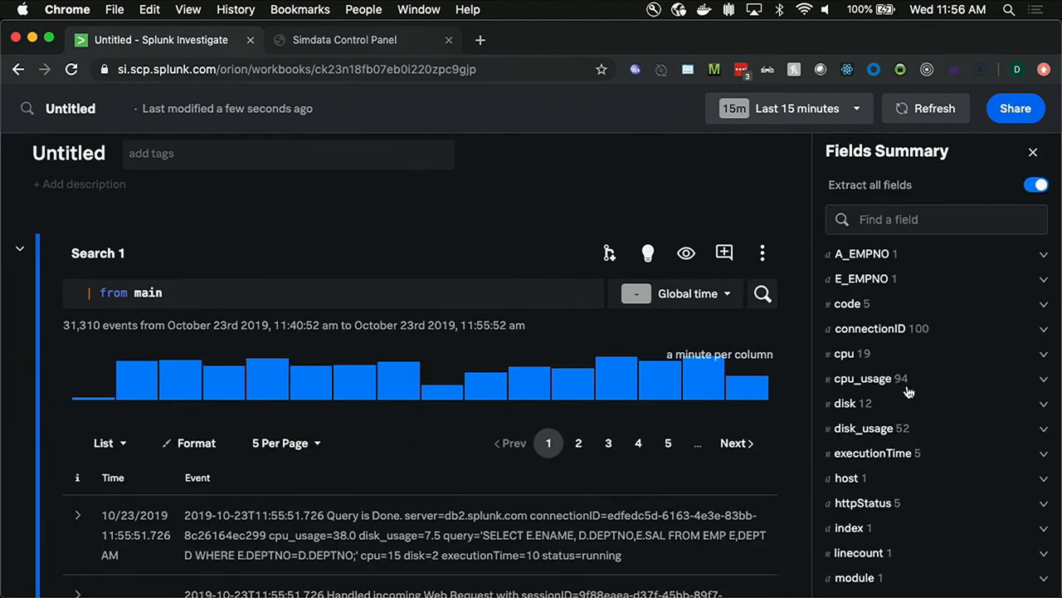
pyautogui.click(871, 428)
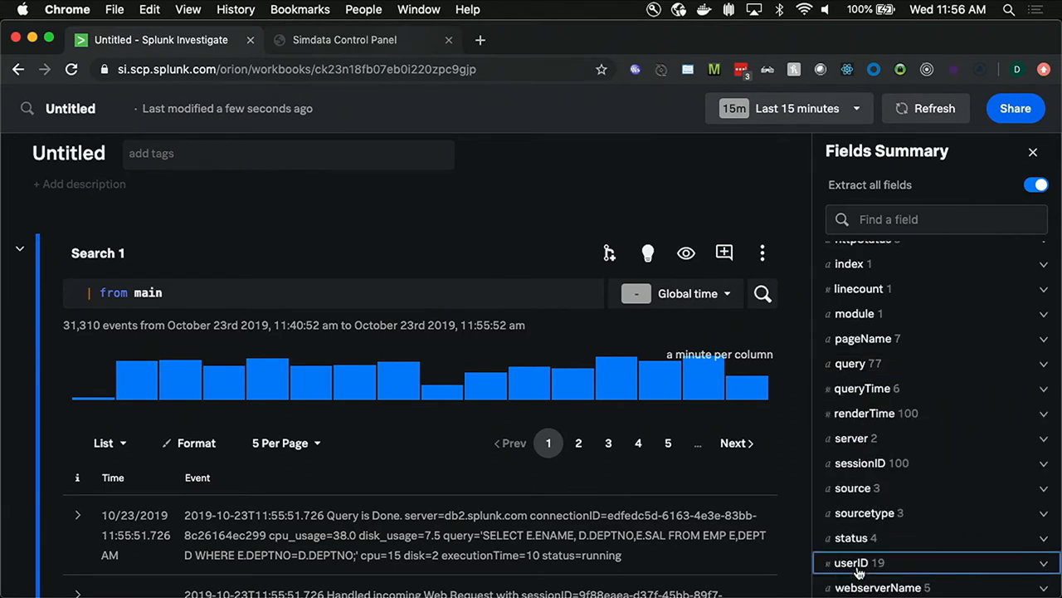
# Step: Expand the code field to show its top values and statistics (mostly 200)
pyautogui.scroll(3)
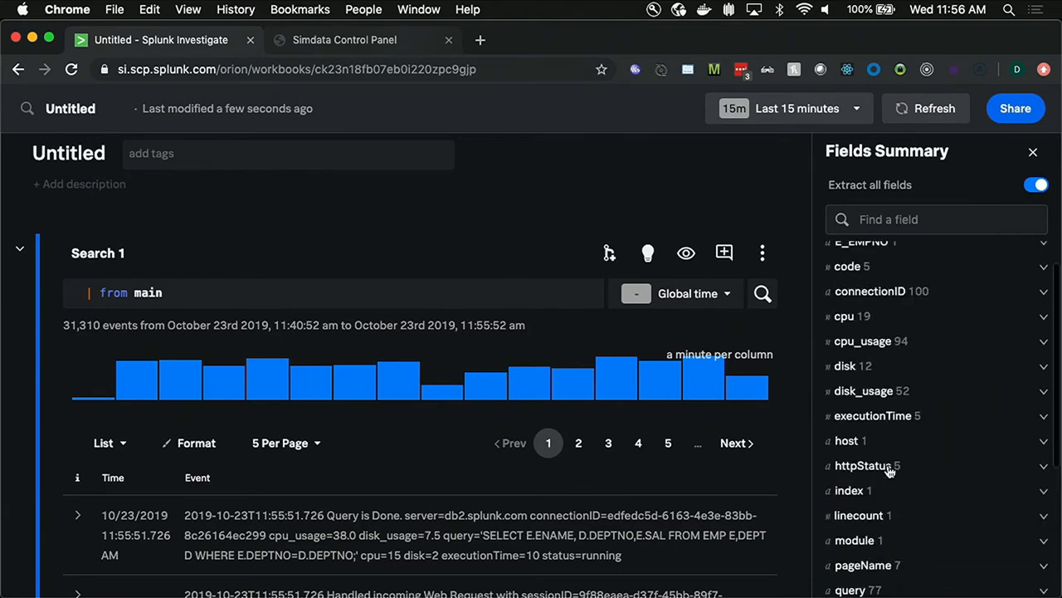
pyautogui.scroll(3)
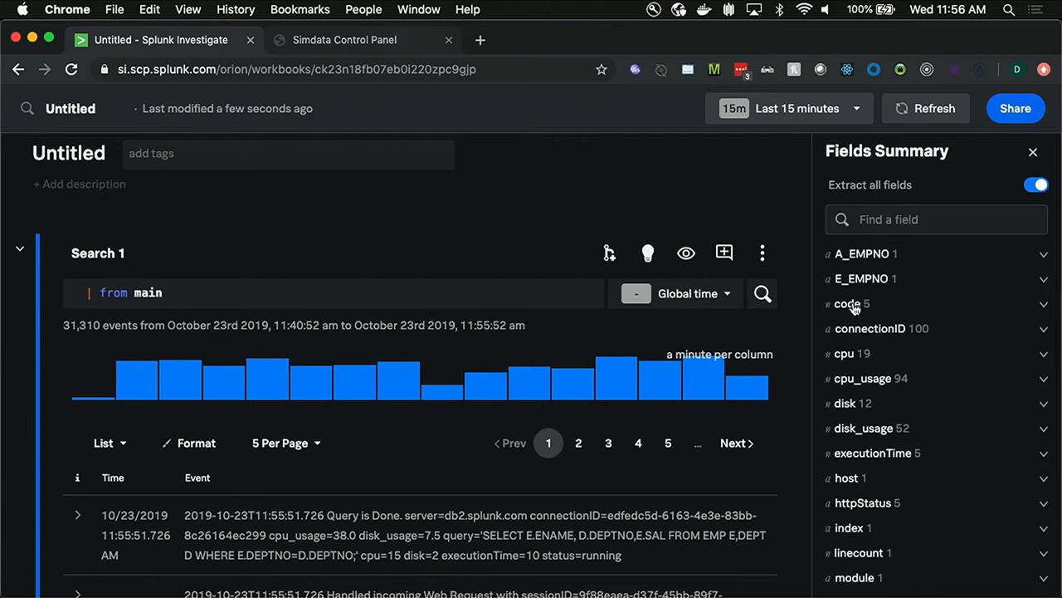
pyautogui.click(846, 302)
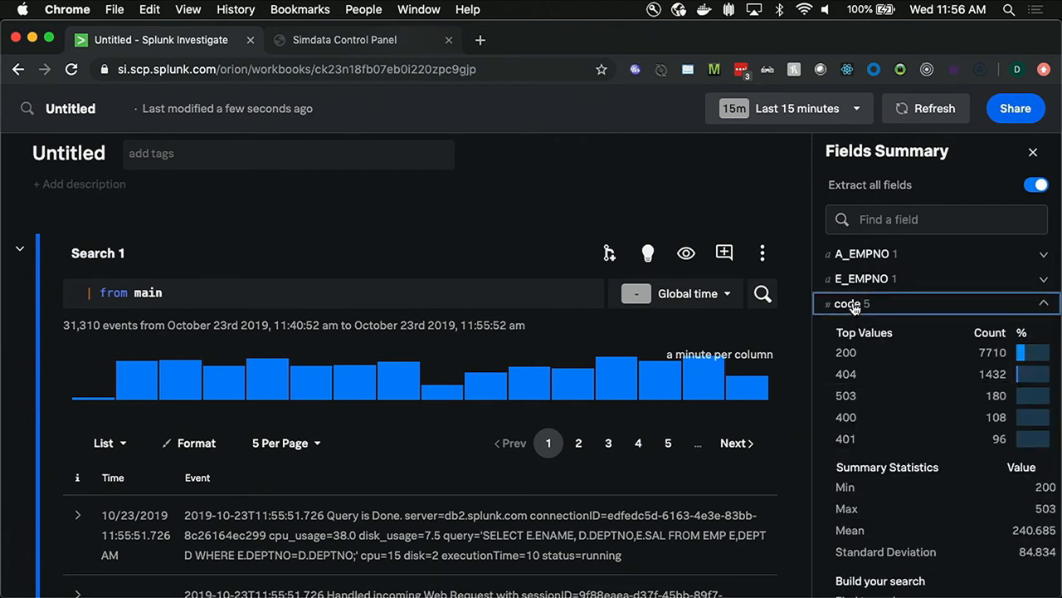
pyautogui.moveTo(845, 385)
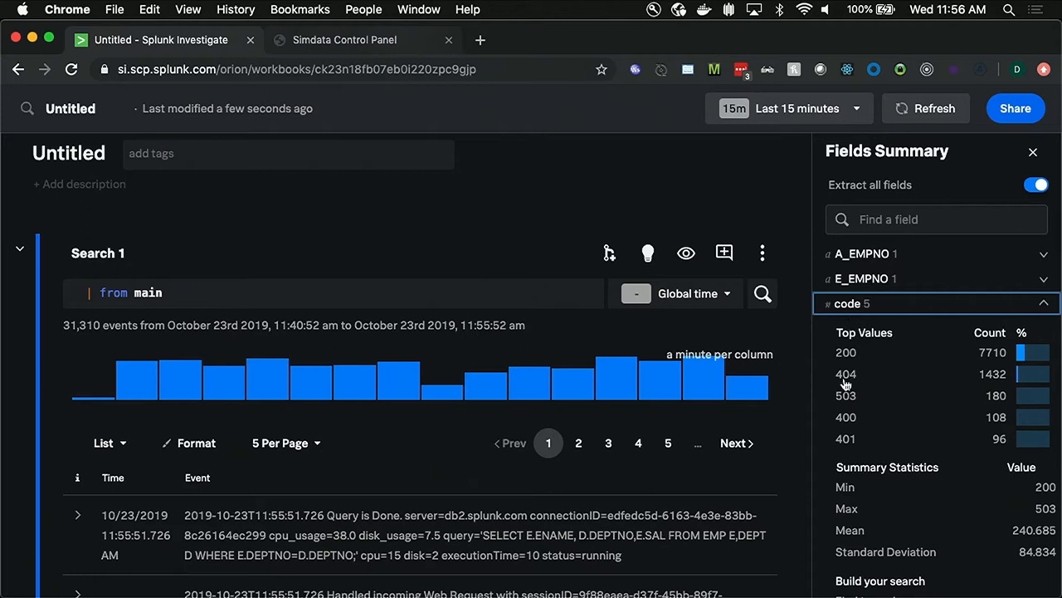
pyautogui.moveTo(845, 400)
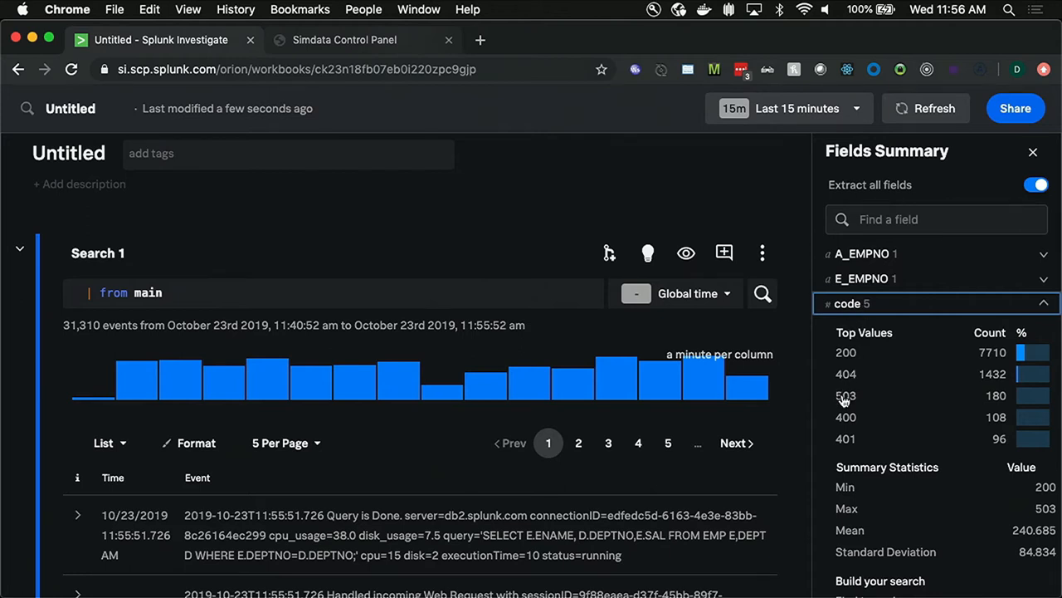
# Step: Create child Search 2 filtering code equal to 503 and run it, returning 180 events
pyautogui.click(847, 395)
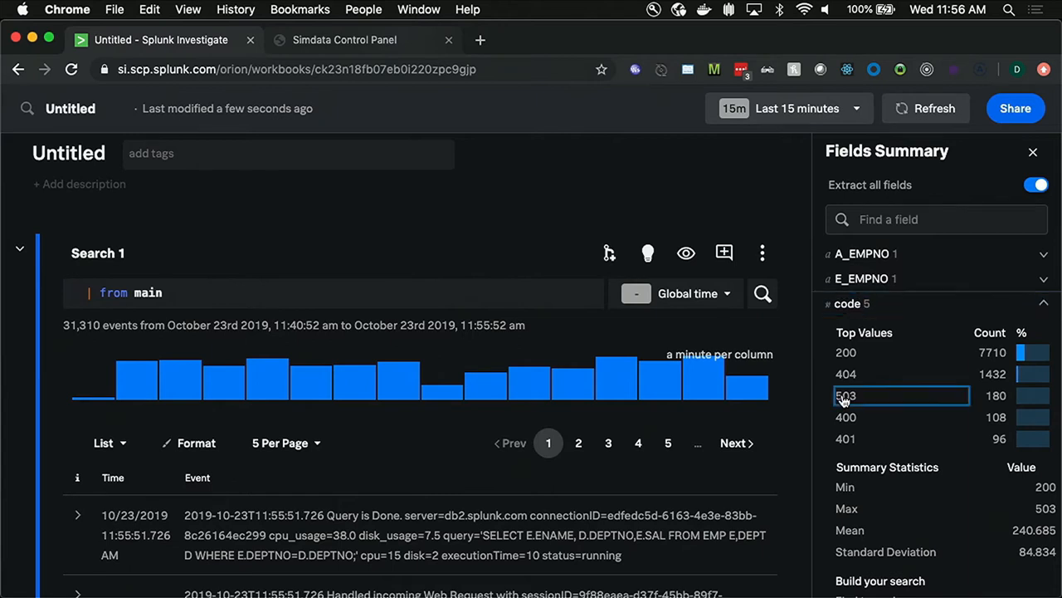
pyautogui.click(847, 395)
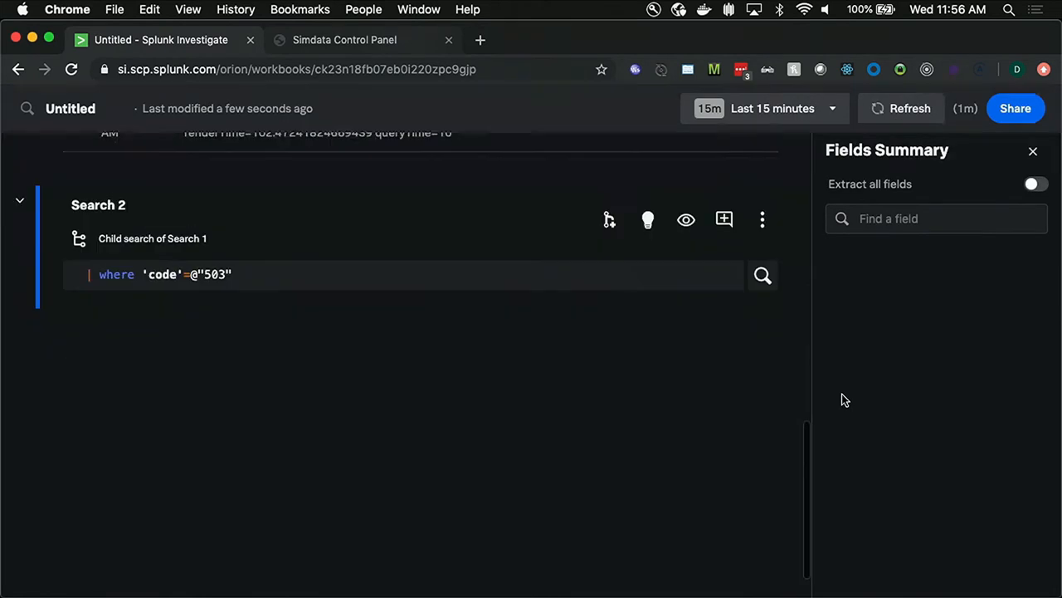
pyautogui.scroll(3)
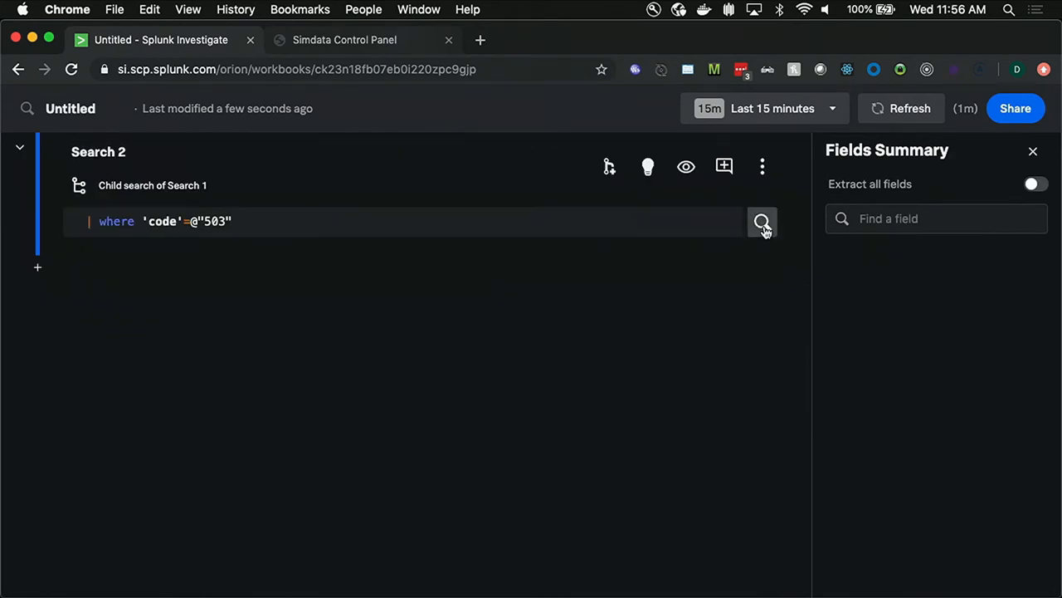
pyautogui.click(762, 223)
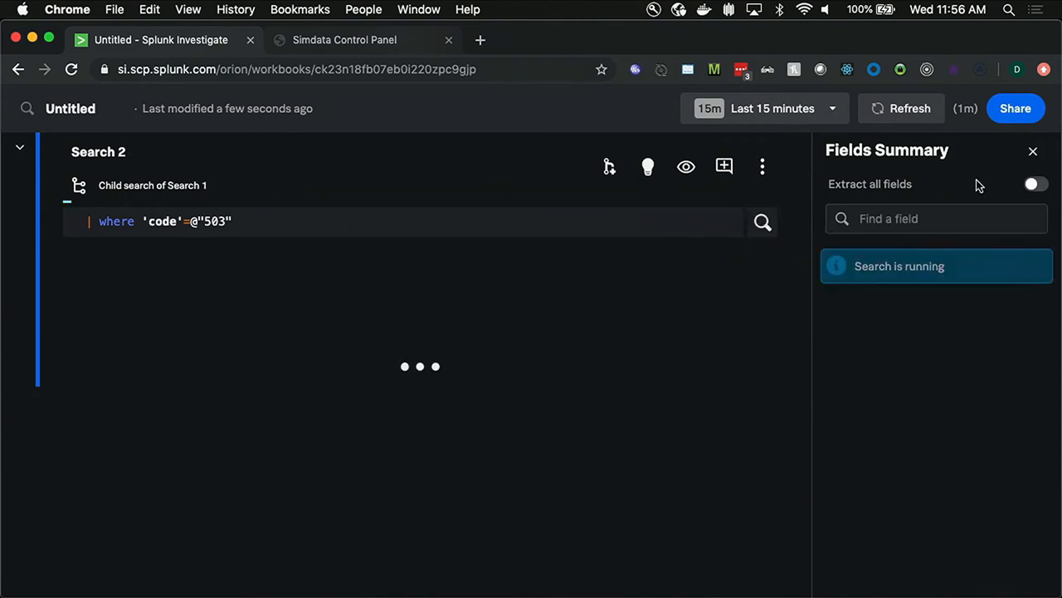
pyautogui.click(1032, 151)
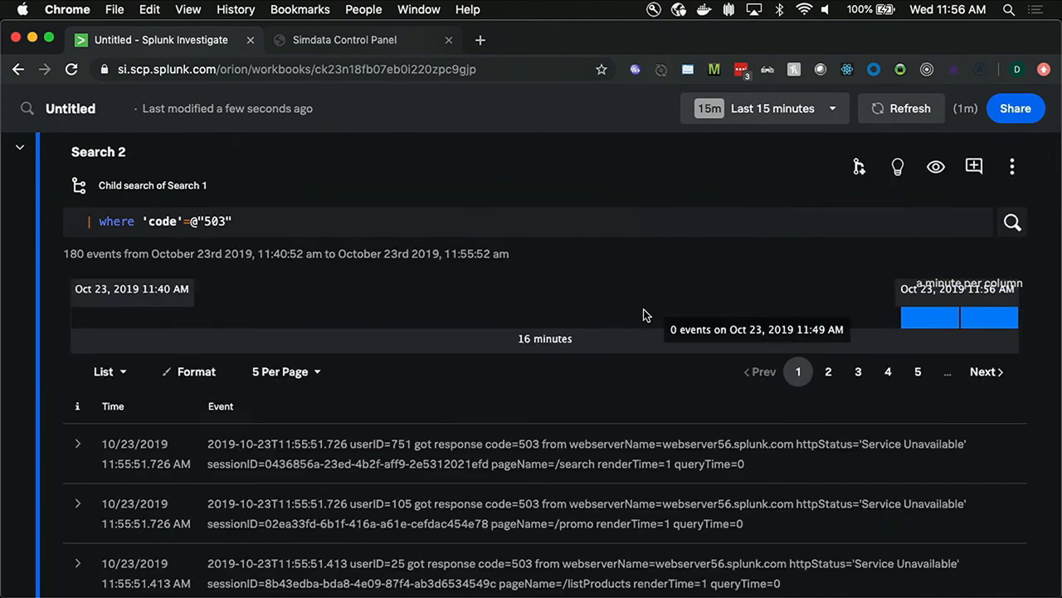
# Step: Scroll through Search 2's 503 results and back to its query
pyautogui.scroll(-3)
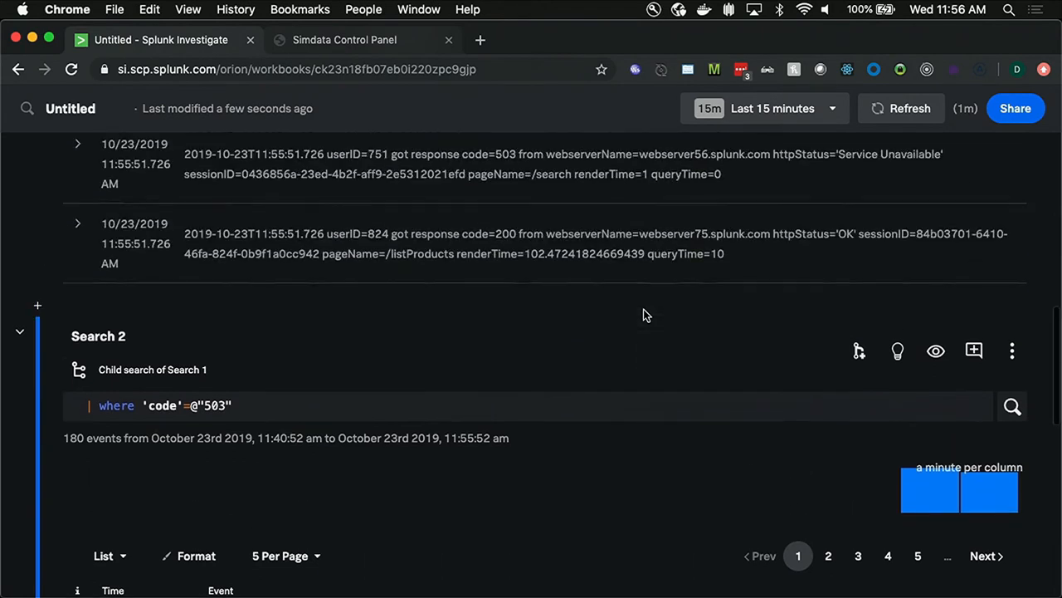
pyautogui.scroll(3)
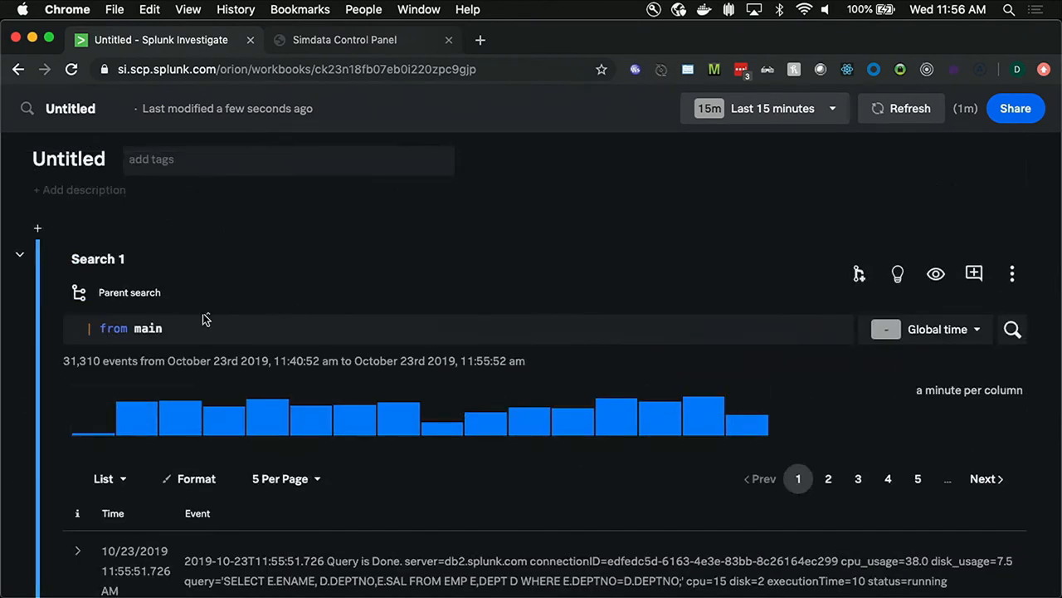
pyautogui.moveTo(370, 319)
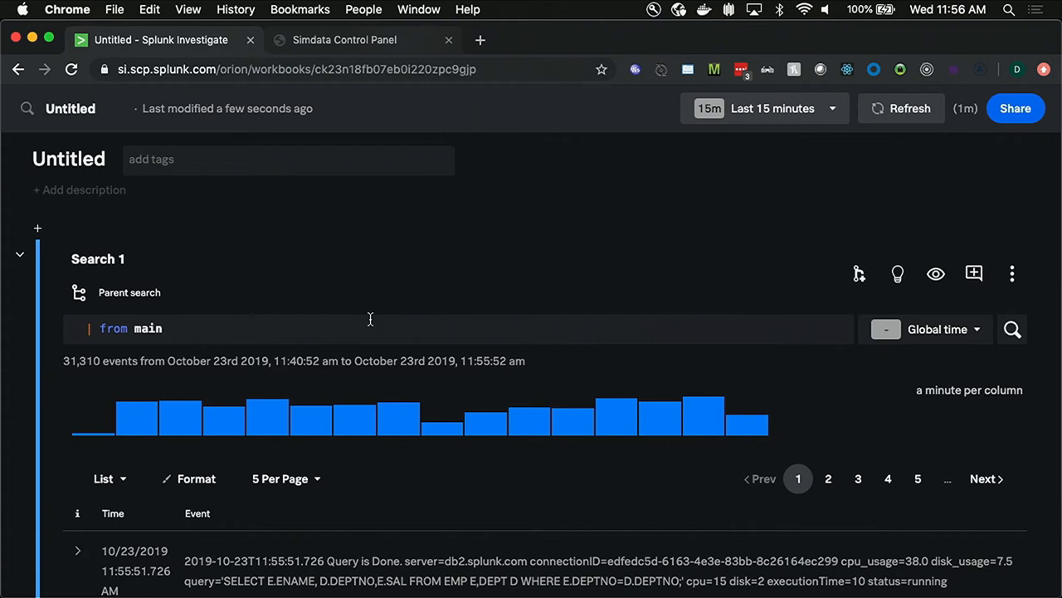
pyautogui.scroll(-3)
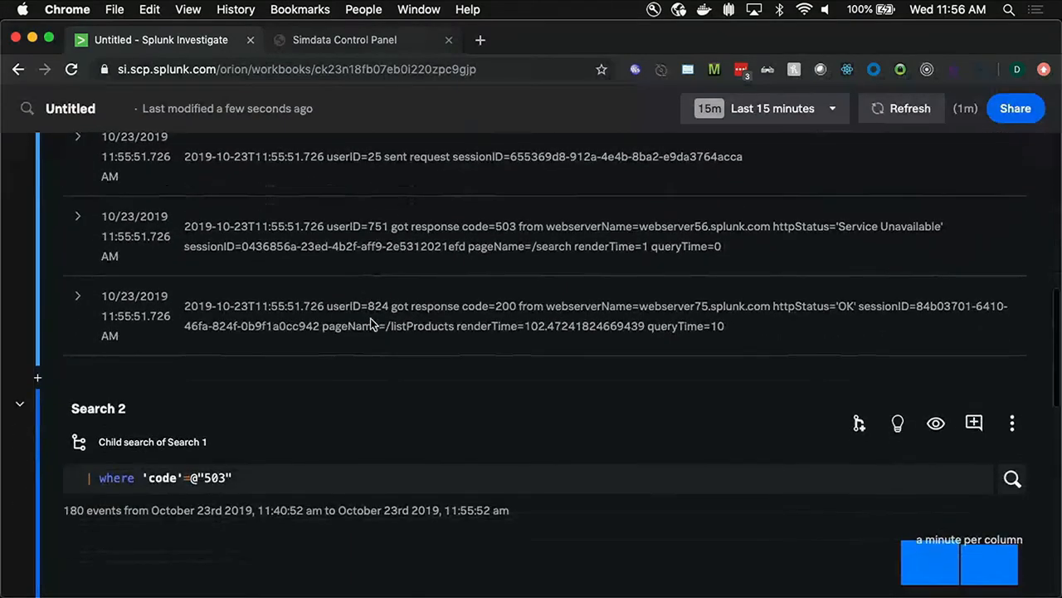
pyautogui.scroll(-3)
pyautogui.write('>')
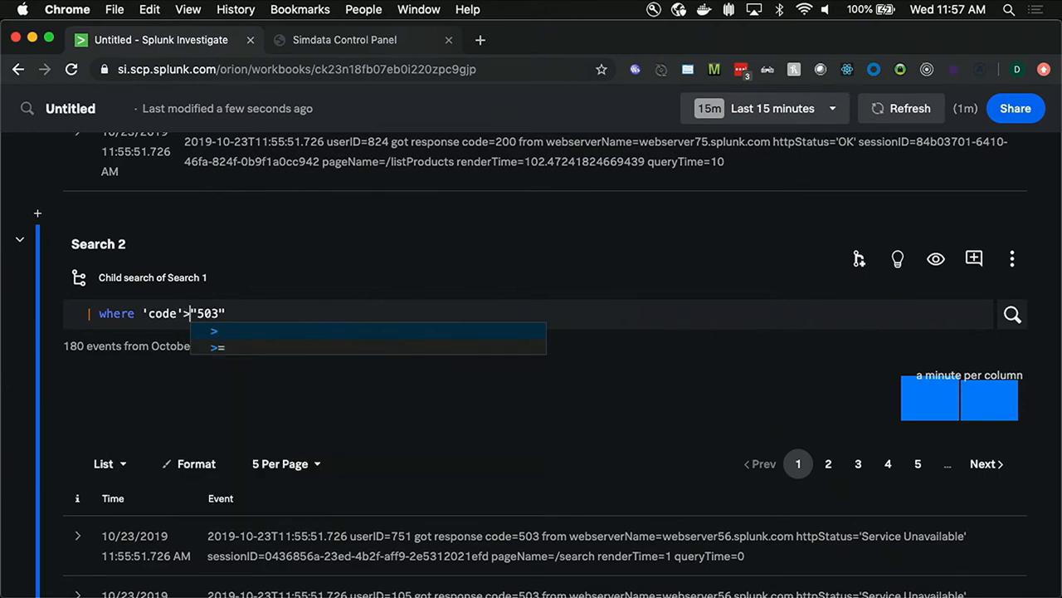
# Step: Change Search 2's filter to where code >= 500 via the autocomplete suggestion and rerun it
pyautogui.click(218, 347)
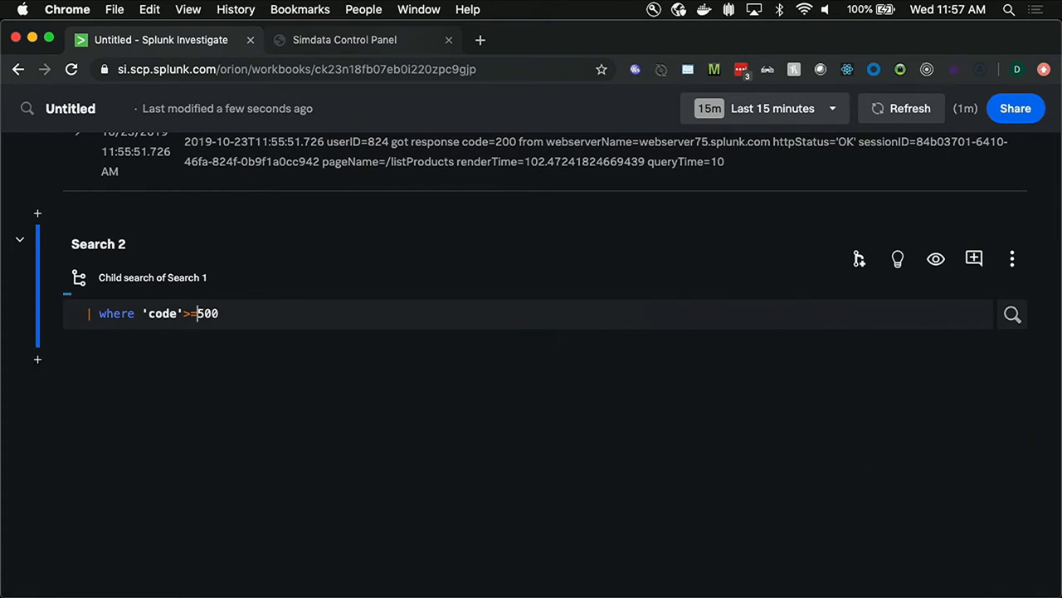
pyautogui.click(1013, 312)
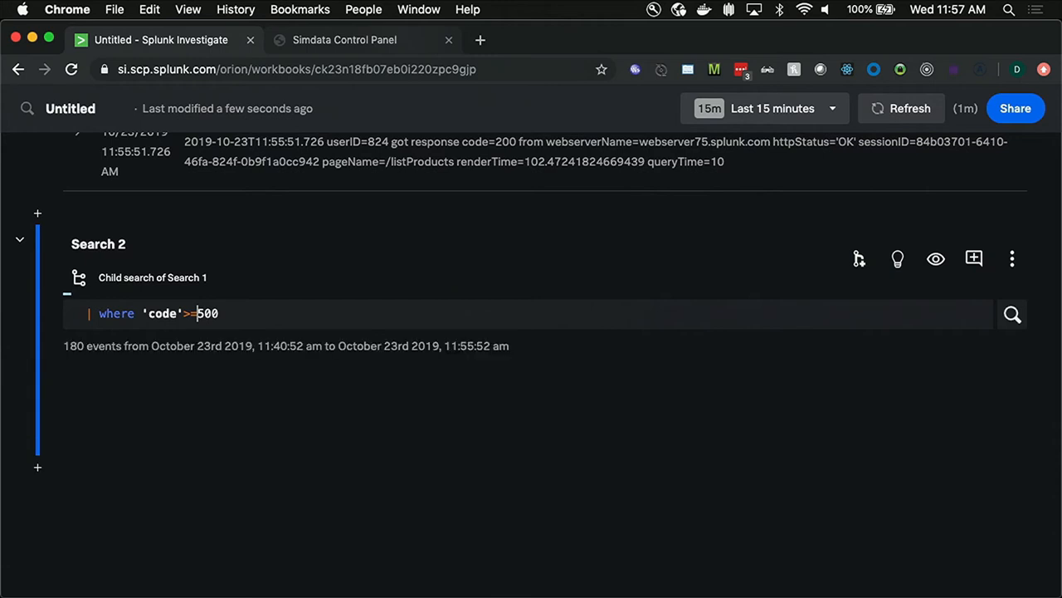
pyautogui.click(1012, 314)
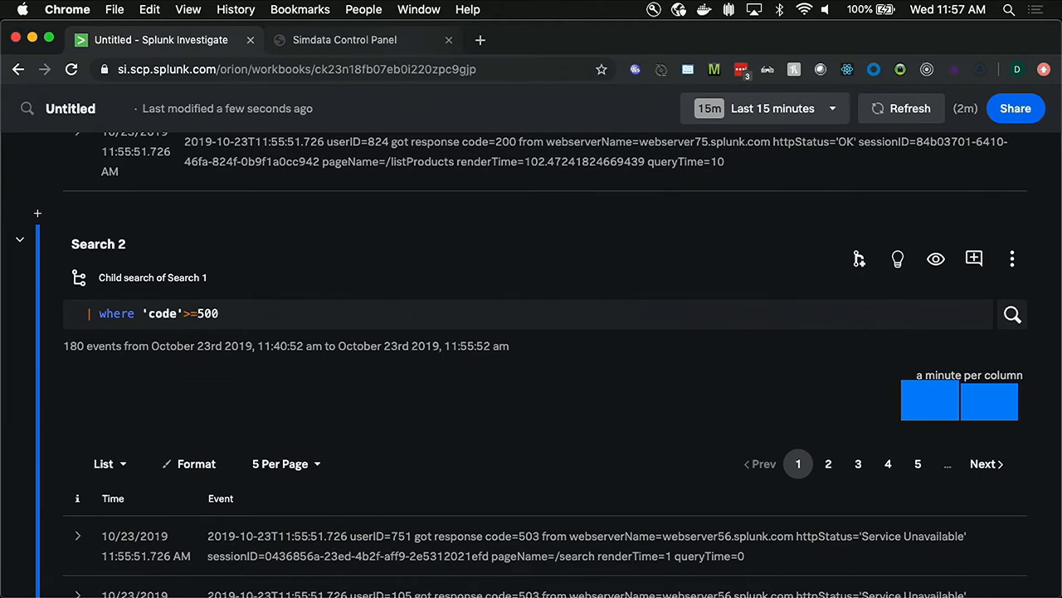
pyautogui.moveTo(418, 329)
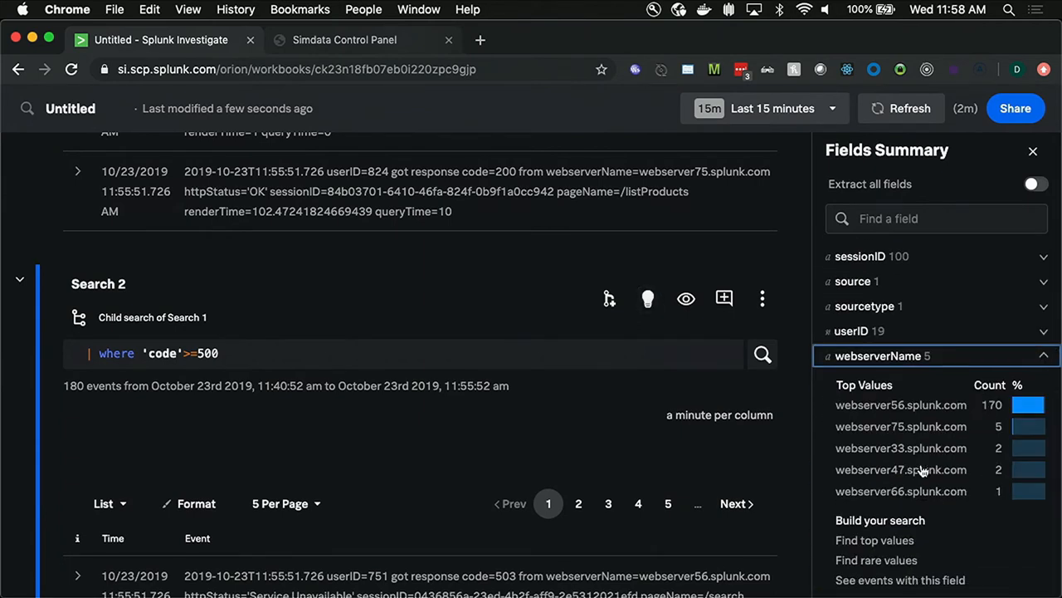
pyautogui.moveTo(910, 408)
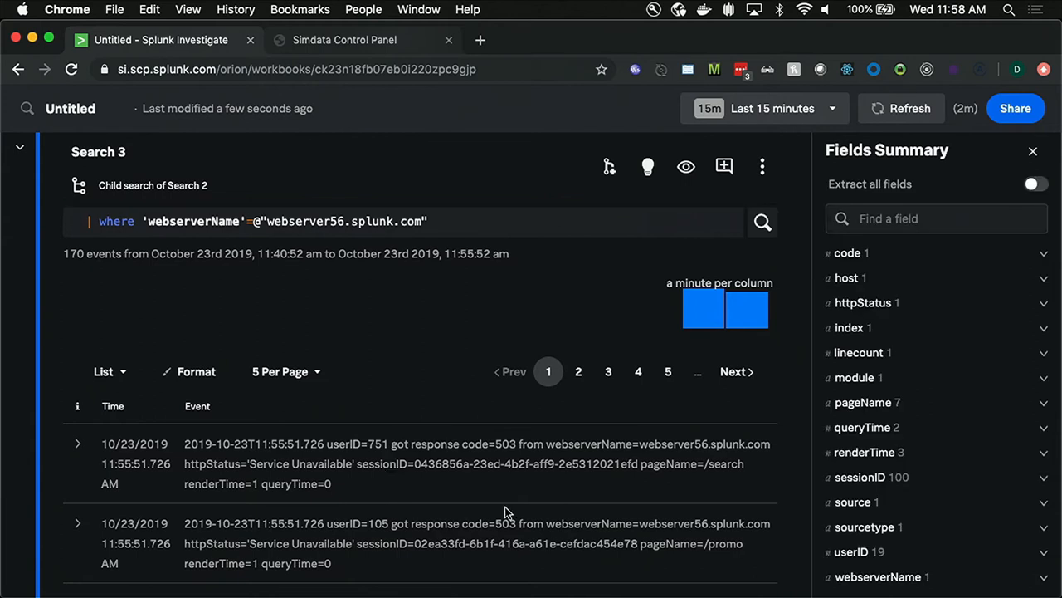
# Step: Select webserver56.splunk.com under webserverName to create child Search 3 with 170 results
pyautogui.doubleClick(291, 463)
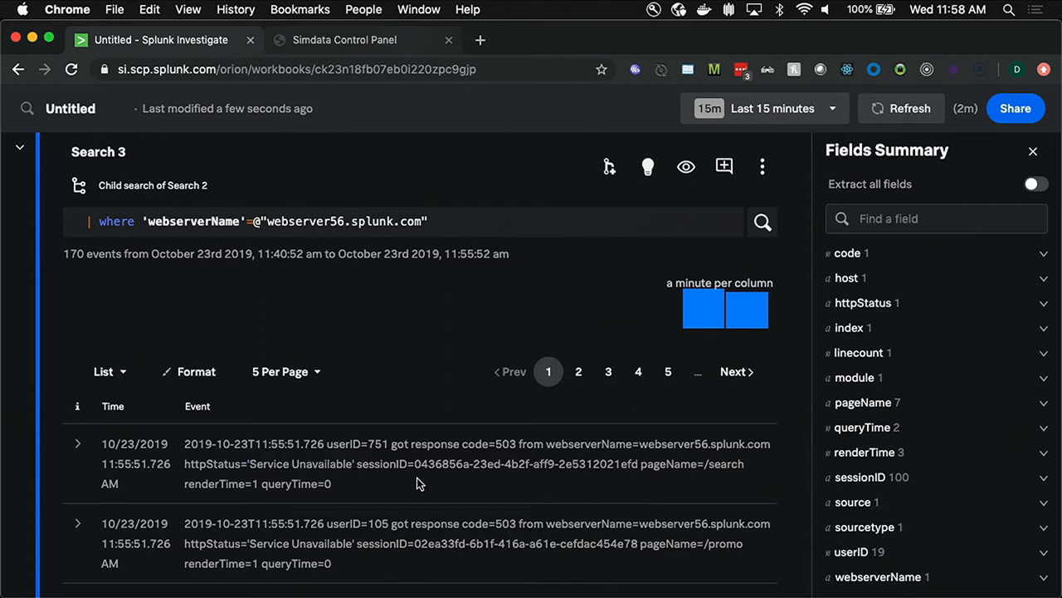
pyautogui.scroll(-3)
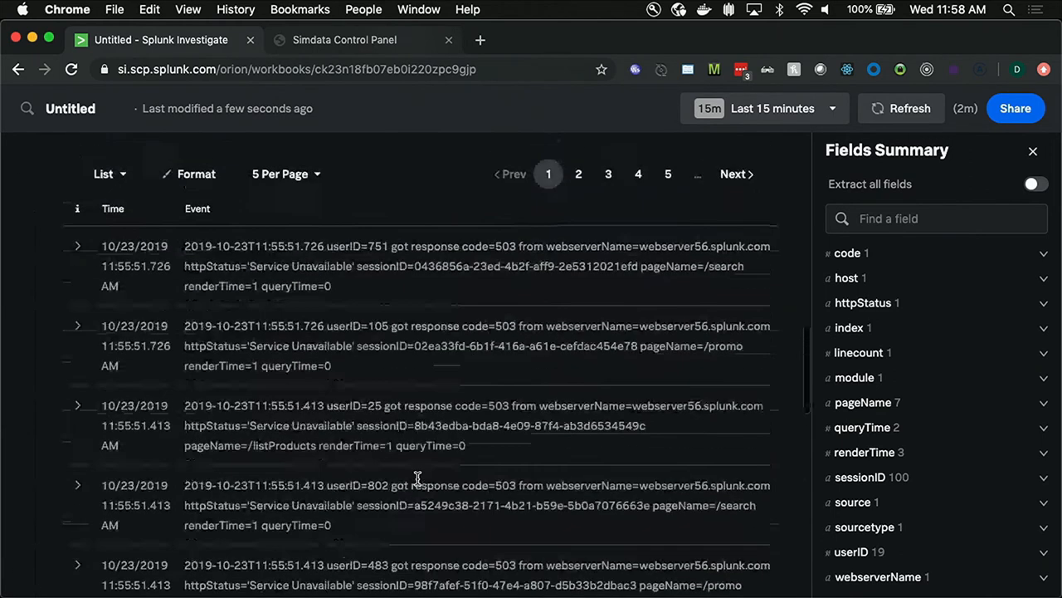
pyautogui.scroll(3)
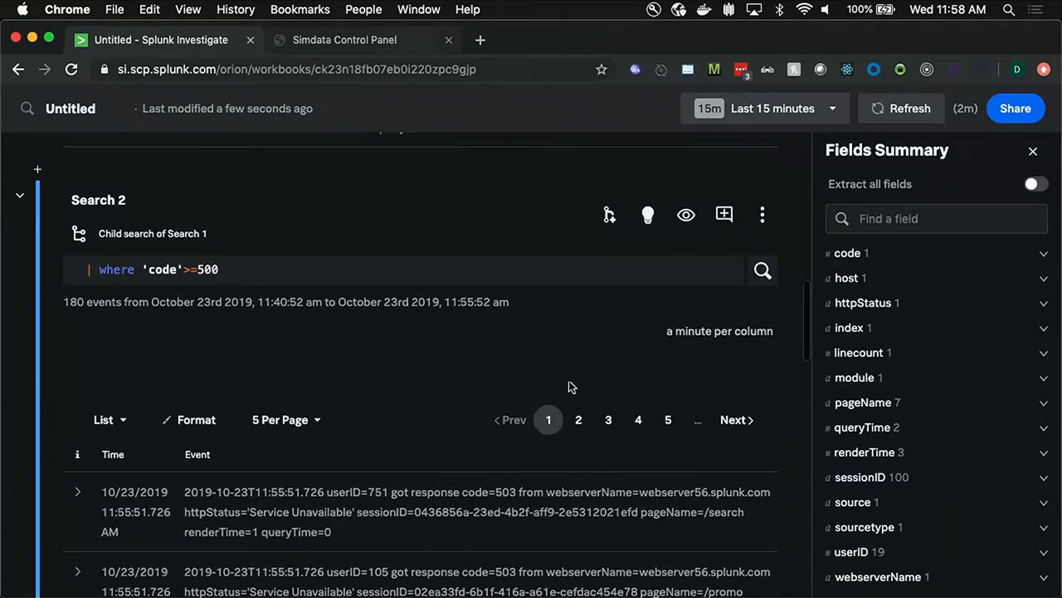
pyautogui.moveTo(584, 339)
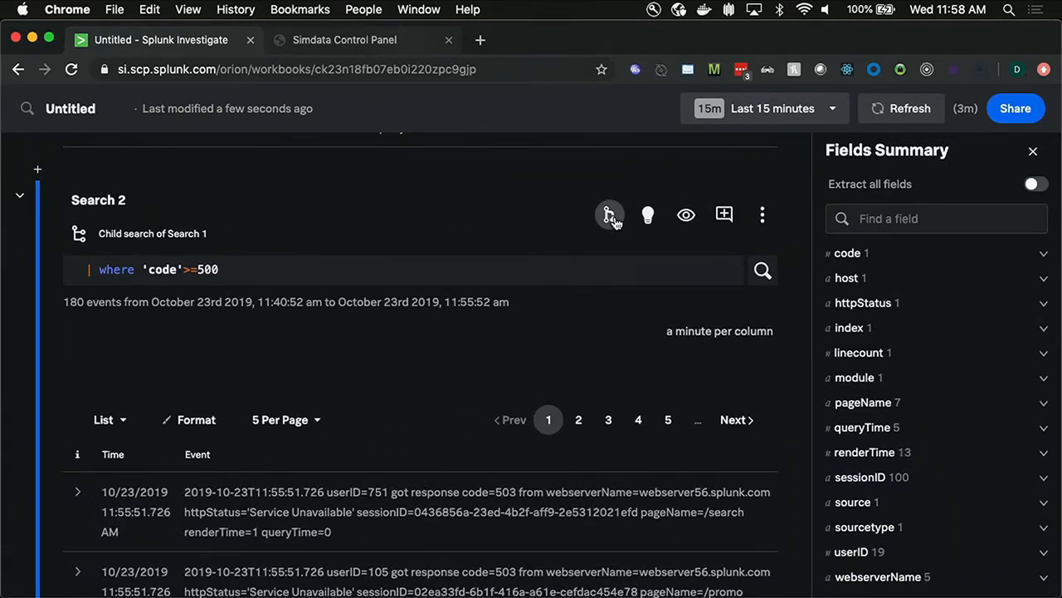
# Step: Run 'timechart count() by webserverName' in Search 4 as a child of Search 2
pyautogui.scroll(-3)
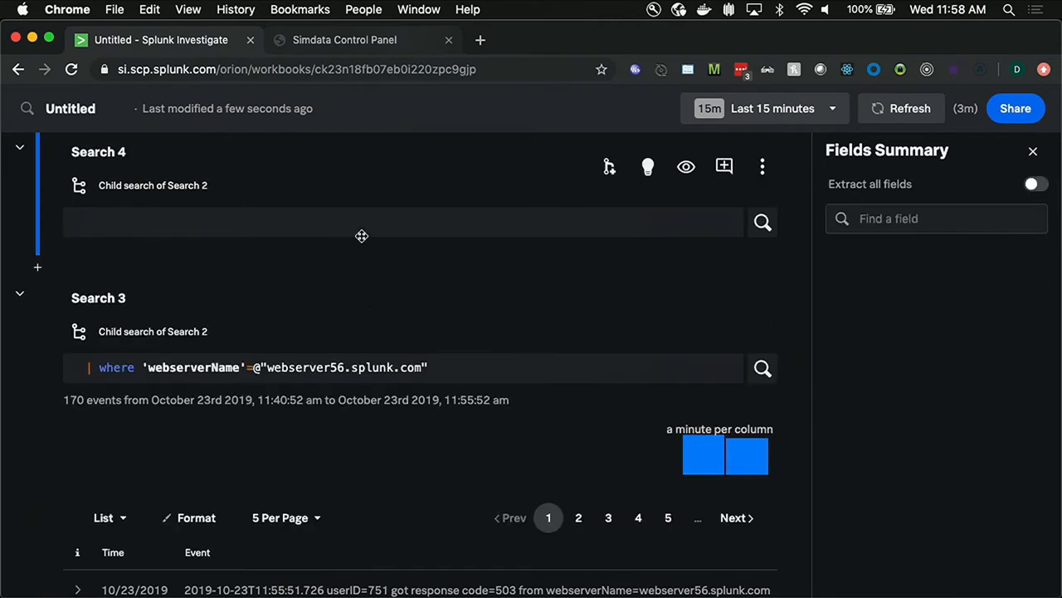
pyautogui.click(1032, 151)
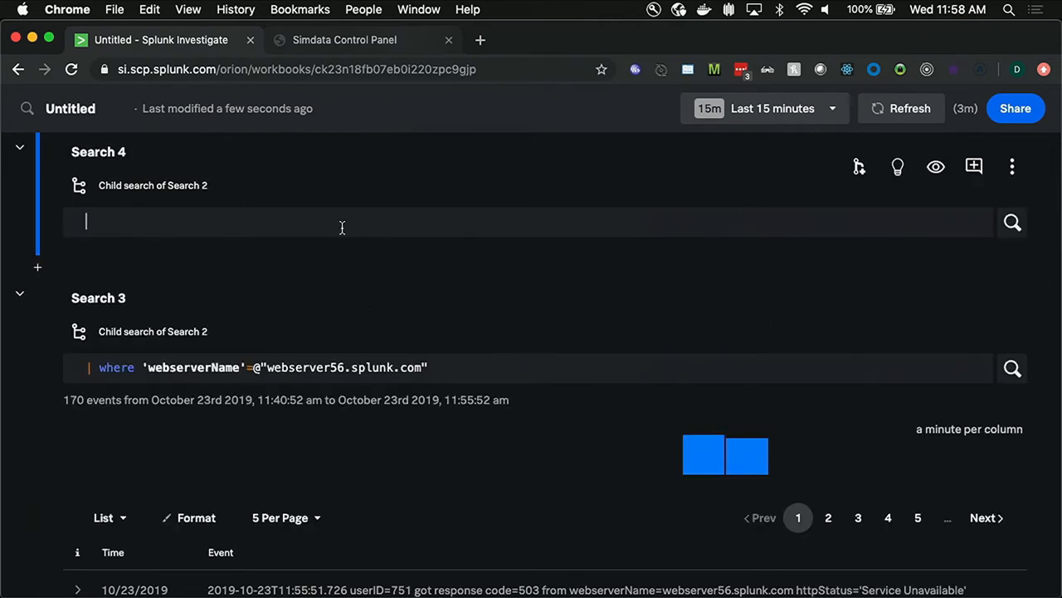
pyautogui.write('timechart')
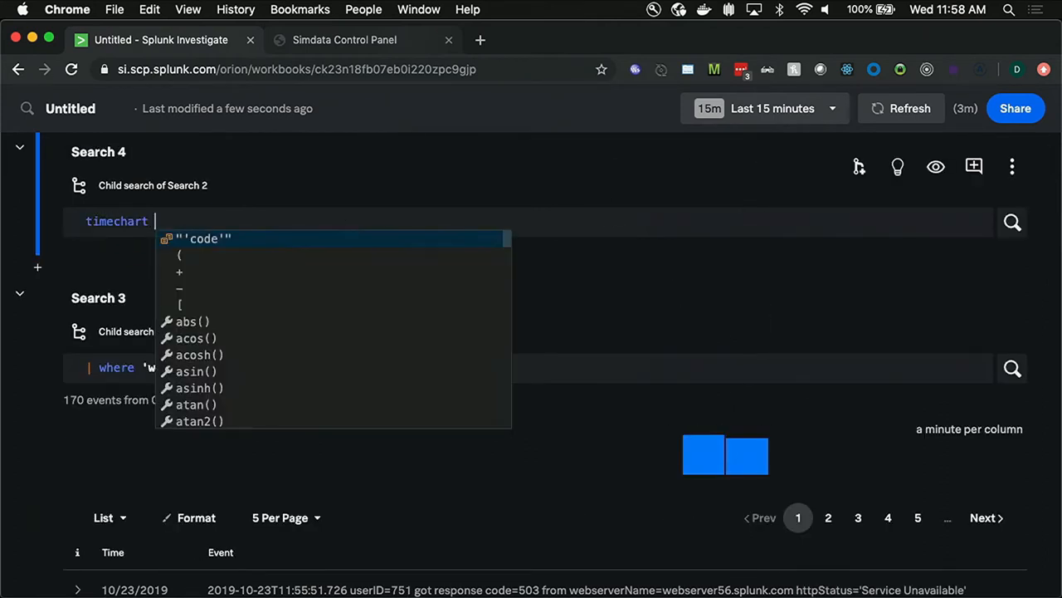
pyautogui.write('count()')
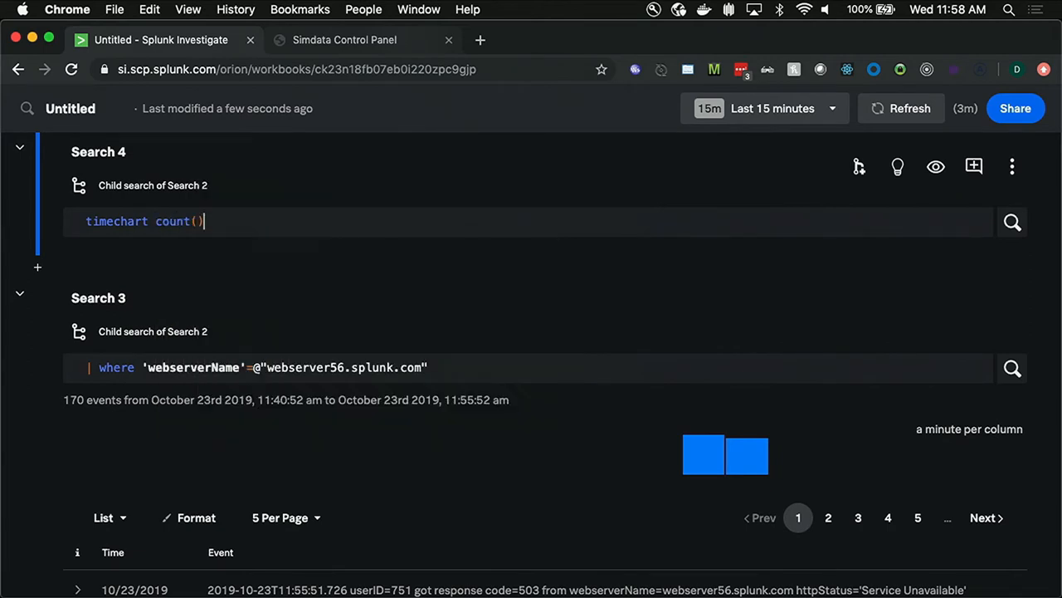
pyautogui.write('by web')
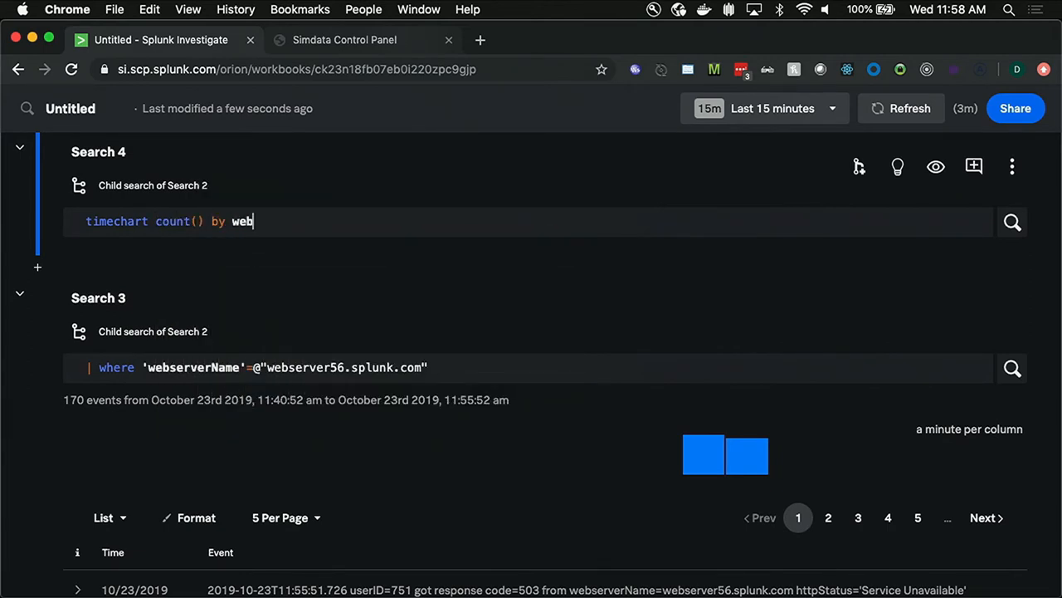
pyautogui.write('serverName')
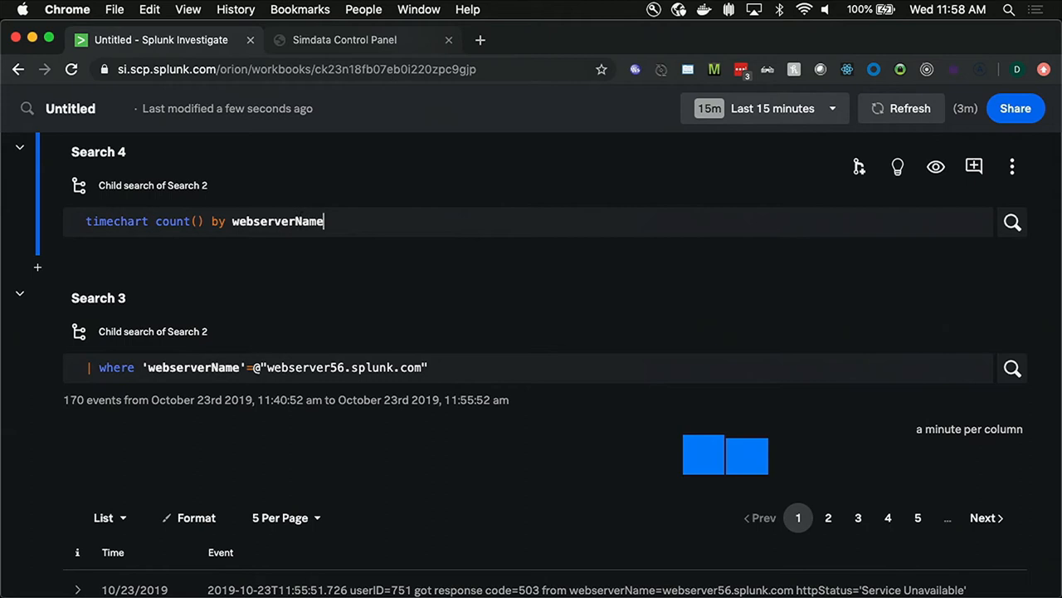
pyautogui.click(1012, 221)
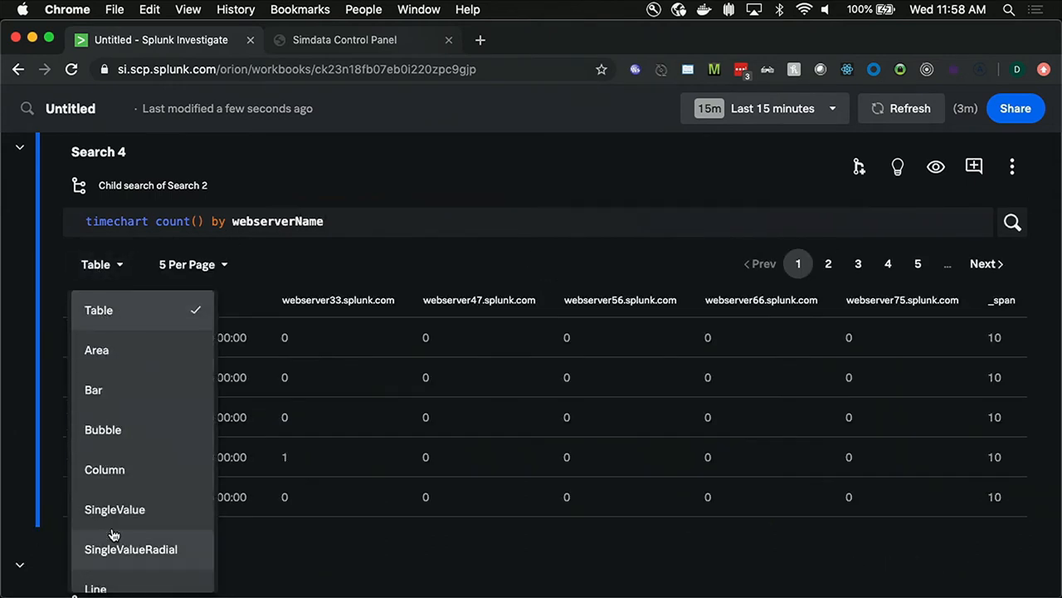
# Step: Switch Search 4's visualization from Table to a Line chart of per-server counts
pyautogui.click(95, 588)
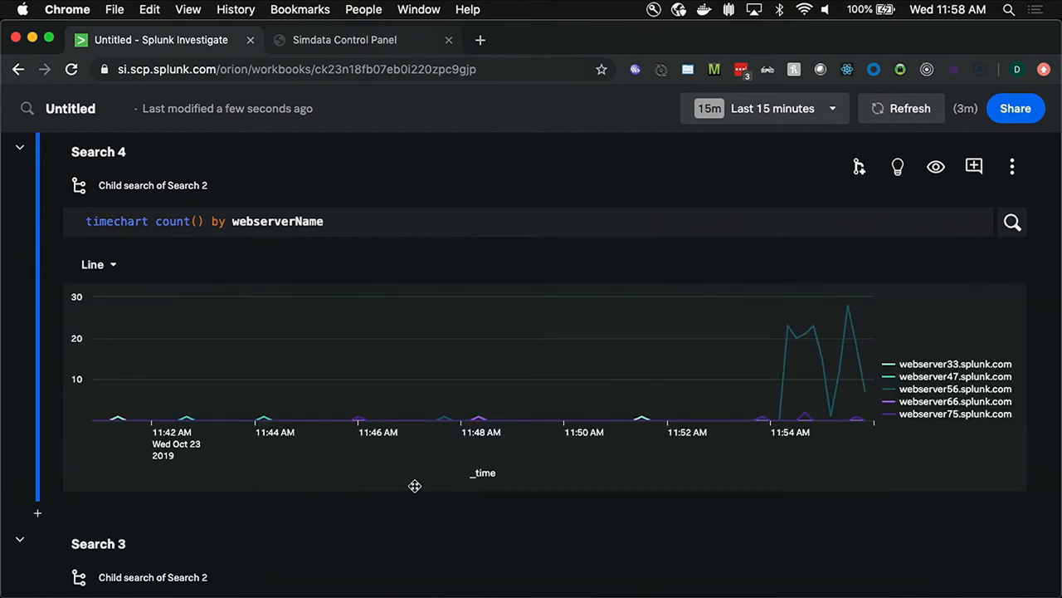
pyautogui.moveTo(787, 325)
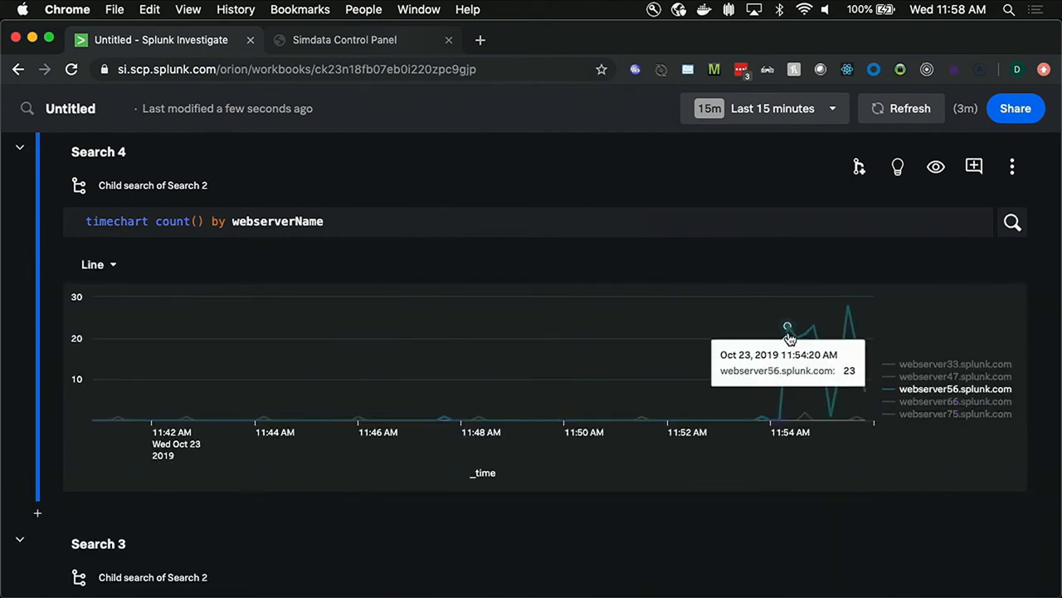
pyautogui.moveTo(847, 307)
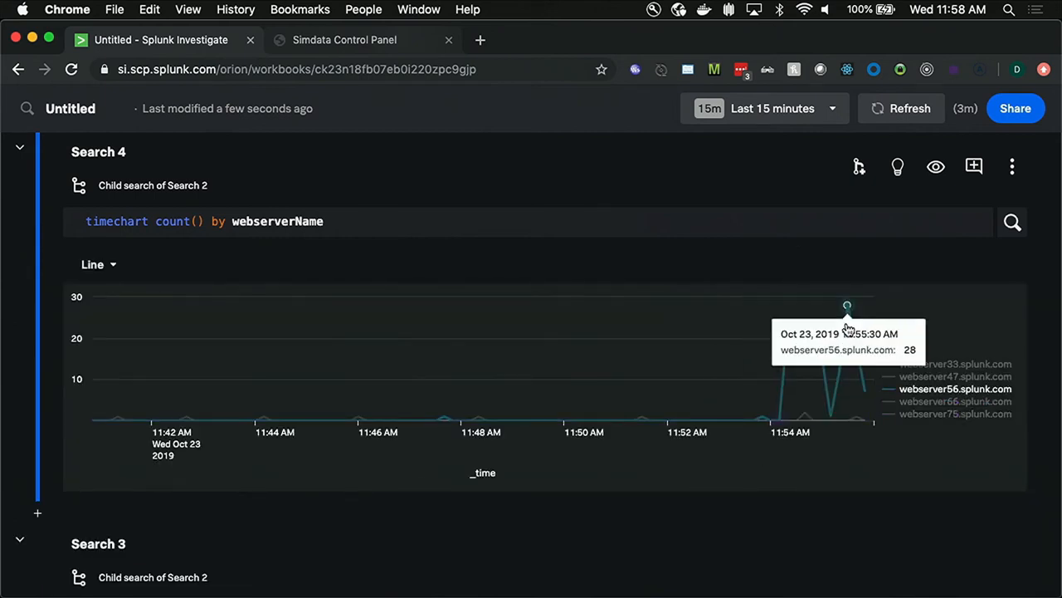
pyautogui.moveTo(554, 419)
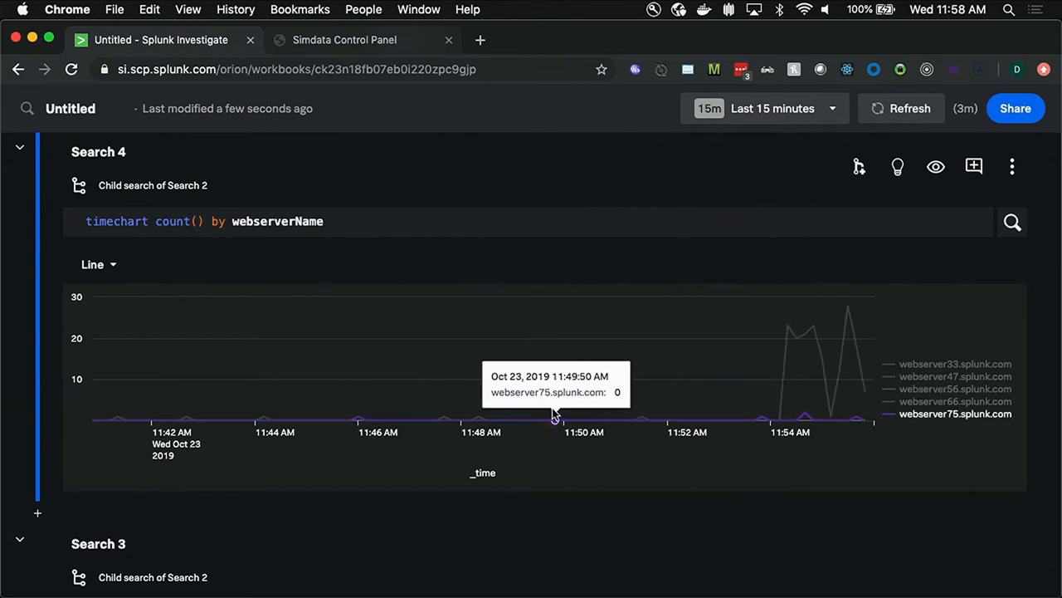
pyautogui.moveTo(879, 338)
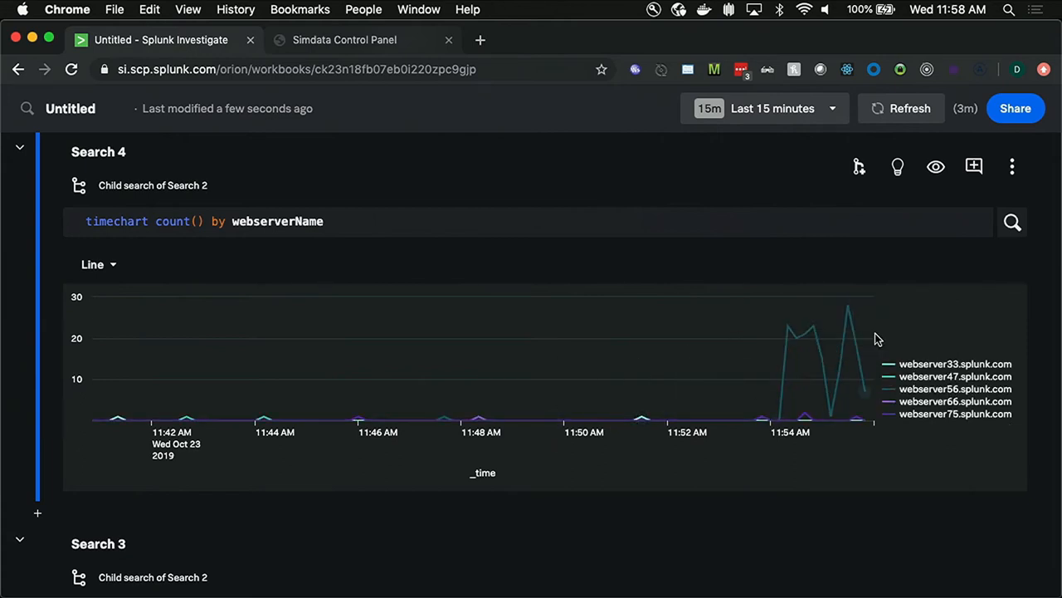
pyautogui.scroll(-3)
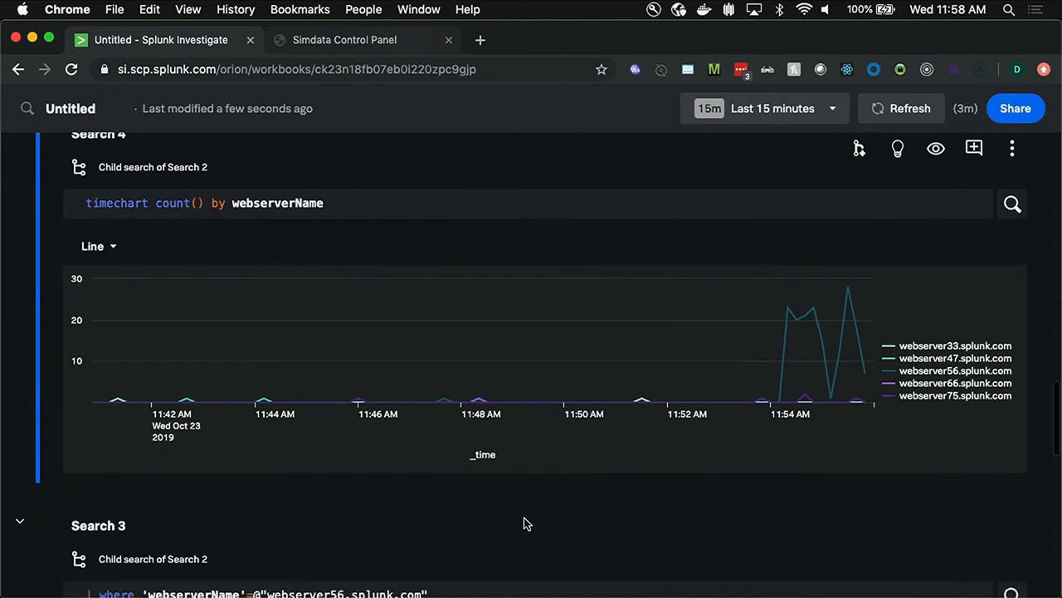
pyautogui.scroll(3)
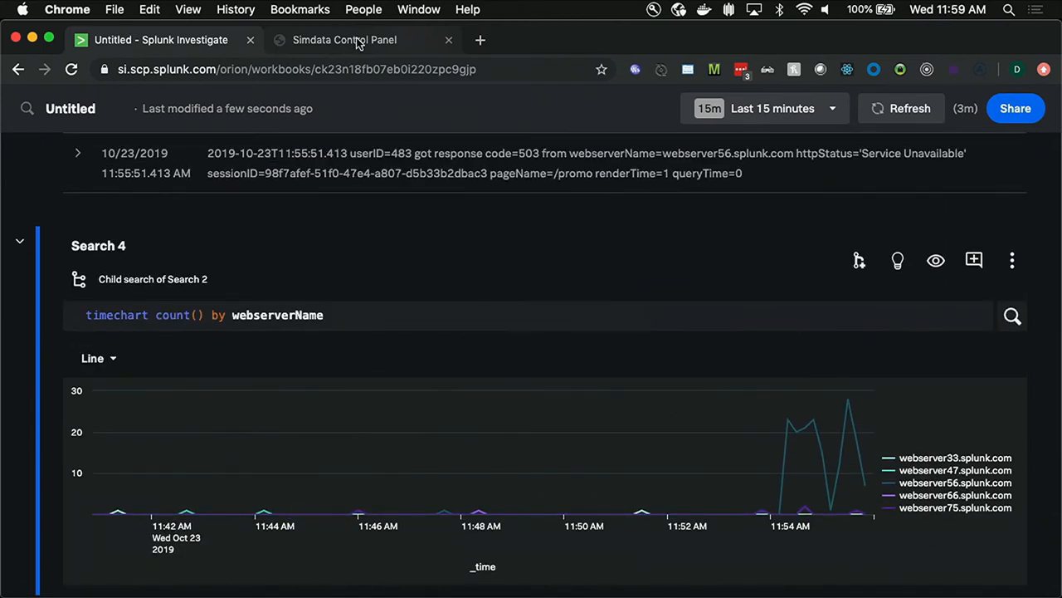
# Step: Raise WebServer c's maxPendingRequests slider in the Simdata Control Panel
pyautogui.click(345, 39)
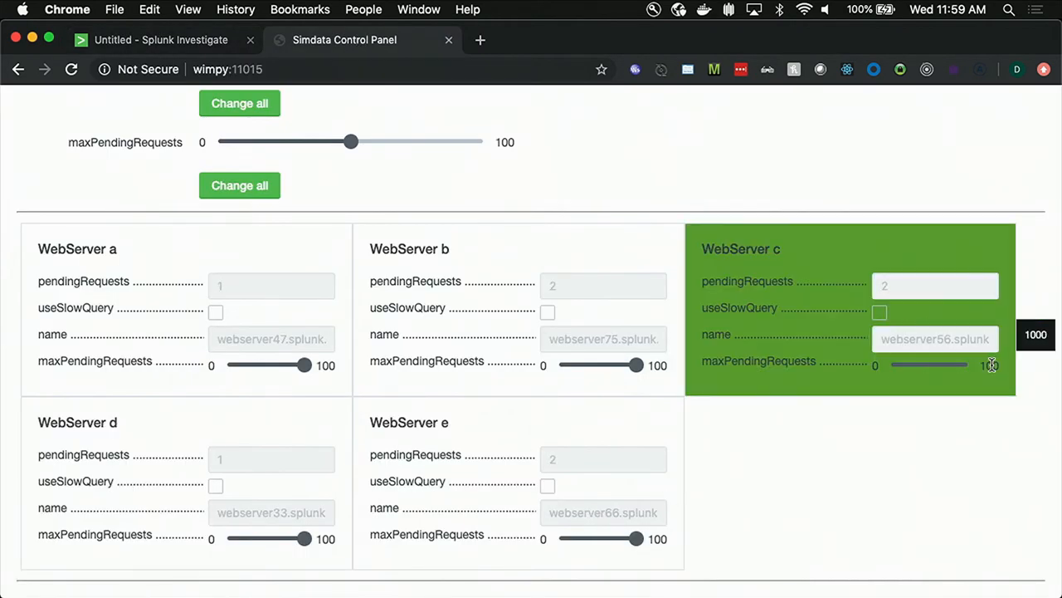
pyautogui.click(161, 39)
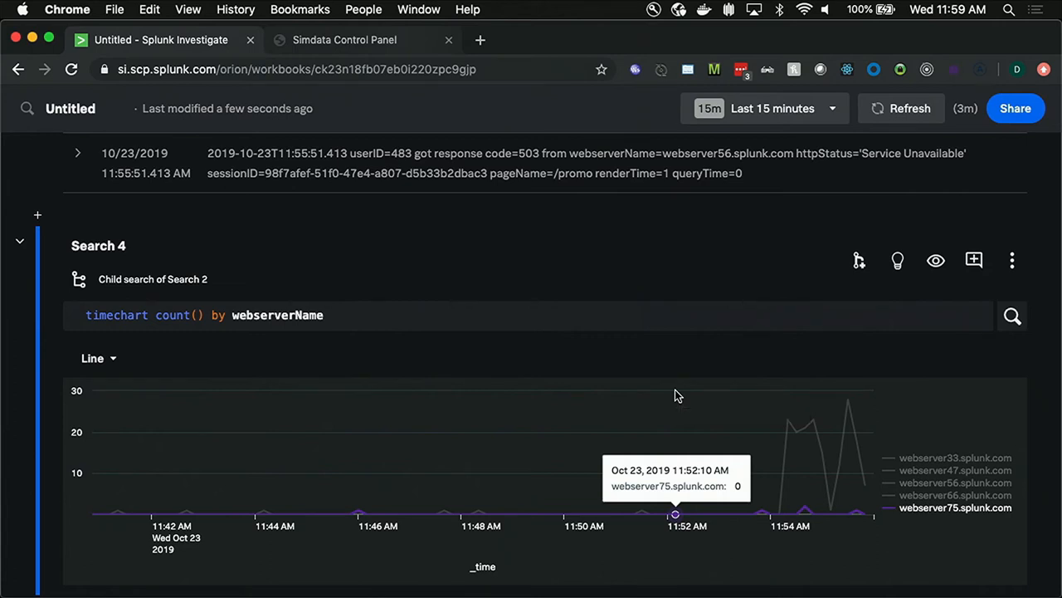
pyautogui.moveTo(634, 272)
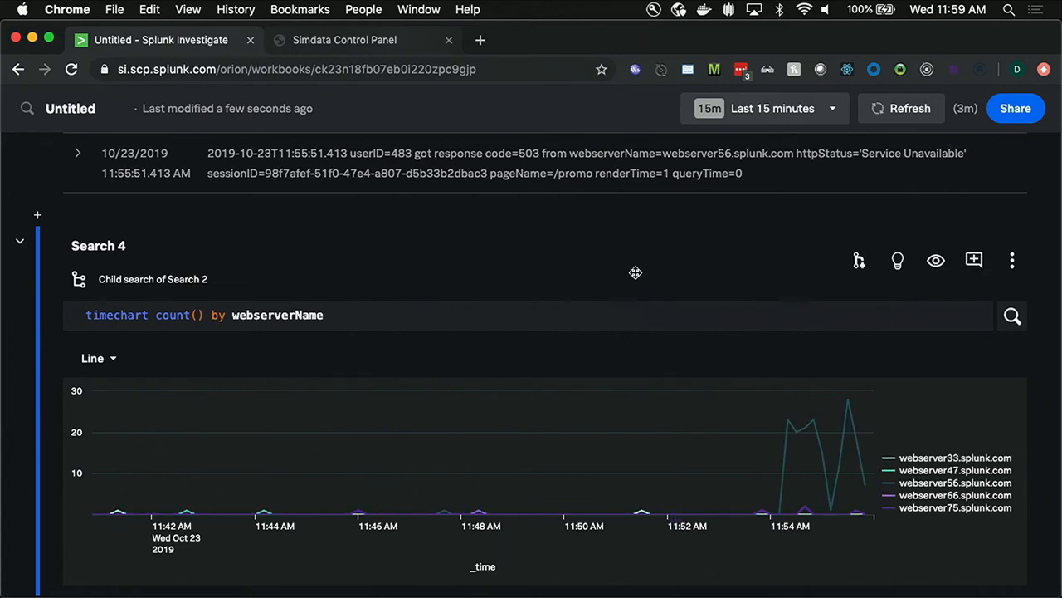
pyautogui.scroll(-3)
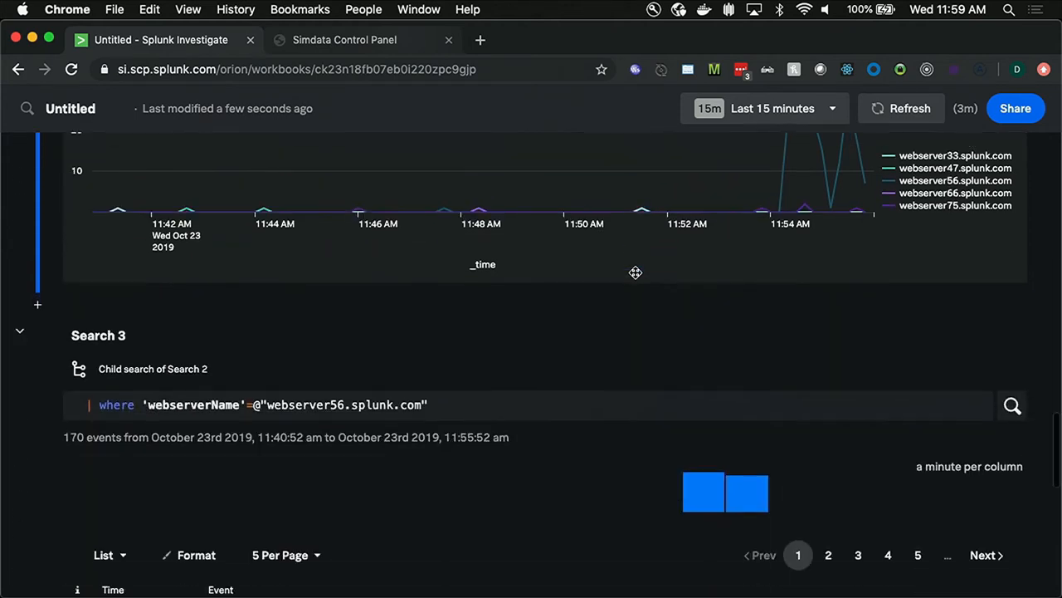
pyautogui.scroll(-3)
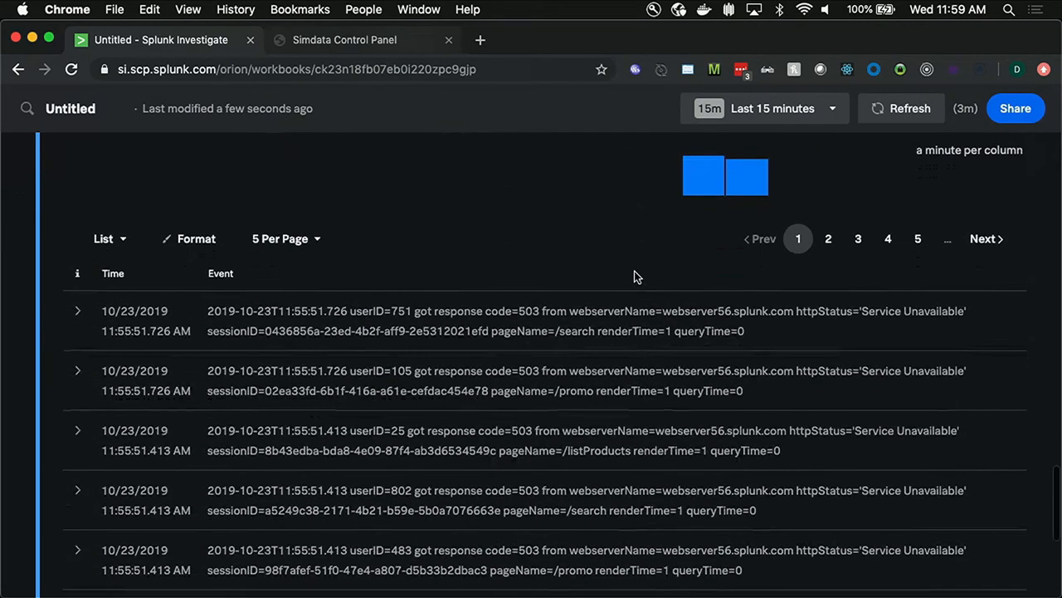
pyautogui.scroll(-3)
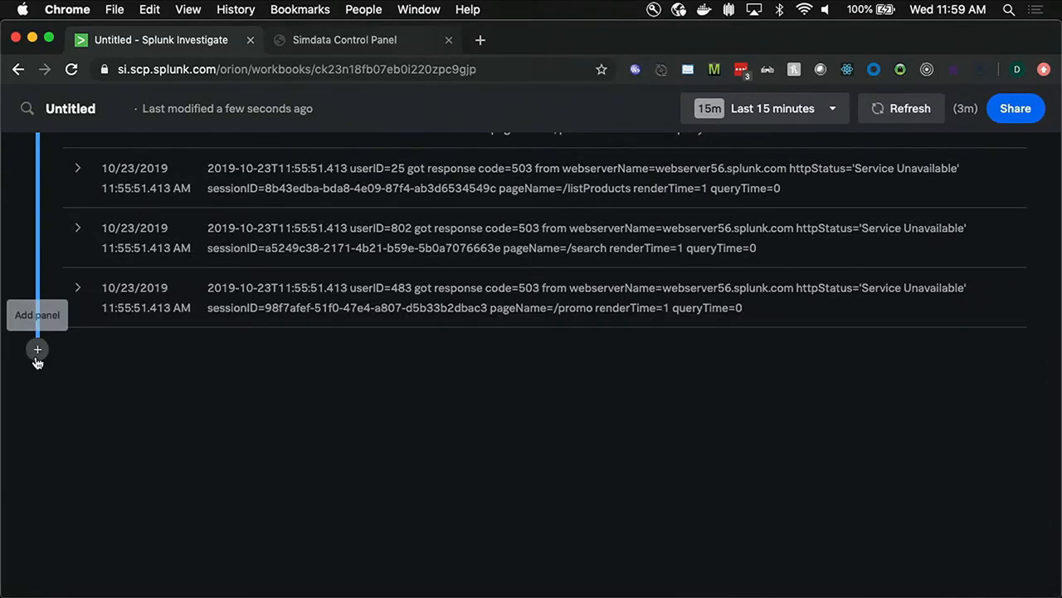
pyautogui.click(36, 348)
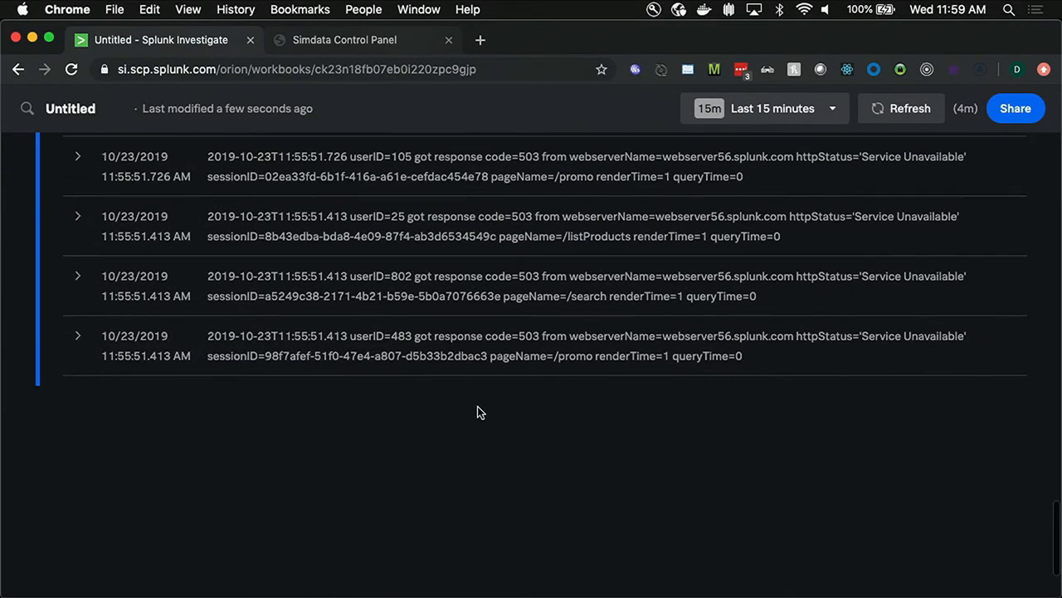
pyautogui.scroll(3)
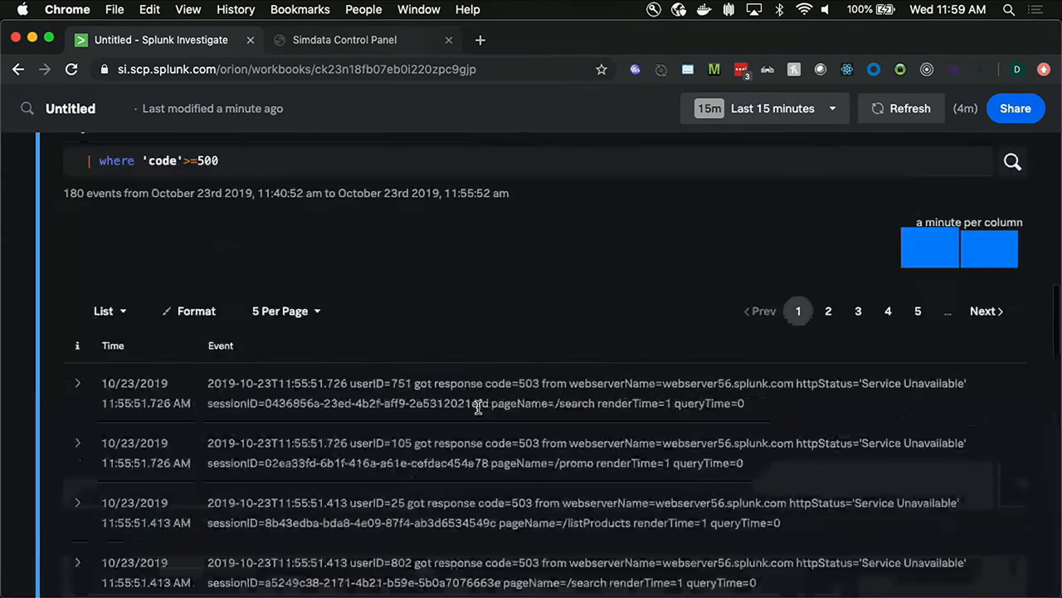
# Step: Title the workbook 'Investigate 500 level errors' and share it with Everyone access enabled
pyautogui.scroll(3)
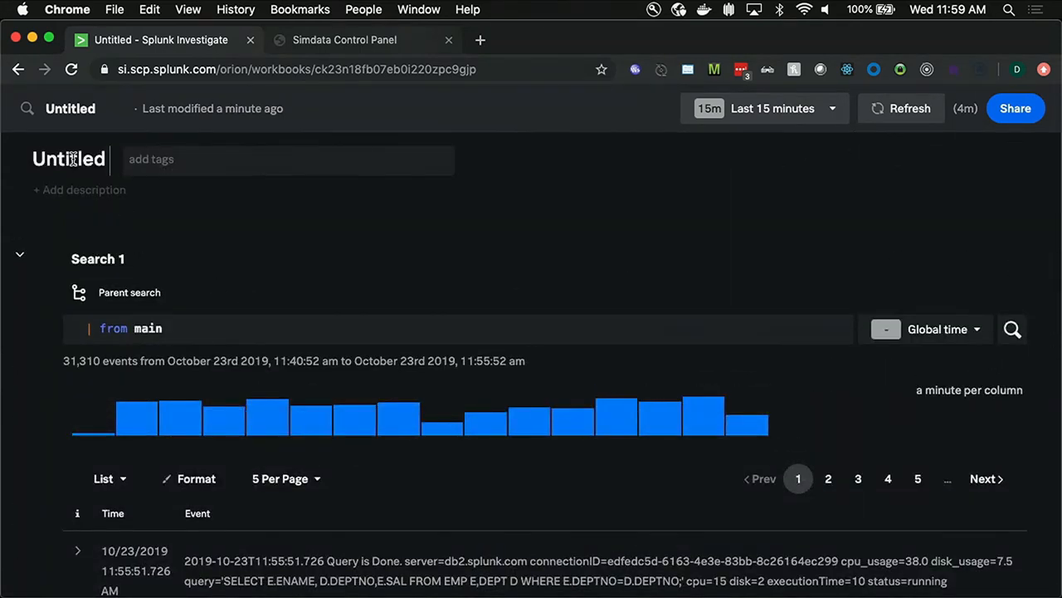
pyautogui.write('Investigate 500 level errors')
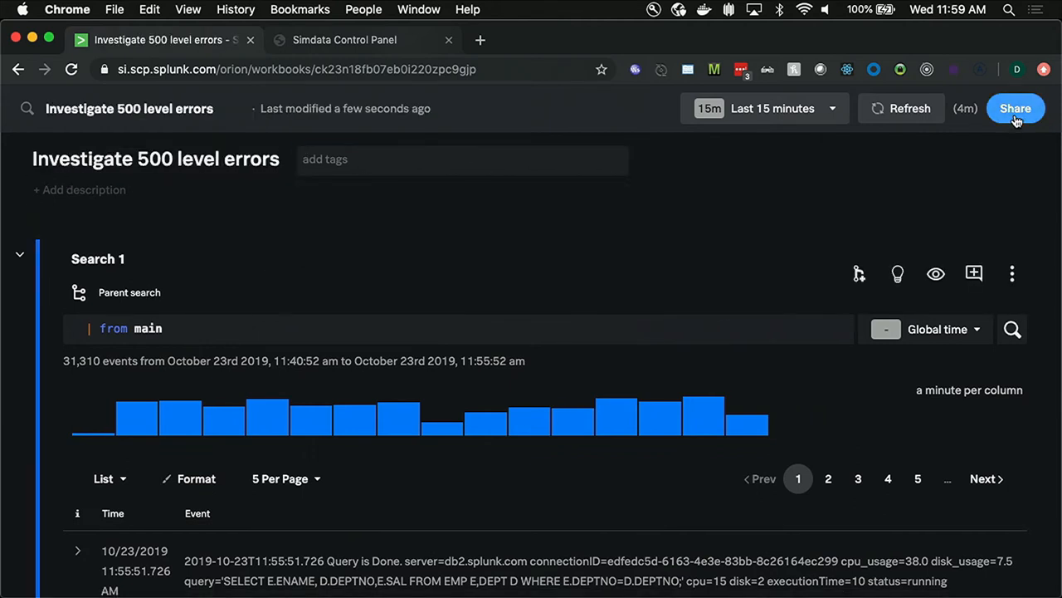
pyautogui.click(1016, 108)
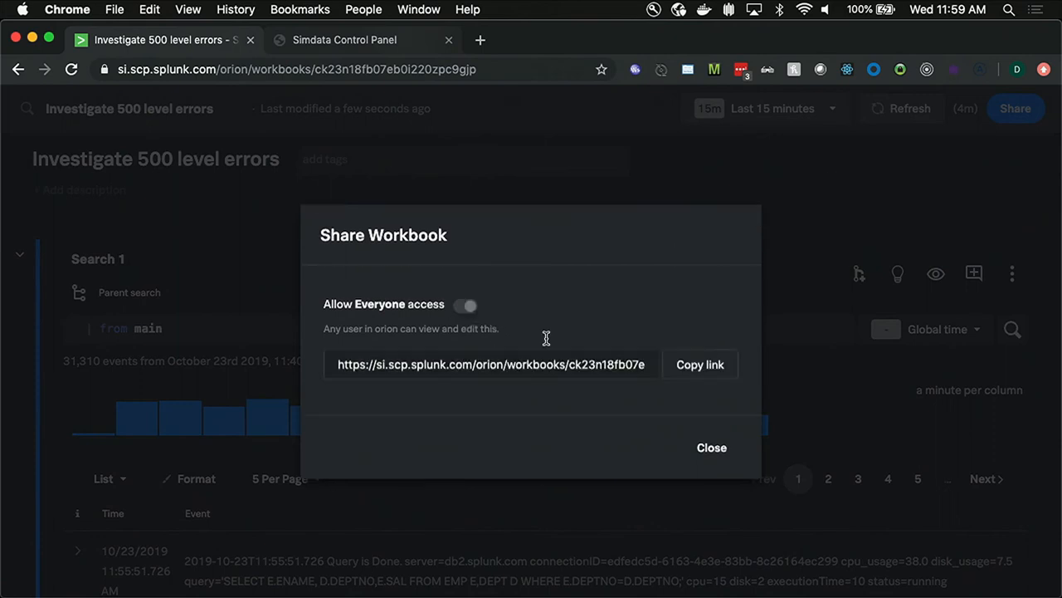
pyautogui.click(465, 305)
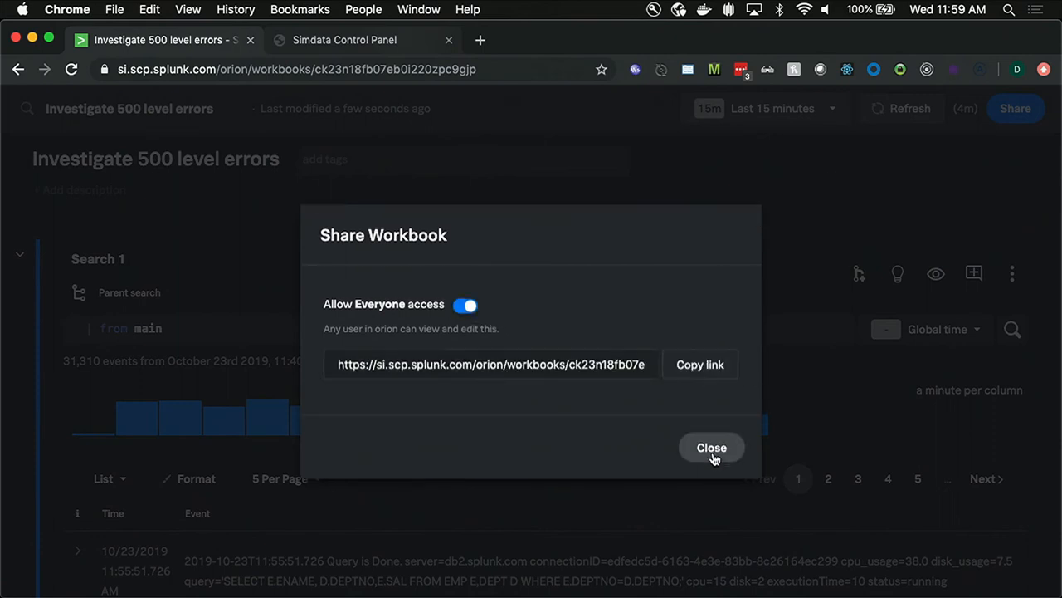
pyautogui.click(710, 448)
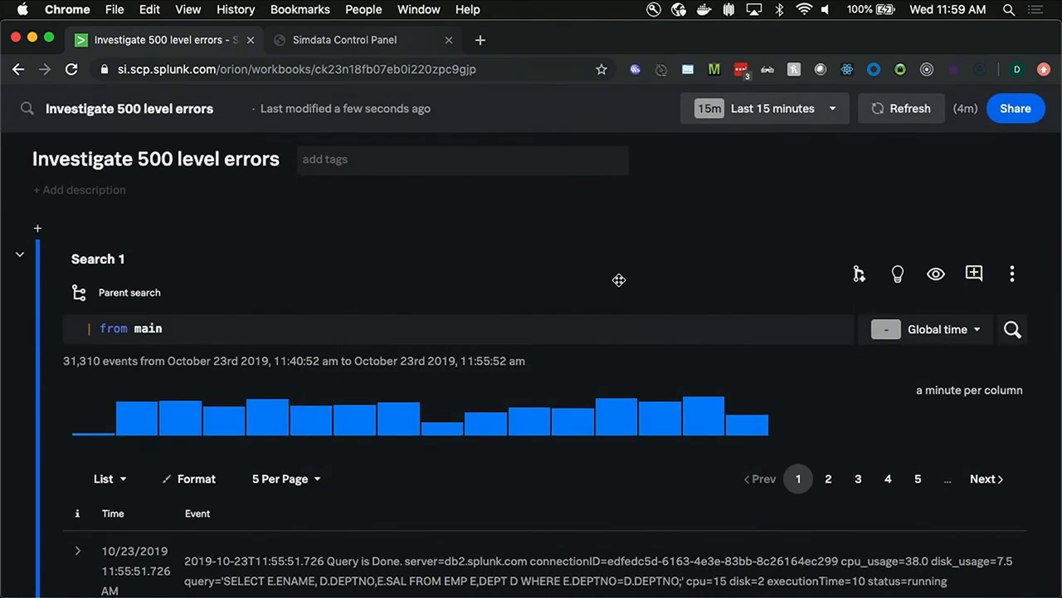
pyautogui.scroll(-3)
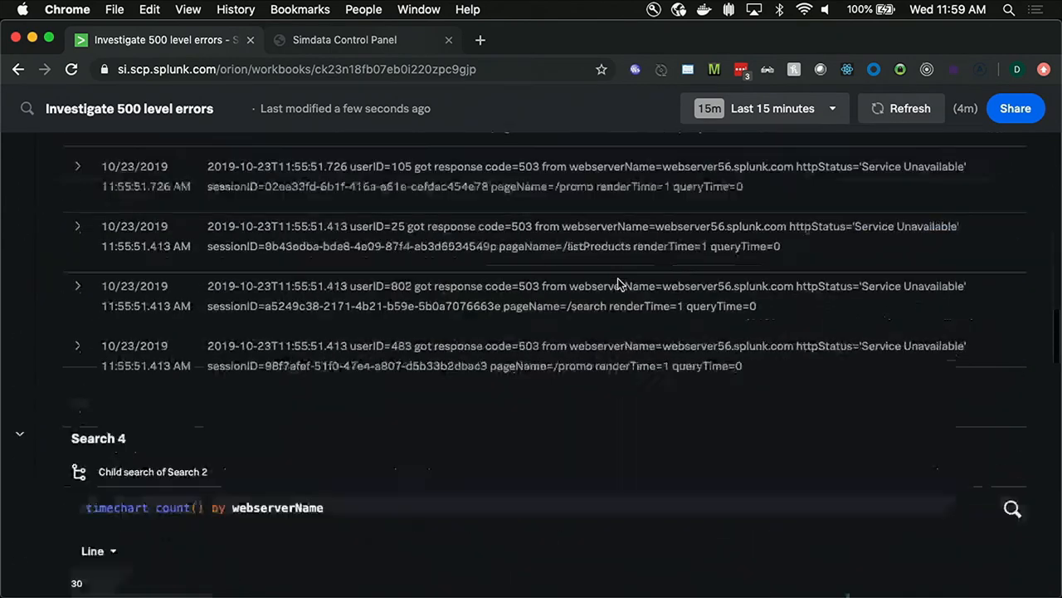
pyautogui.scroll(-3)
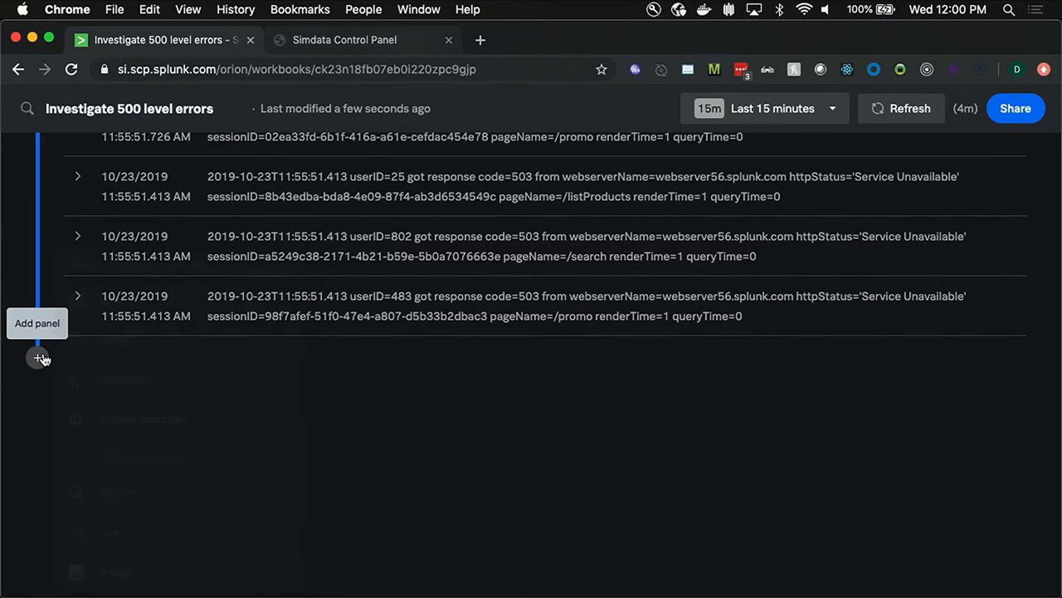
pyautogui.click(40, 357)
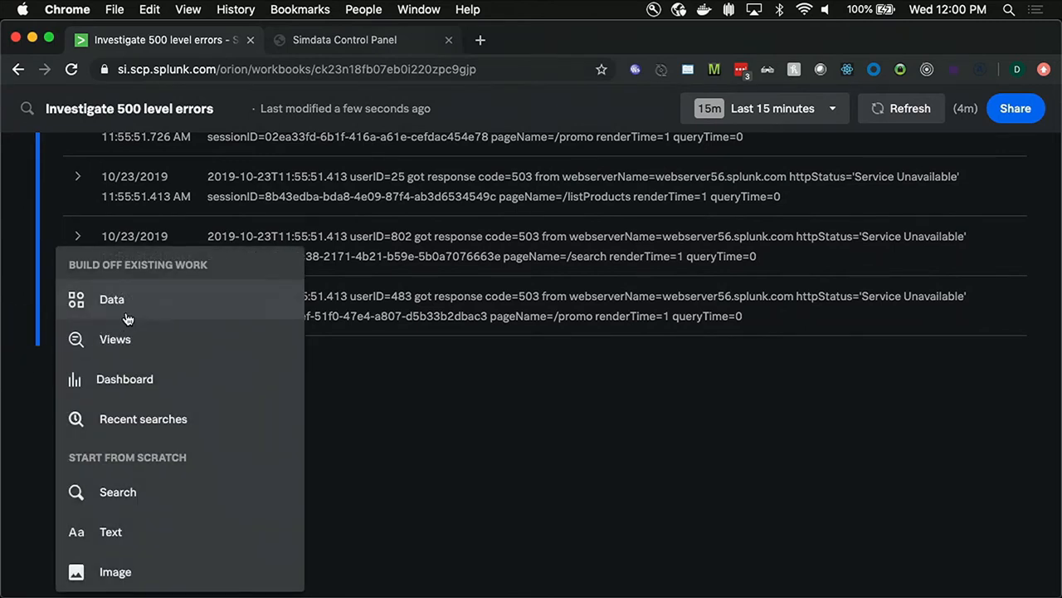
pyautogui.click(428, 418)
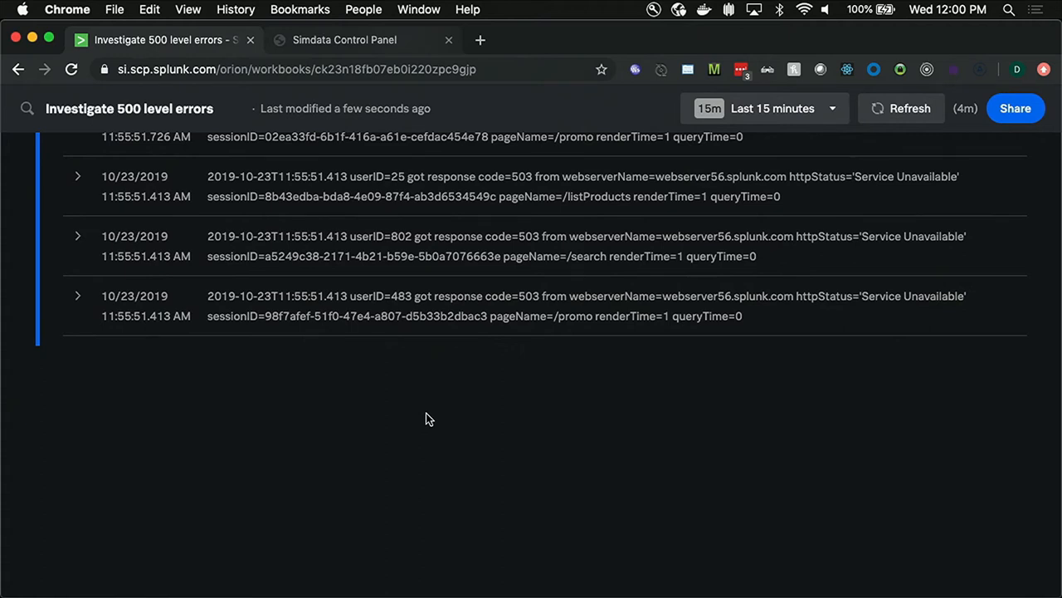
pyautogui.scroll(3)
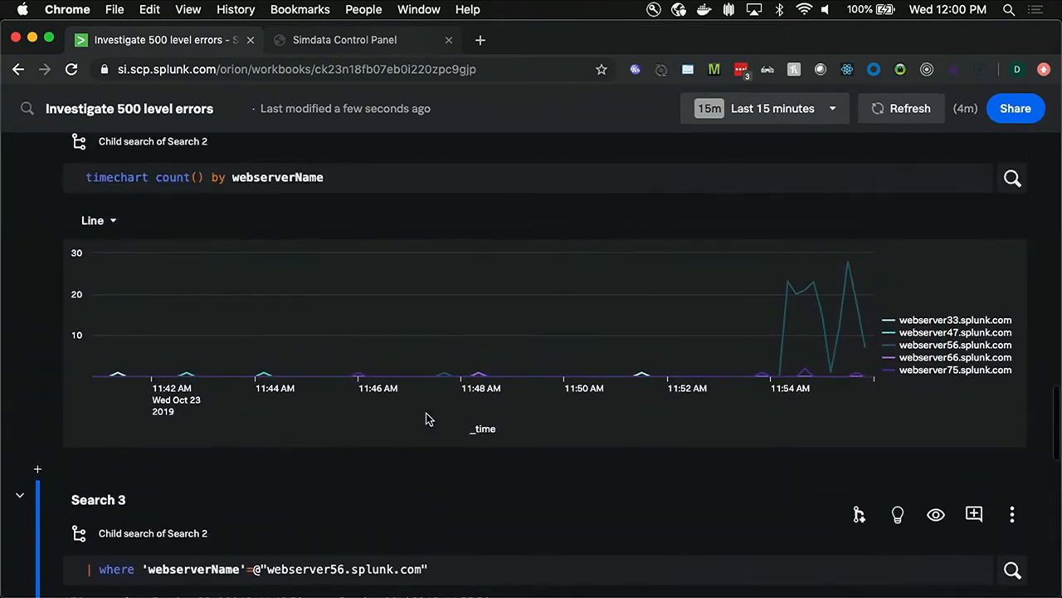
pyautogui.scroll(3)
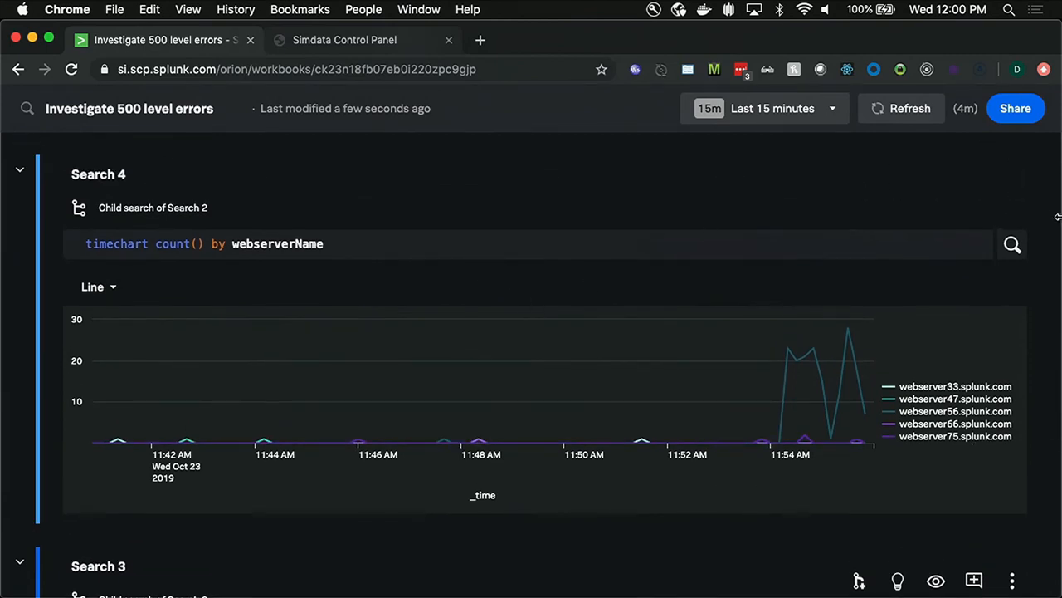
# Step: Save Search 4 as a view named timechart_of_all_errors_by_webserver
pyautogui.click(1012, 190)
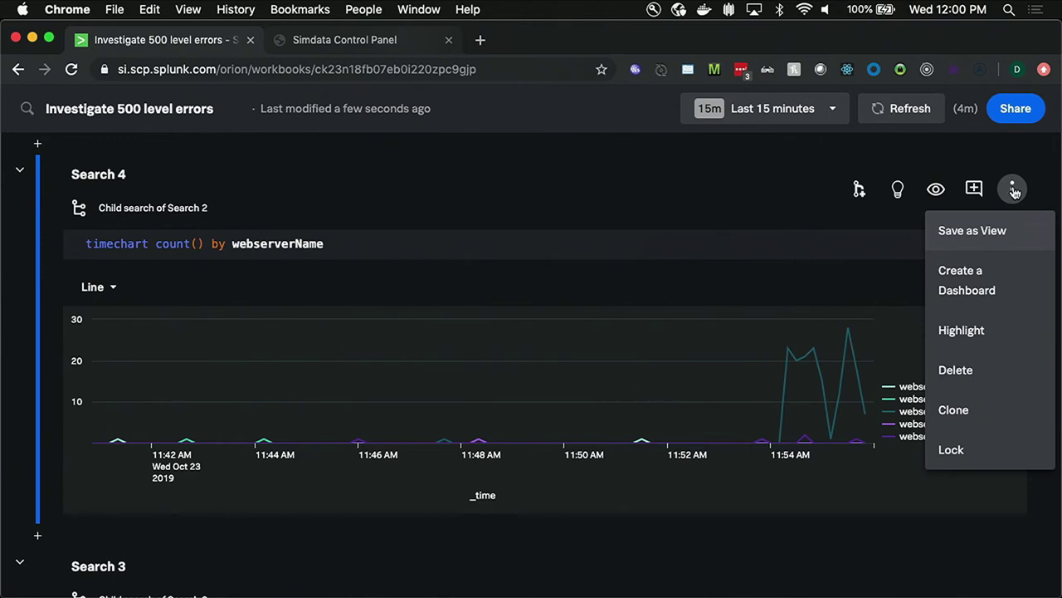
pyautogui.moveTo(982, 239)
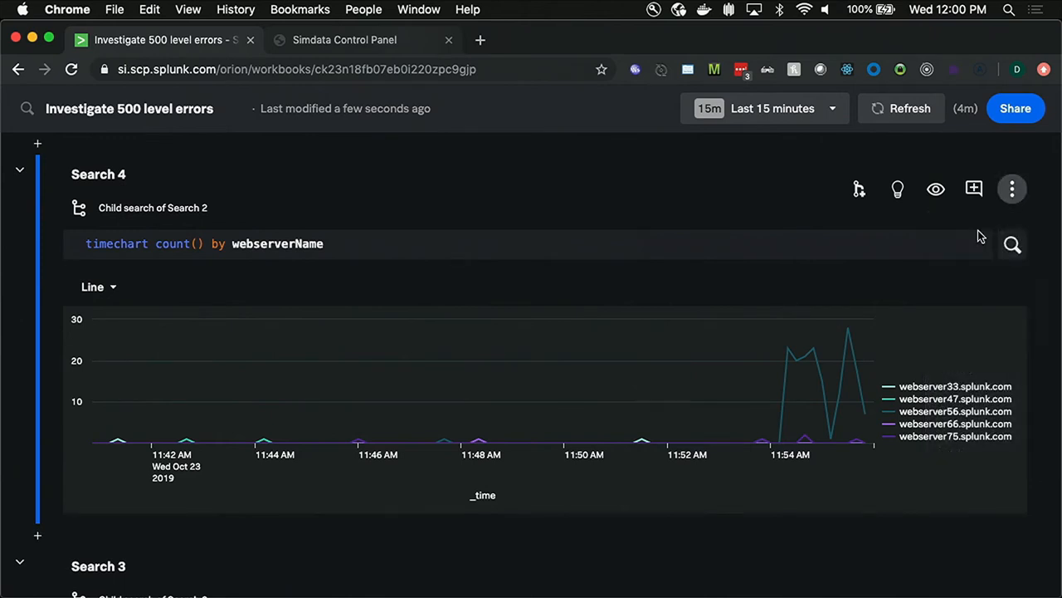
pyautogui.click(1013, 189)
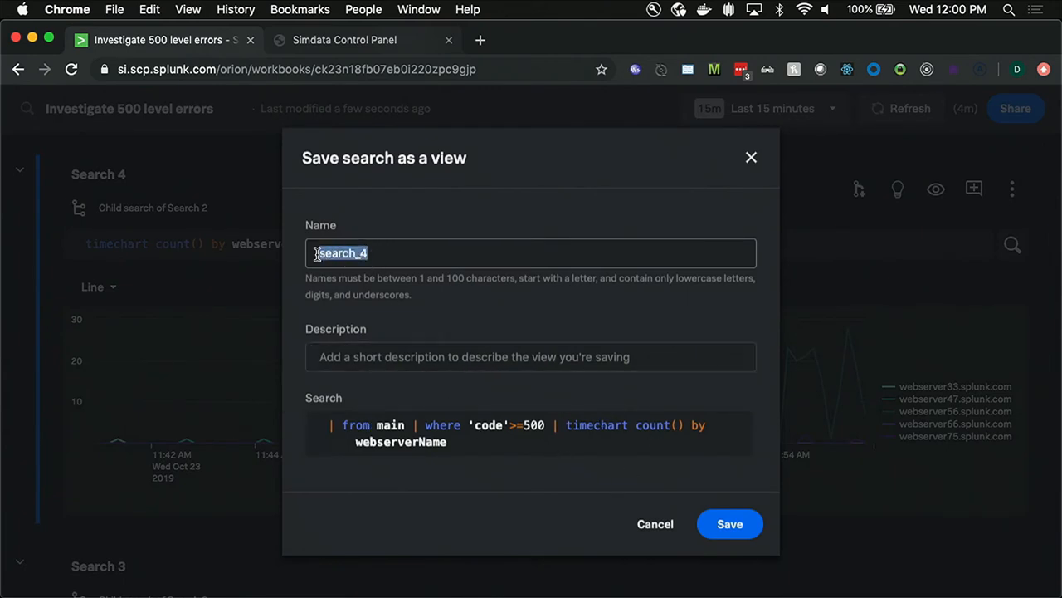
pyautogui.write('time')
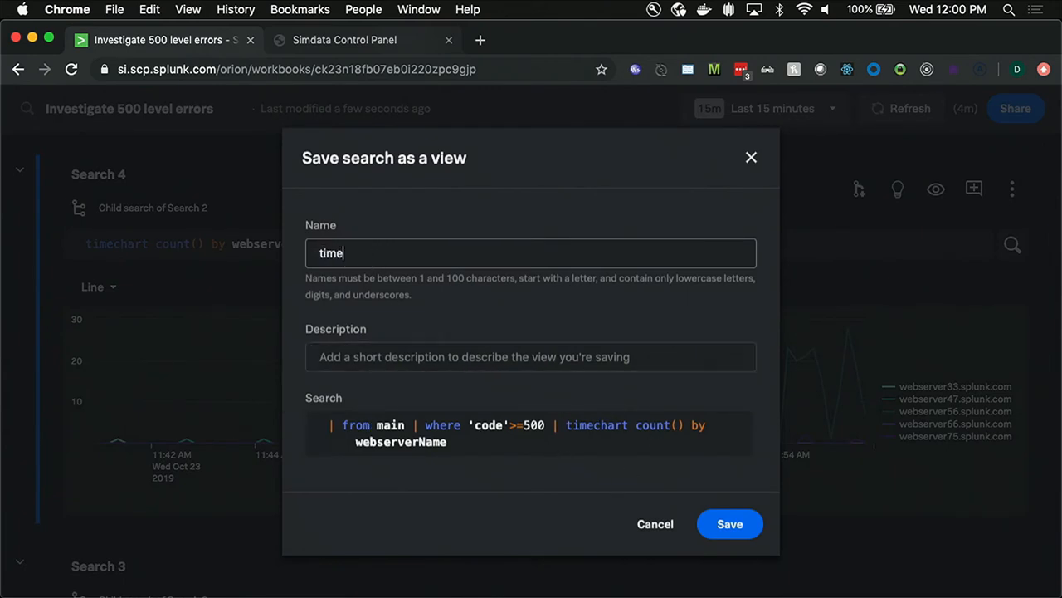
pyautogui.write('chart_of_')
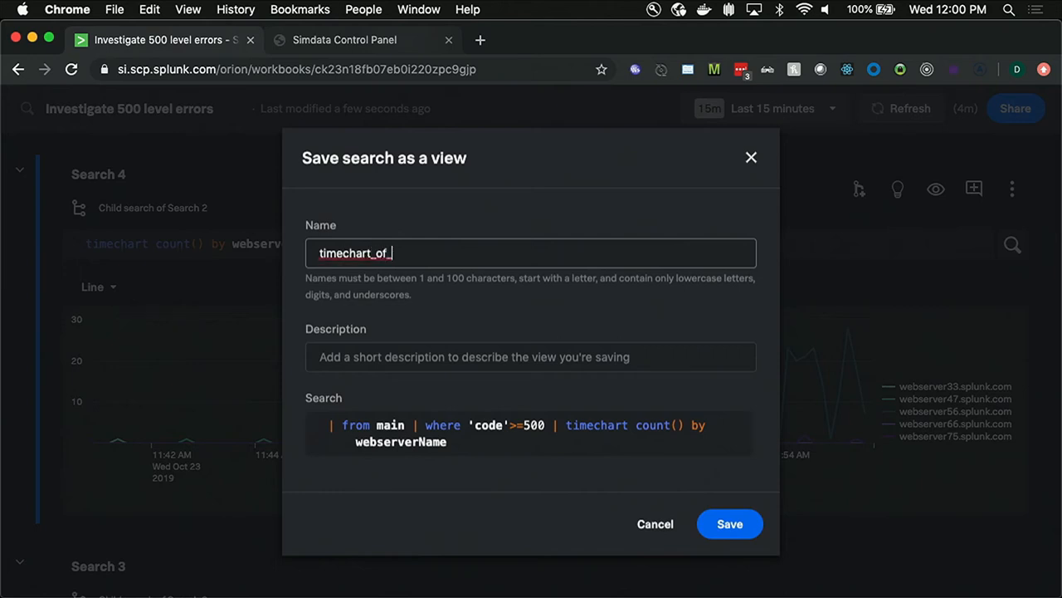
pyautogui.write('all_error')
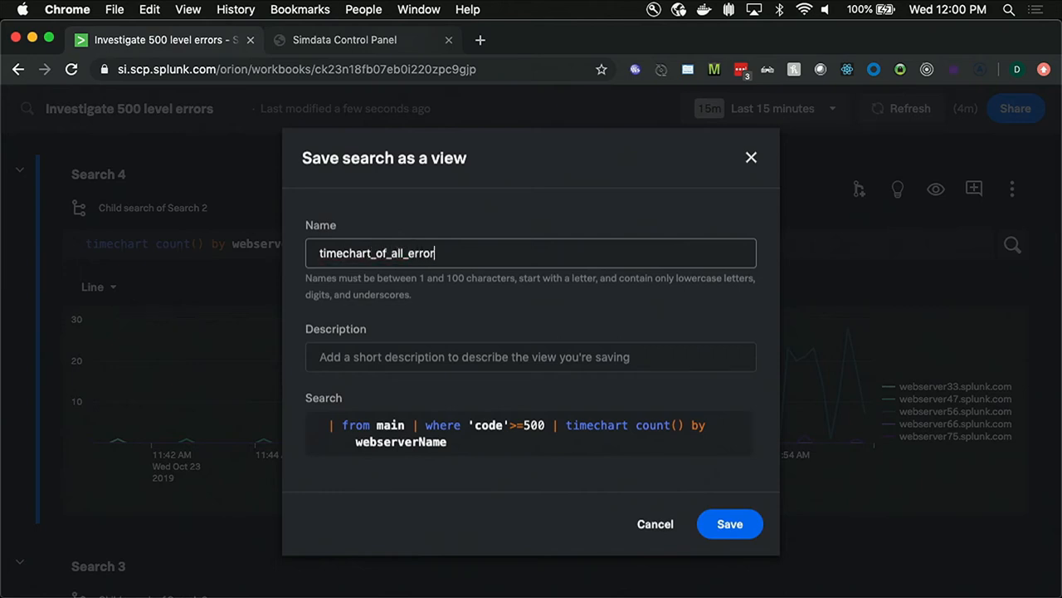
pyautogui.write('s_by_webserv')
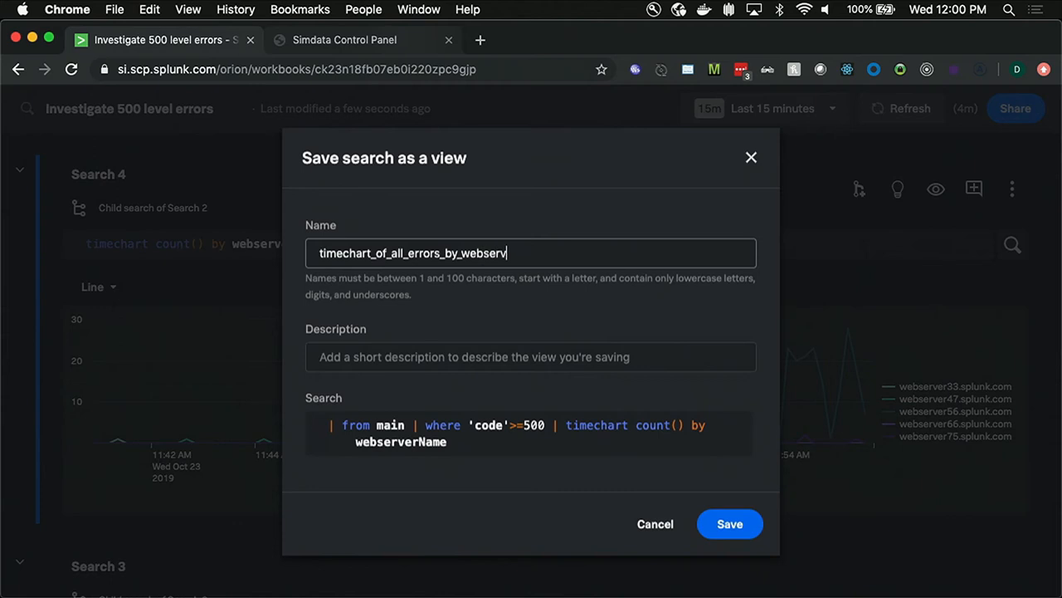
pyautogui.click(731, 524)
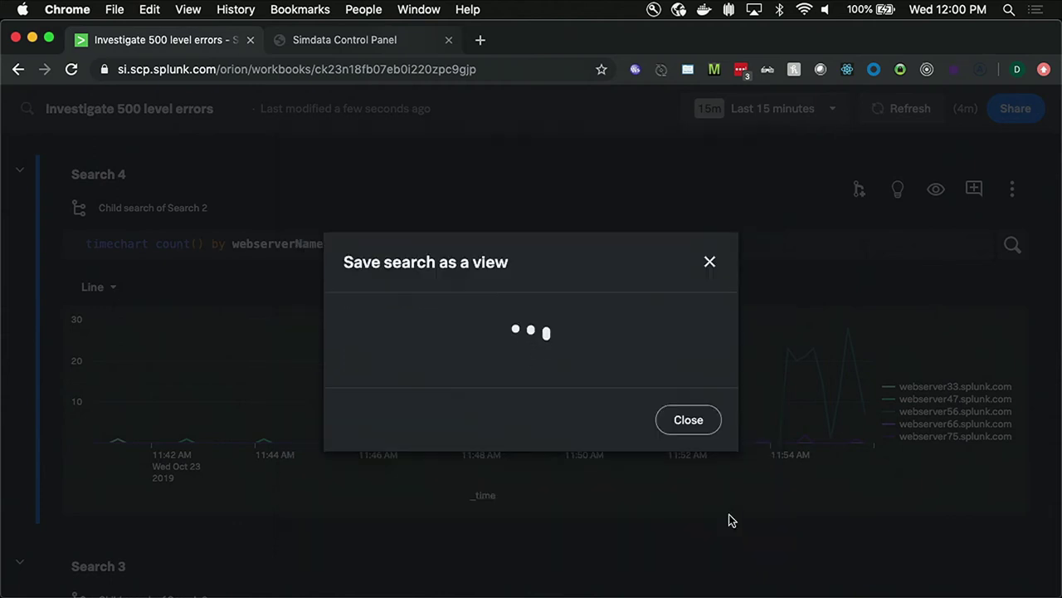
pyautogui.click(687, 418)
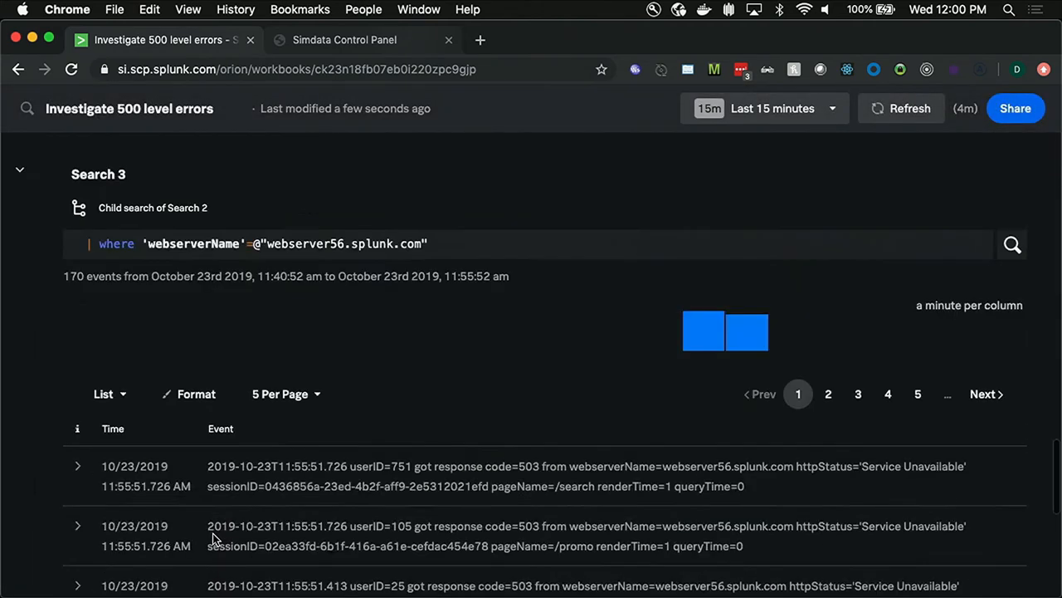
# Step: Add the saved timechart_of_all_errors_by_webserver view to the workbook as Search 5
pyautogui.scroll(-3)
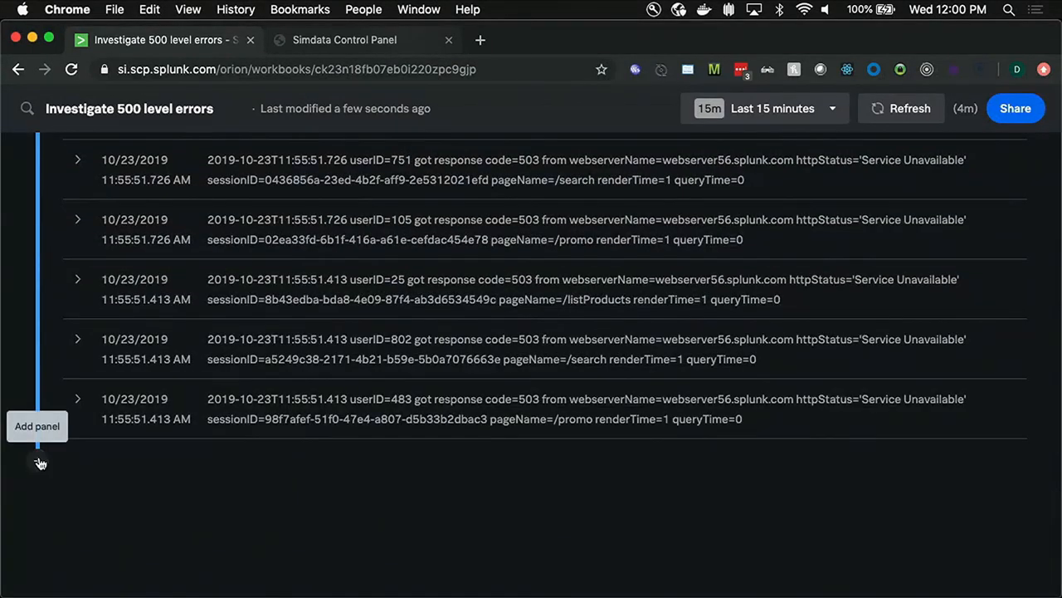
pyautogui.click(37, 425)
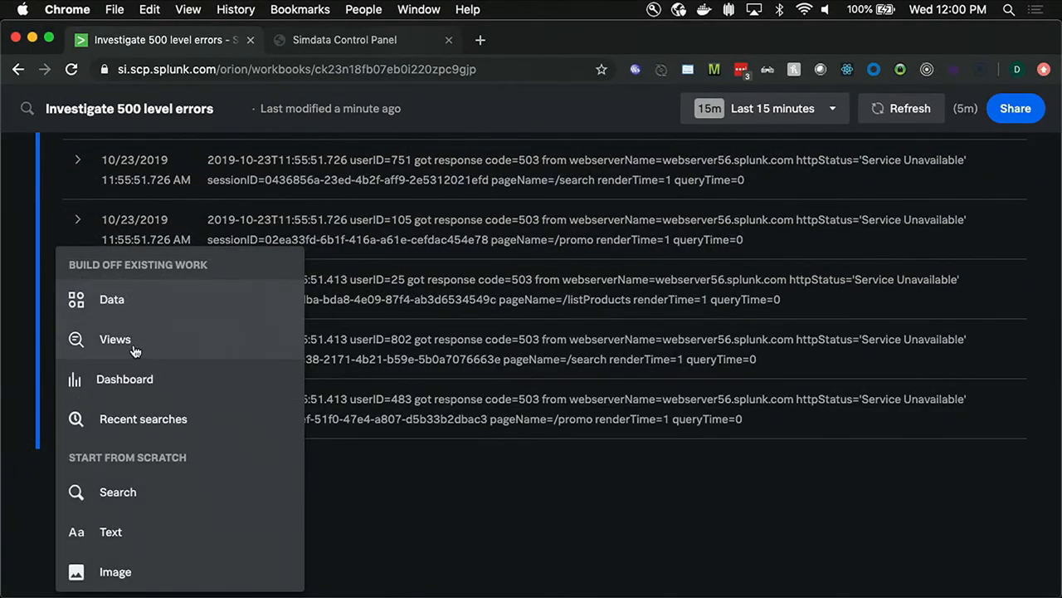
pyautogui.click(115, 339)
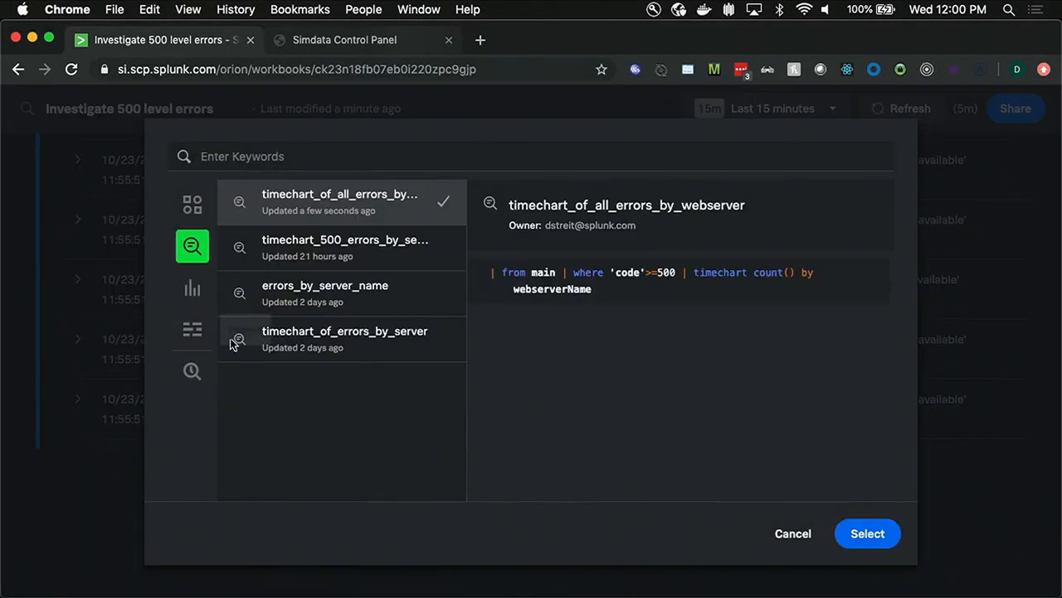
pyautogui.moveTo(478, 291)
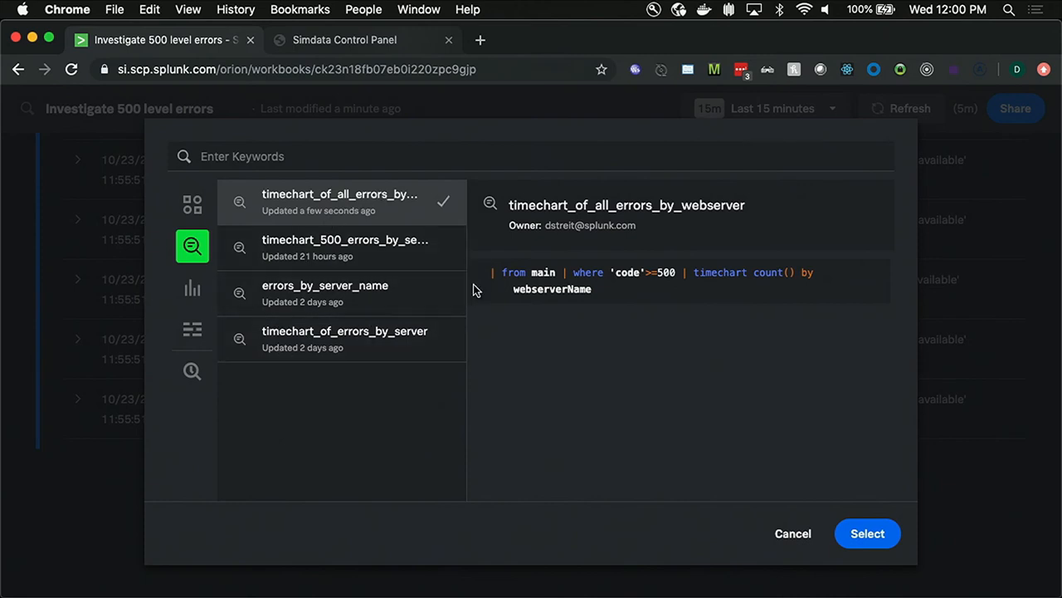
pyautogui.click(193, 205)
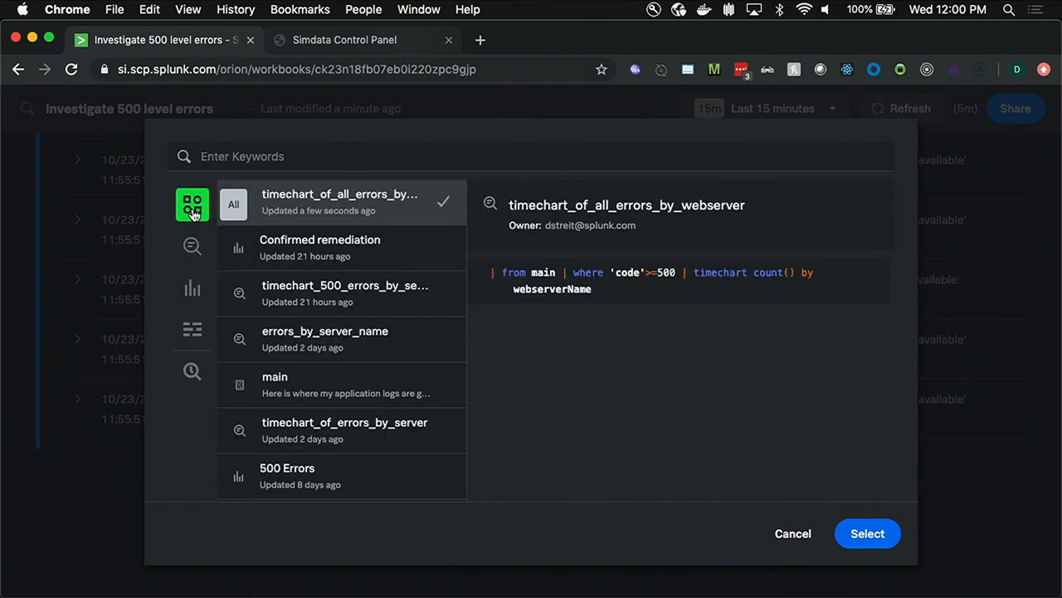
pyautogui.click(192, 246)
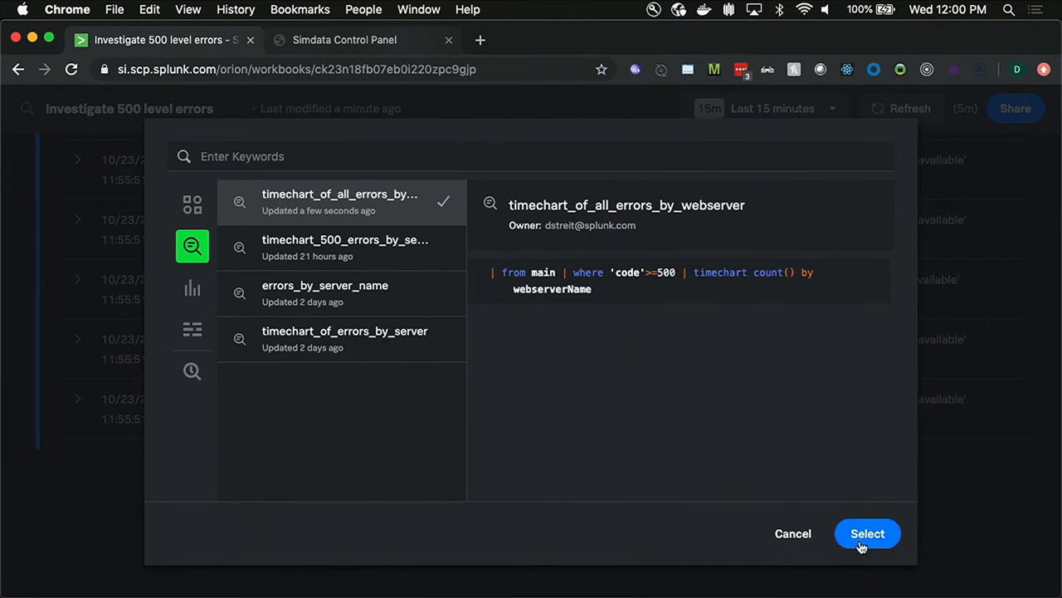
pyautogui.click(866, 533)
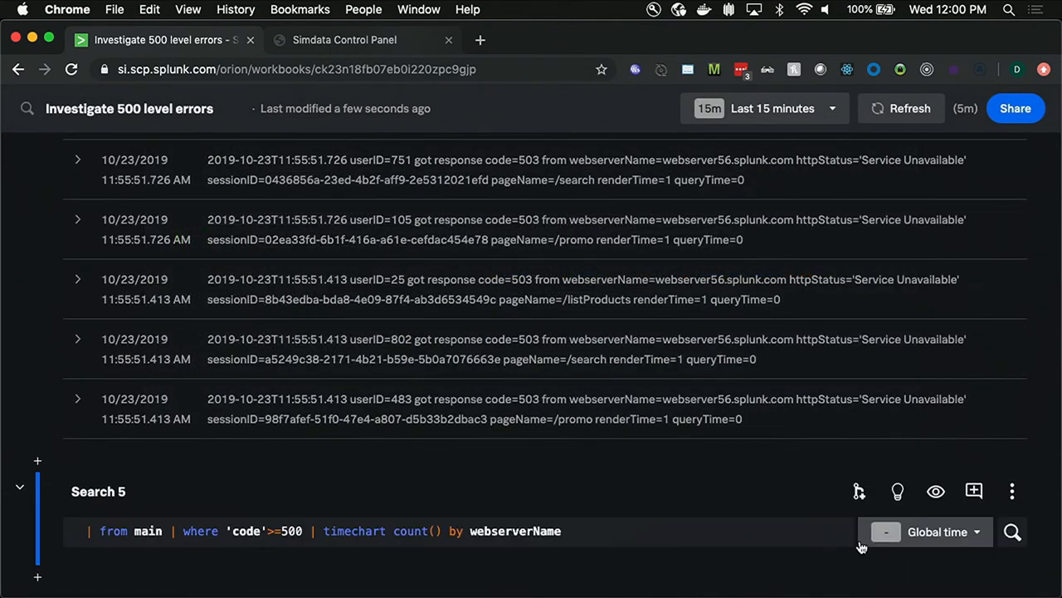
pyautogui.moveTo(710, 498)
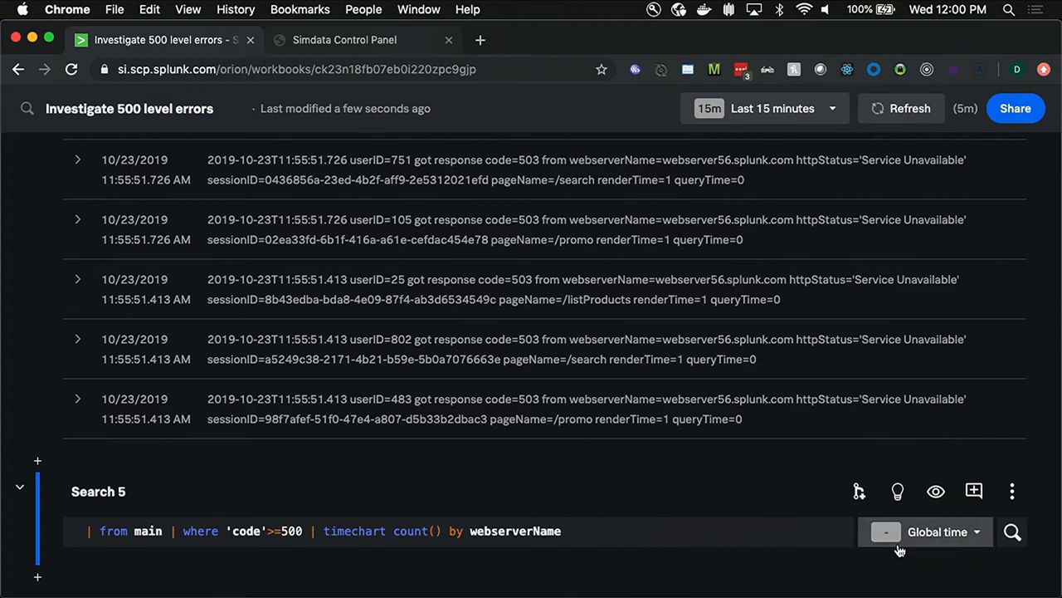
pyautogui.moveTo(810, 441)
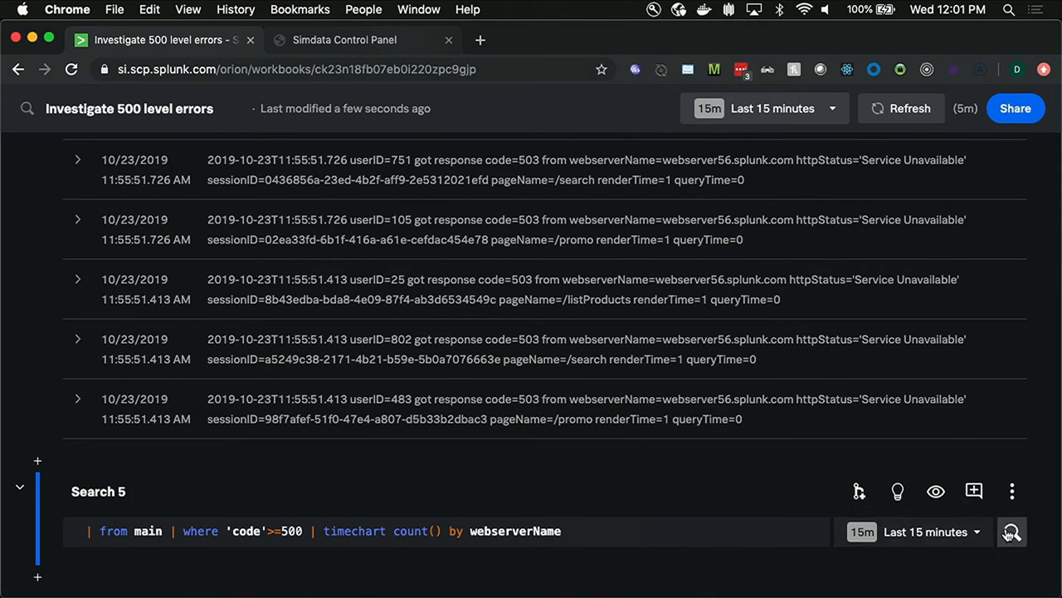
# Step: Run Search 5 over the last 15 minutes and show the results as a line chart
pyautogui.click(1012, 531)
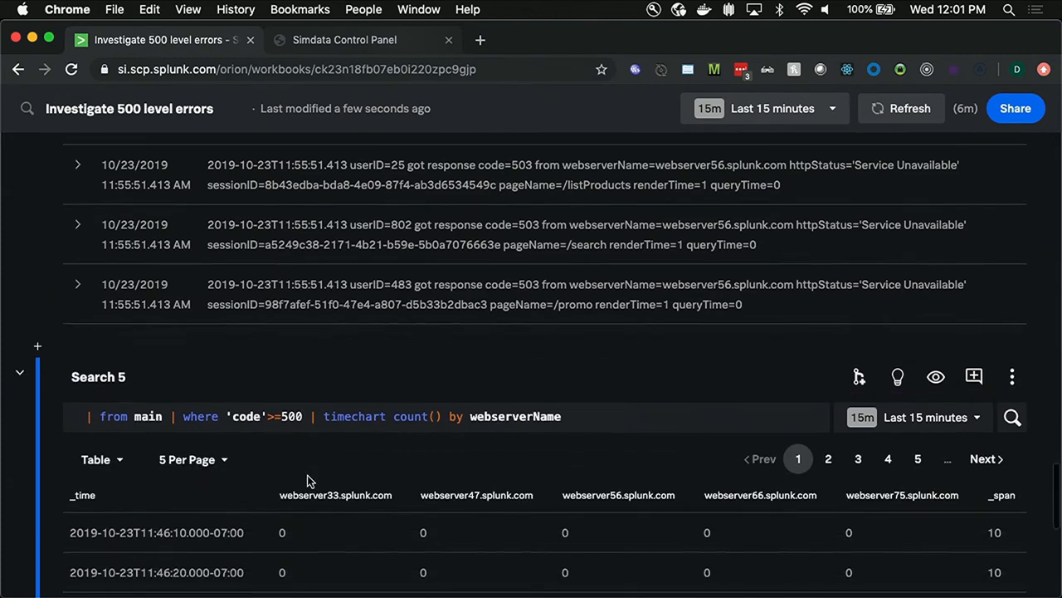
pyautogui.click(1013, 417)
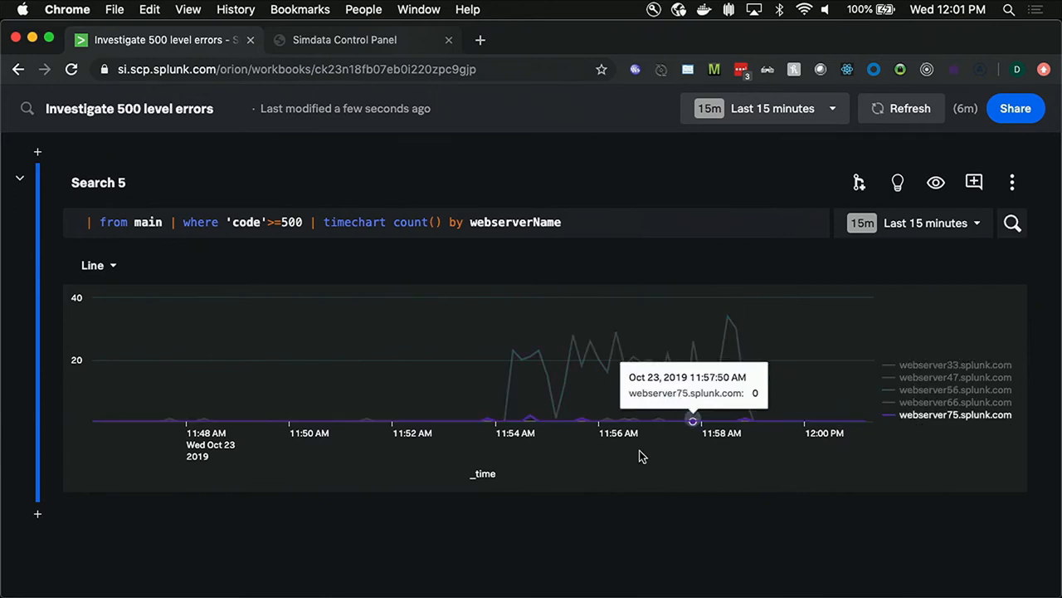
# Step: Retitle Search 5 to 'Confirmed, issue resolved!'
pyautogui.click(96, 180)
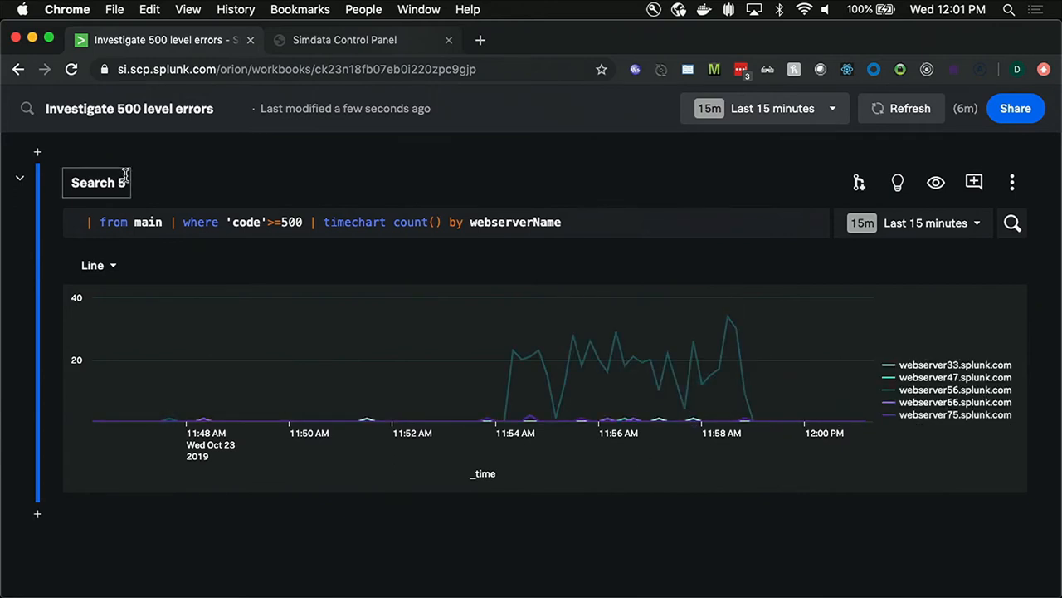
pyautogui.doubleClick(96, 182)
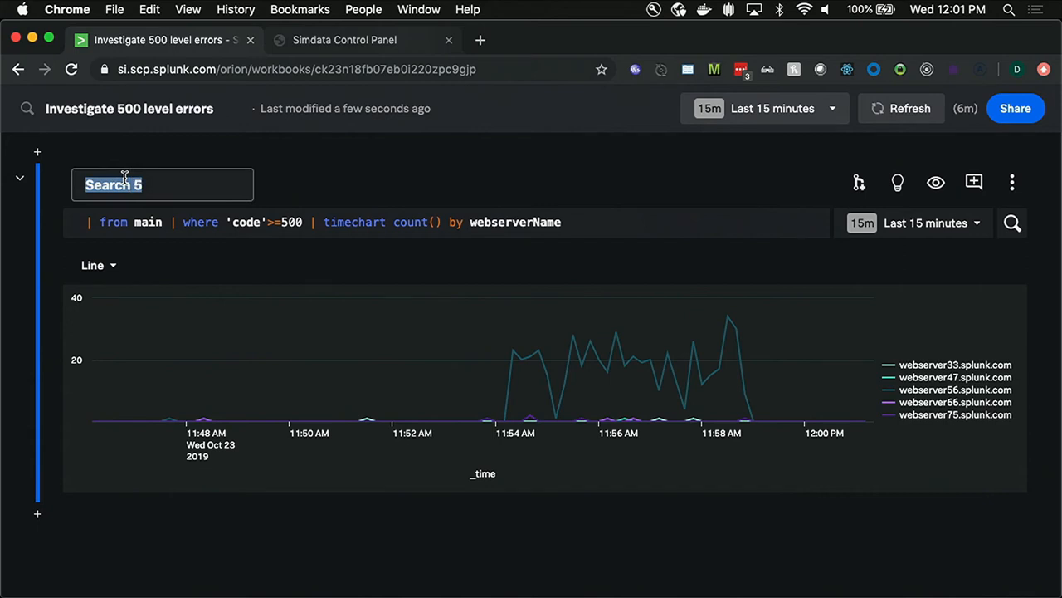
pyautogui.write('Confirmed, issue resol')
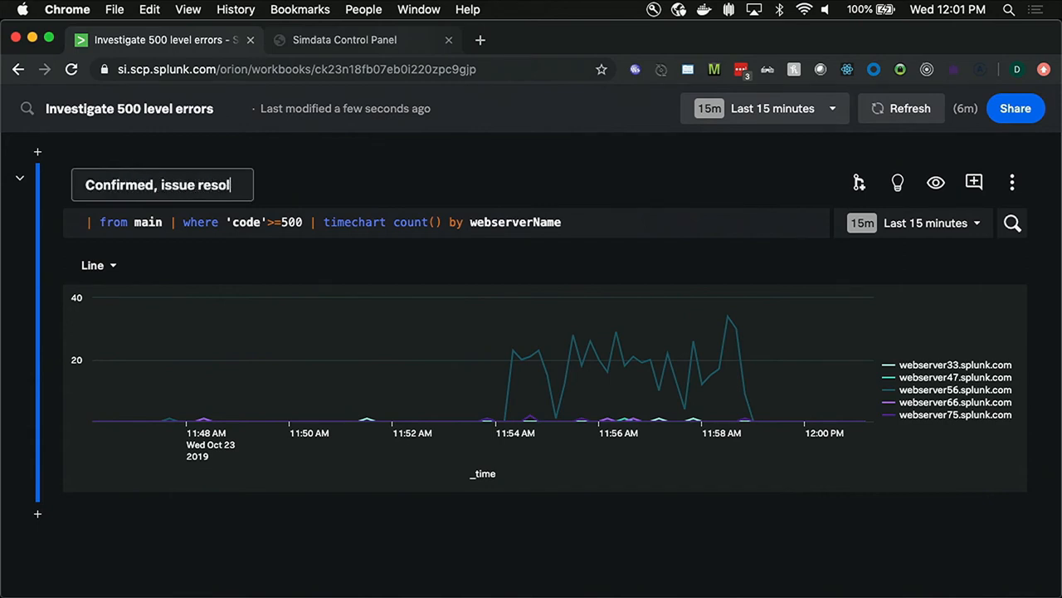
pyautogui.write('ved!')
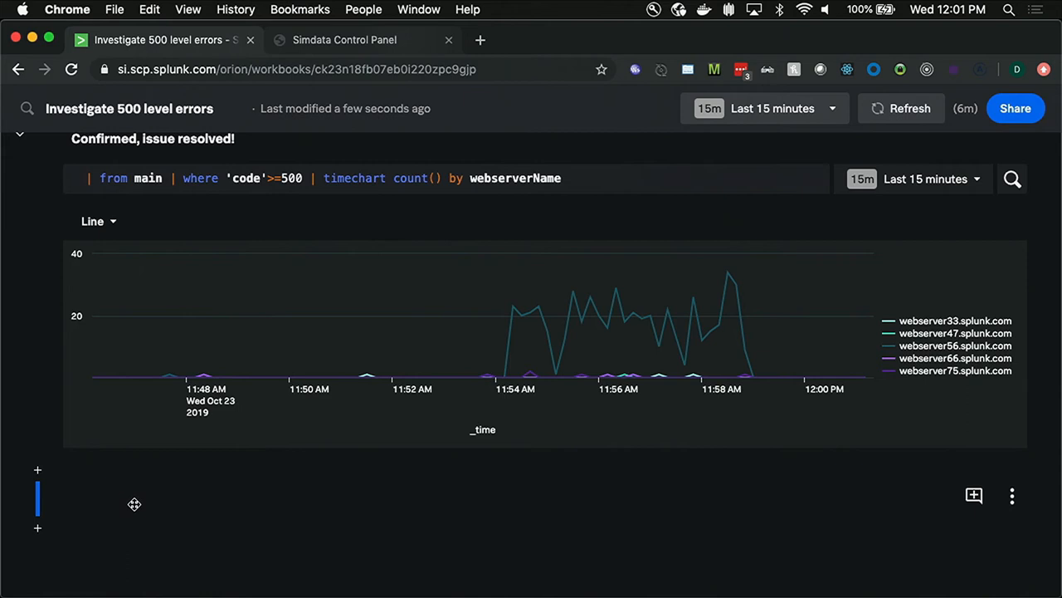
# Step: Write the note 'Restarted the server 56 to remediate the issue', fixing the mistyped ', 2'
pyautogui.write('Restar')
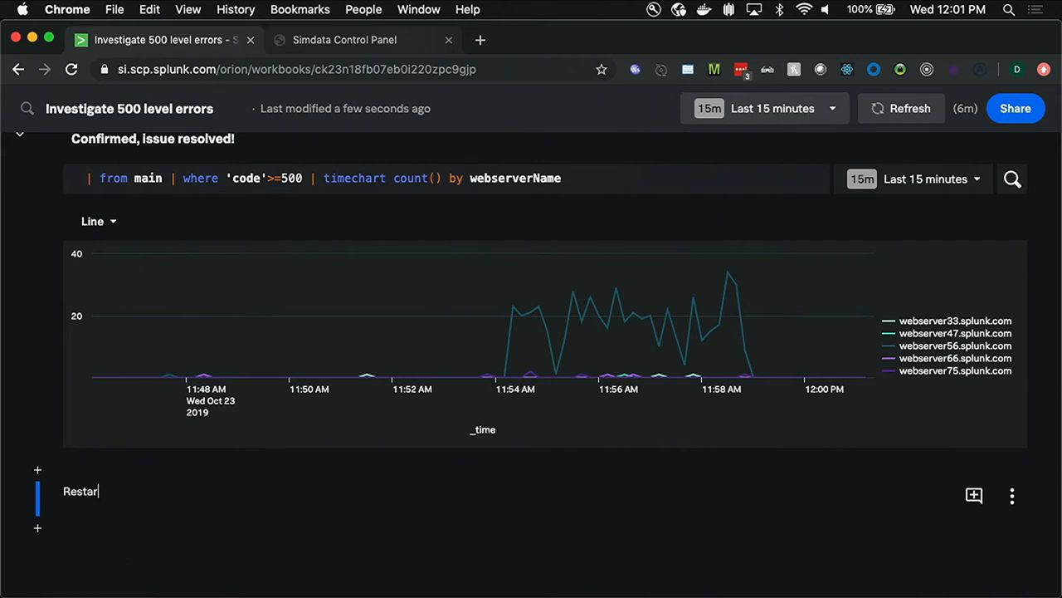
pyautogui.write('ted the serv')
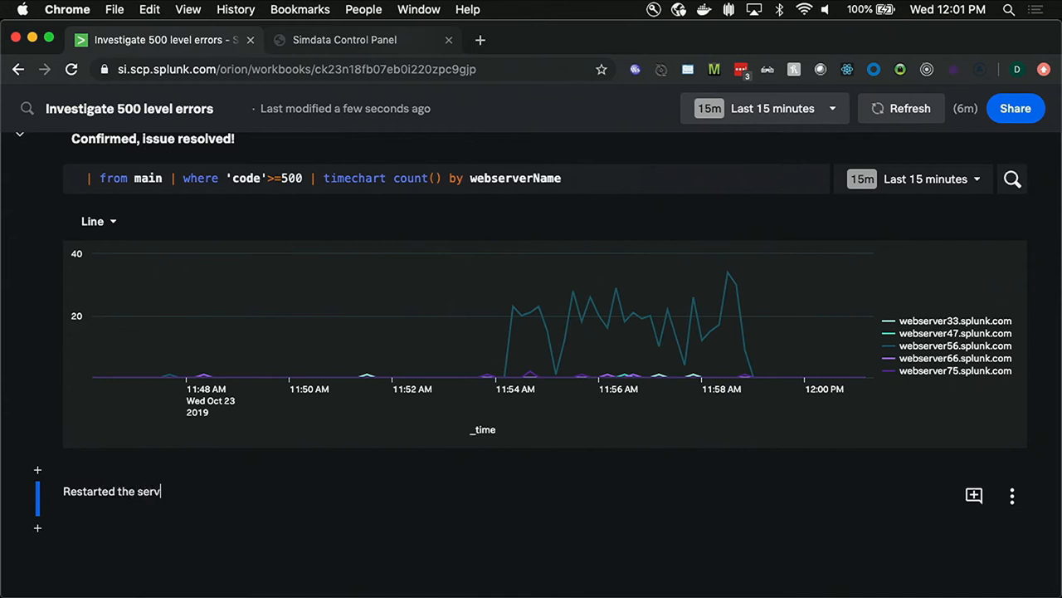
pyautogui.write('er, 2')
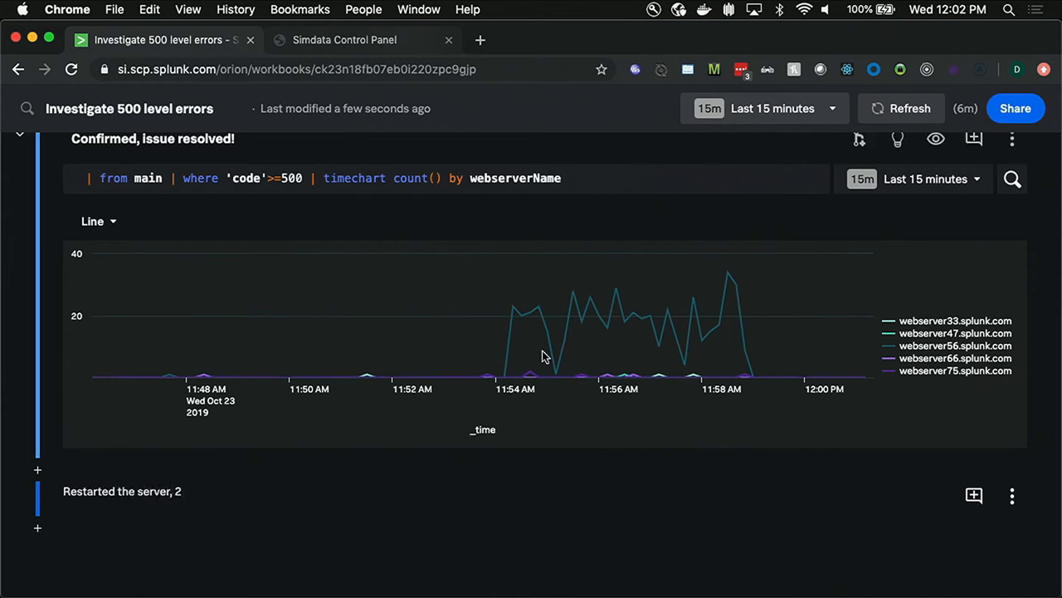
pyautogui.moveTo(262, 506)
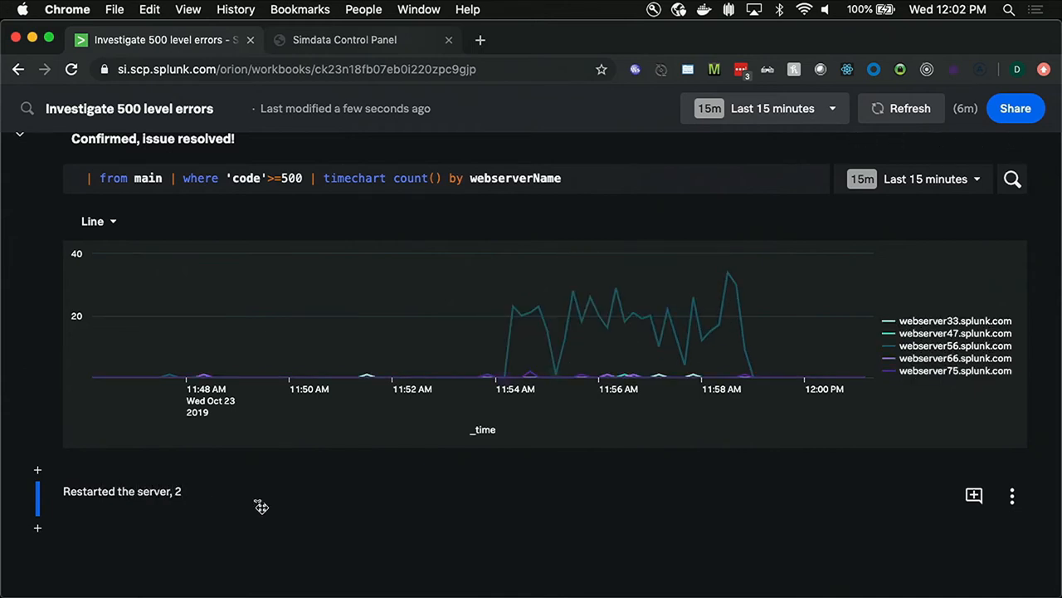
pyautogui.moveTo(213, 498)
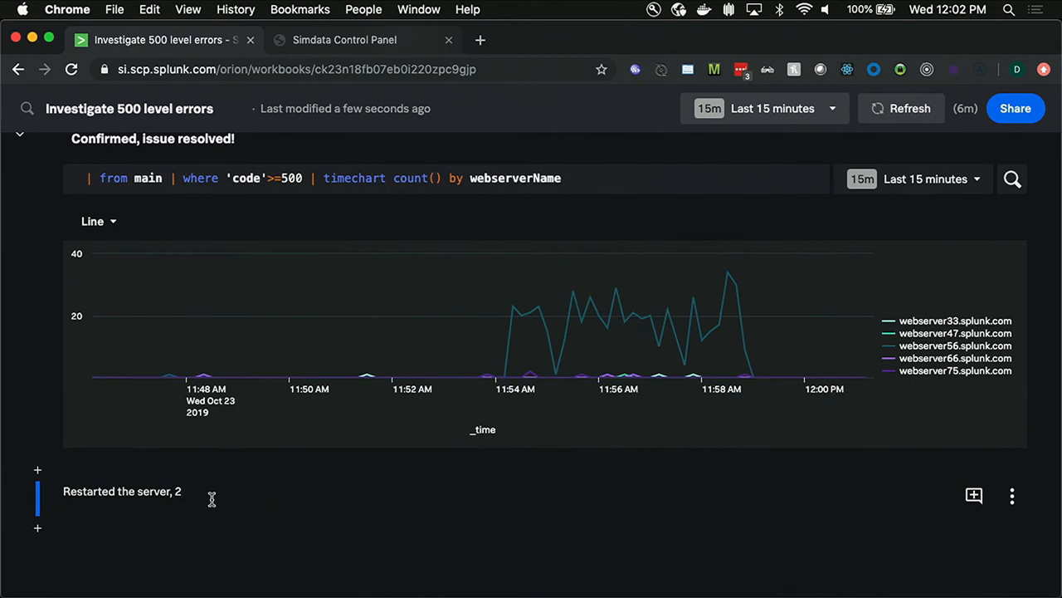
pyautogui.press('Backspace')
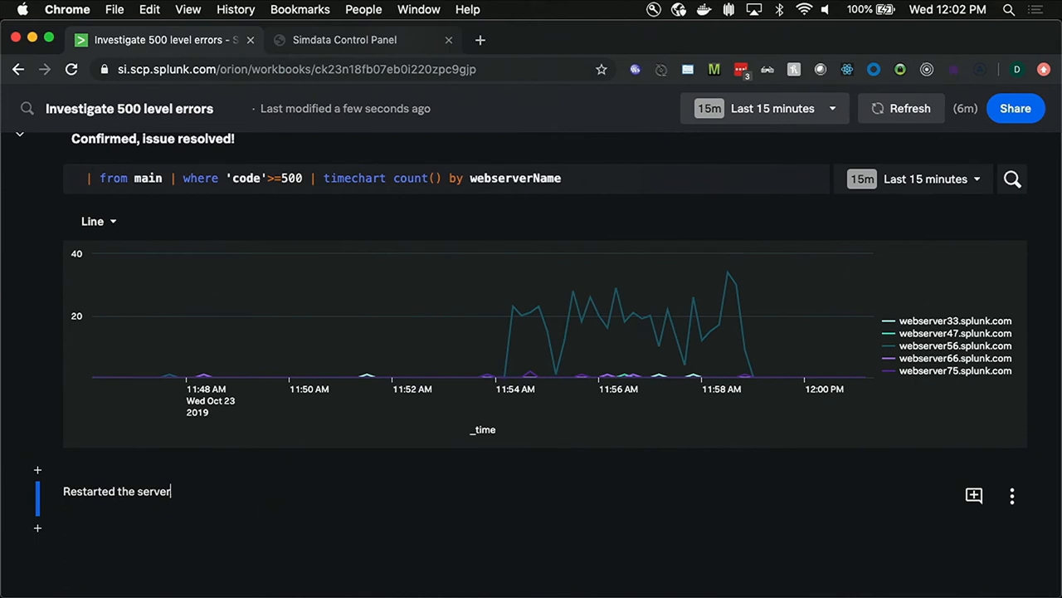
pyautogui.write('56 to')
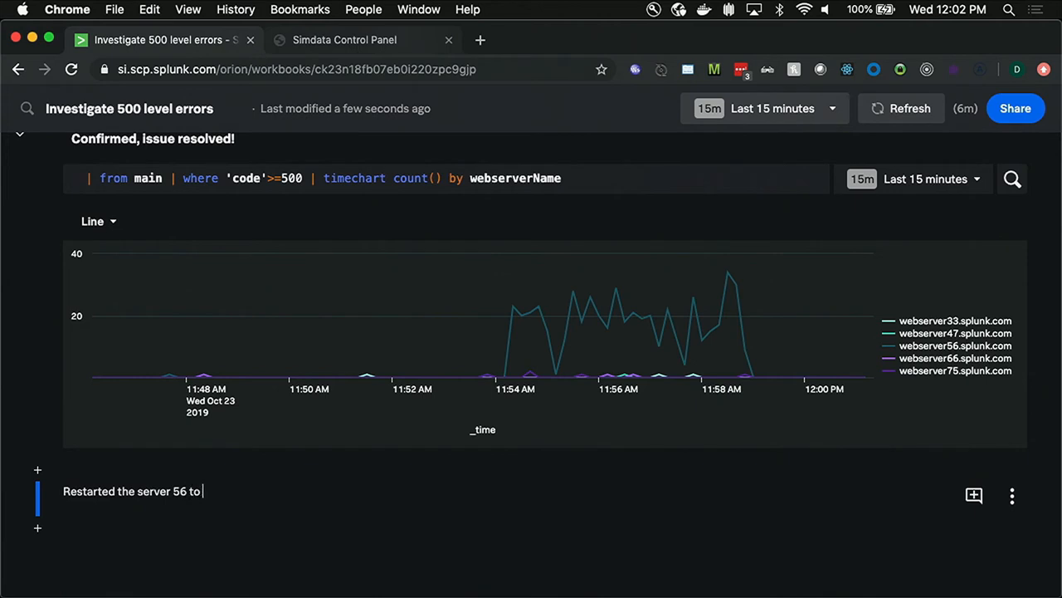
pyautogui.write('remediat')
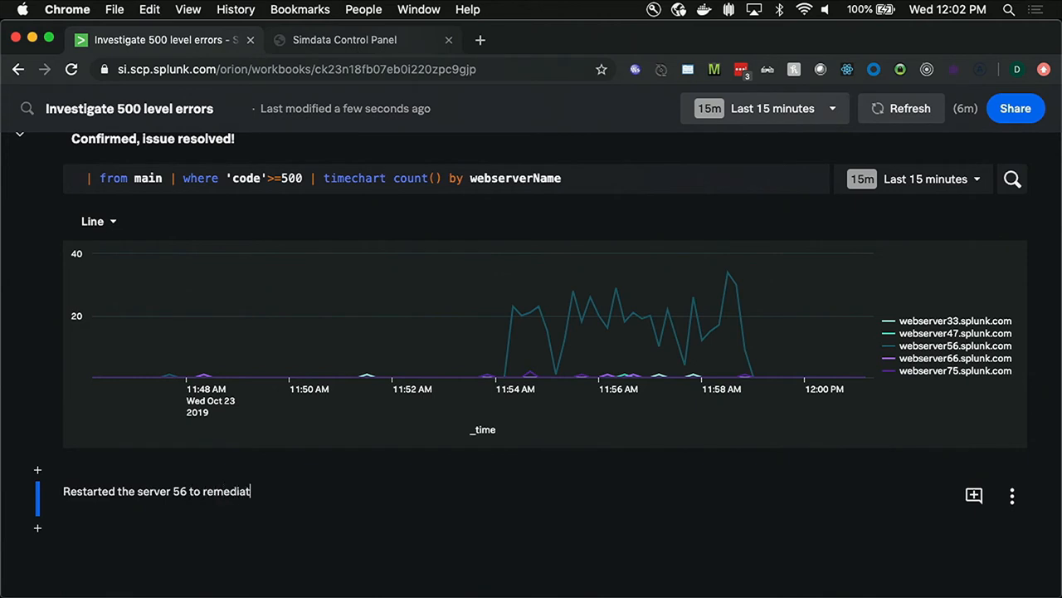
pyautogui.write('e the issue')
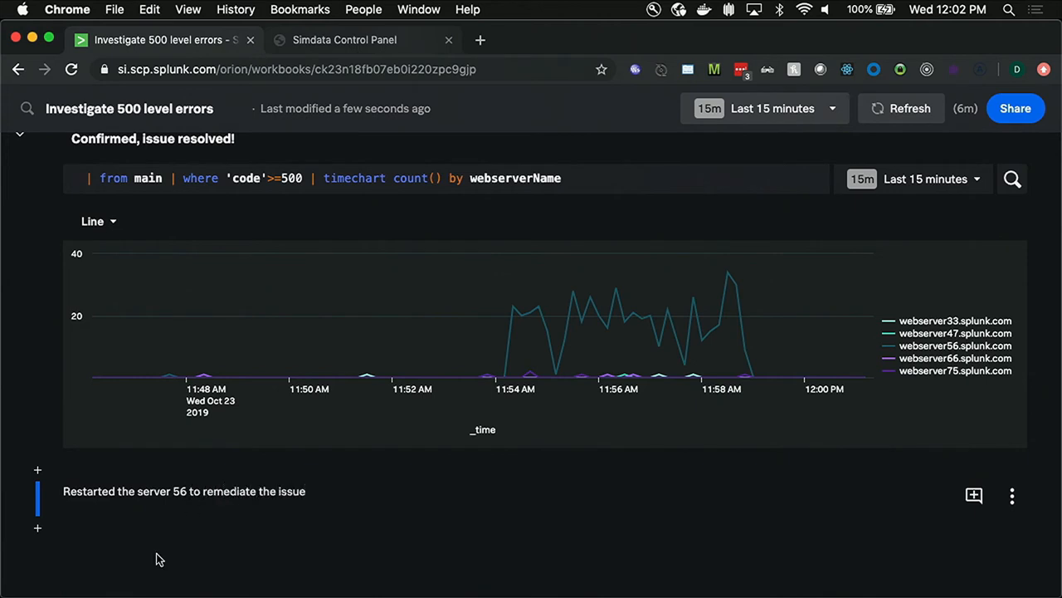
pyautogui.moveTo(37, 528)
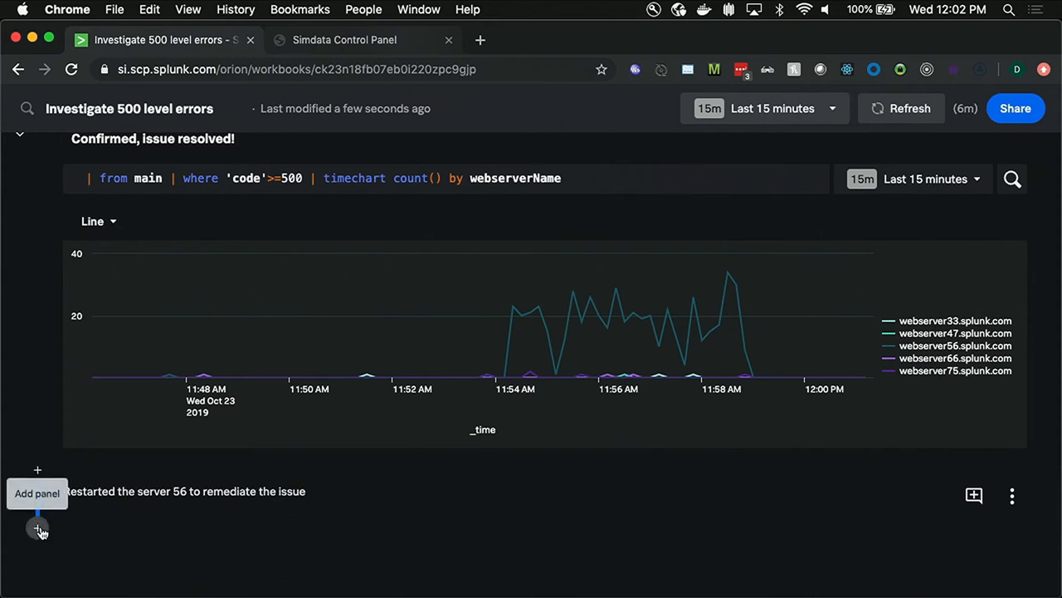
# Step: Add Search 6 running from main where webserverName="webserver56.splunk.com"
pyautogui.click(36, 527)
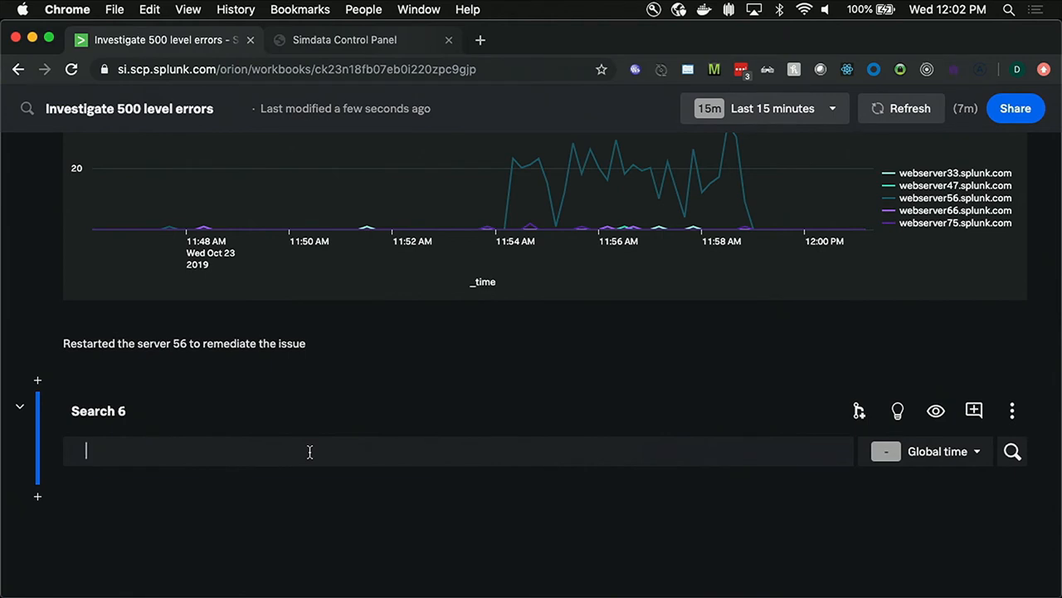
pyautogui.write('from main')
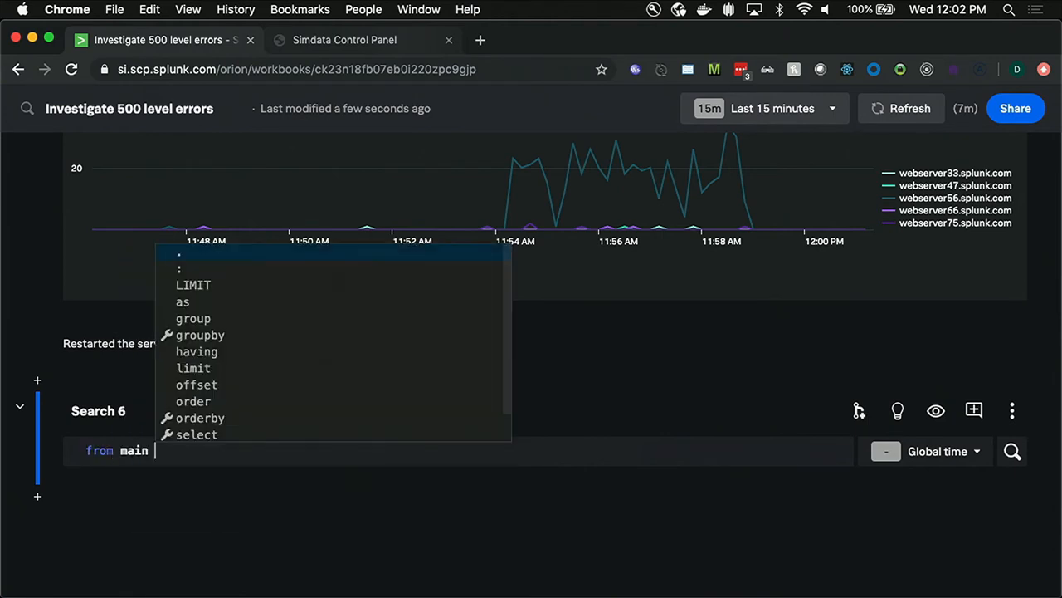
pyautogui.write('where webser')
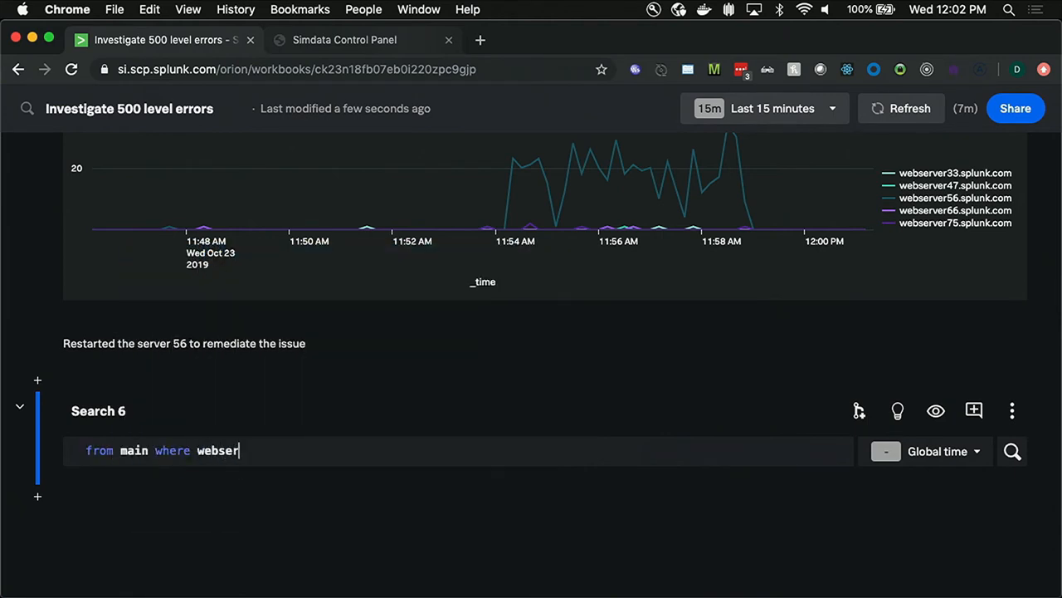
pyautogui.write('verName=')
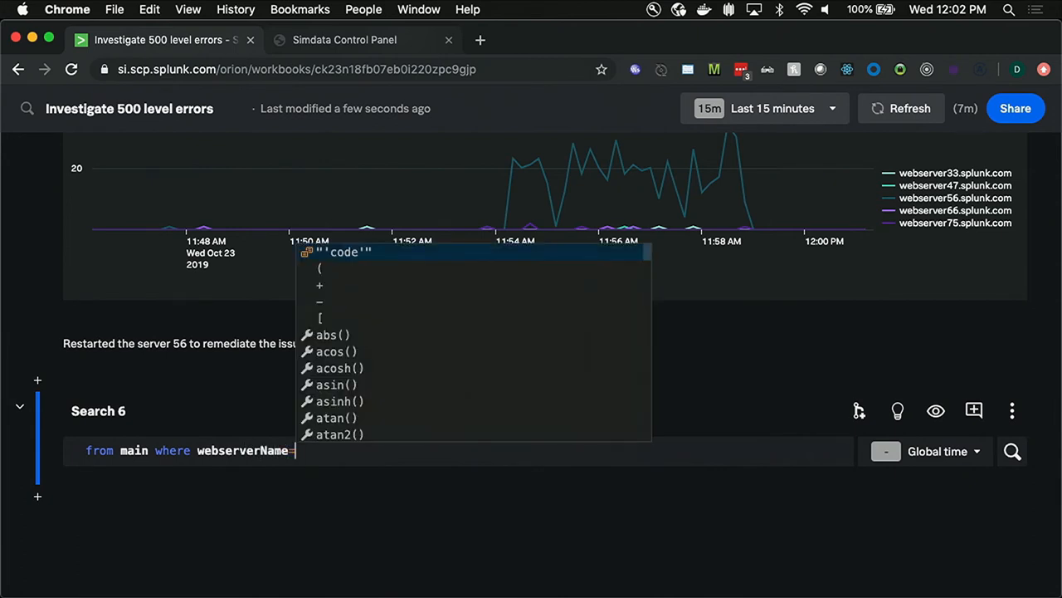
pyautogui.write('="w')
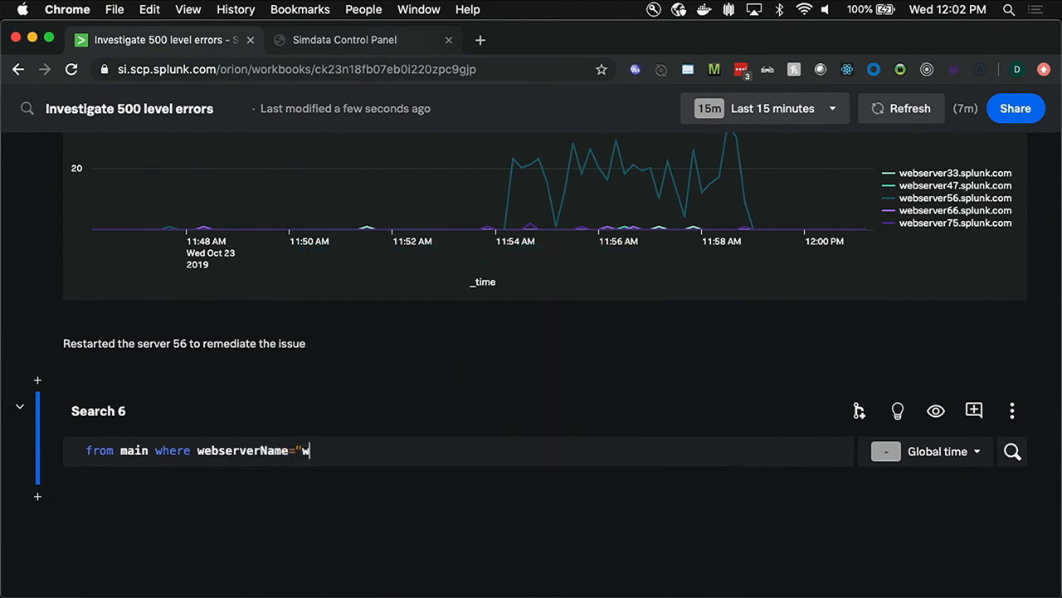
pyautogui.write('ebserver.')
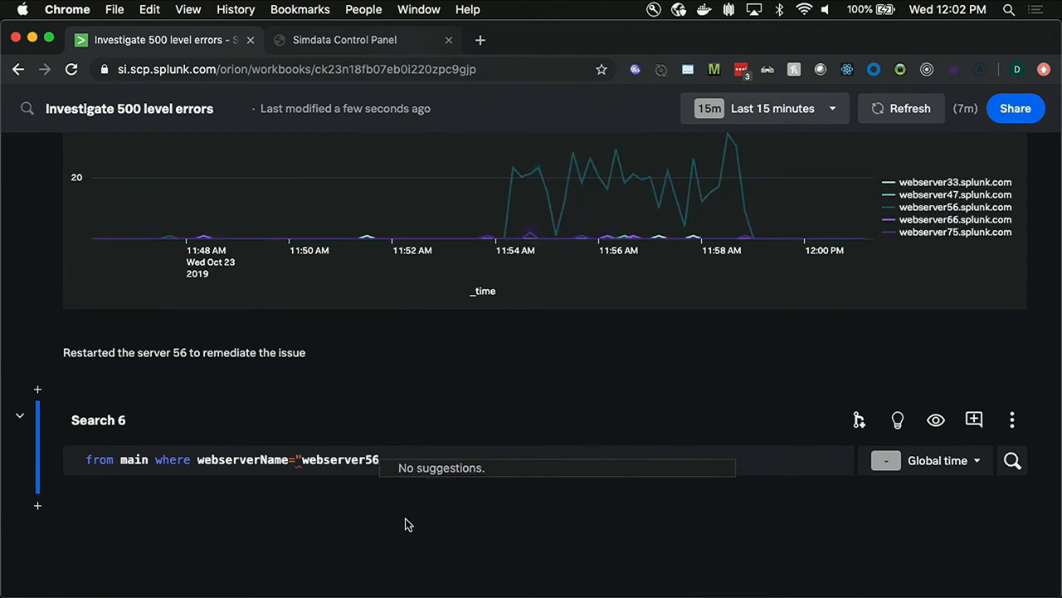
pyautogui.write('.')
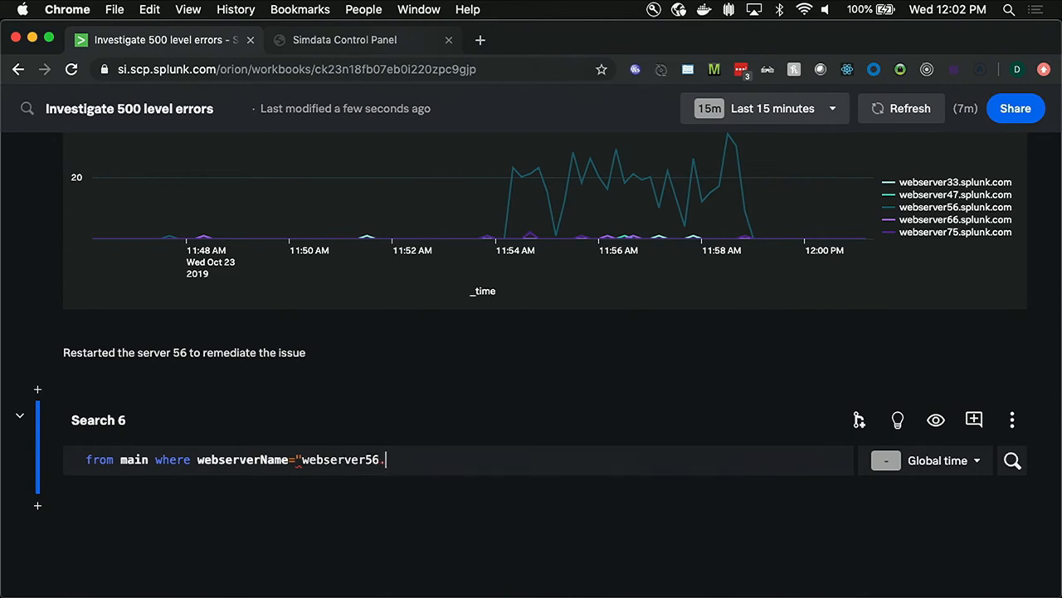
pyautogui.write('splunk.com"')
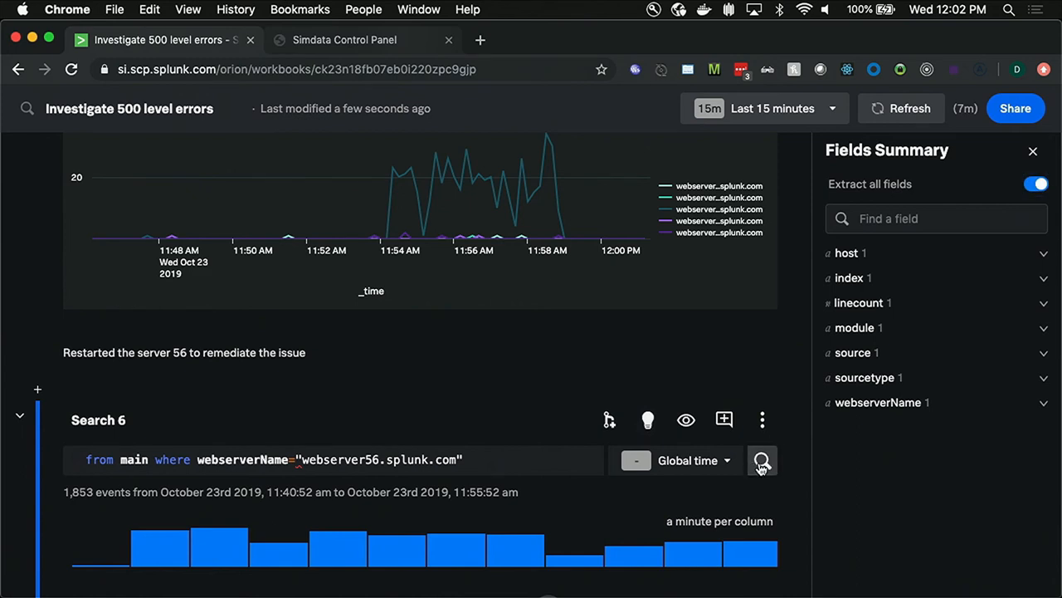
# Step: Rerun Search 6 and review the top values of renderTime and queryTime in Fields Summary
pyautogui.click(761, 459)
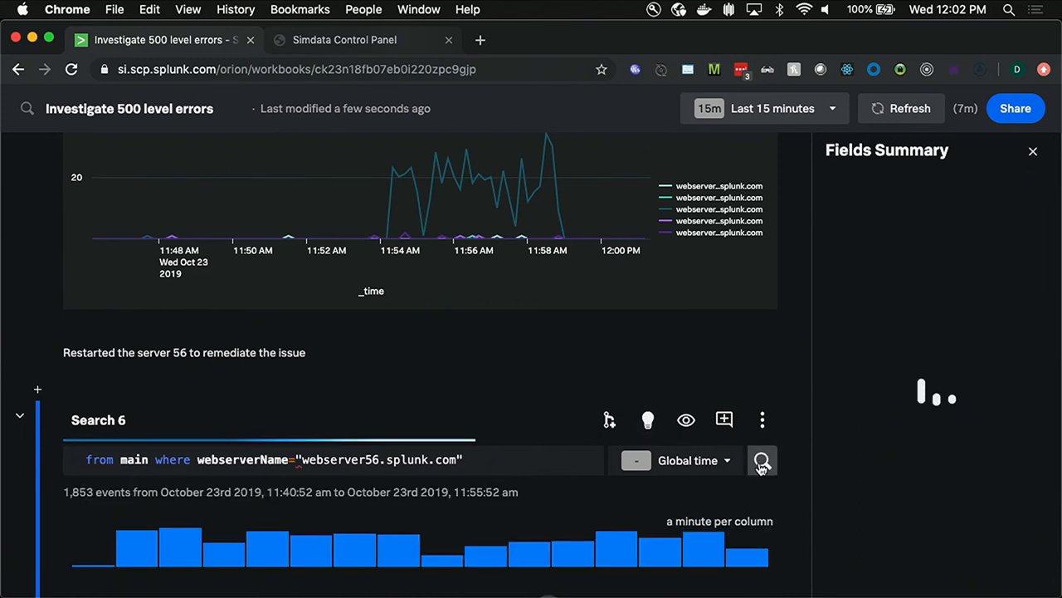
pyautogui.click(760, 460)
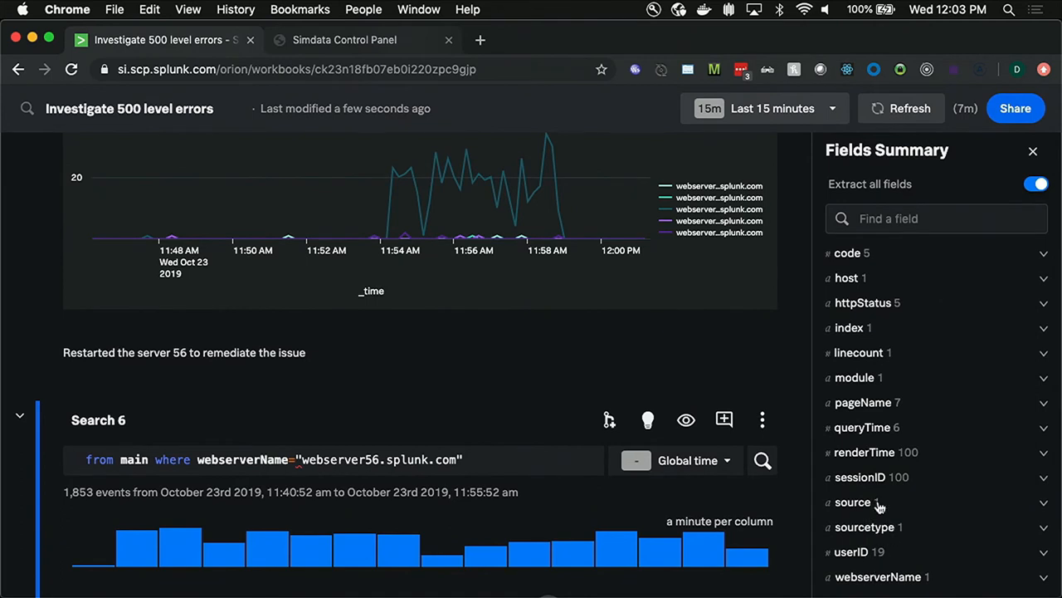
pyautogui.click(867, 452)
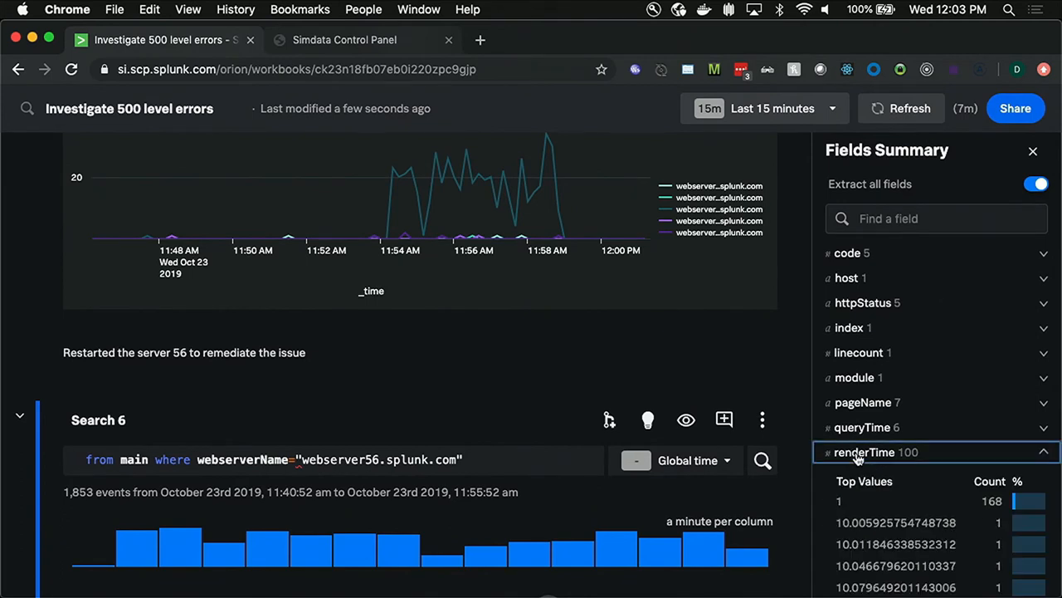
pyautogui.moveTo(916, 508)
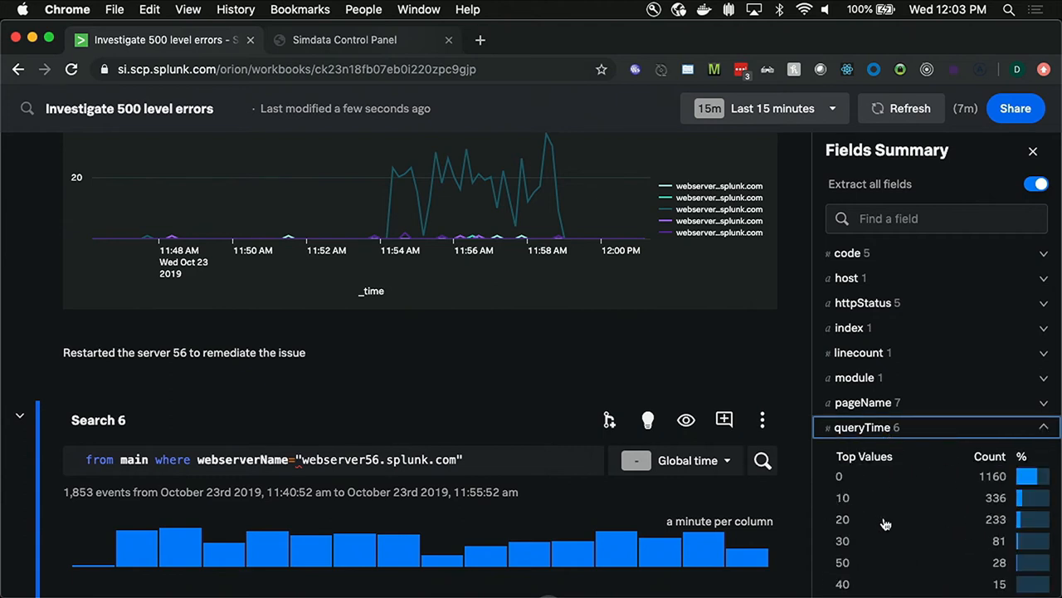
pyautogui.moveTo(905, 511)
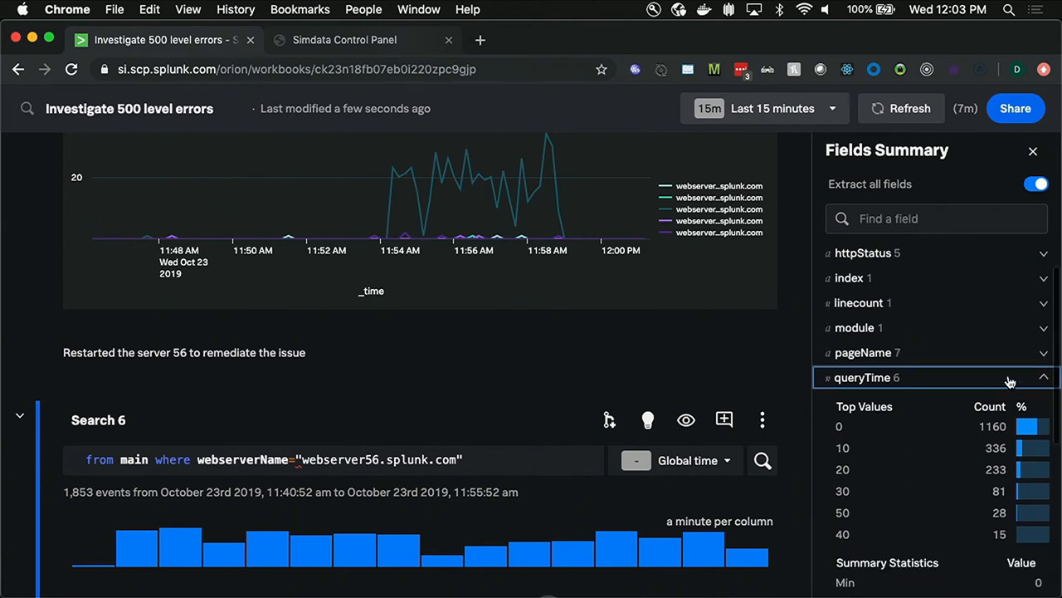
pyautogui.click(1032, 151)
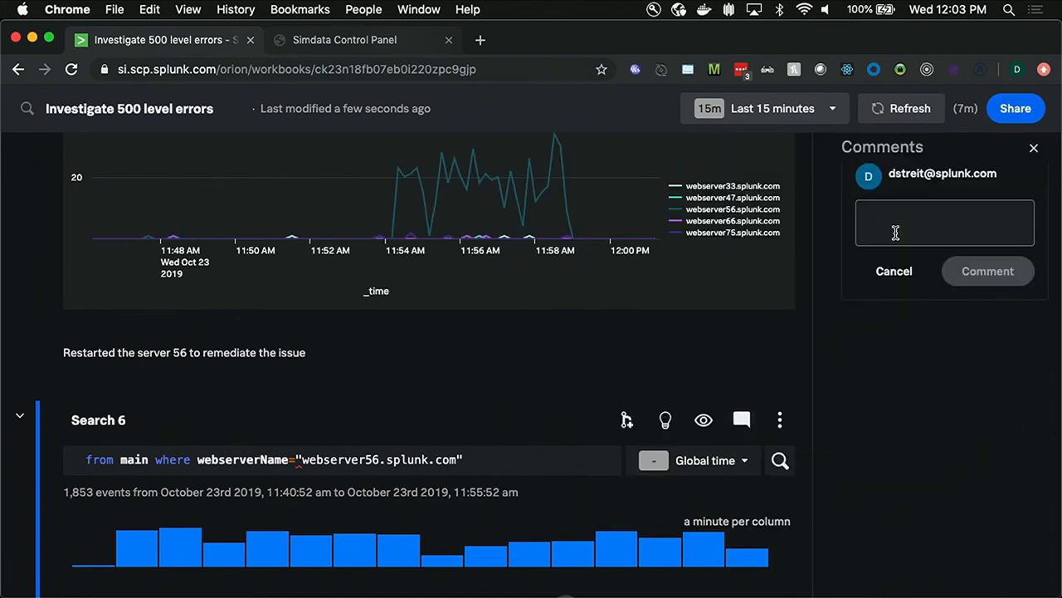
pyautogui.write('@siri')
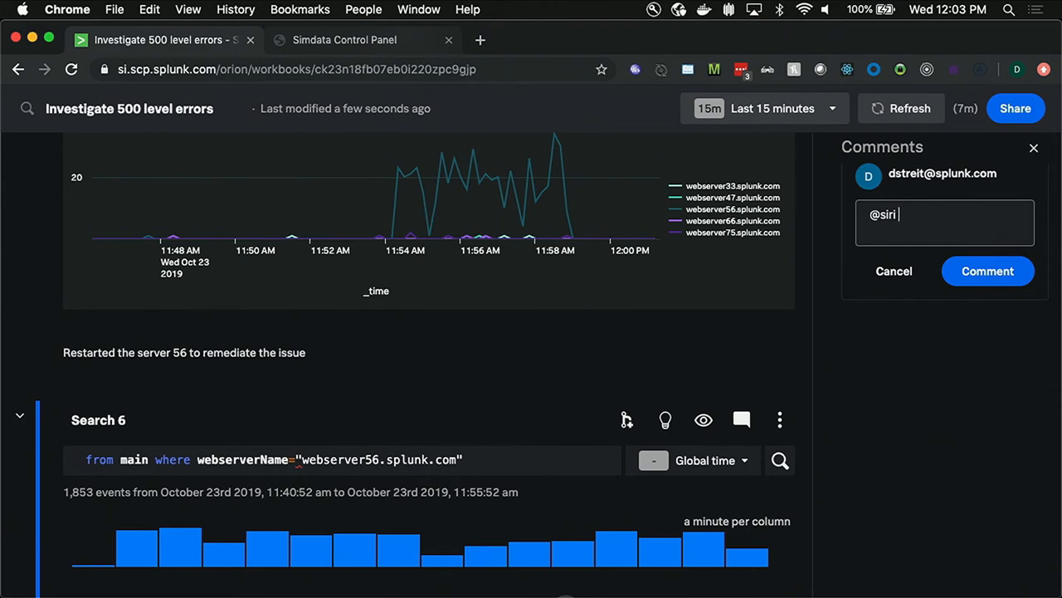
pyautogui.write('What do you th')
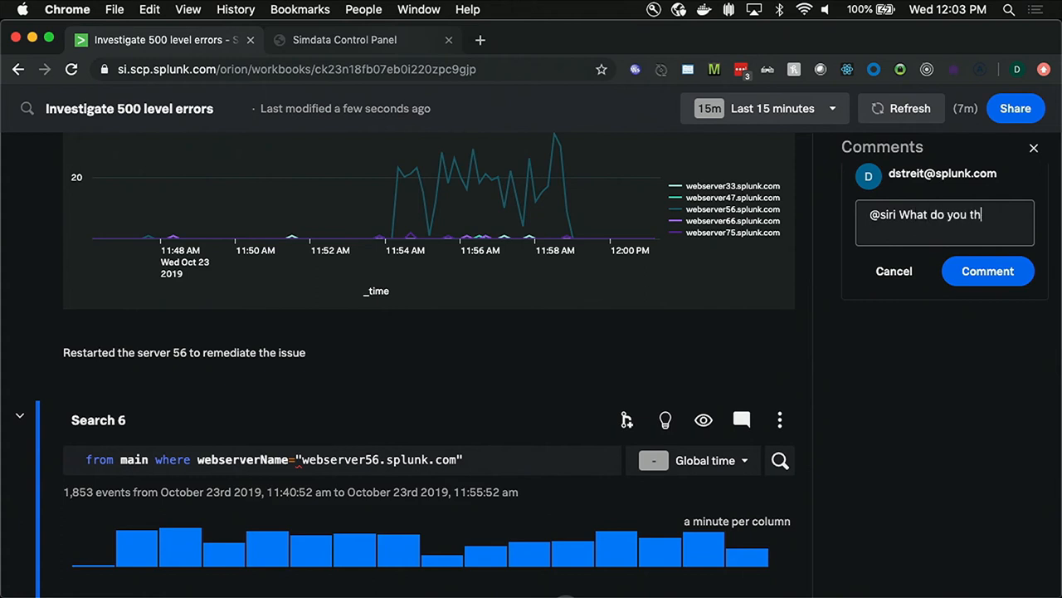
pyautogui.write('ink of the query')
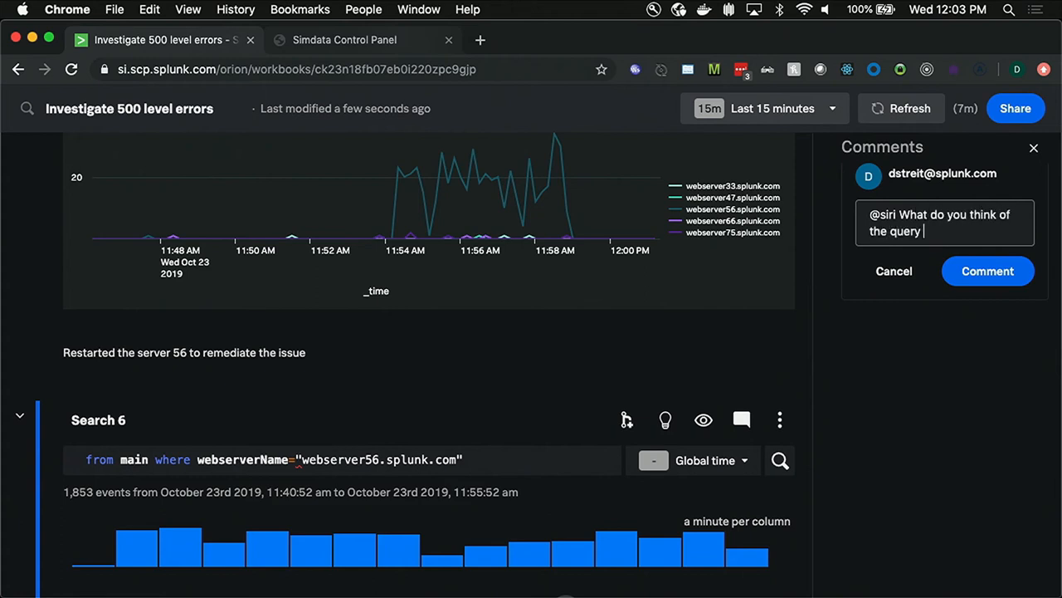
pyautogui.write('time here? I')
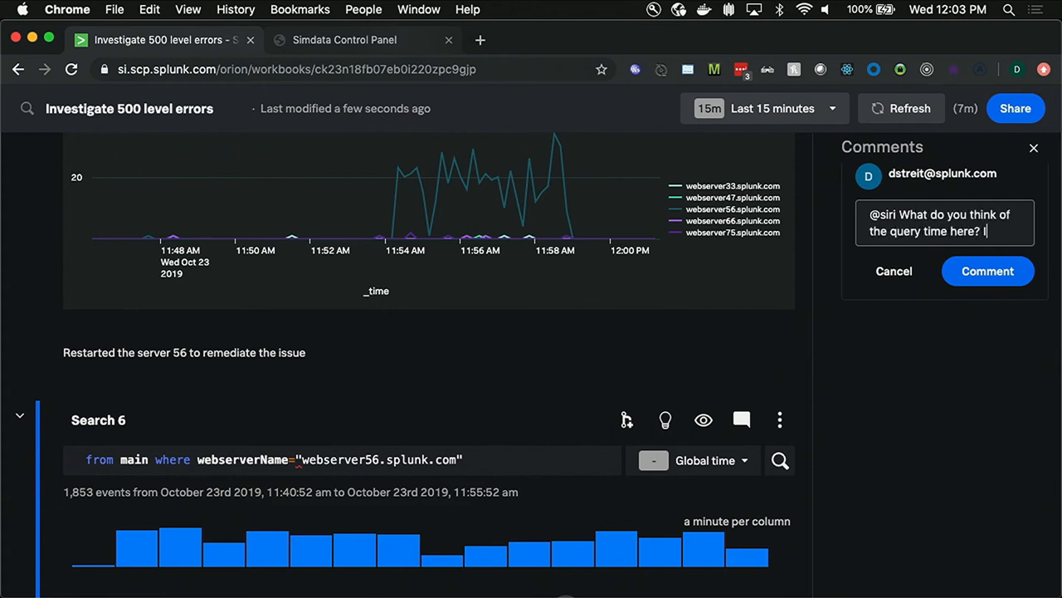
pyautogui.write('Is something goi')
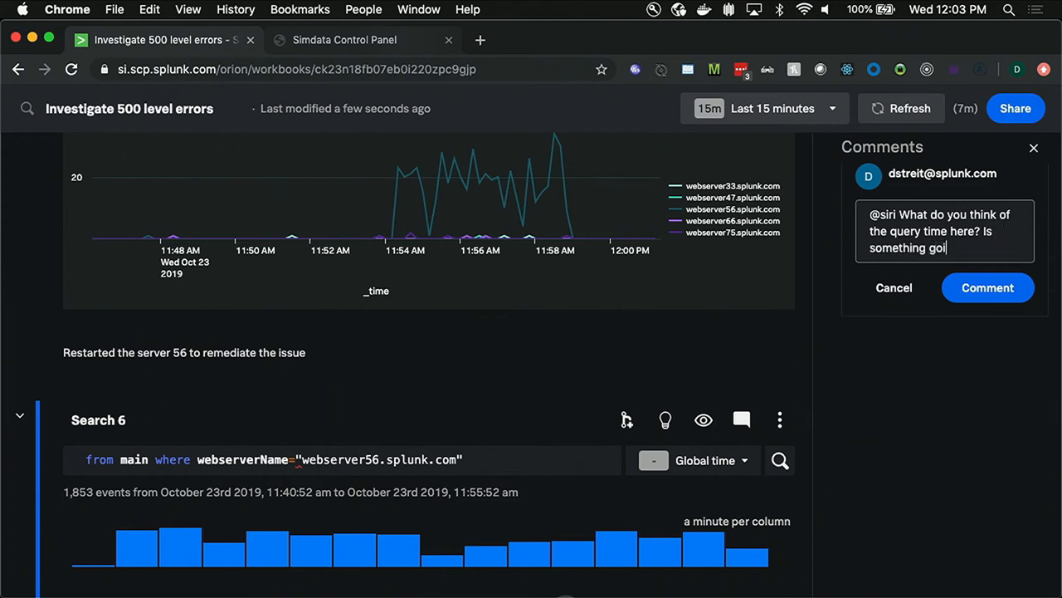
pyautogui.write('ng on?')
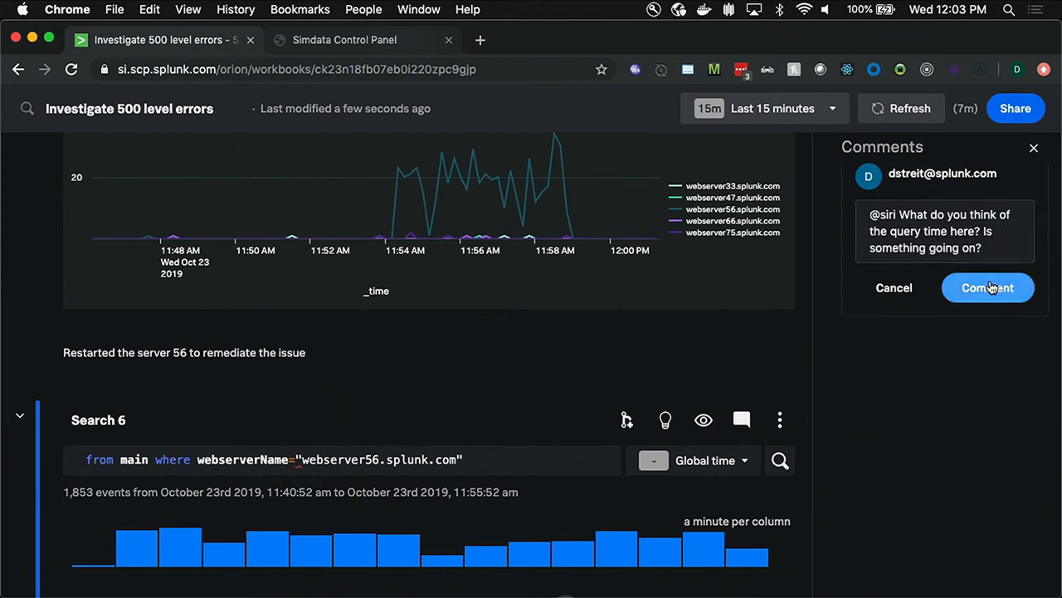
pyautogui.click(987, 288)
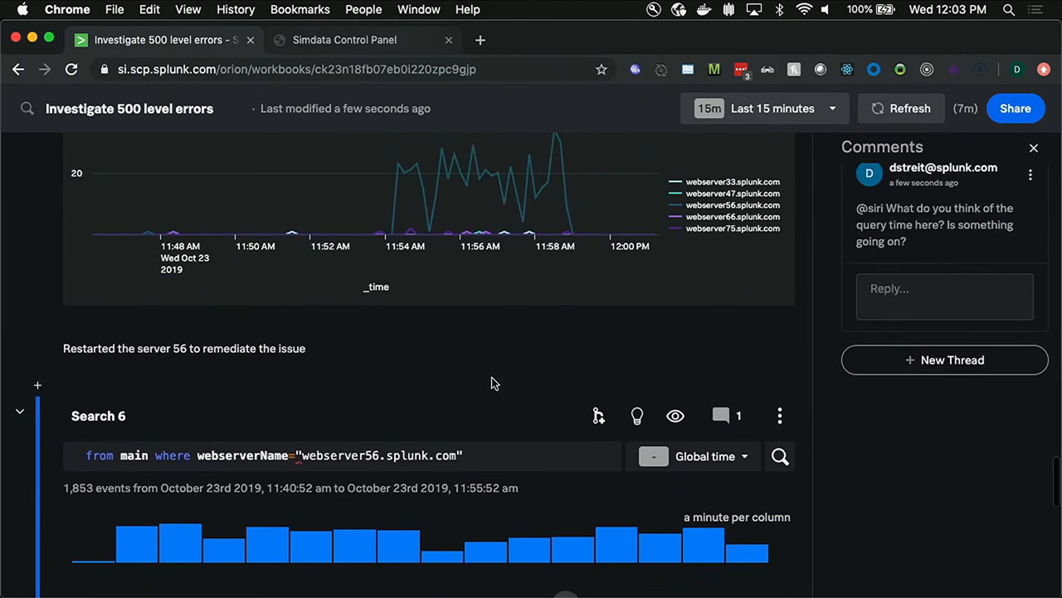
# Step: Create a dashboard titled 'Errors over time' from the Confirmed, issue resolved! search
pyautogui.scroll(3)
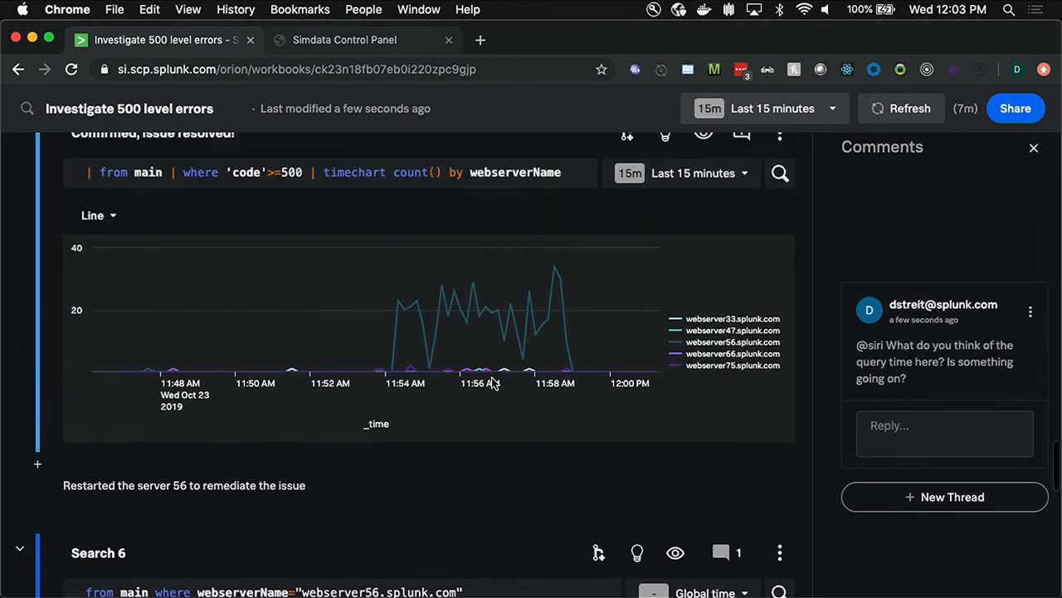
pyautogui.scroll(3)
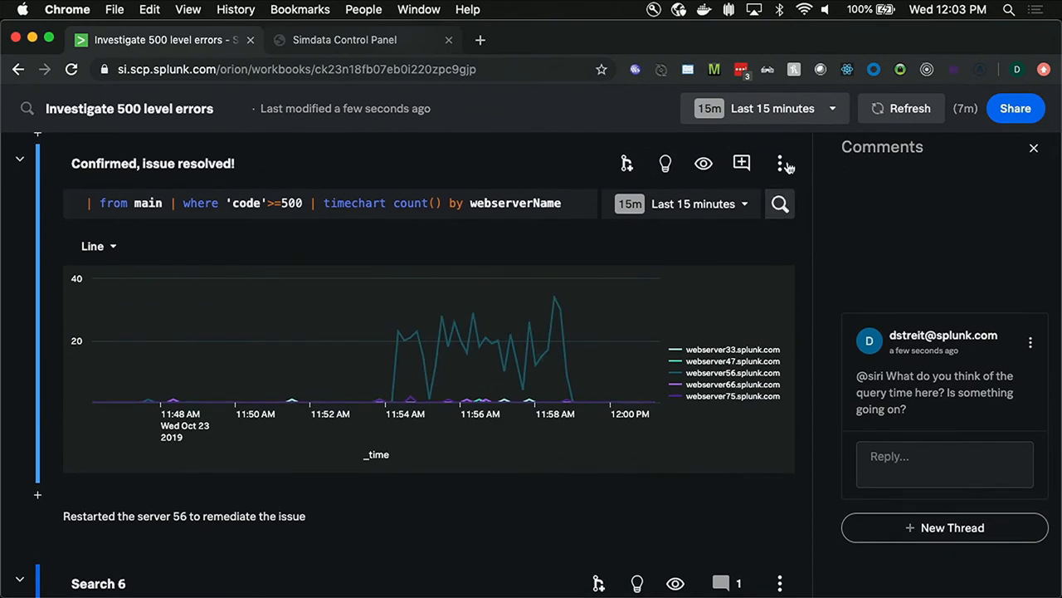
pyautogui.click(780, 163)
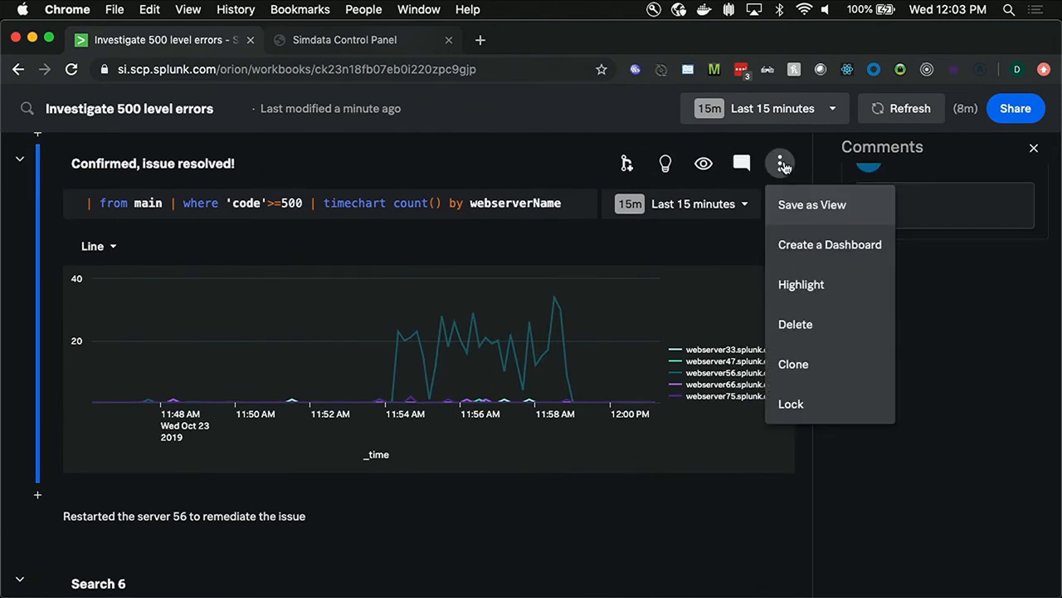
pyautogui.moveTo(830, 244)
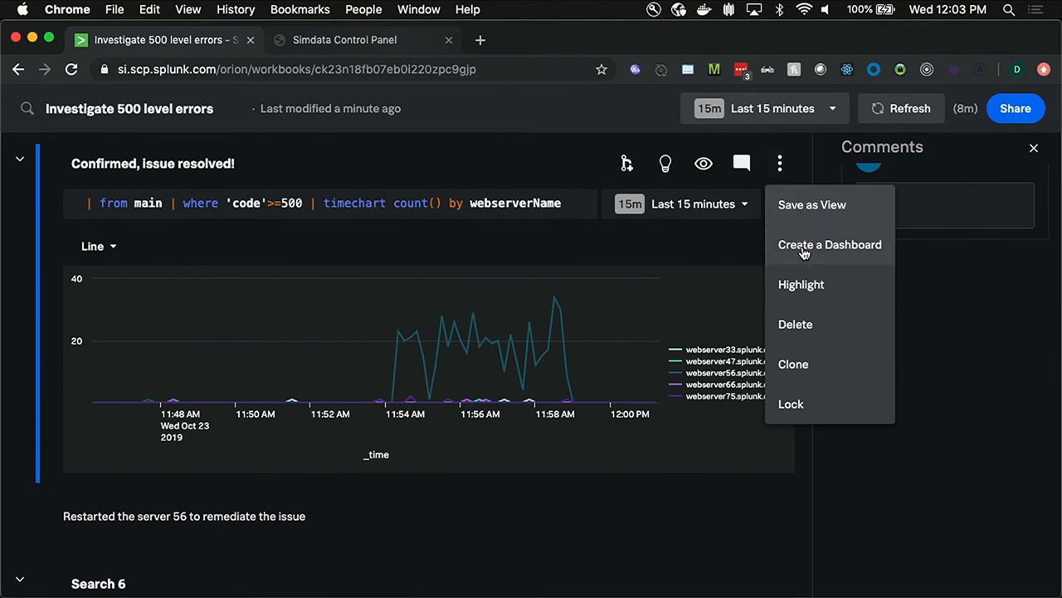
pyautogui.click(830, 244)
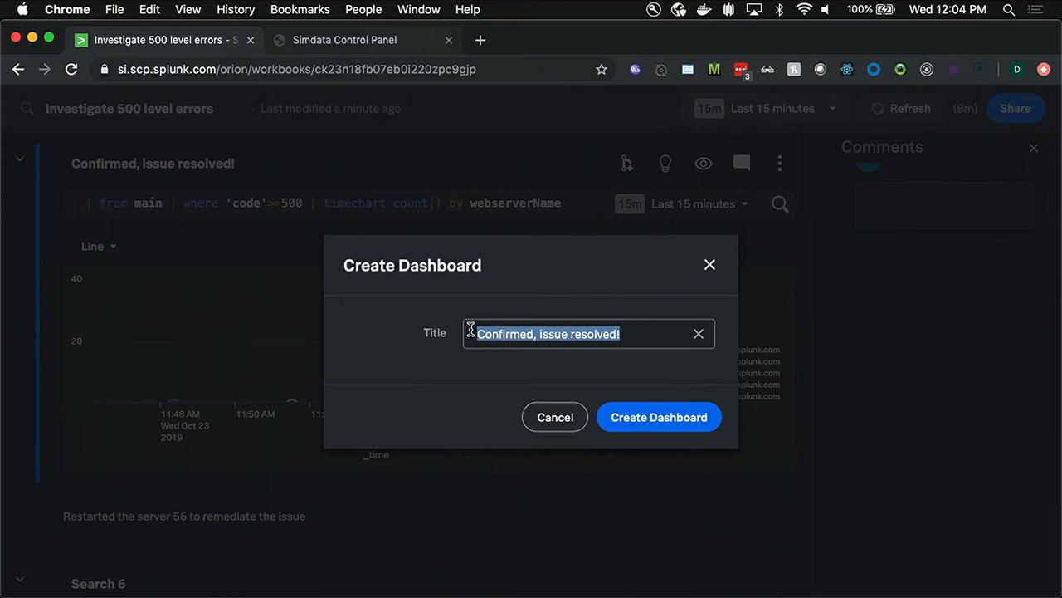
pyautogui.write('Errors over')
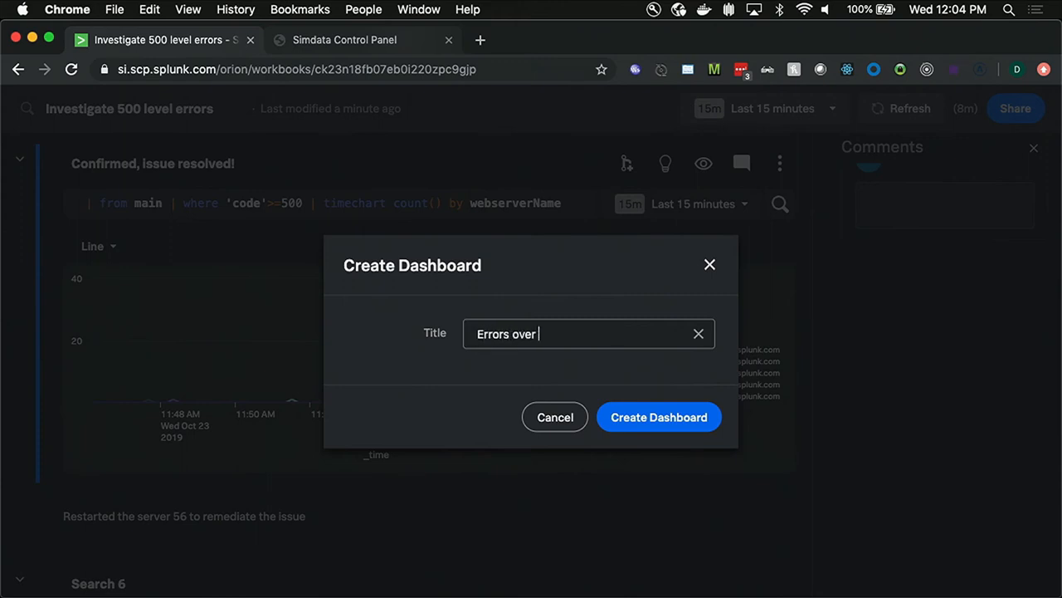
pyautogui.click(658, 416)
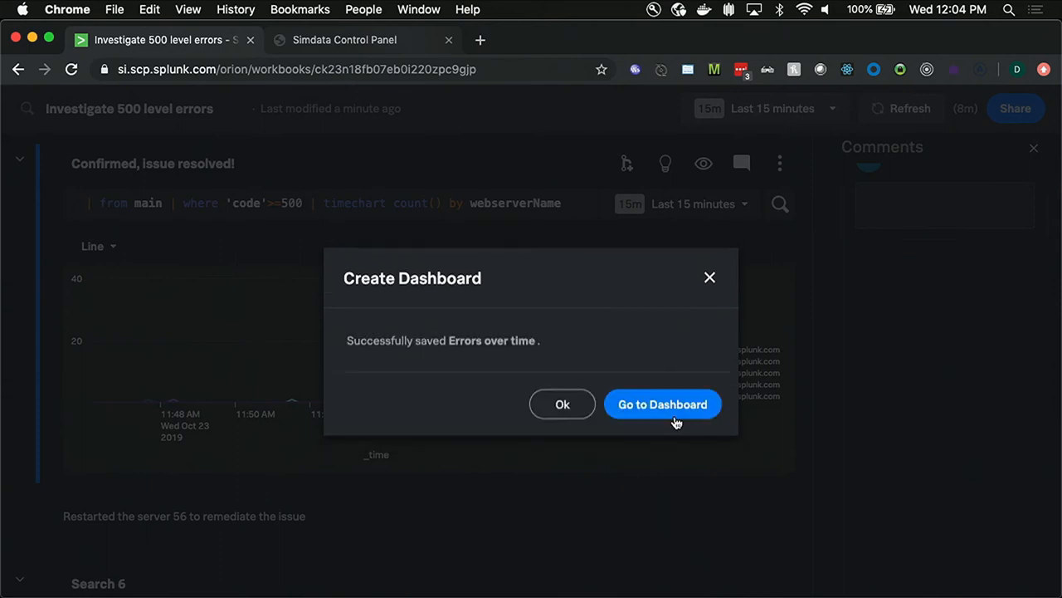
# Step: Go to the Errors over time dashboard, enlarge its chart panel in edit mode, then view it
pyautogui.click(662, 405)
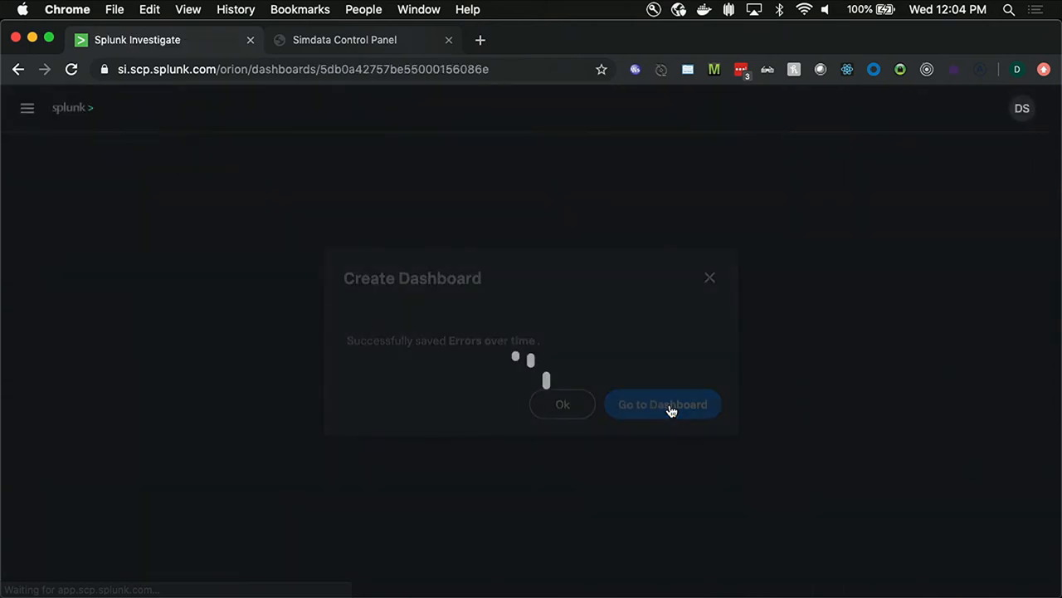
pyautogui.click(660, 405)
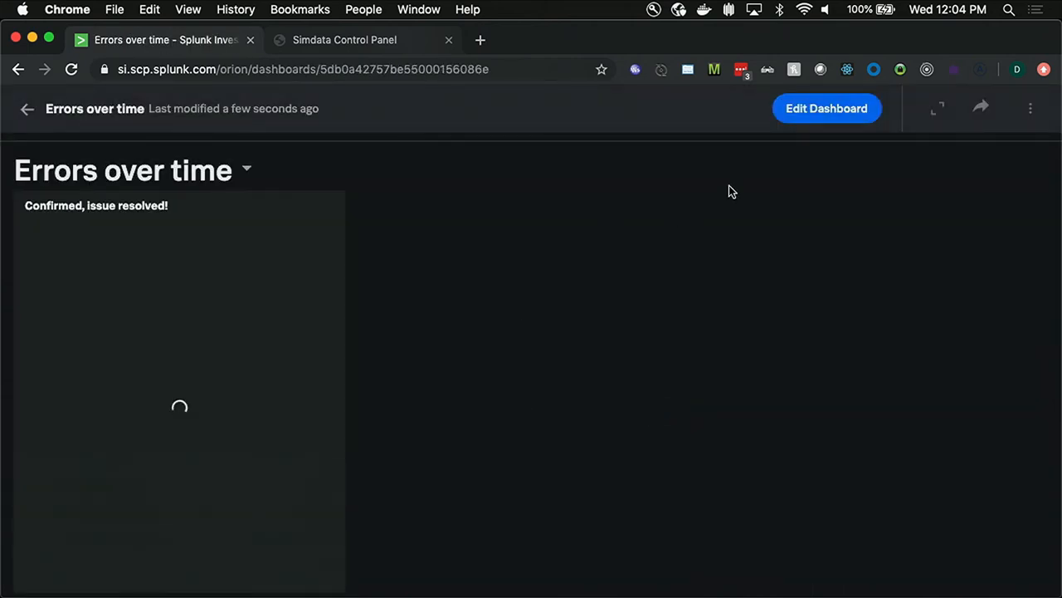
pyautogui.click(826, 108)
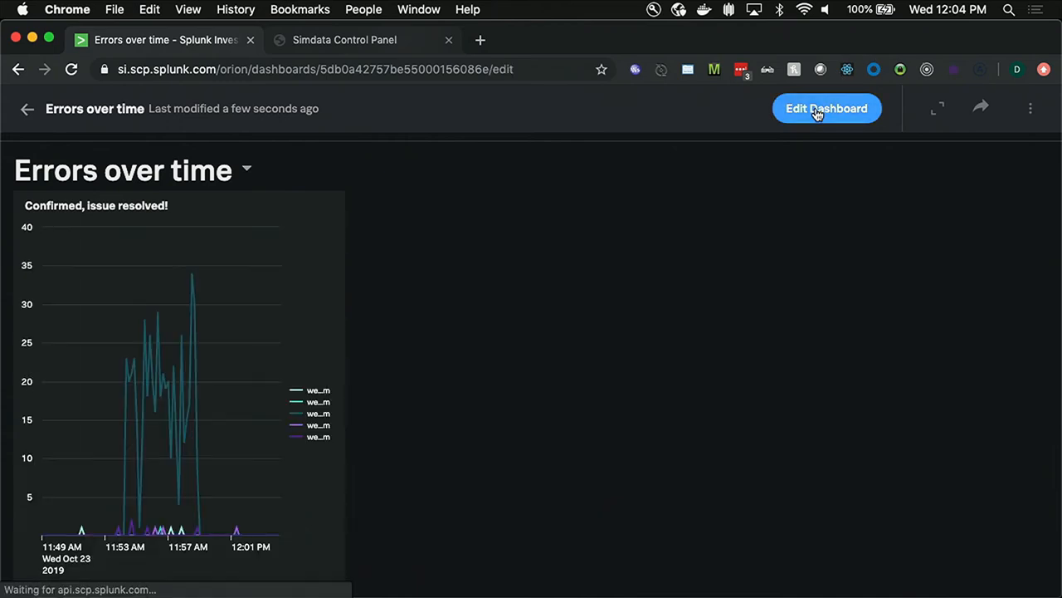
pyautogui.click(826, 108)
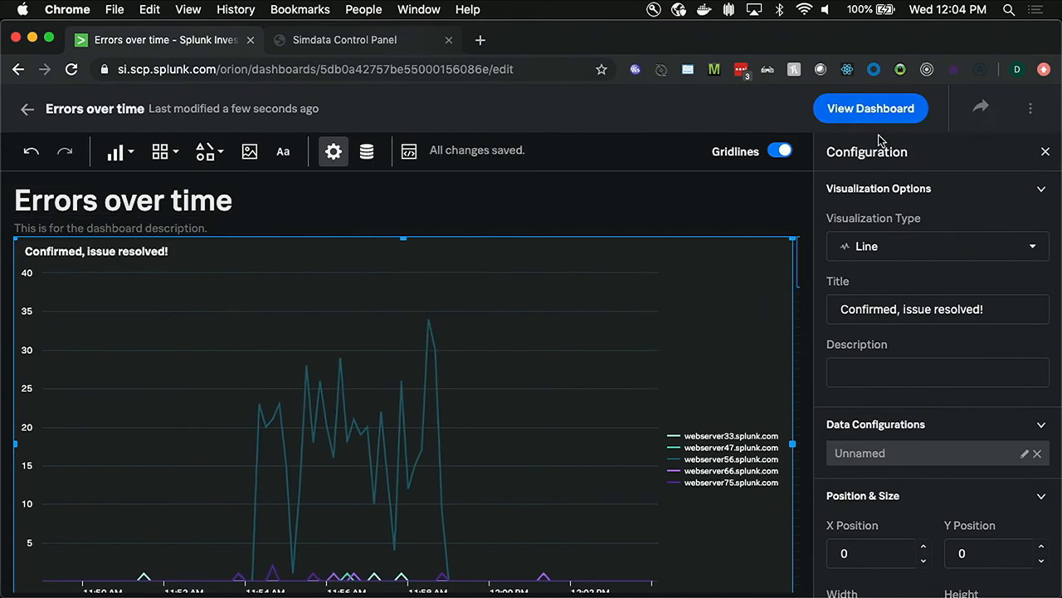
pyautogui.click(870, 108)
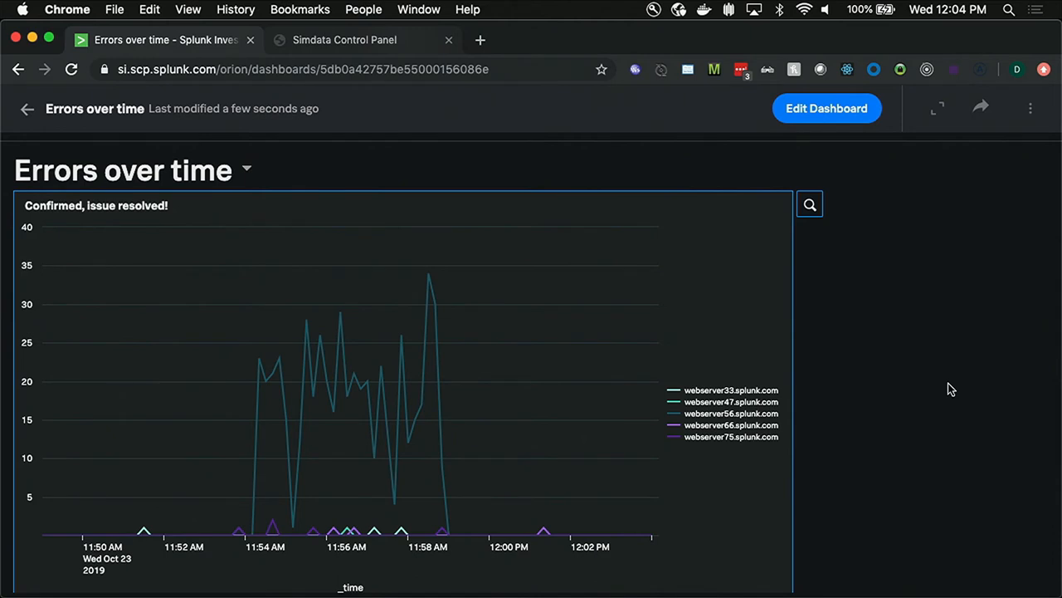
pyautogui.moveTo(27, 110)
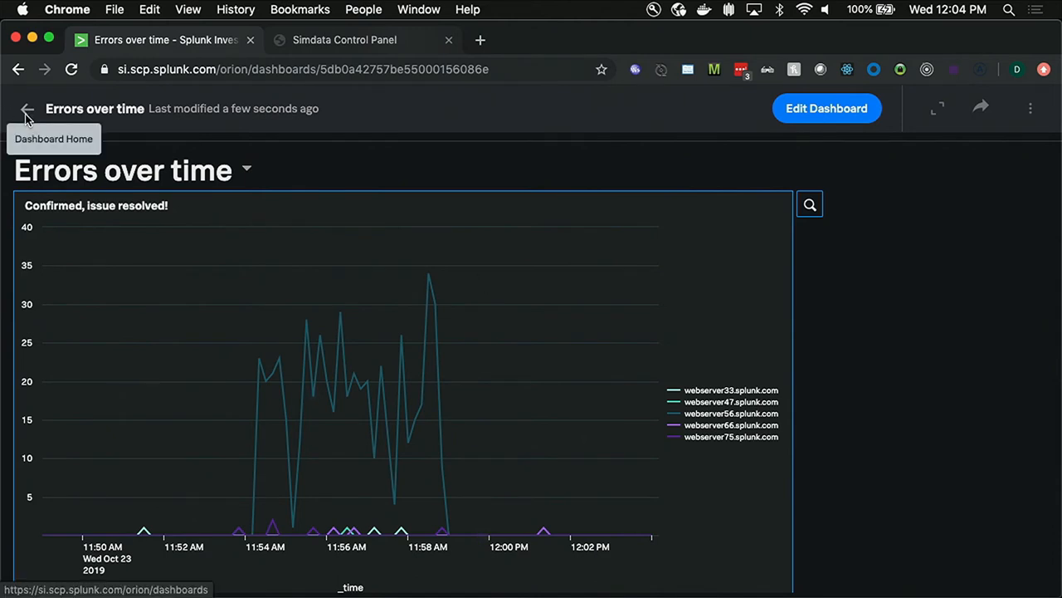
pyautogui.moveTo(235, 216)
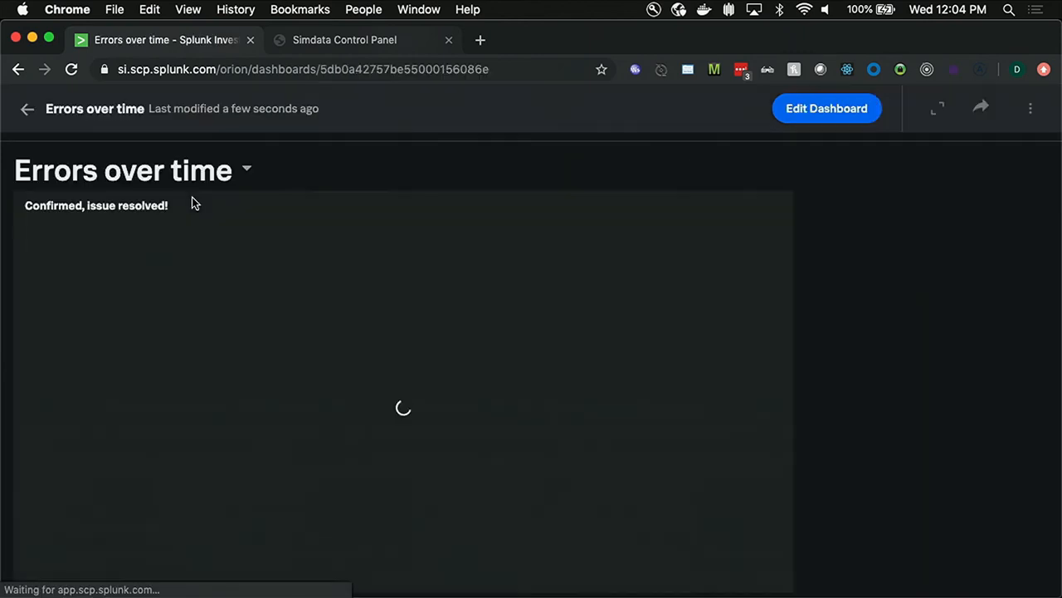
# Step: Reopen the Investigate 500 level errors workbook and view Search 6's comment reply
pyautogui.click(27, 110)
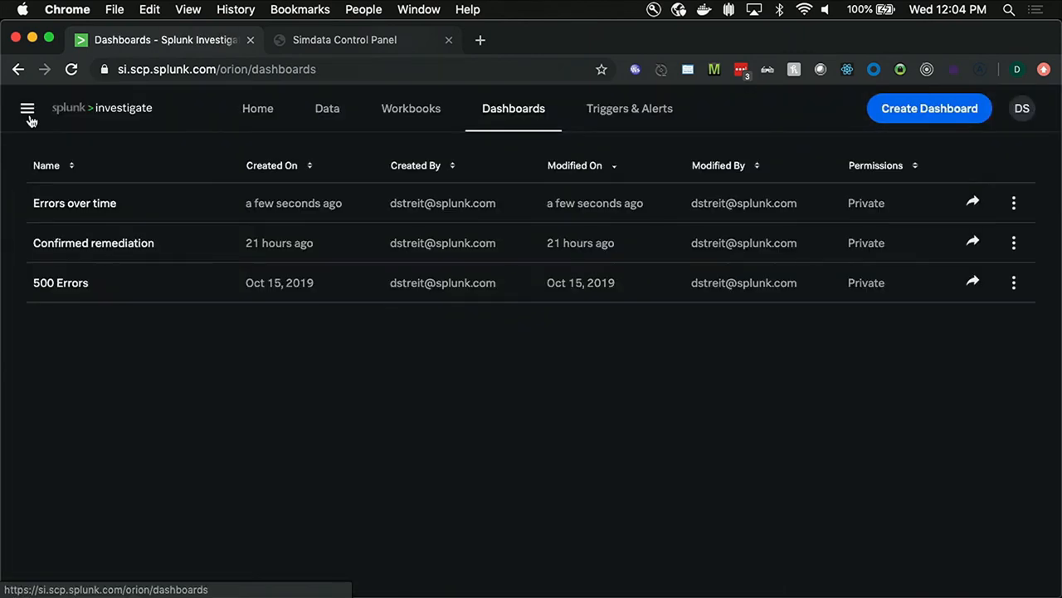
pyautogui.click(411, 108)
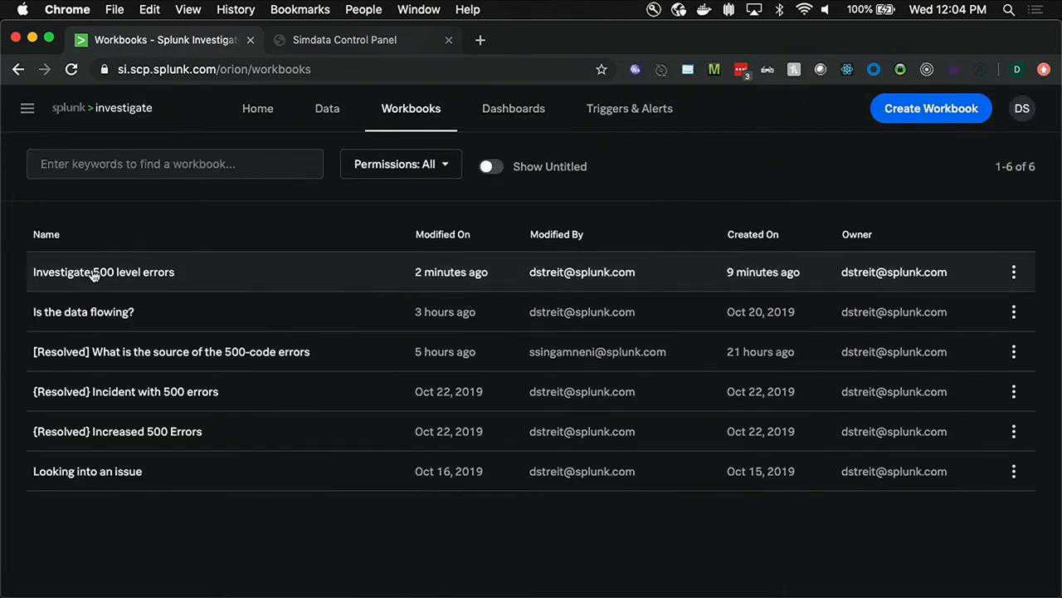
pyautogui.click(103, 273)
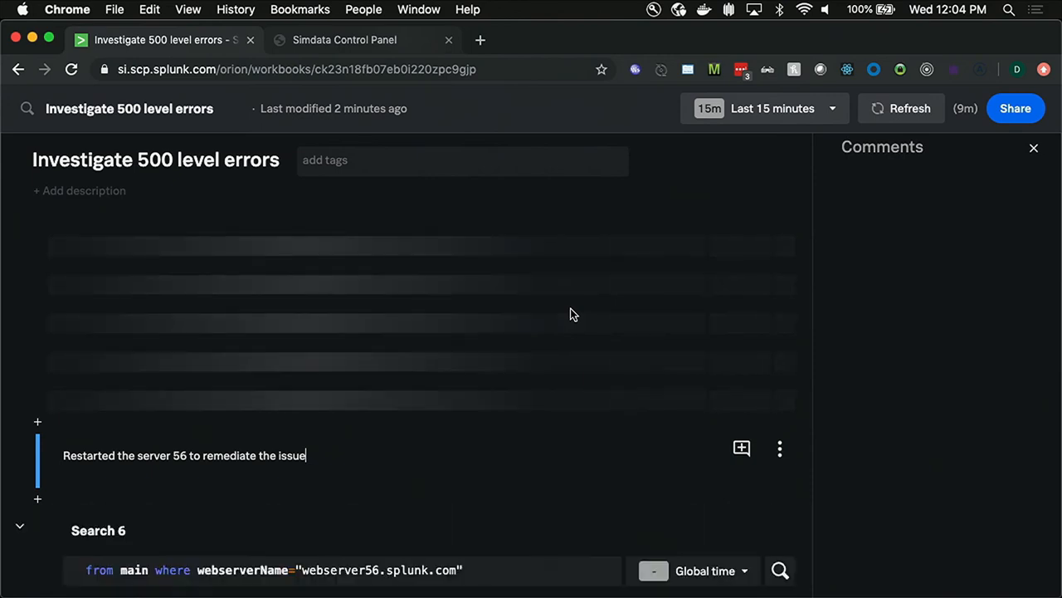
pyautogui.scroll(-3)
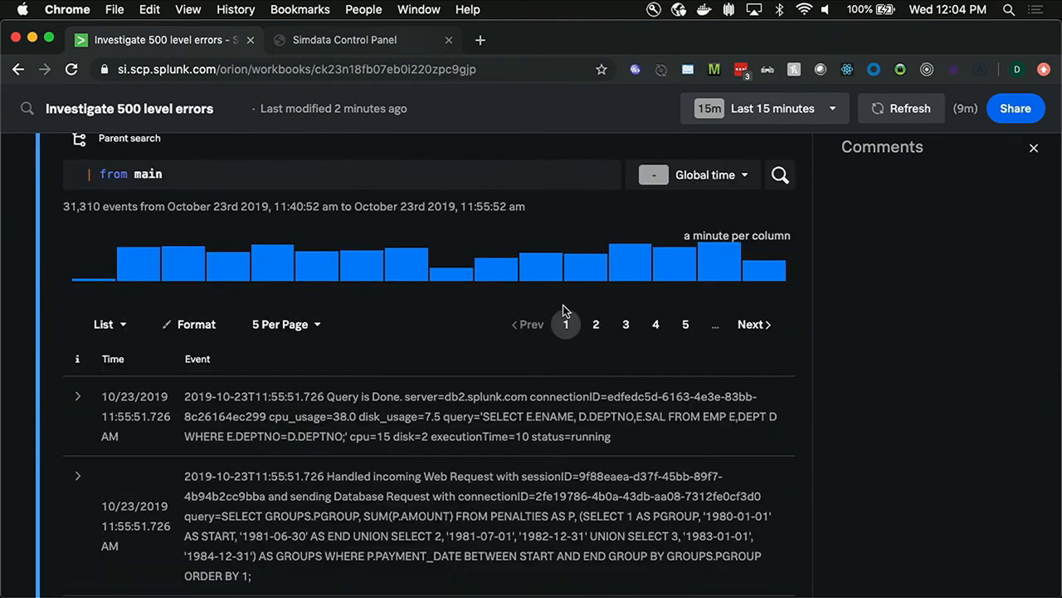
pyautogui.rightClick(554, 268)
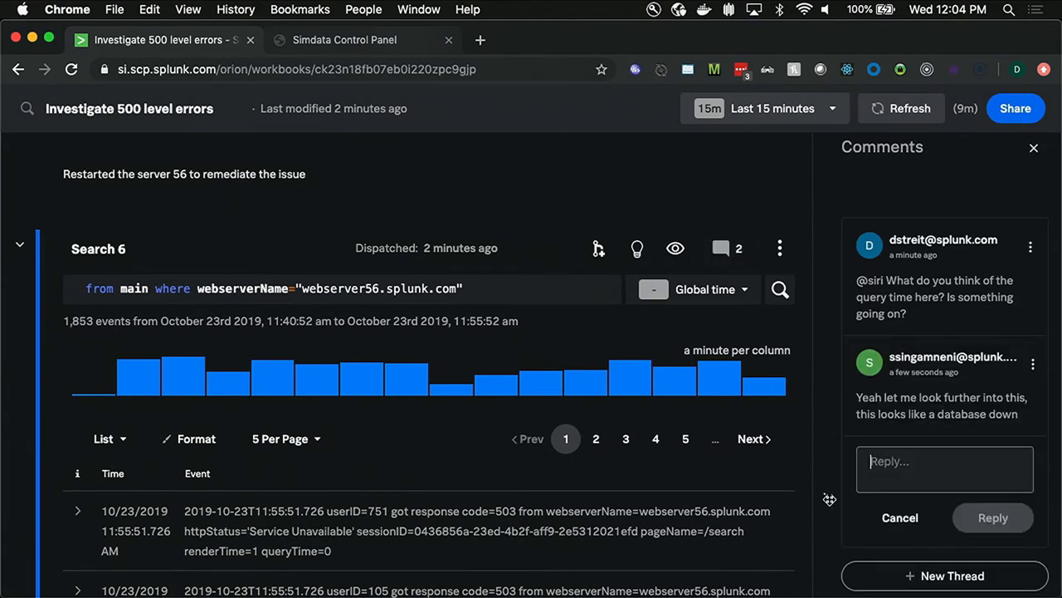
pyautogui.moveTo(936, 322)
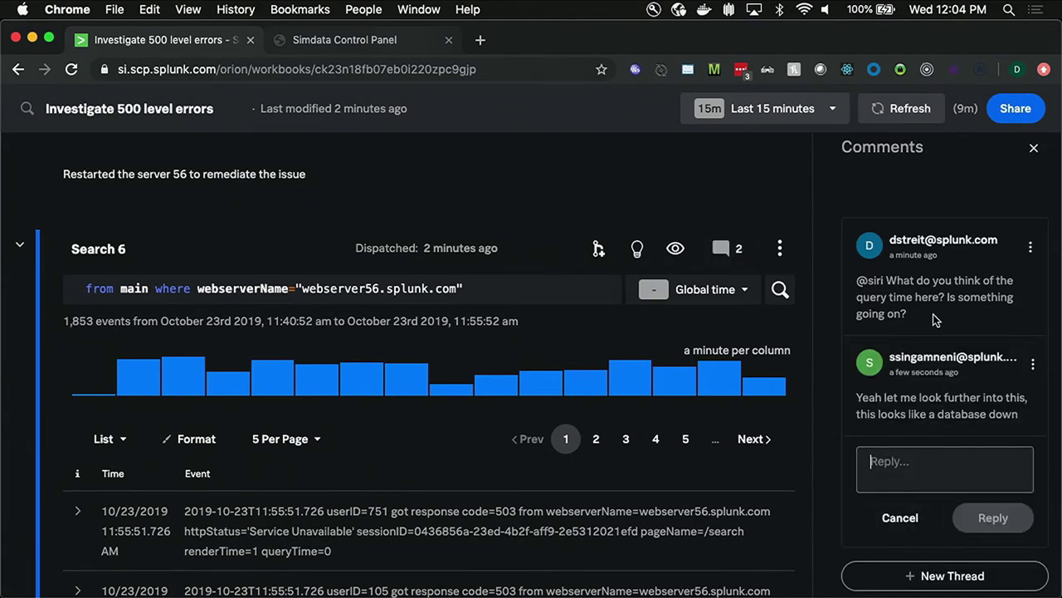
pyautogui.moveTo(855, 302)
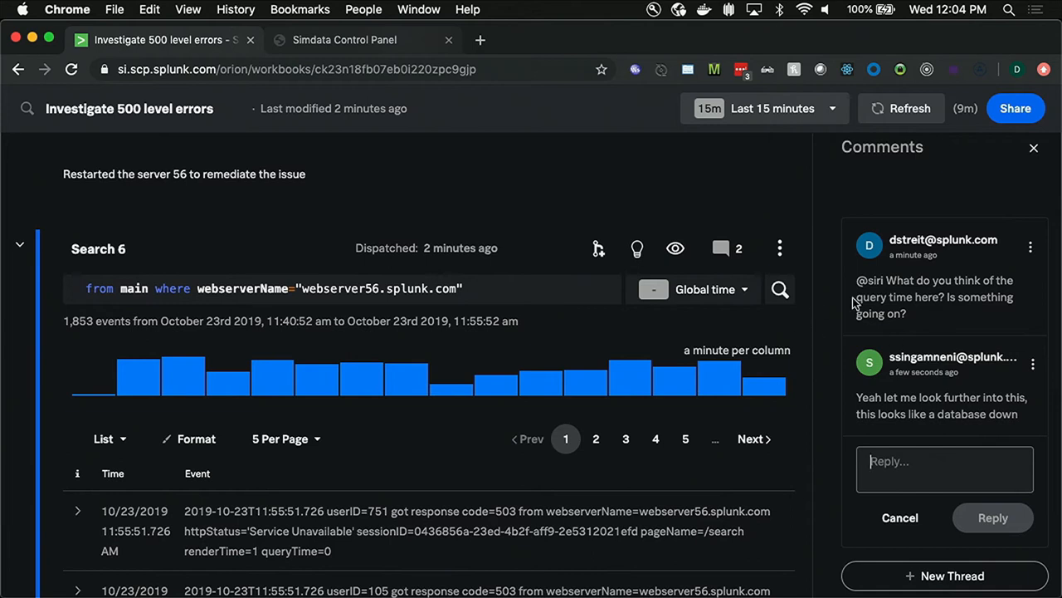
pyautogui.moveTo(515, 216)
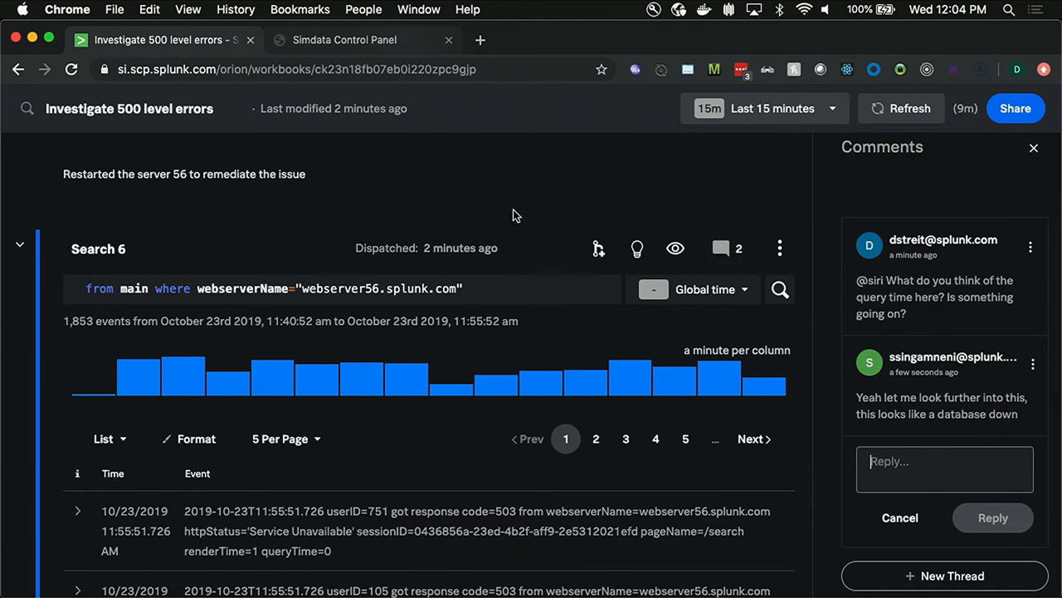
pyautogui.click(345, 40)
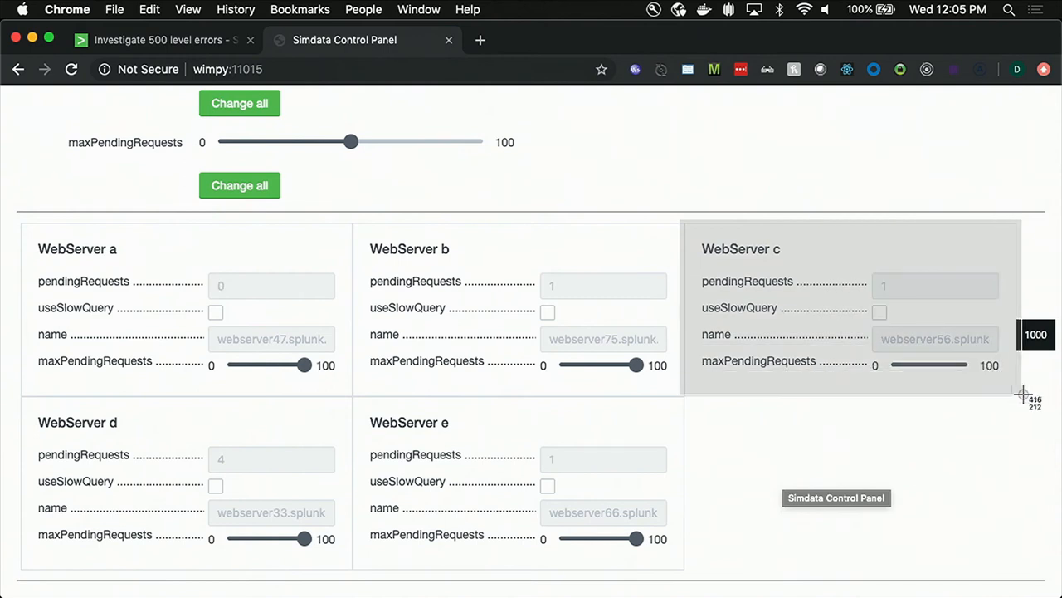
# Step: Back in the 500 level errors workbook, bring up the Add menu between sections below Search 6
pyautogui.click(163, 40)
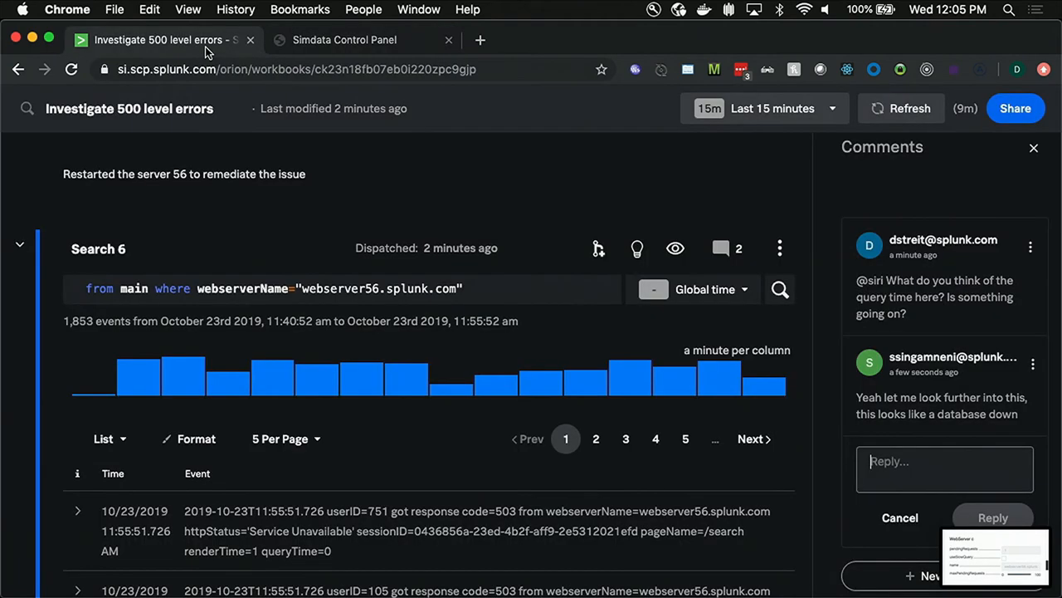
pyautogui.scroll(-3)
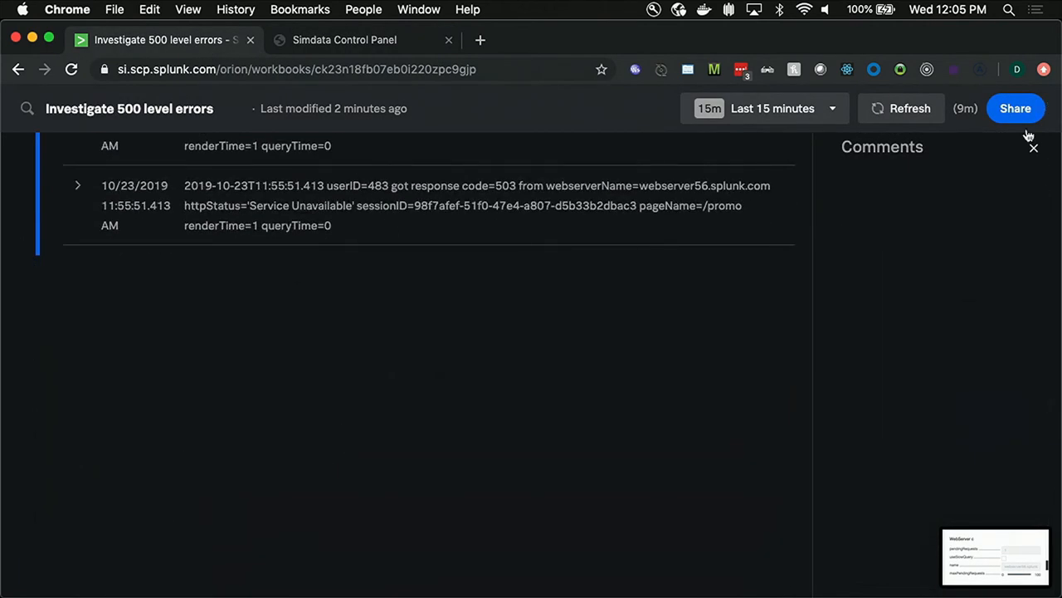
pyautogui.click(38, 267)
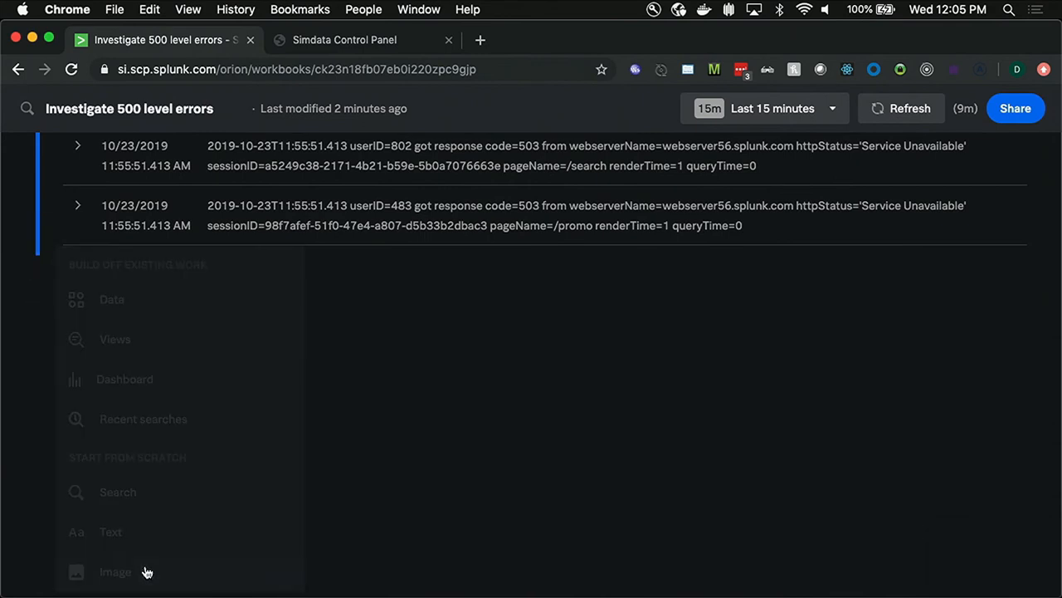
# Step: Add an Image section with the web server control panel screenshot and draw a red X over the slider's 0 end
pyautogui.click(115, 571)
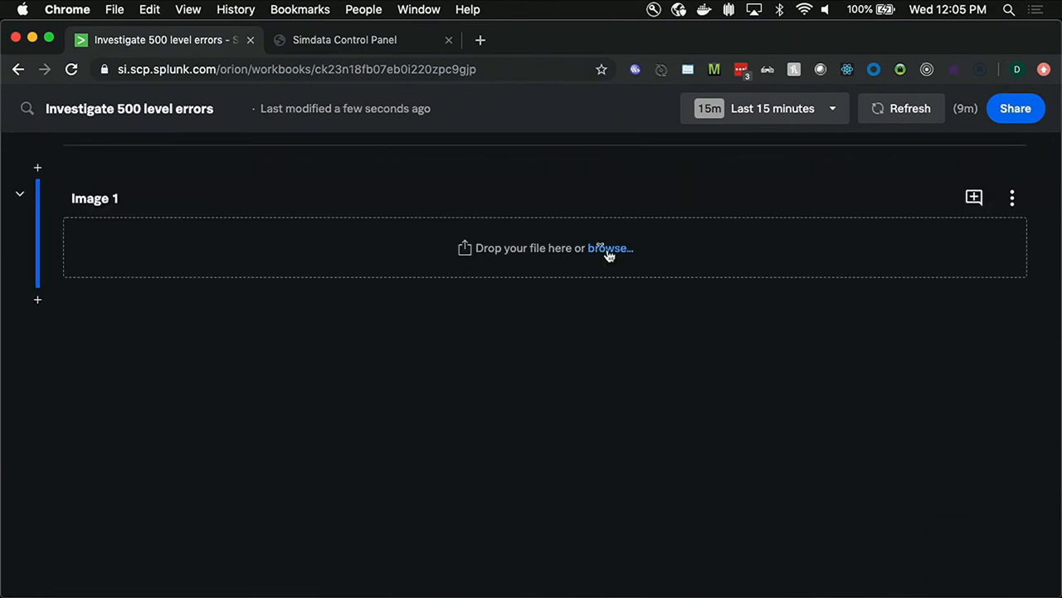
pyautogui.click(611, 247)
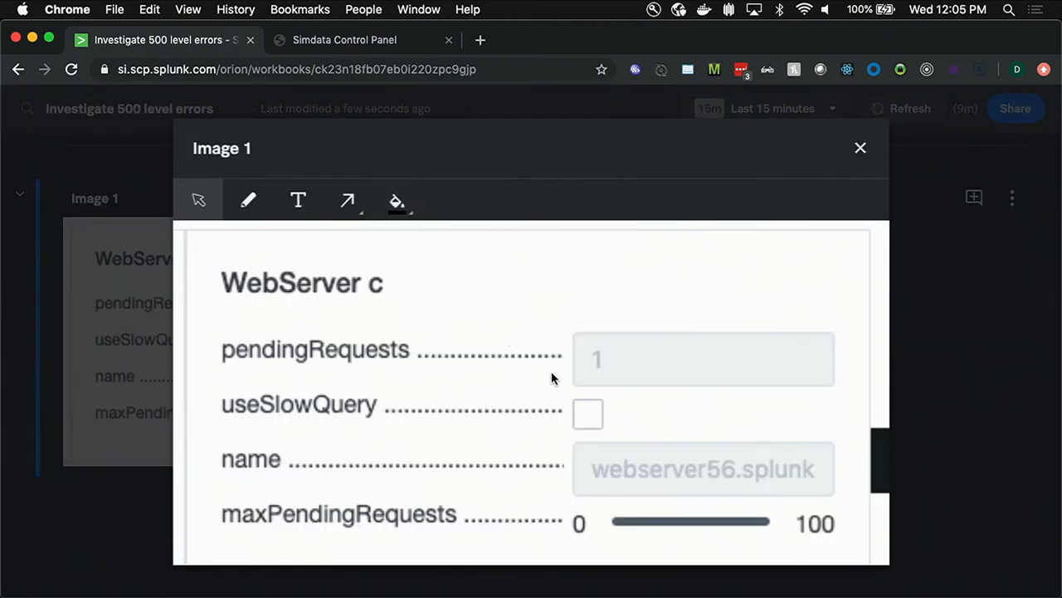
pyautogui.click(395, 199)
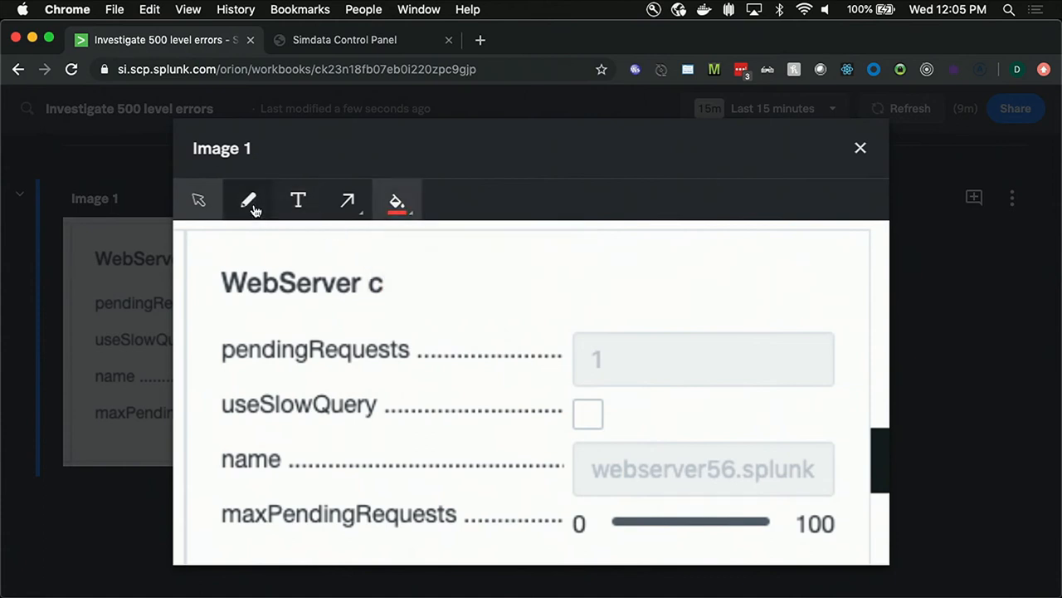
pyautogui.moveTo(539, 481); pyautogui.dragTo(617, 551)
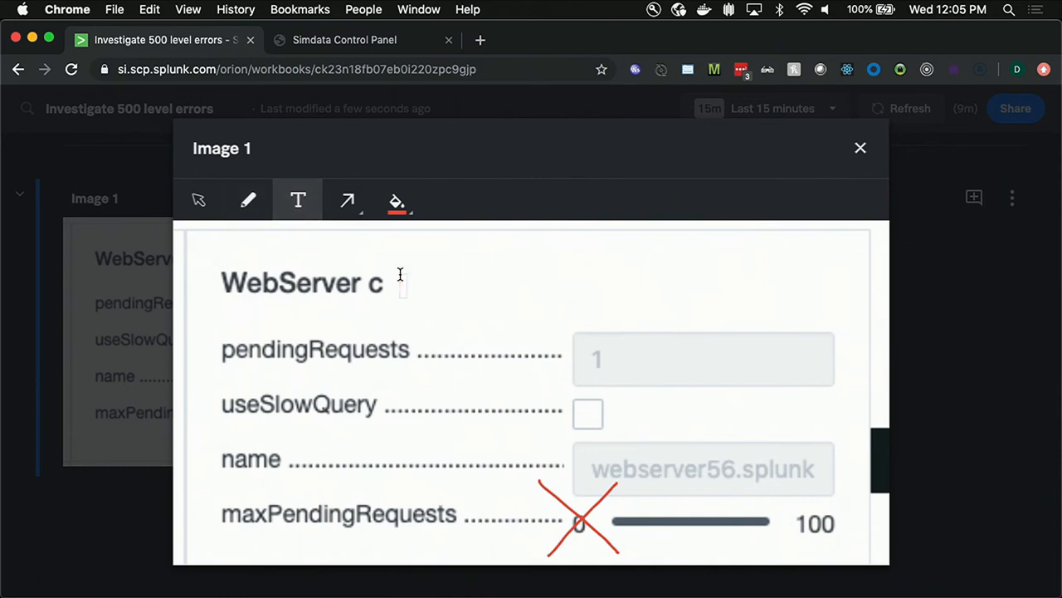
# Step: Add the red note 'Keep the slider on the right!!!' and close the image editor
pyautogui.write('Keep')
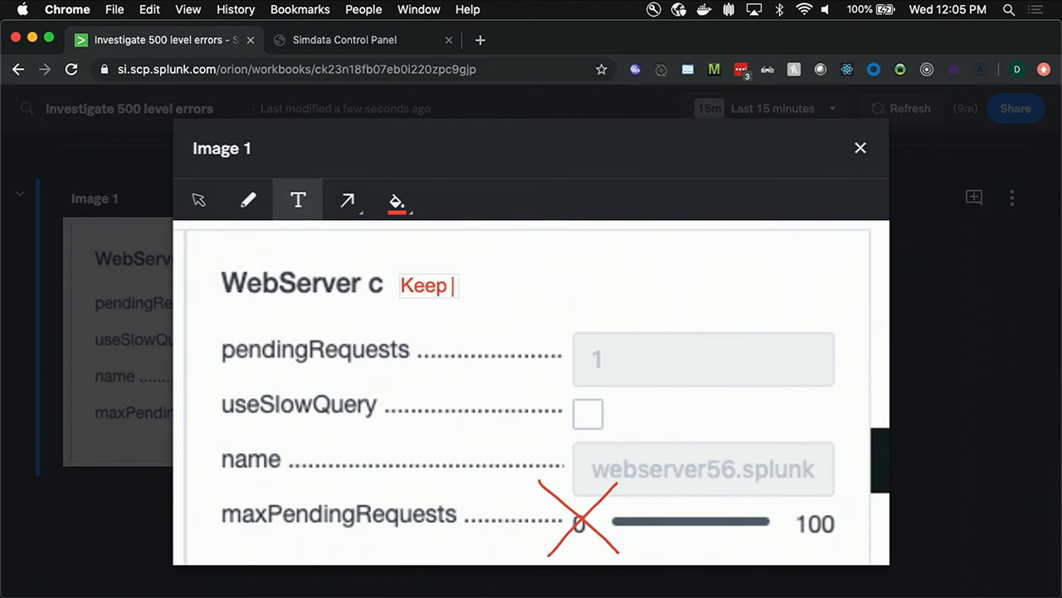
pyautogui.write('the slider on the')
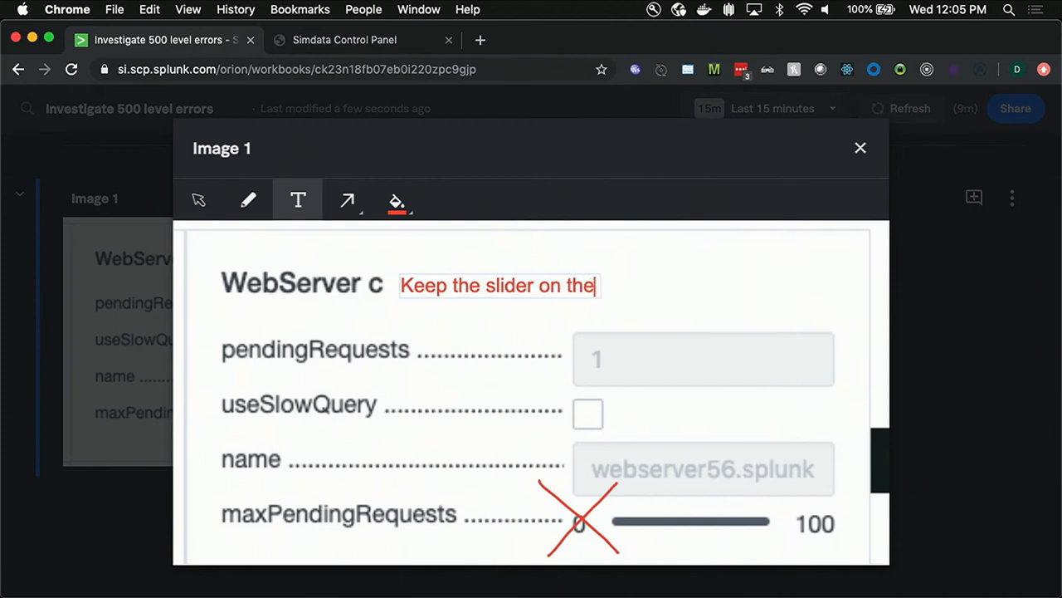
pyautogui.write('right!!!')
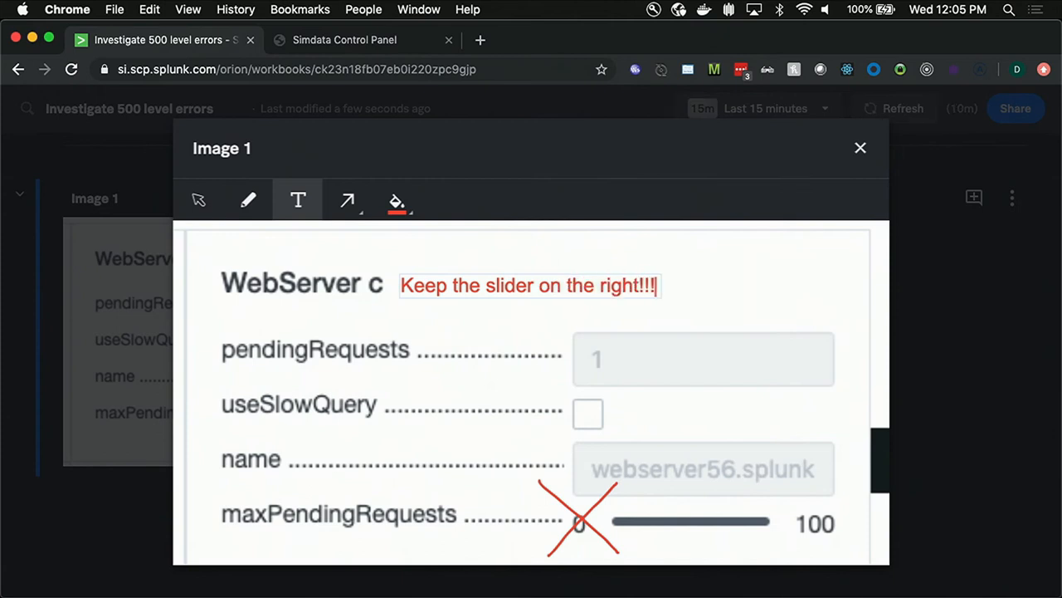
pyautogui.click(860, 147)
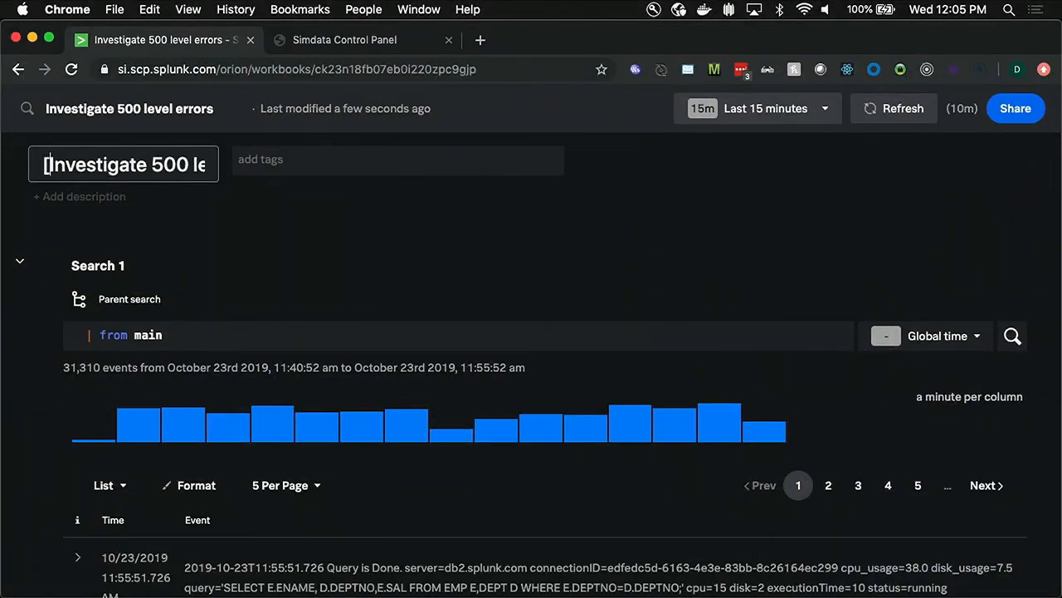
# Step: Prefix the workbook title with [Resolved], making it '[Resolved] Investigate 500 level errors'
pyautogui.write('[Resolved]')
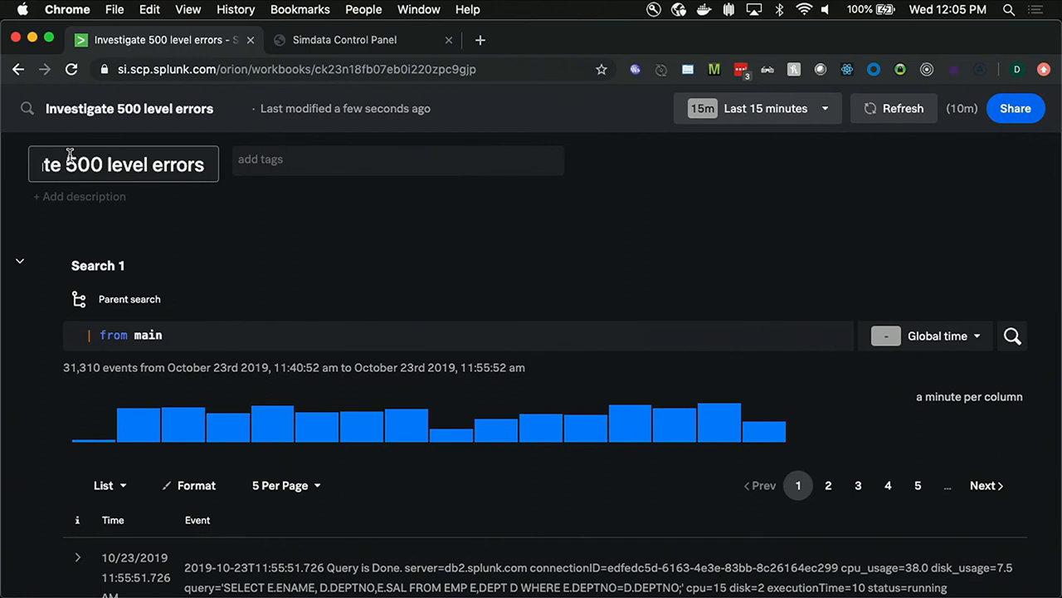
pyautogui.write('[Reso')
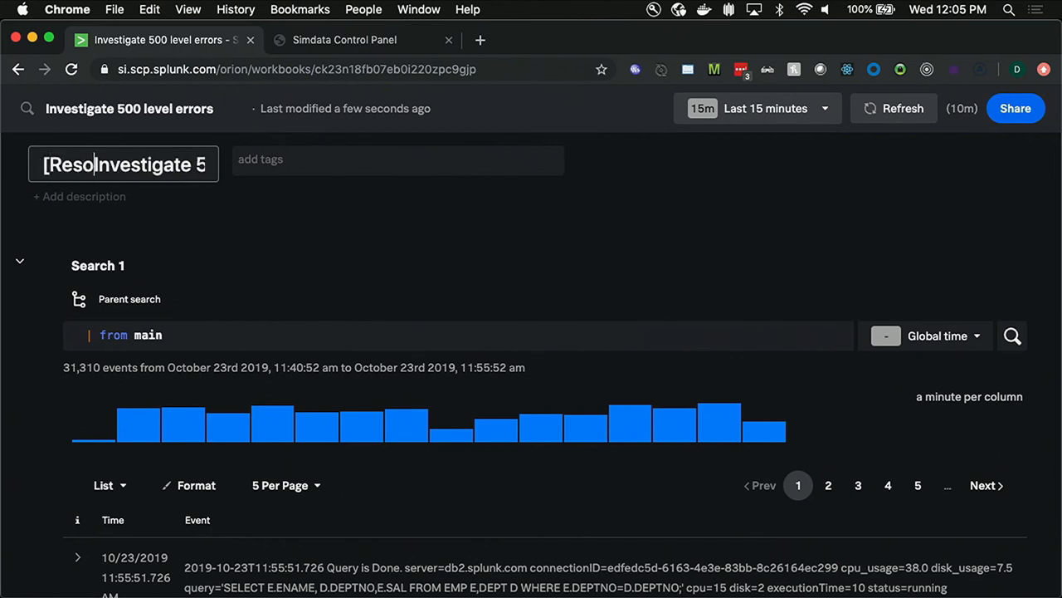
pyautogui.write('lved]')
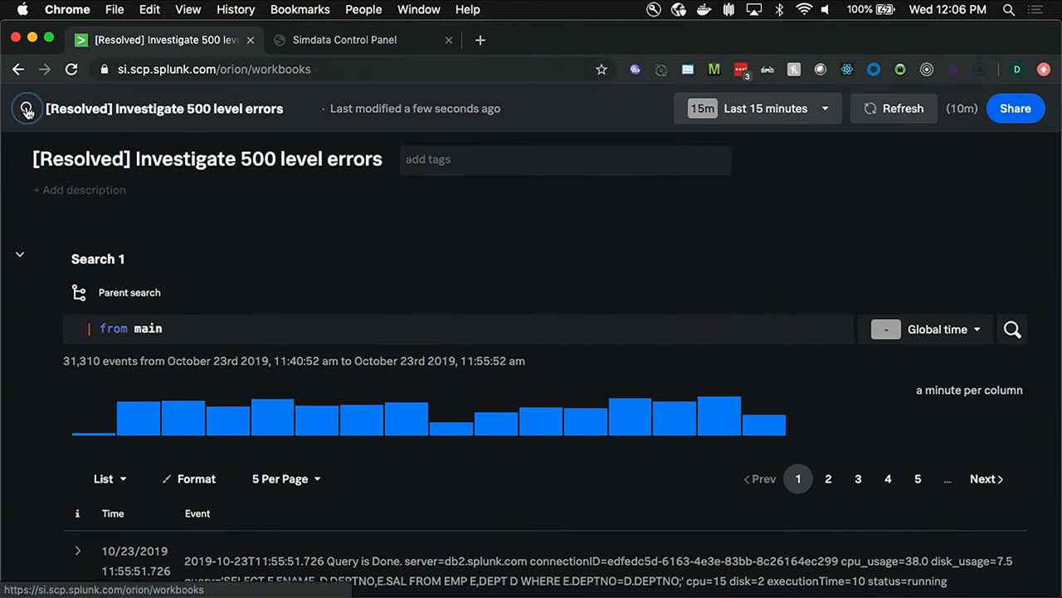
# Step: From the Workbooks list, open '[Resolved] What is the source of the 500-code errors' and scroll its searches
pyautogui.click(27, 108)
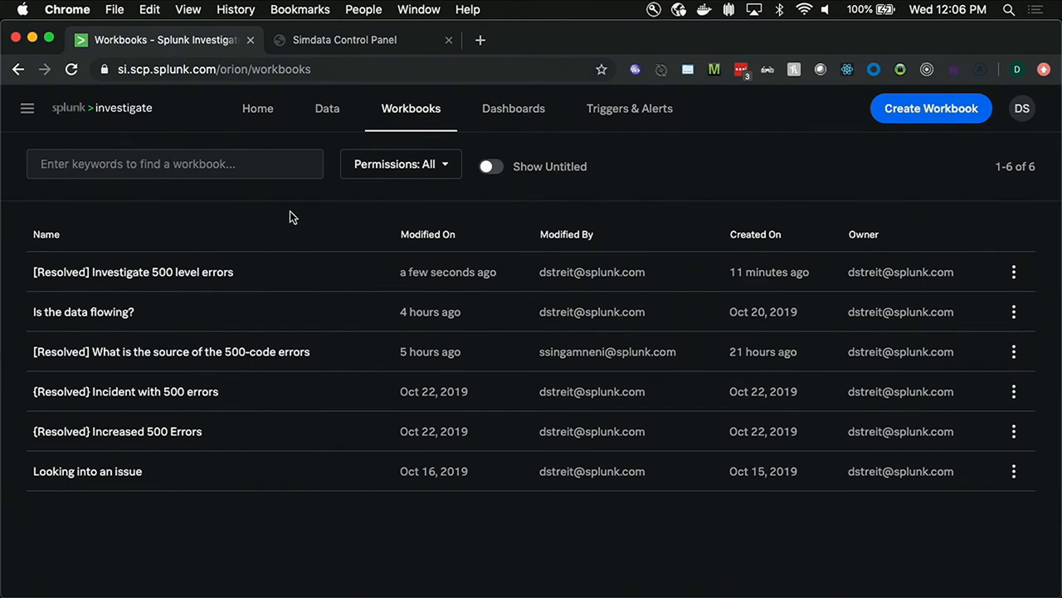
pyautogui.moveTo(312, 352)
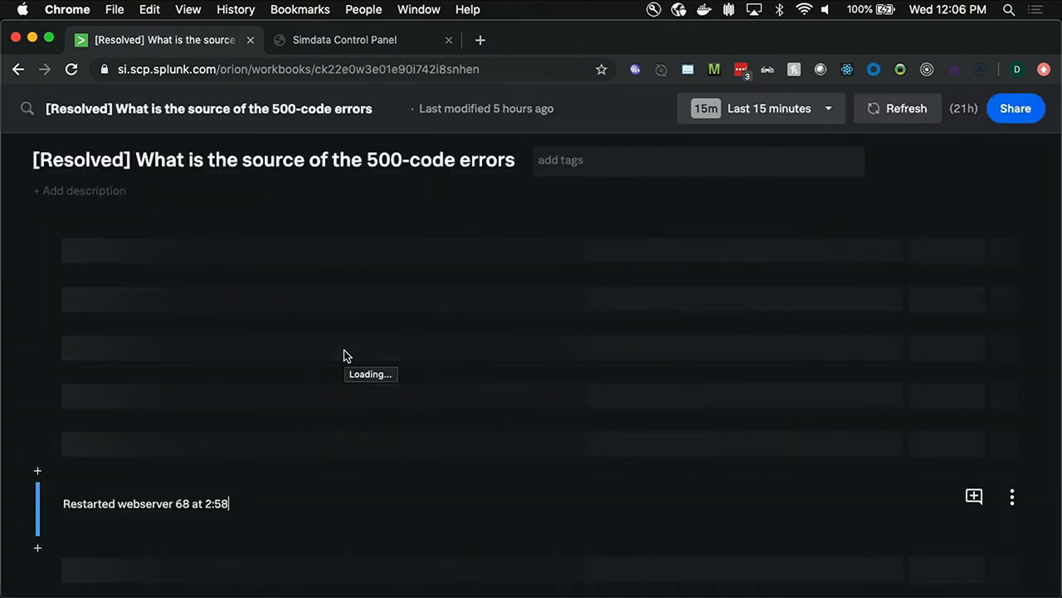
pyautogui.moveTo(647, 181)
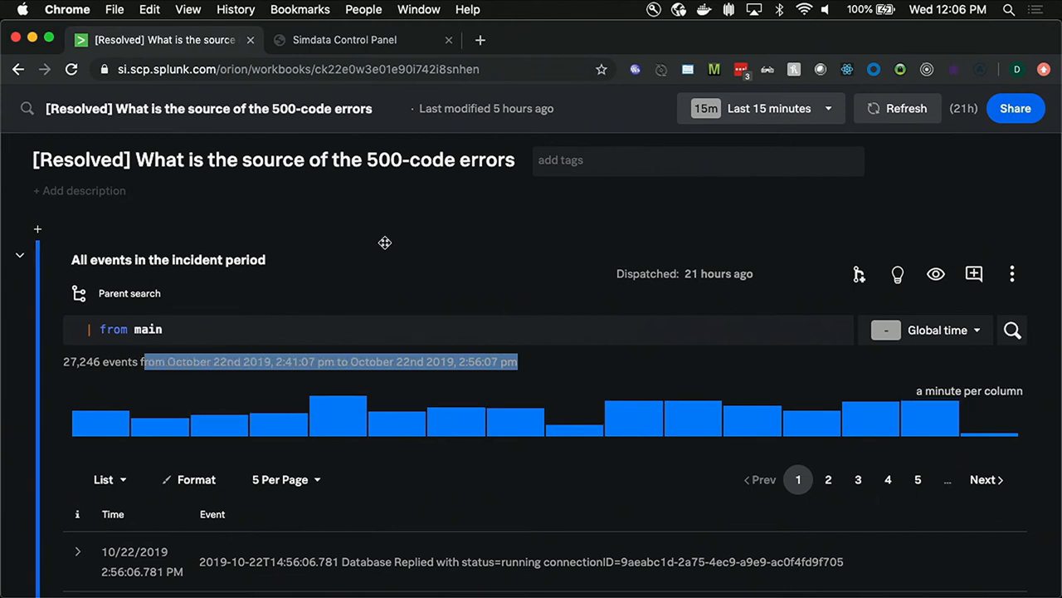
pyautogui.moveTo(407, 224)
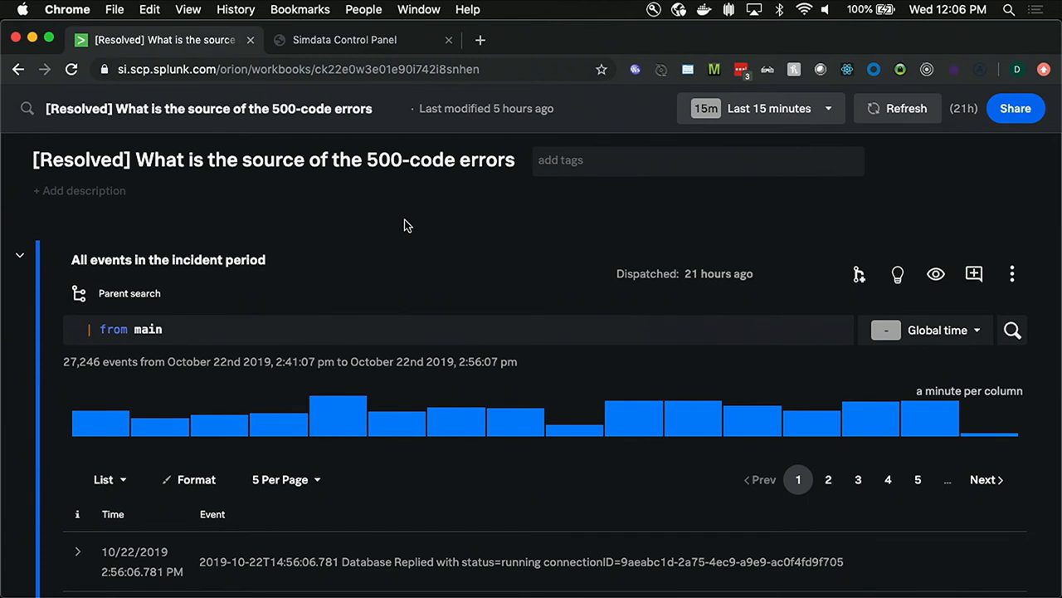
pyautogui.scroll(-3)
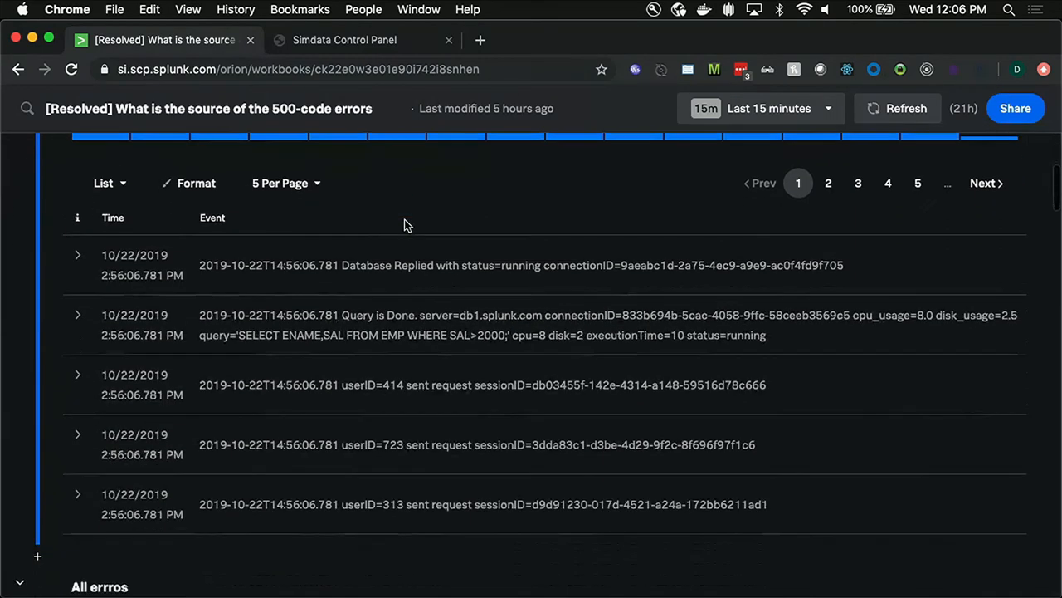
pyautogui.scroll(-3)
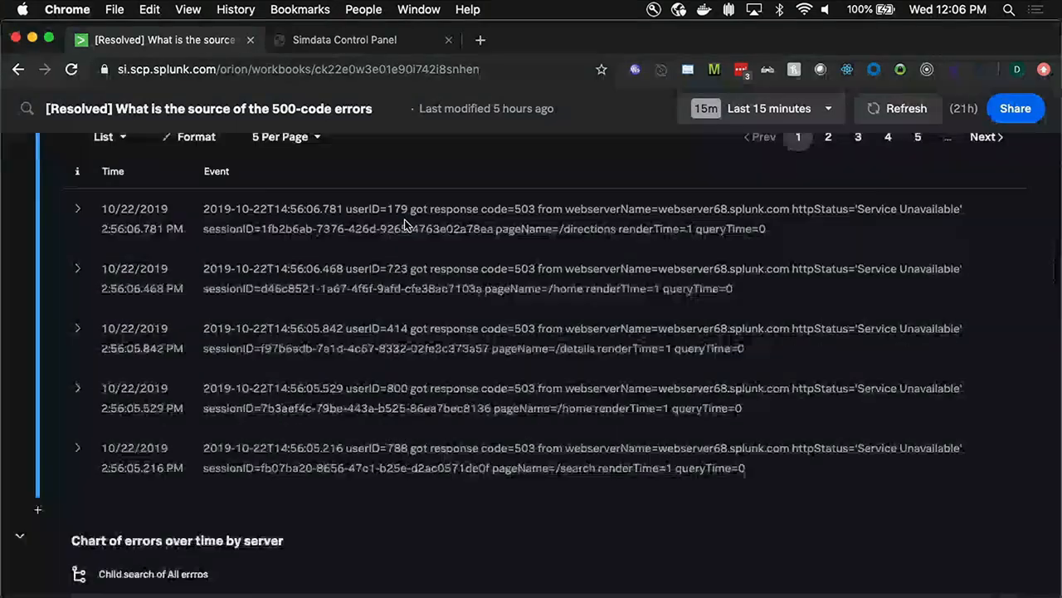
pyautogui.scroll(-3)
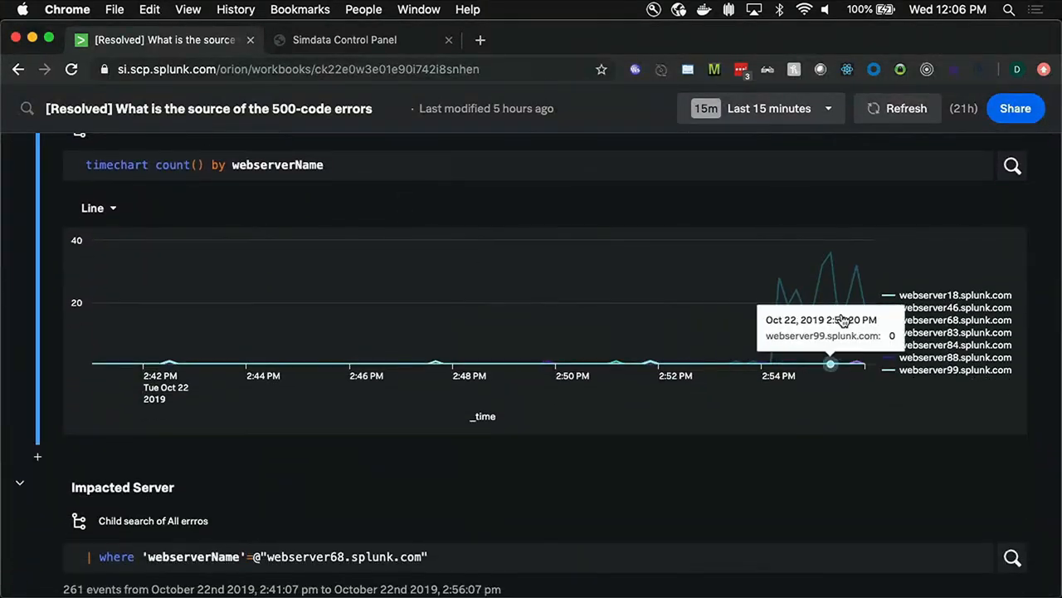
pyautogui.scroll(-3)
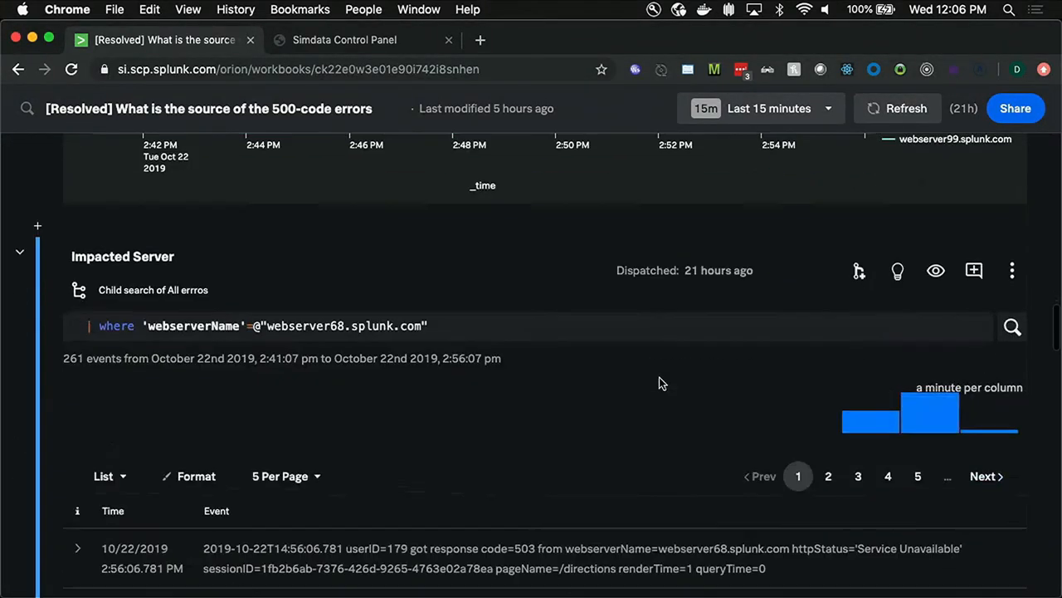
pyautogui.scroll(-3)
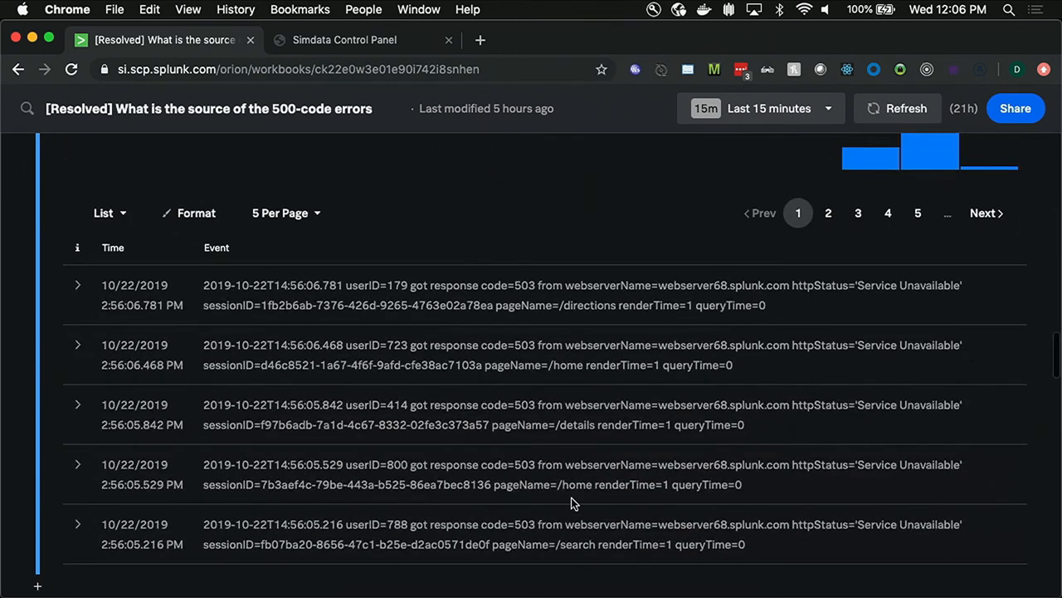
# Step: Review the workbook's later searches documenting webserver68's remediation
pyautogui.click(827, 212)
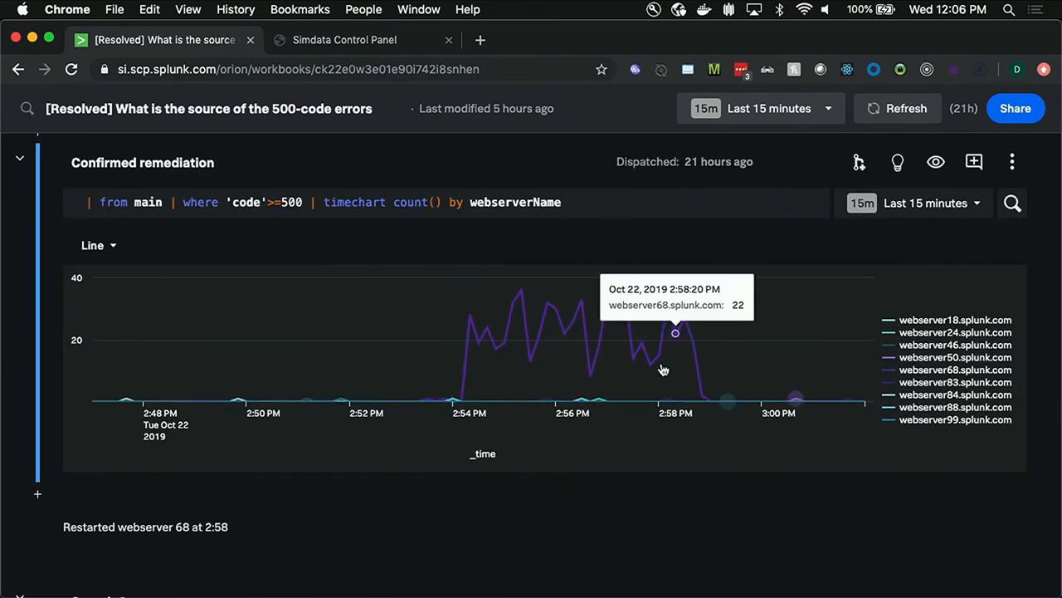
pyautogui.scroll(-3)
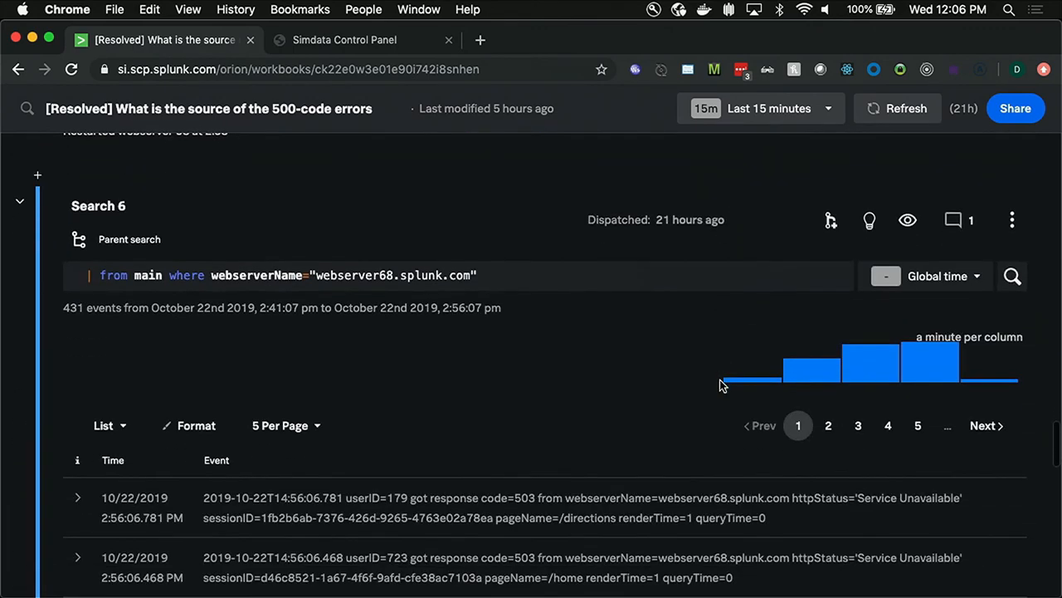
pyautogui.scroll(-3)
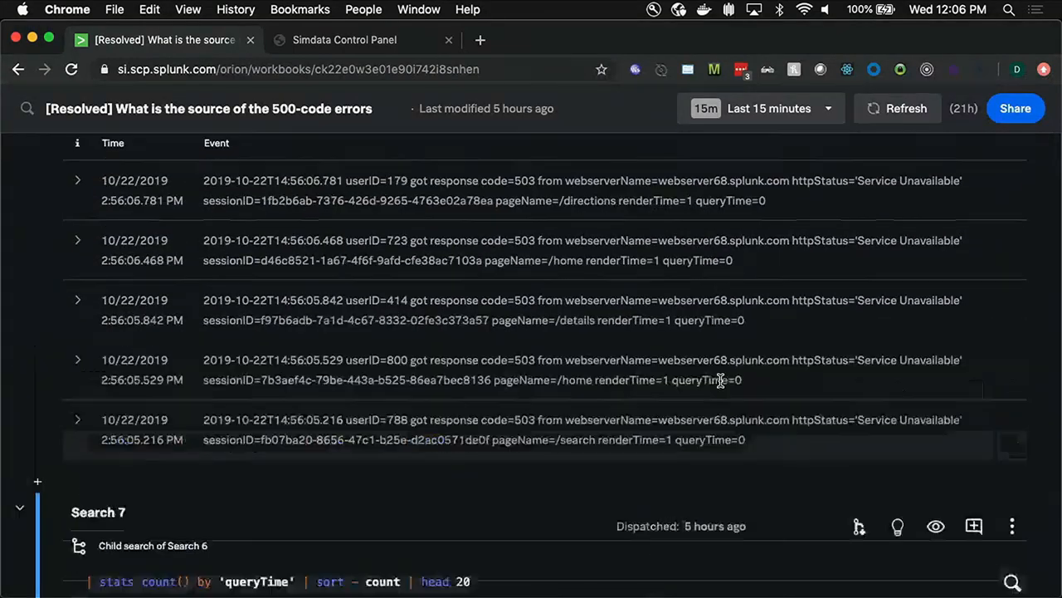
pyautogui.scroll(3)
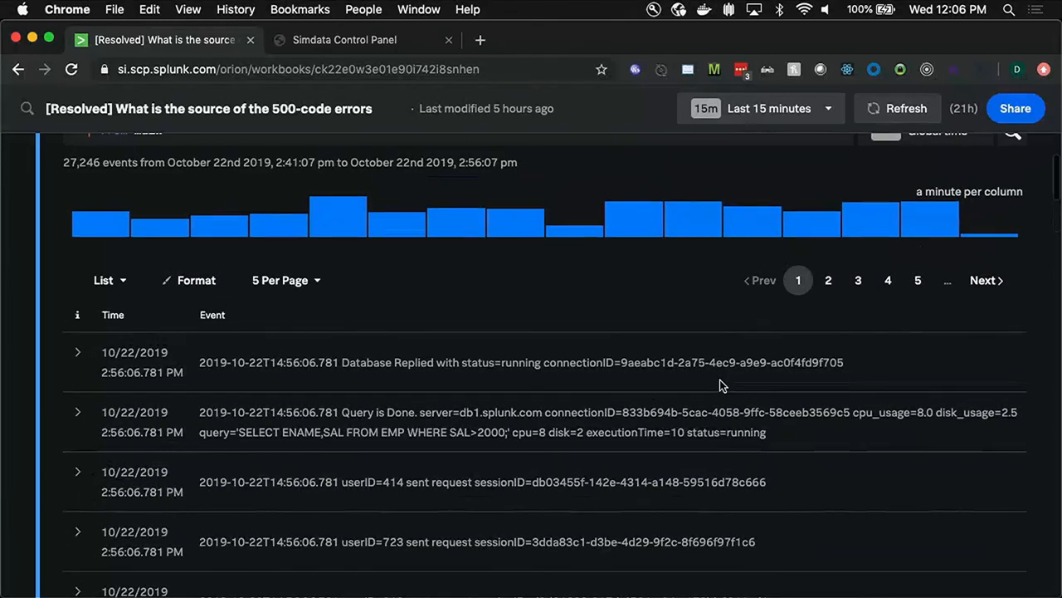
pyautogui.moveTo(406, 56)
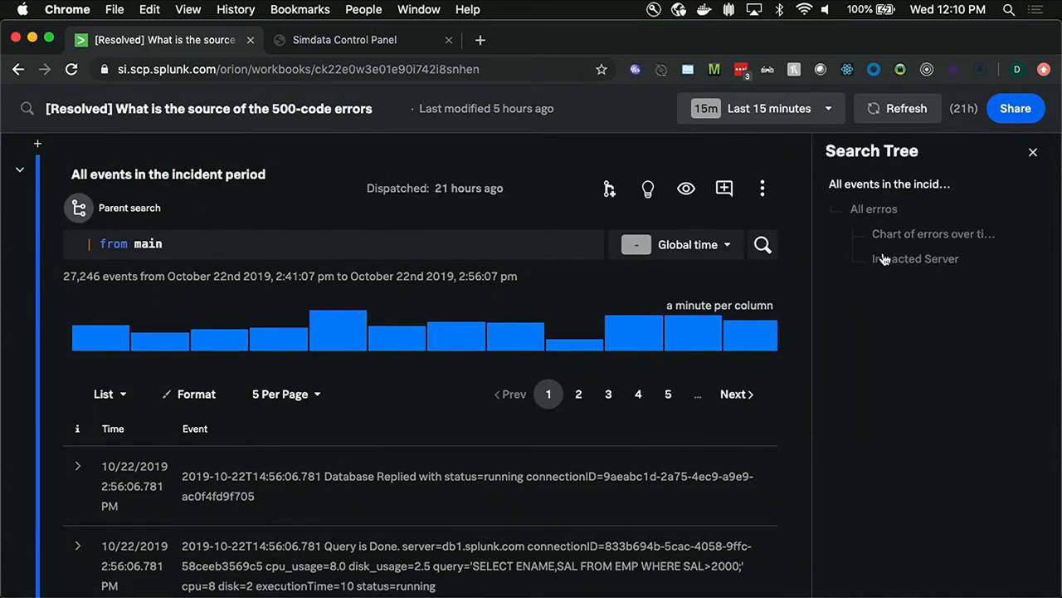
pyautogui.moveTo(912, 239)
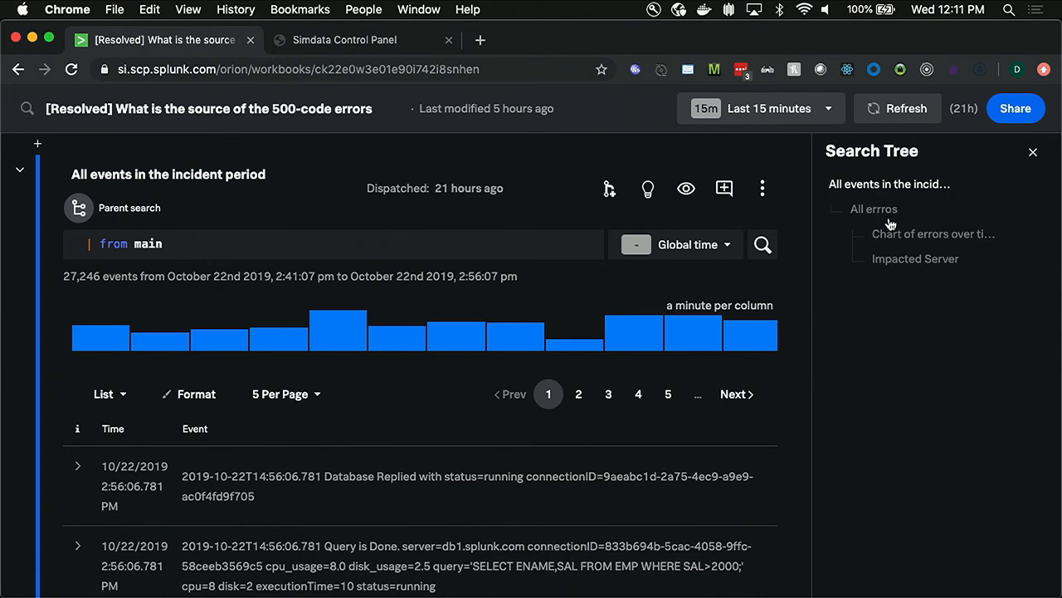
pyautogui.moveTo(888, 213)
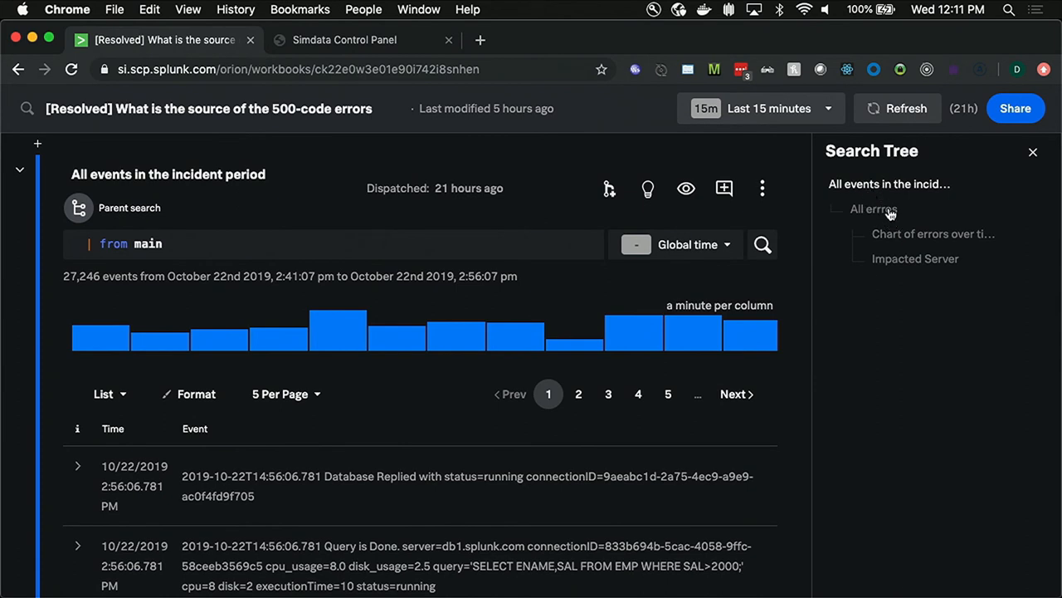
# Step: Use the Search Tree to jump from All errros to the Chart of errors over time by server search
pyautogui.click(873, 209)
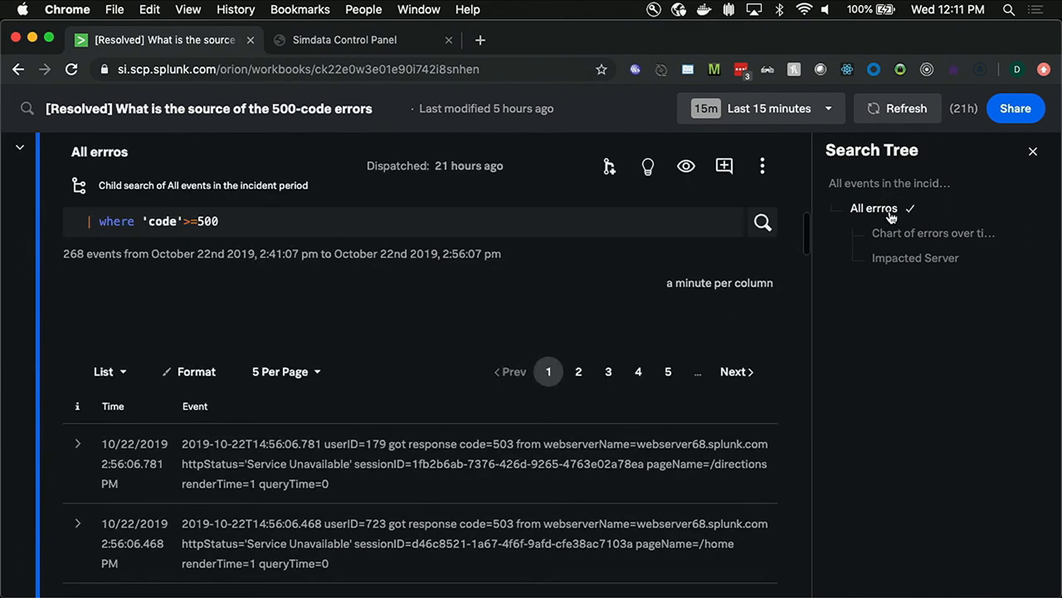
pyautogui.moveTo(897, 236)
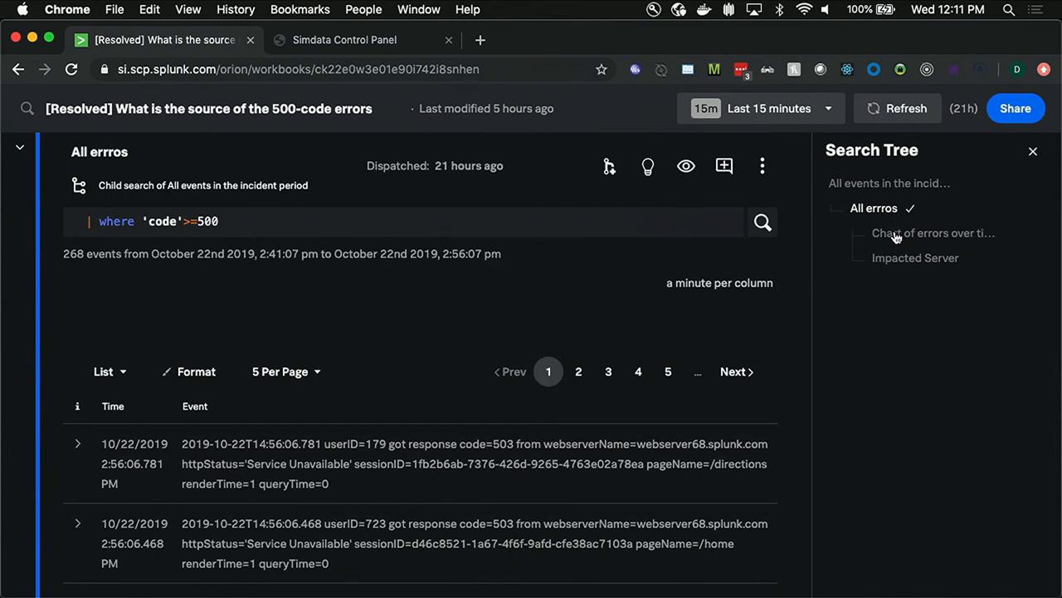
pyautogui.click(933, 232)
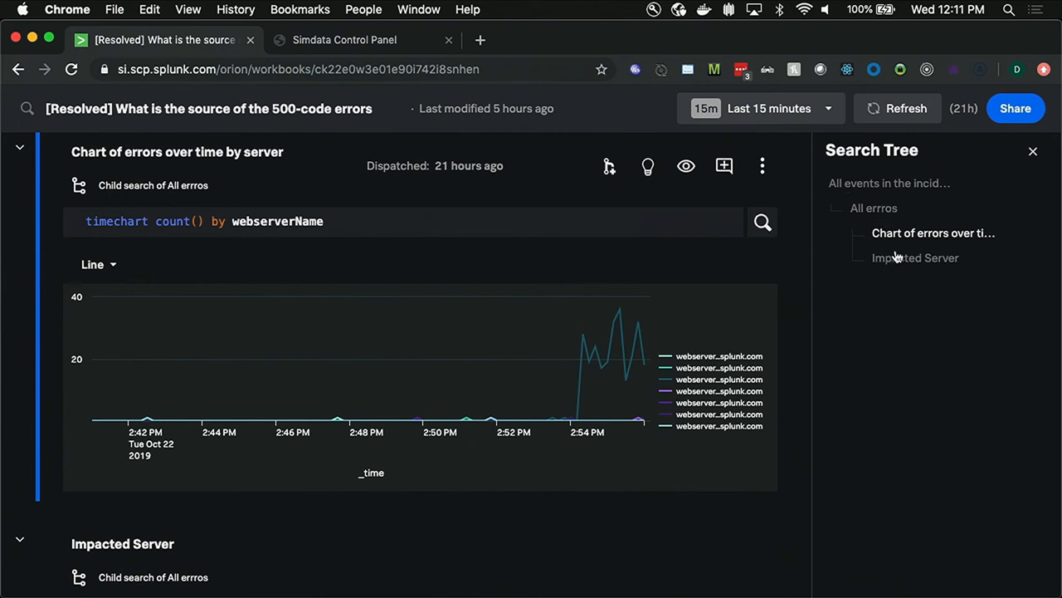
pyautogui.moveTo(893, 275)
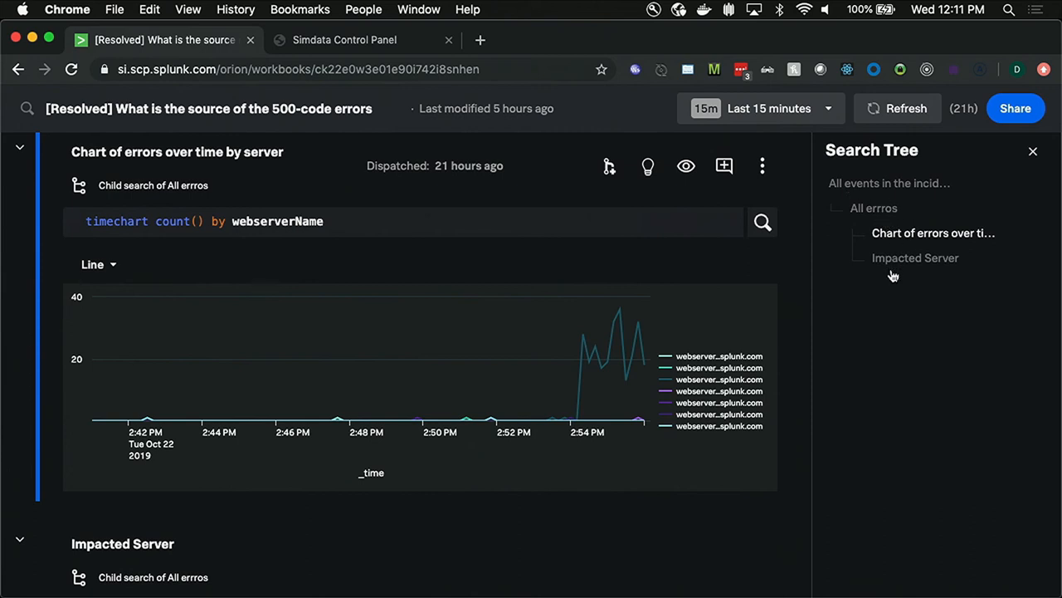
pyautogui.moveTo(896, 269)
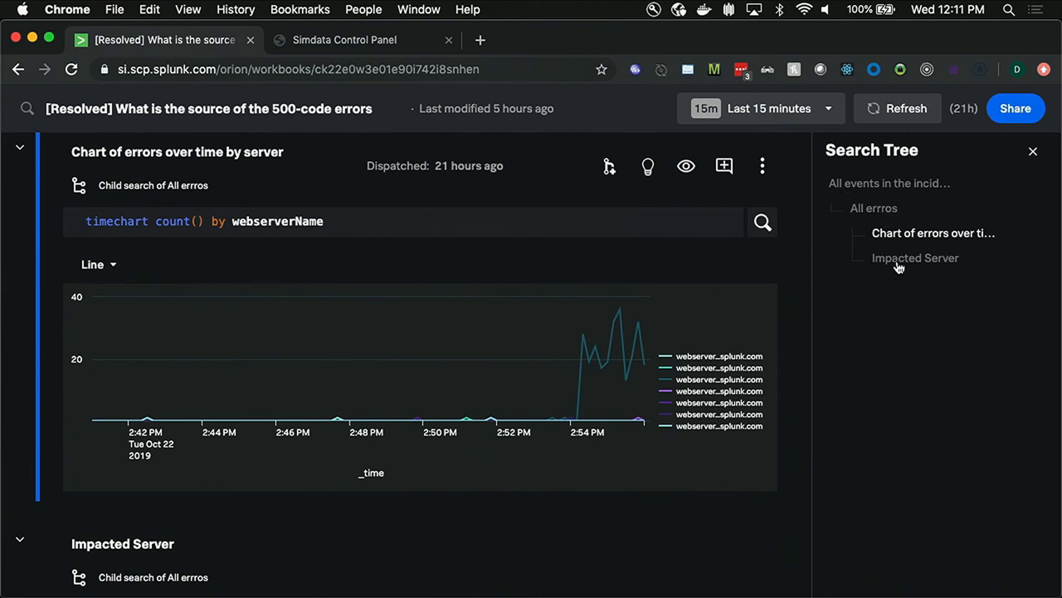
pyautogui.moveTo(916, 257)
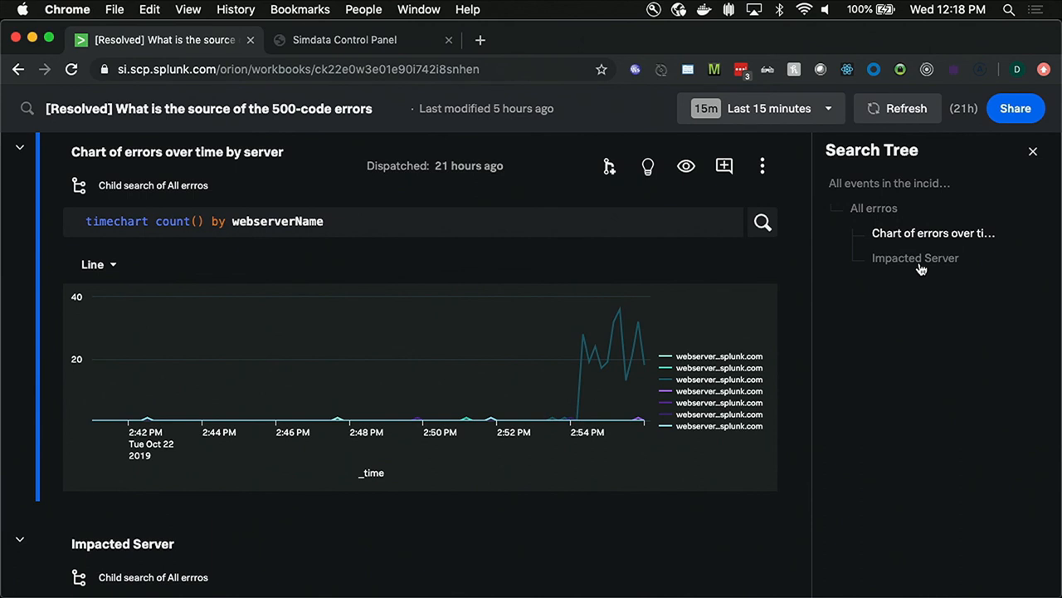
pyautogui.moveTo(715, 309)
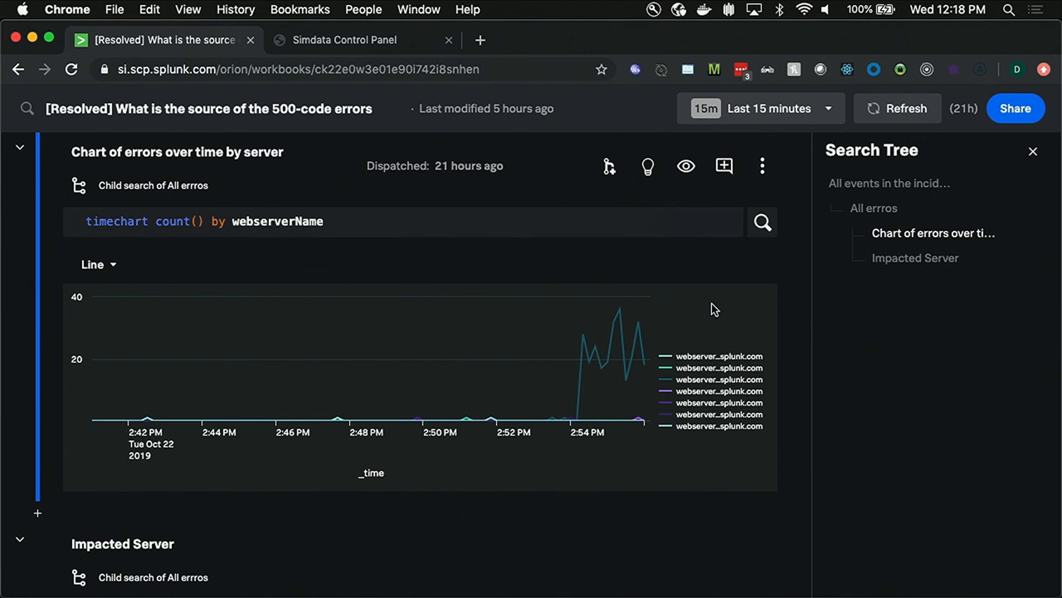
pyautogui.moveTo(369, 63)
pyautogui.write('from')
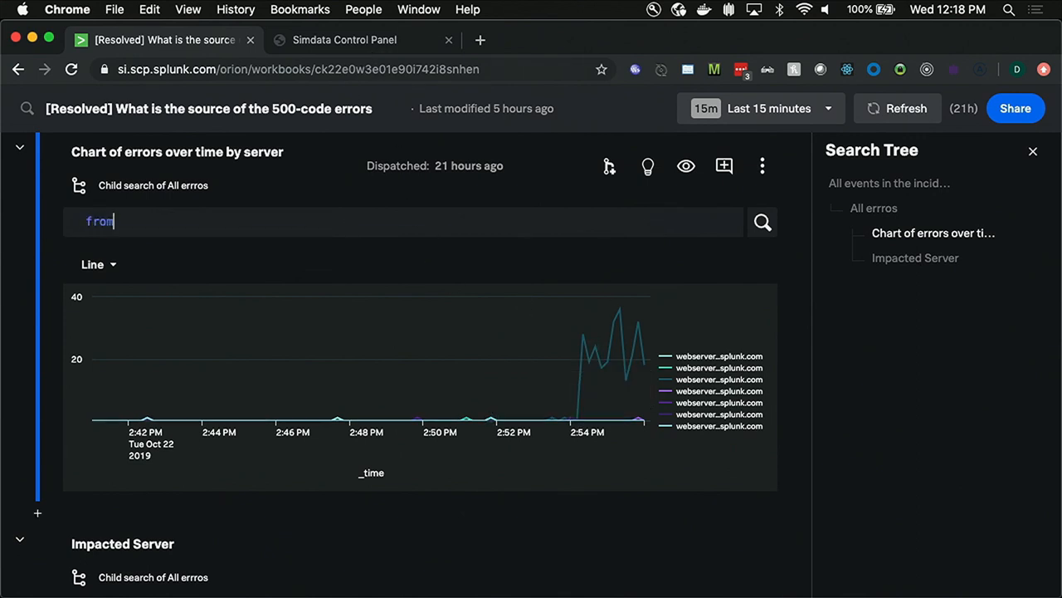
pyautogui.write('job')
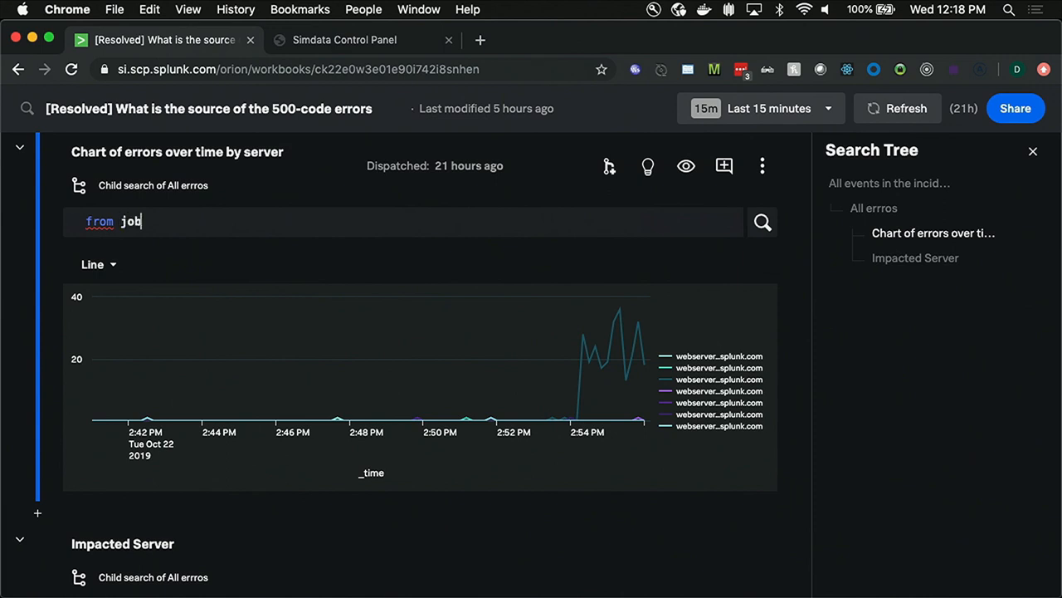
pyautogui.write('_id')
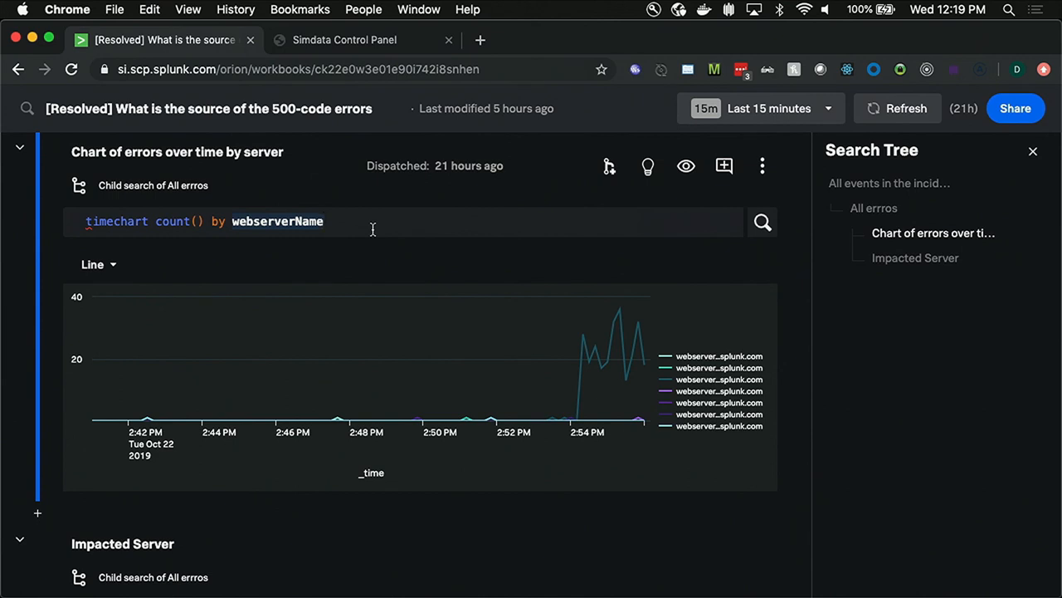
pyautogui.moveTo(631, 146)
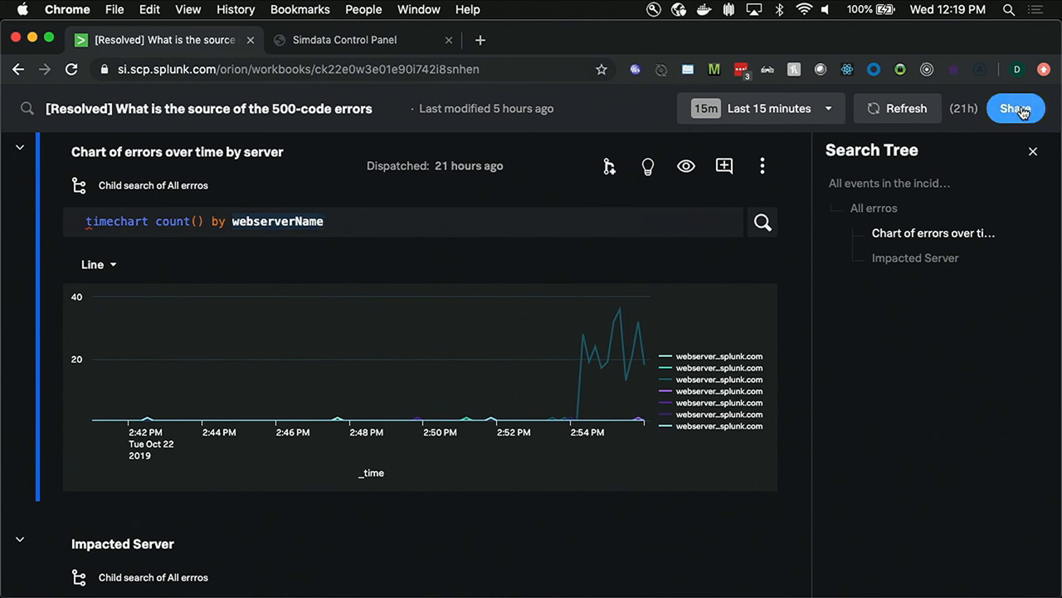
# Step: In Share settings, confirm Everyone access is allowed, then close the dialog
pyautogui.click(1016, 108)
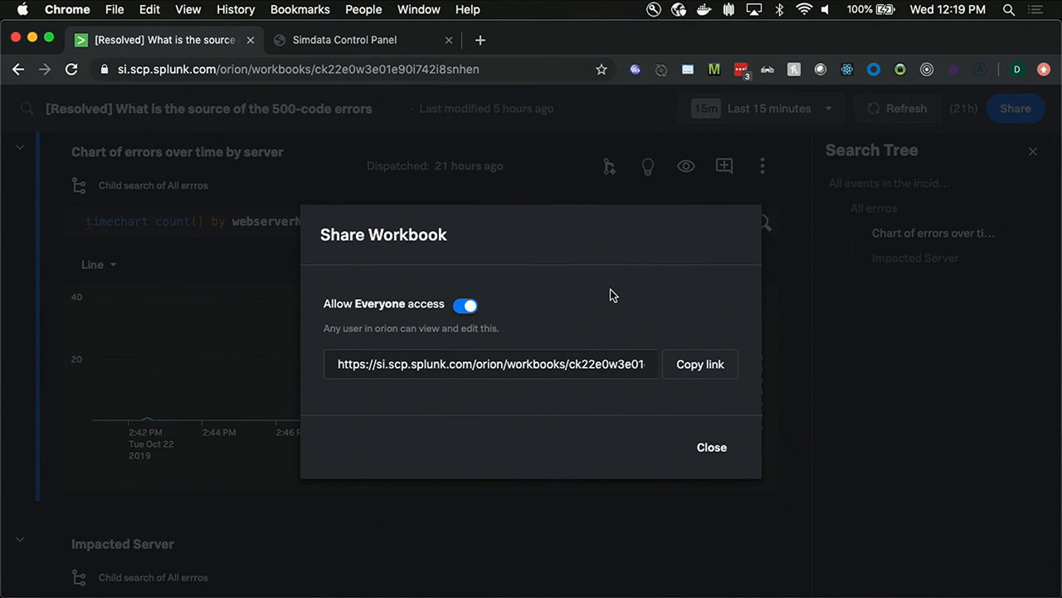
pyautogui.click(711, 446)
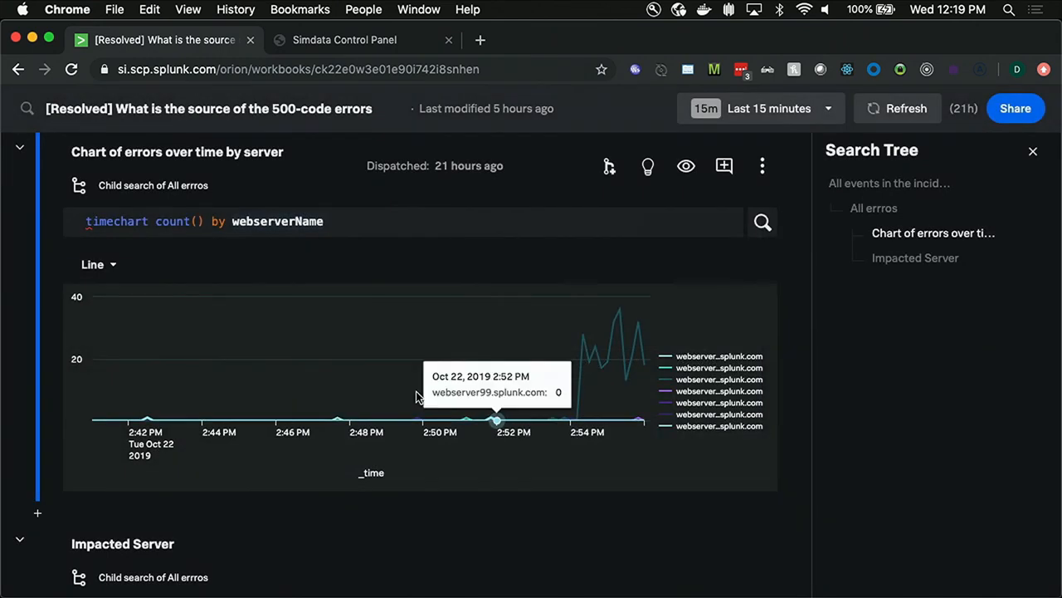
pyautogui.moveTo(634, 192)
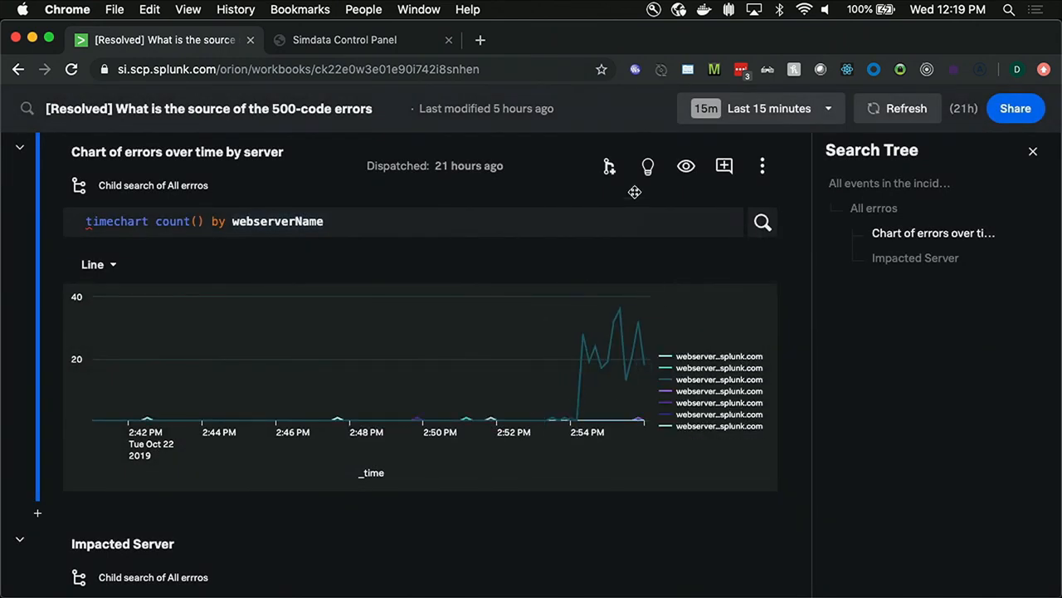
pyautogui.moveTo(685, 166)
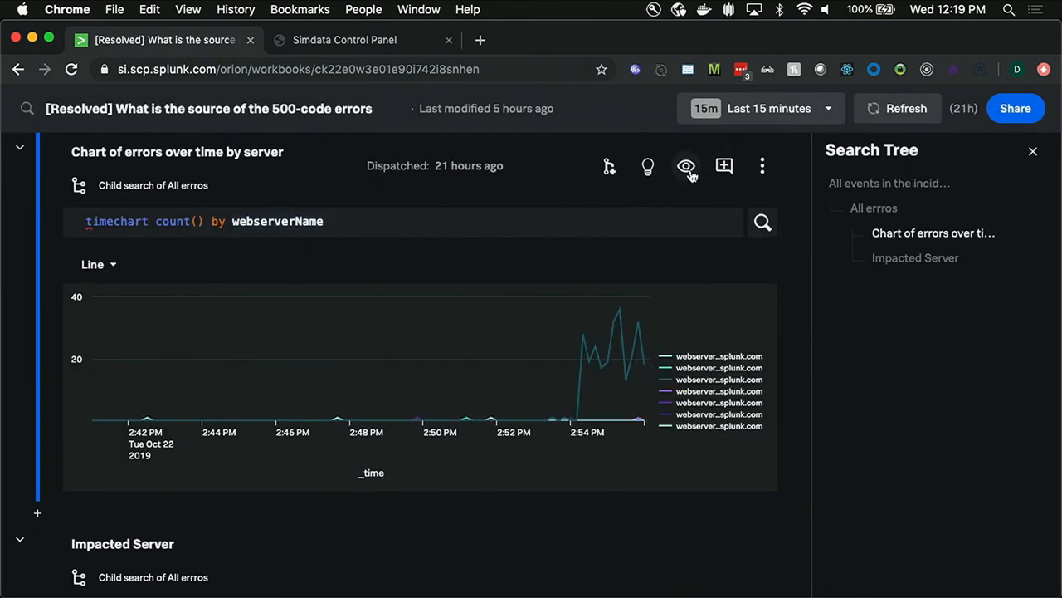
# Step: Hide the error chart's results and collapse the chart and Impacted Server panels
pyautogui.click(686, 166)
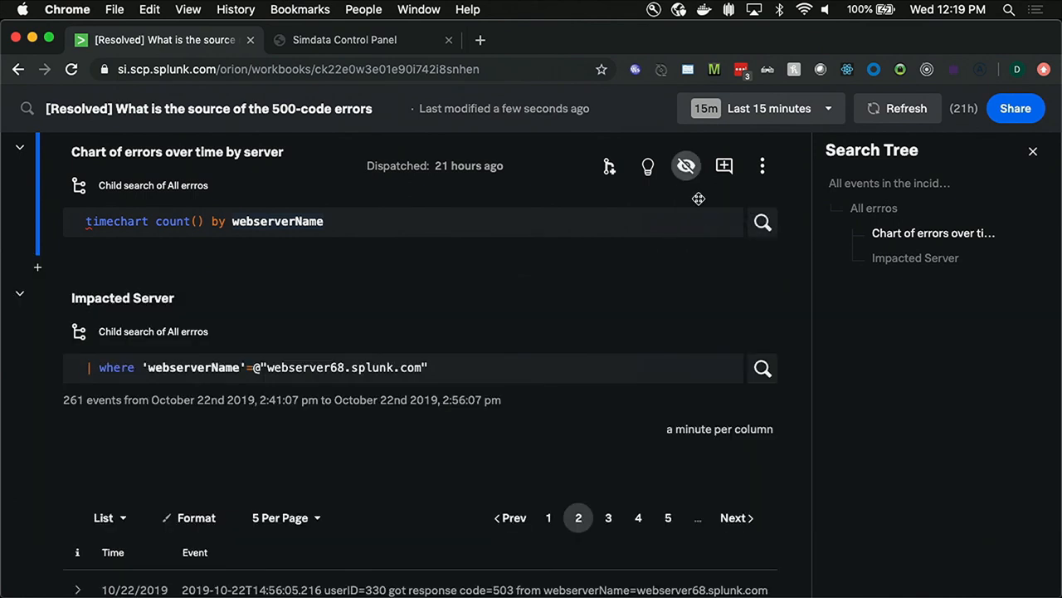
pyautogui.scroll(-3)
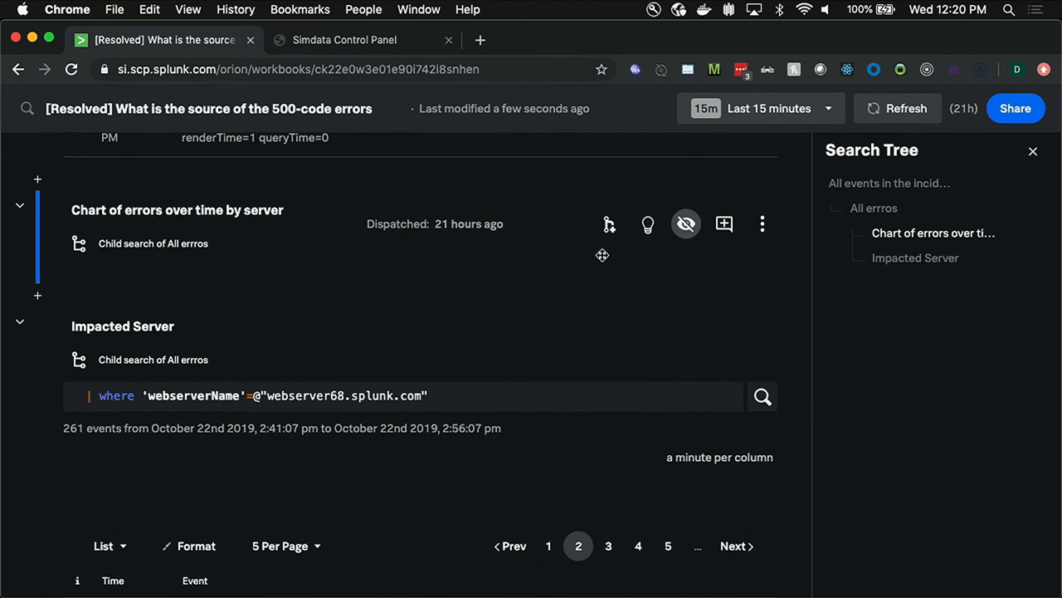
pyautogui.moveTo(722, 263)
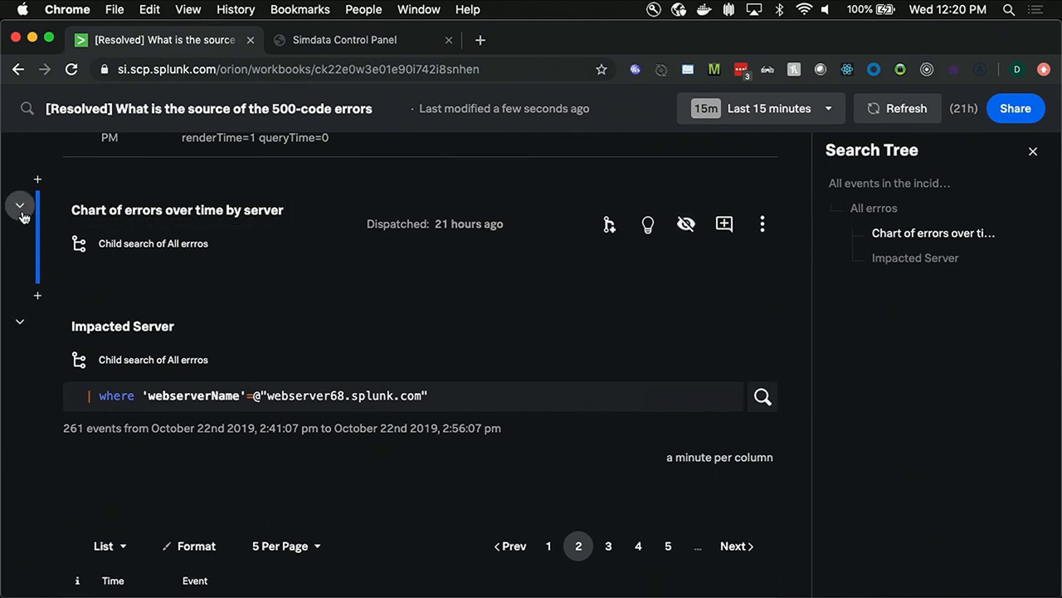
pyautogui.click(20, 206)
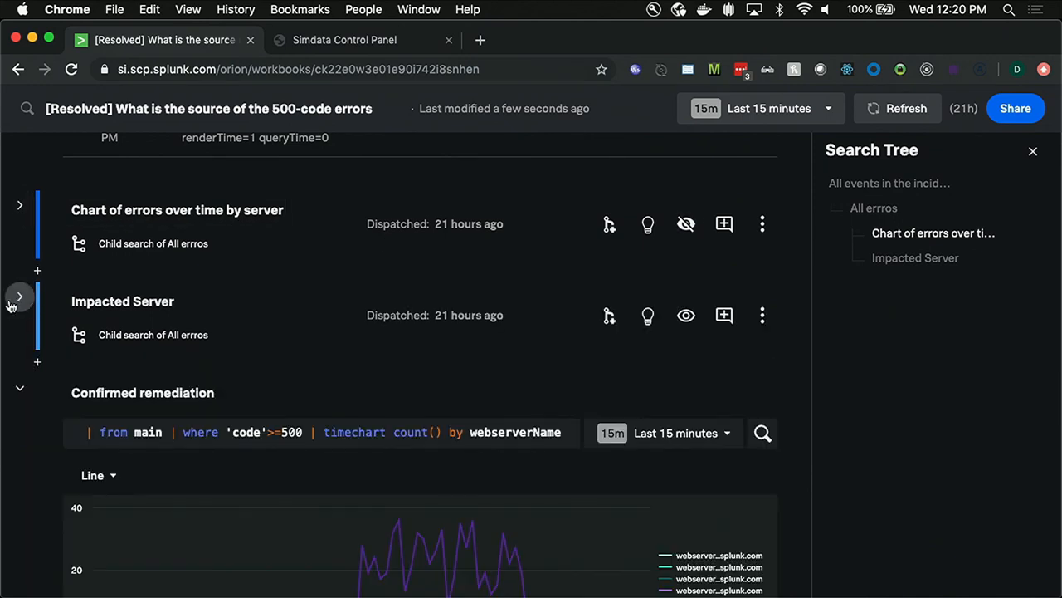
pyautogui.click(20, 299)
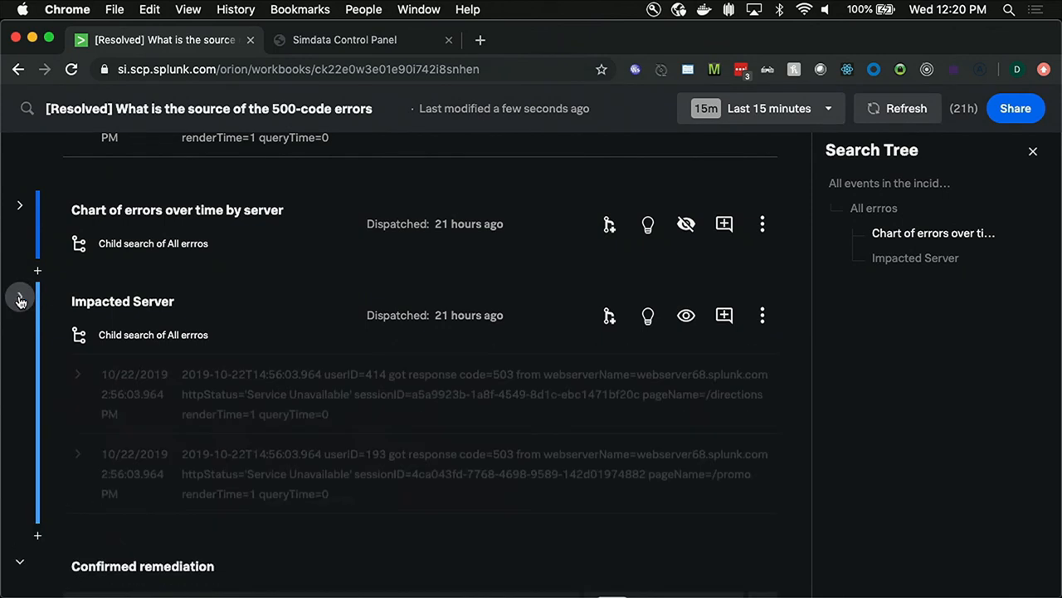
pyautogui.click(20, 299)
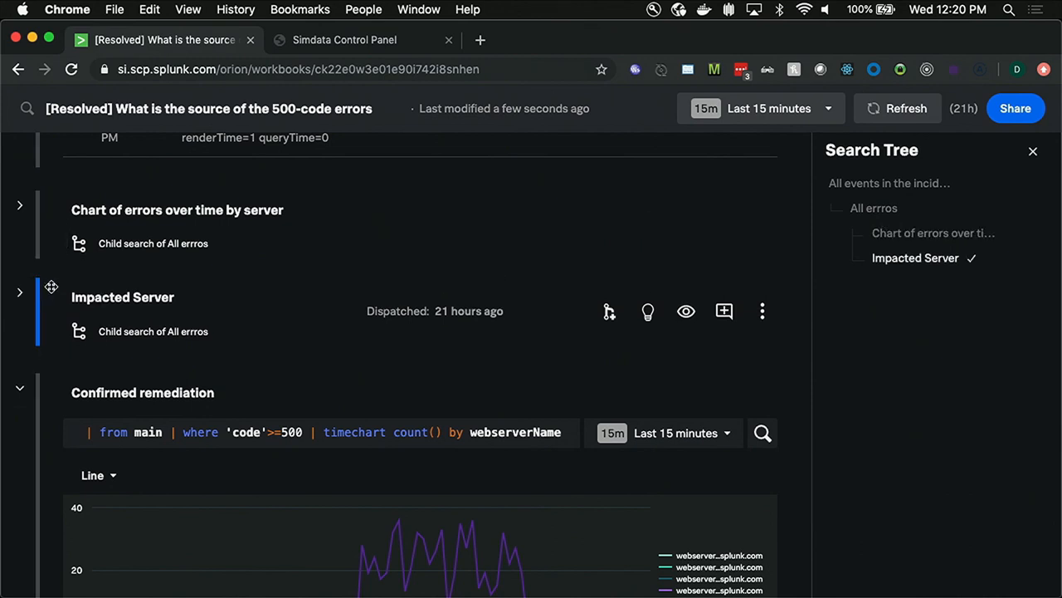
# Step: Drag the Impacted Server search above the error chart and lock it from its ⋮ menu
pyautogui.moveTo(50, 286); pyautogui.dragTo(50, 209)
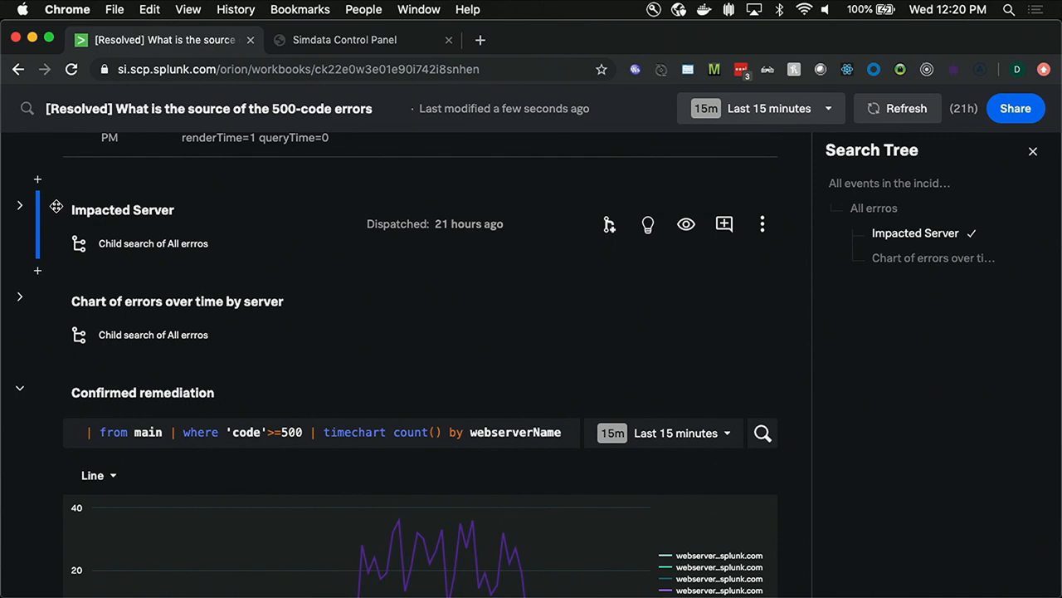
pyautogui.moveTo(685, 224)
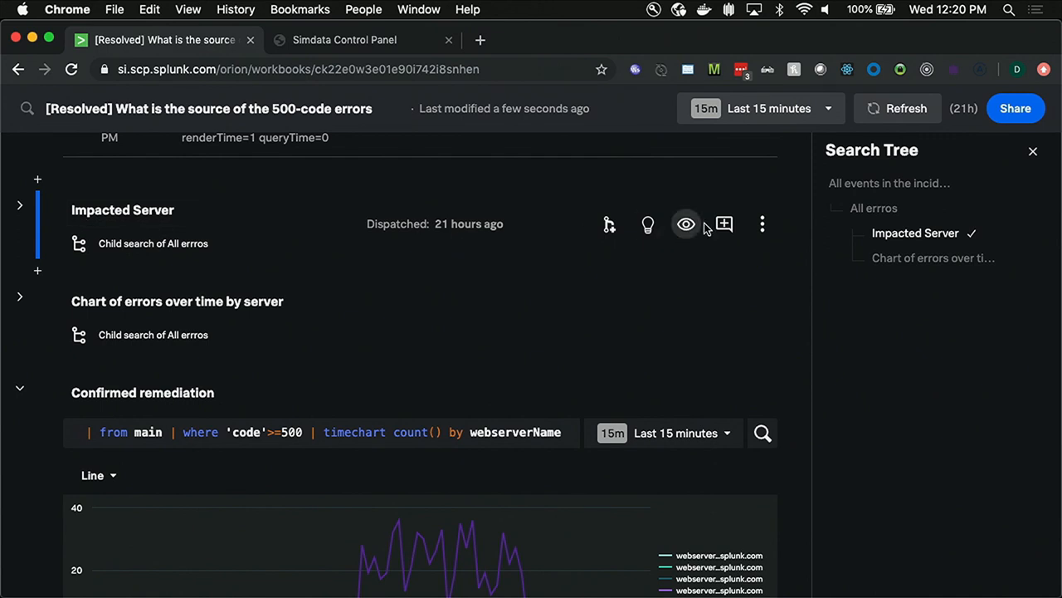
pyautogui.click(762, 224)
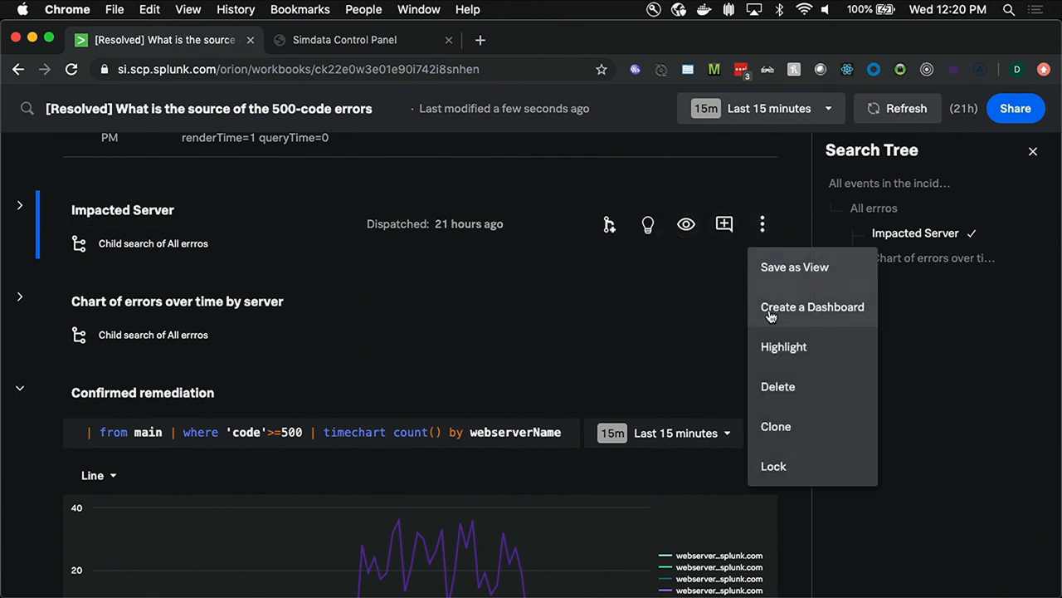
pyautogui.moveTo(787, 479)
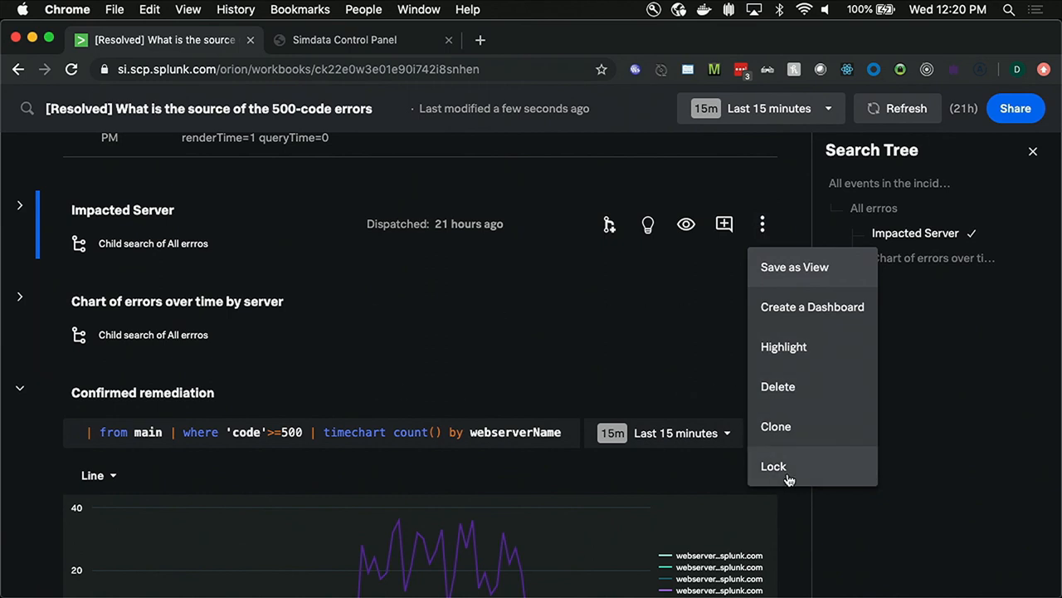
pyautogui.click(774, 464)
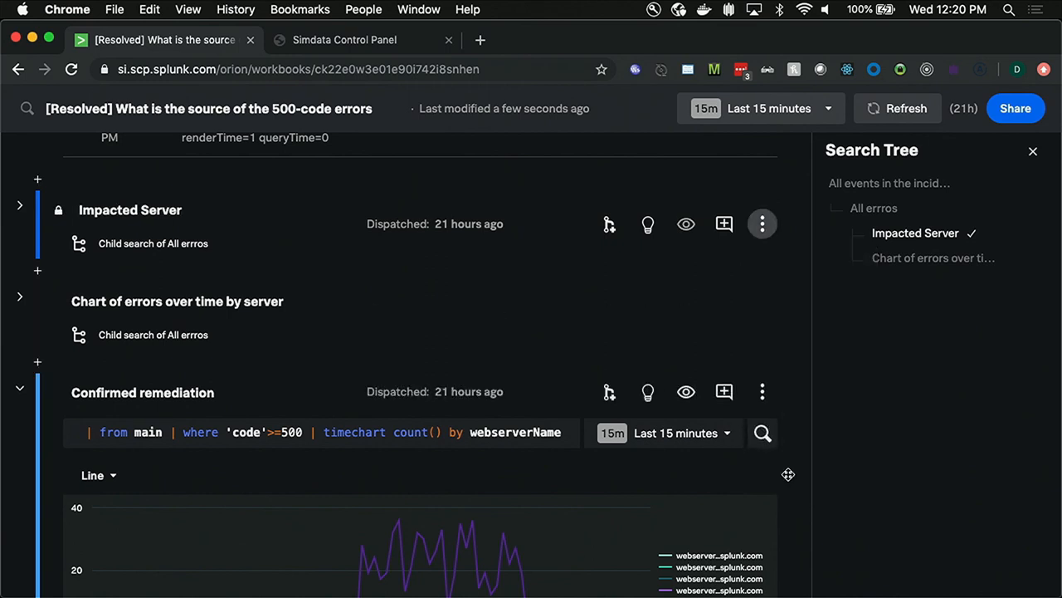